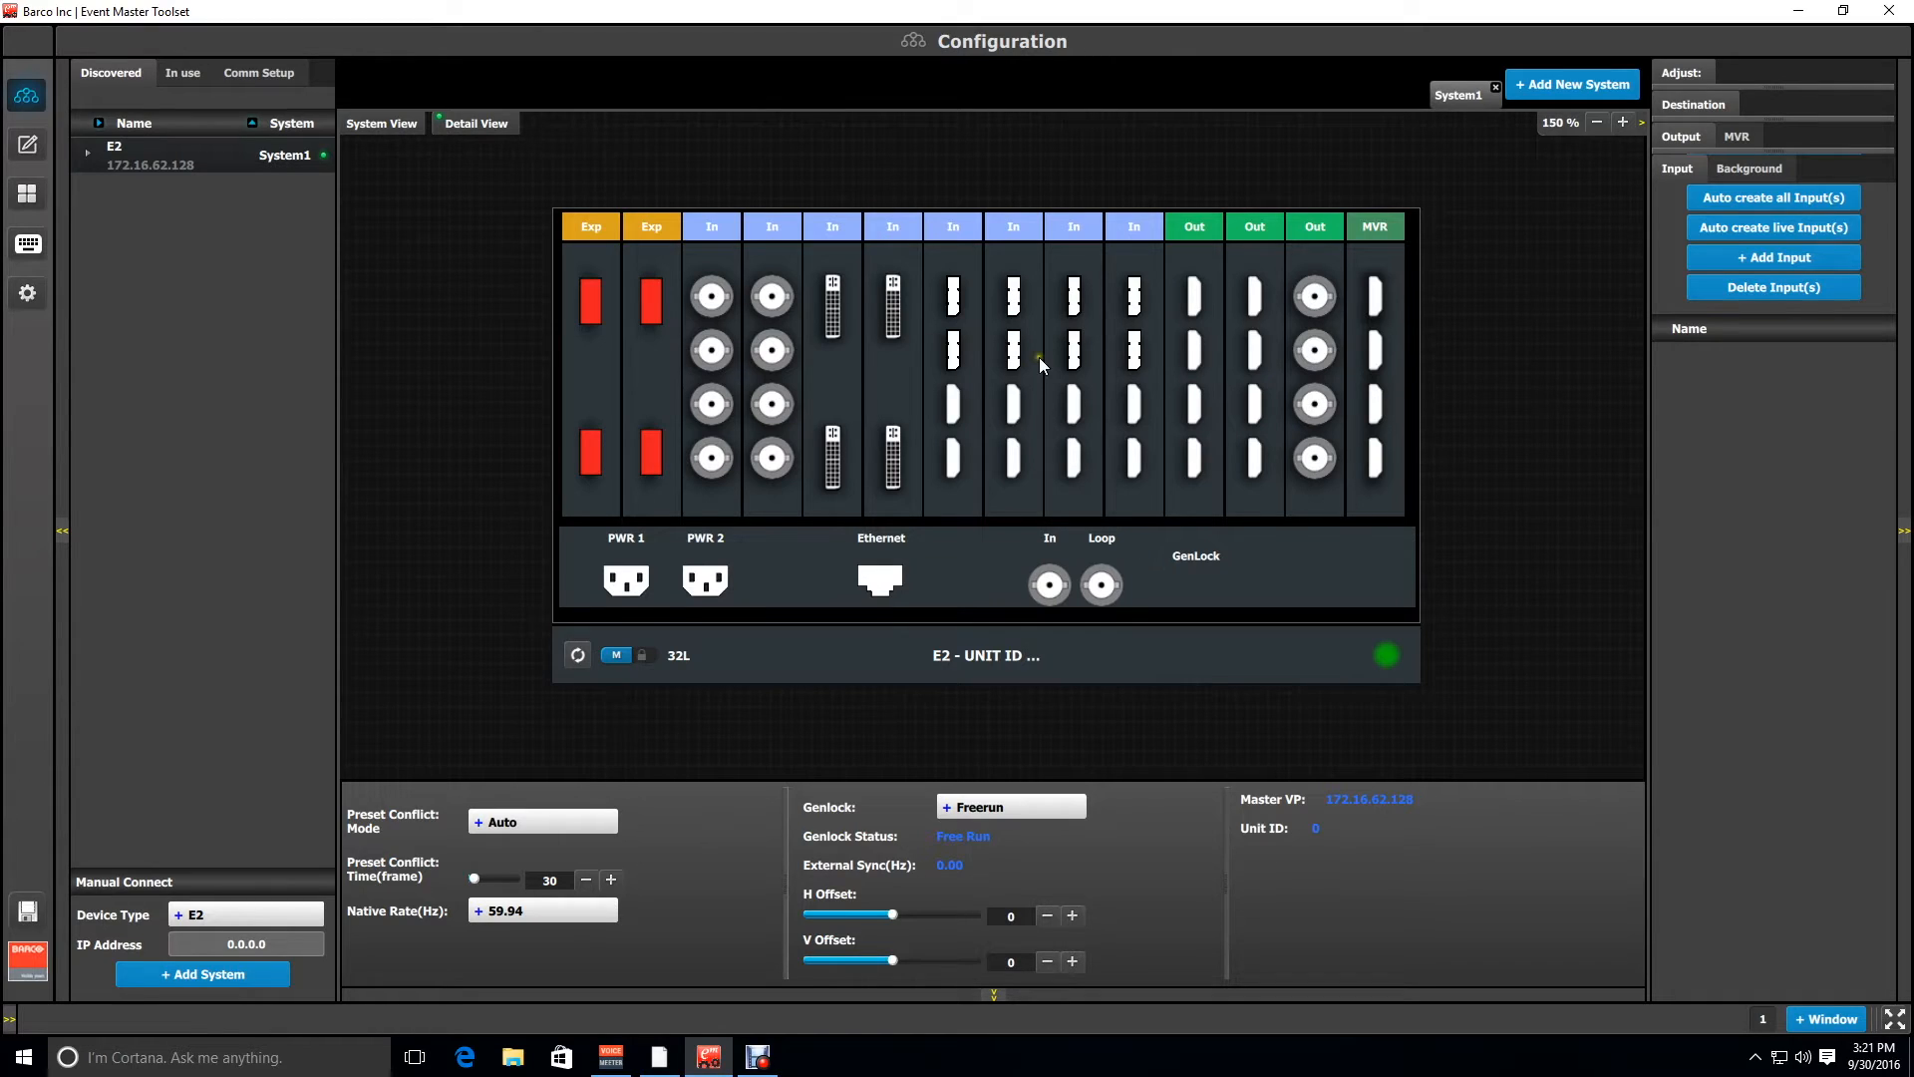
pyautogui.moveTo(1041, 363)
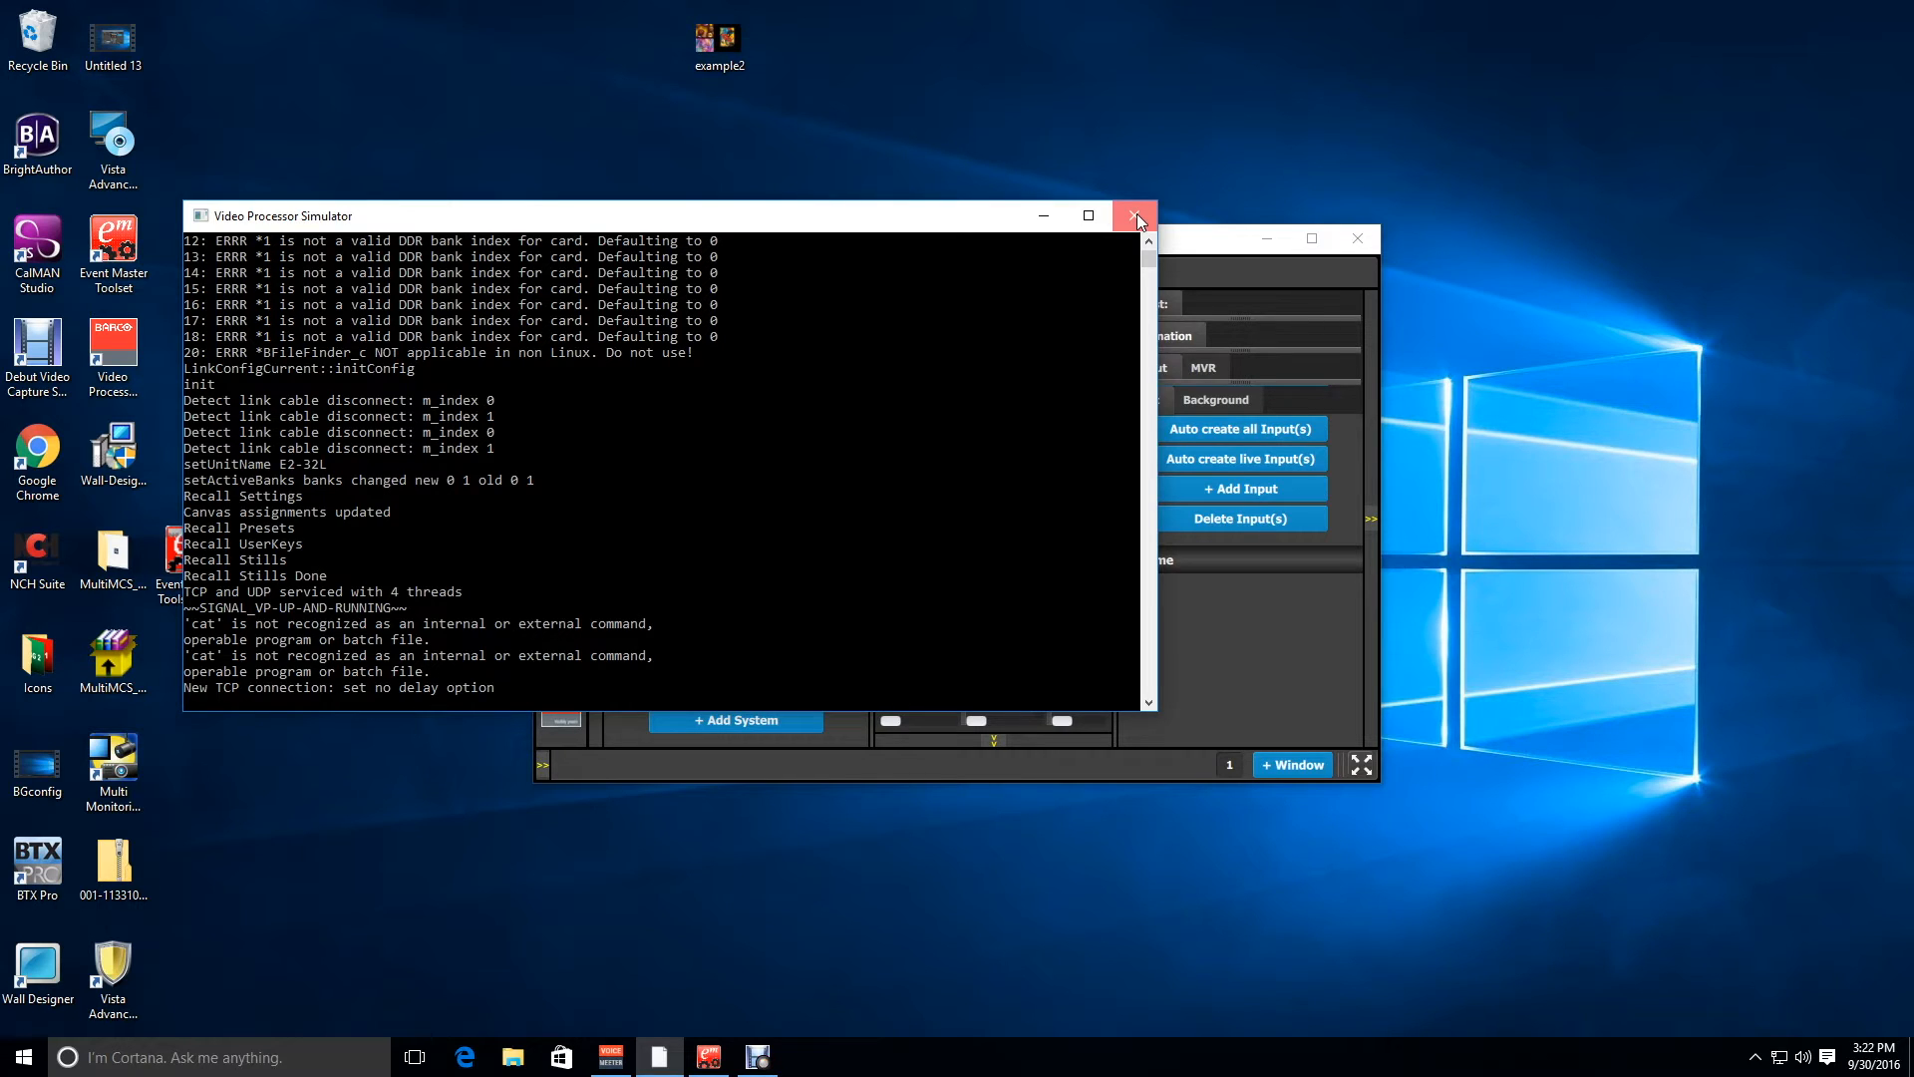
# - Close the Video Processor Simulator console so the Toolset tries to reconnect to 172.16.62.128
pyautogui.click(1135, 215)
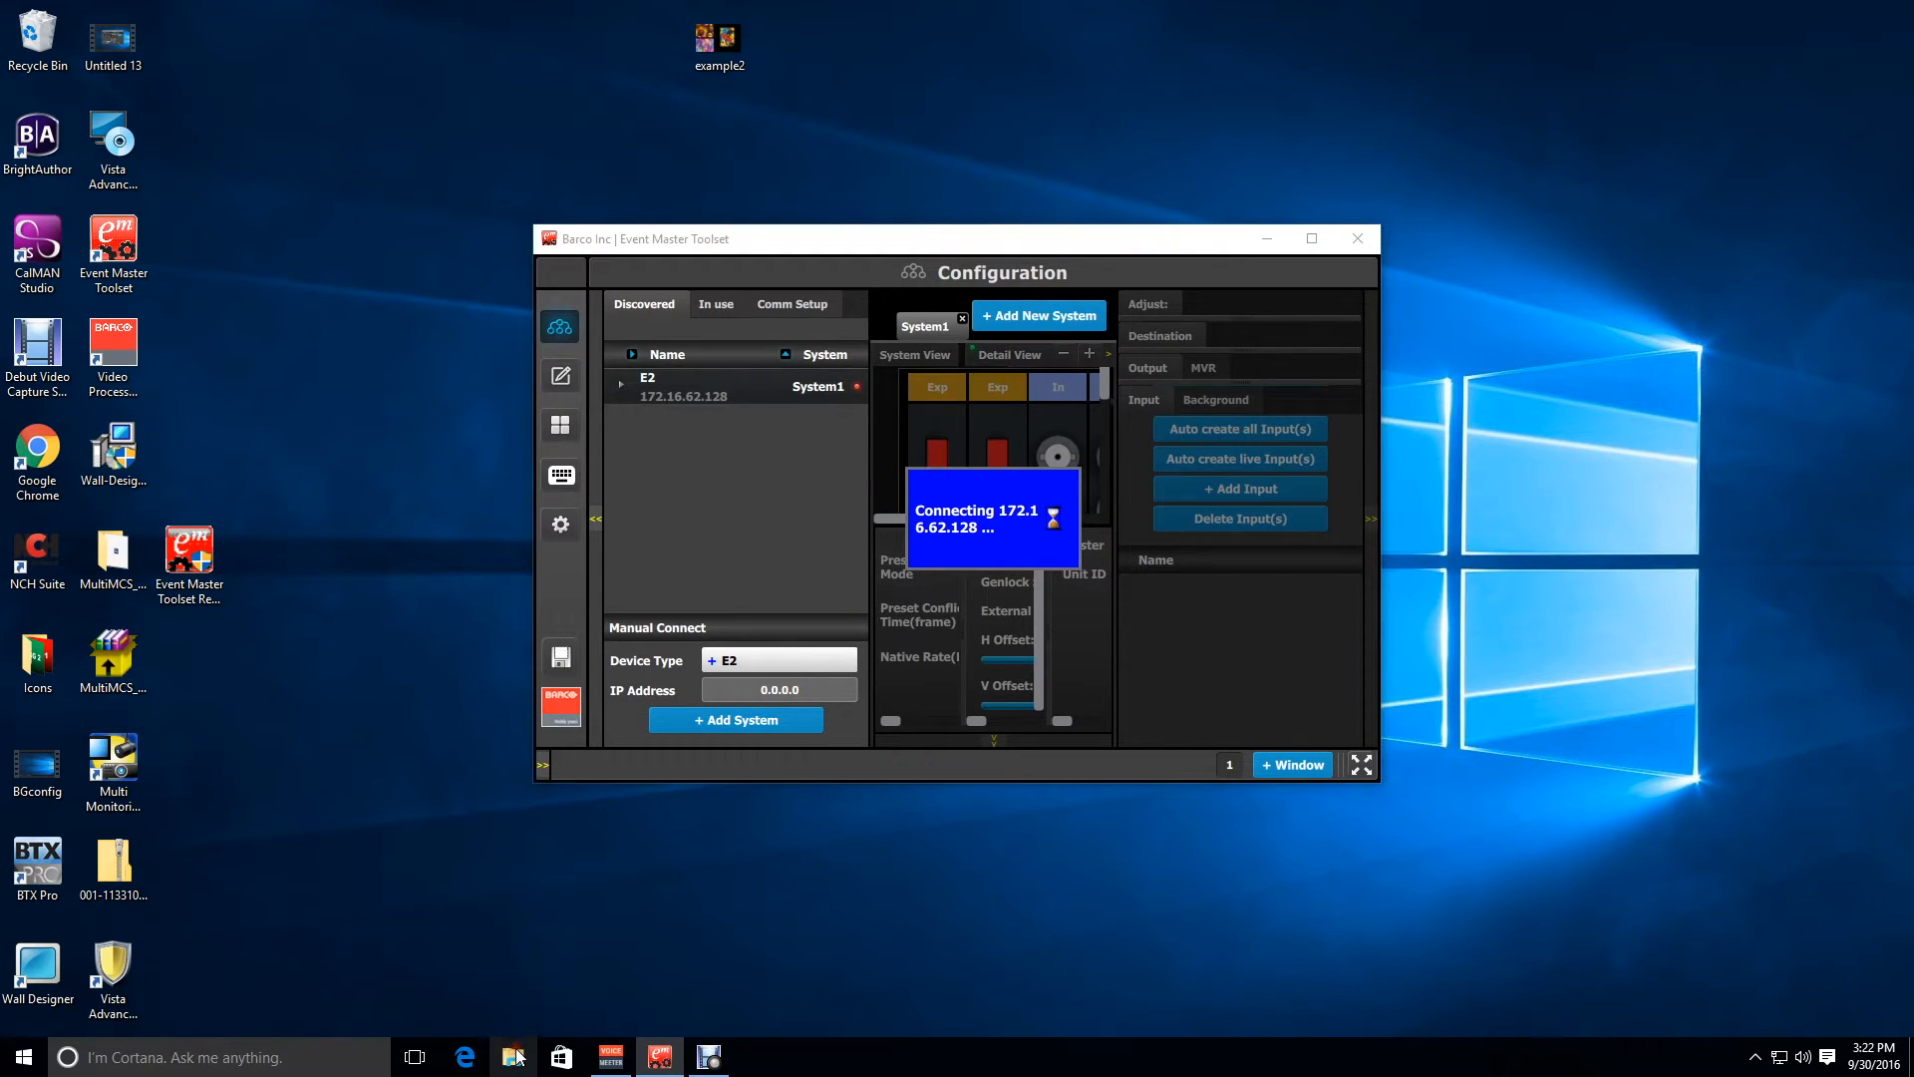
# - Browse from C: into Barco and the Event Master Toolset Rev 3.2 (Build 26008) folder
pyautogui.click(512, 1057)
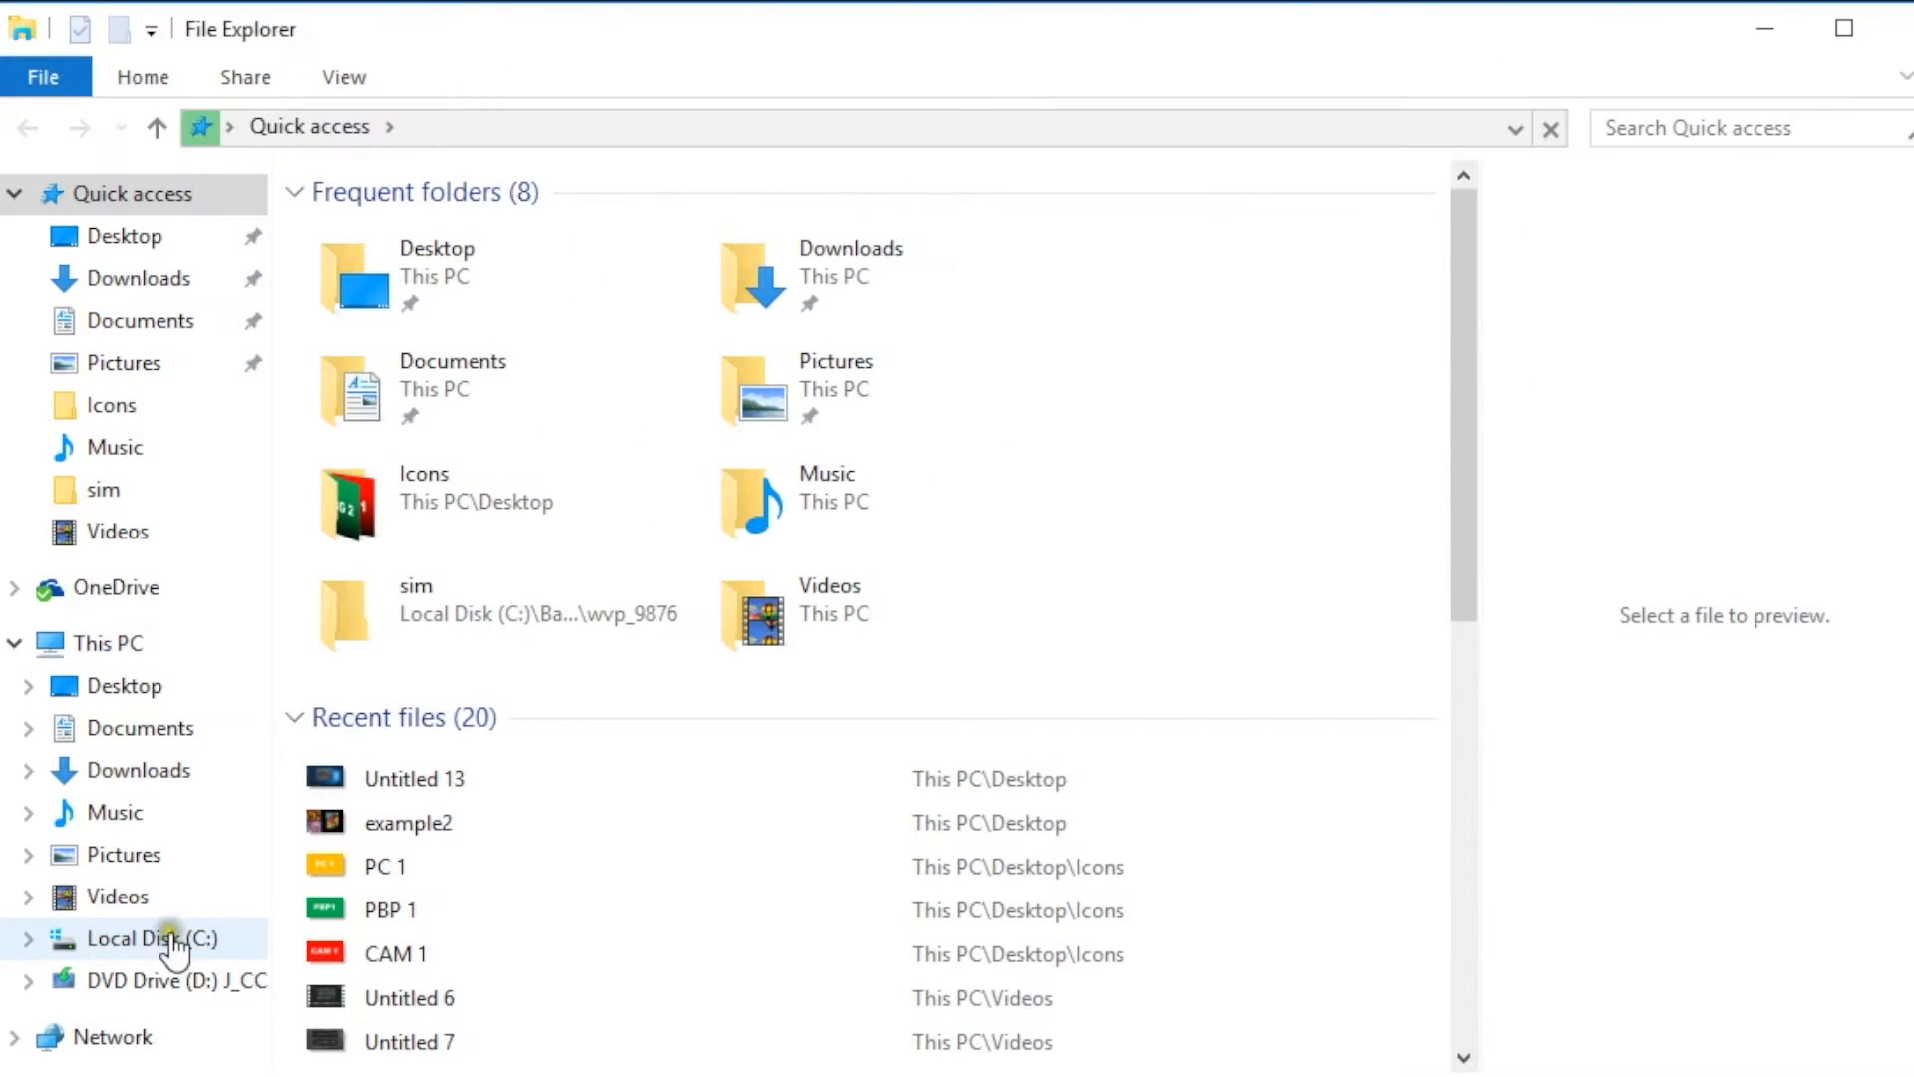
pyautogui.click(154, 937)
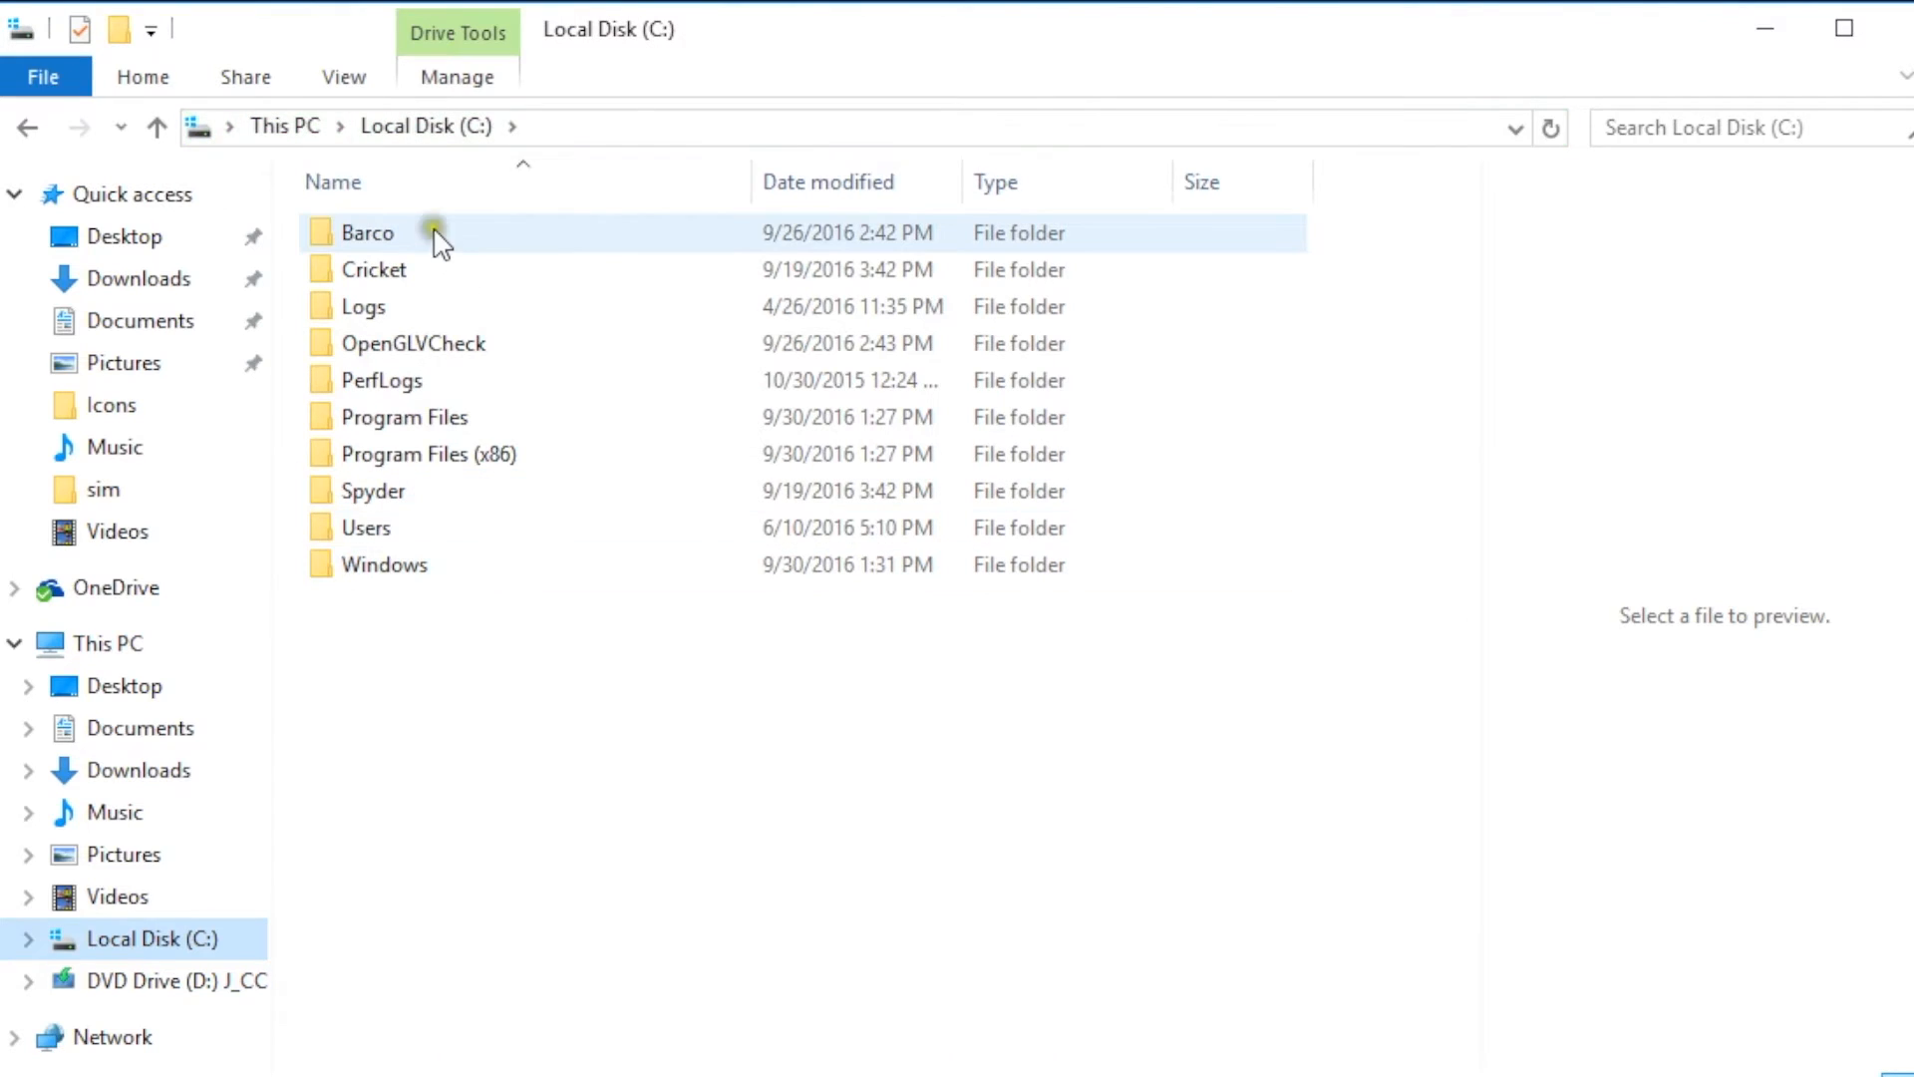
pyautogui.doubleClick(367, 231)
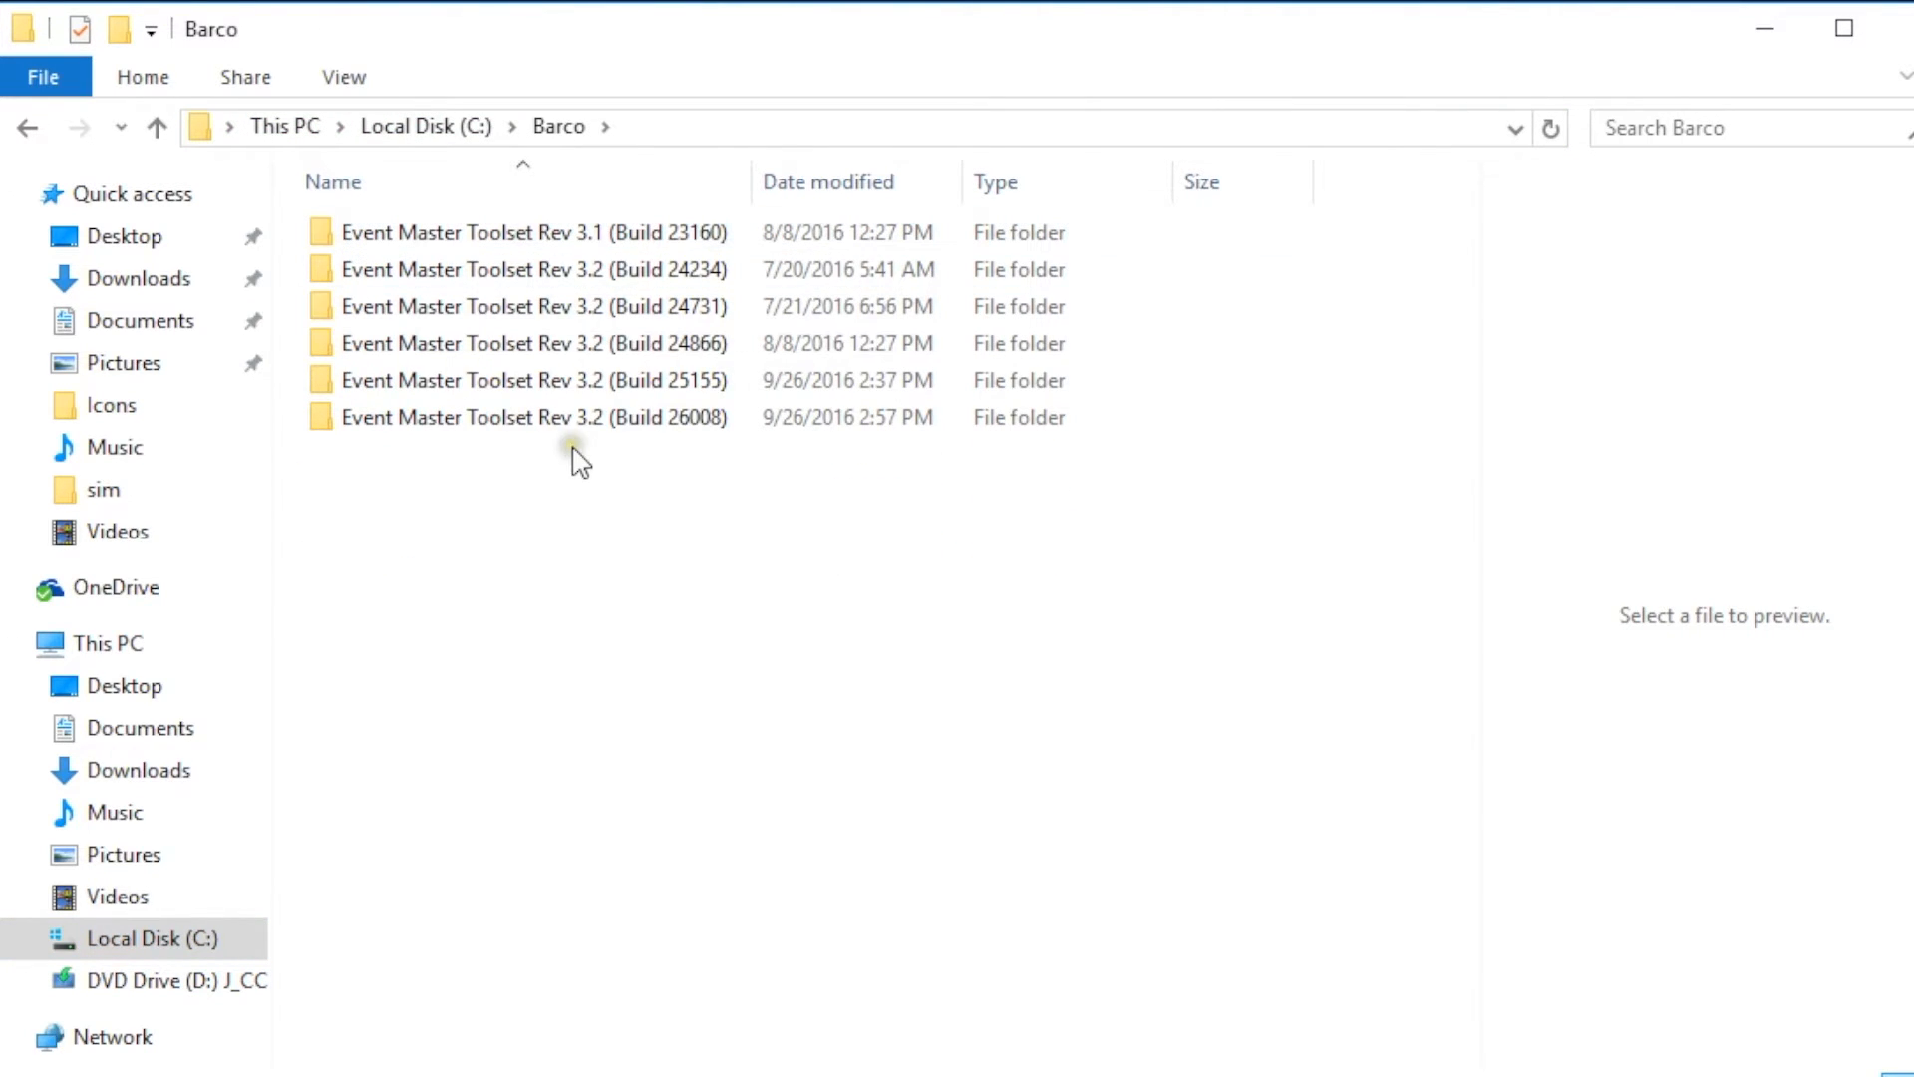
pyautogui.click(530, 417)
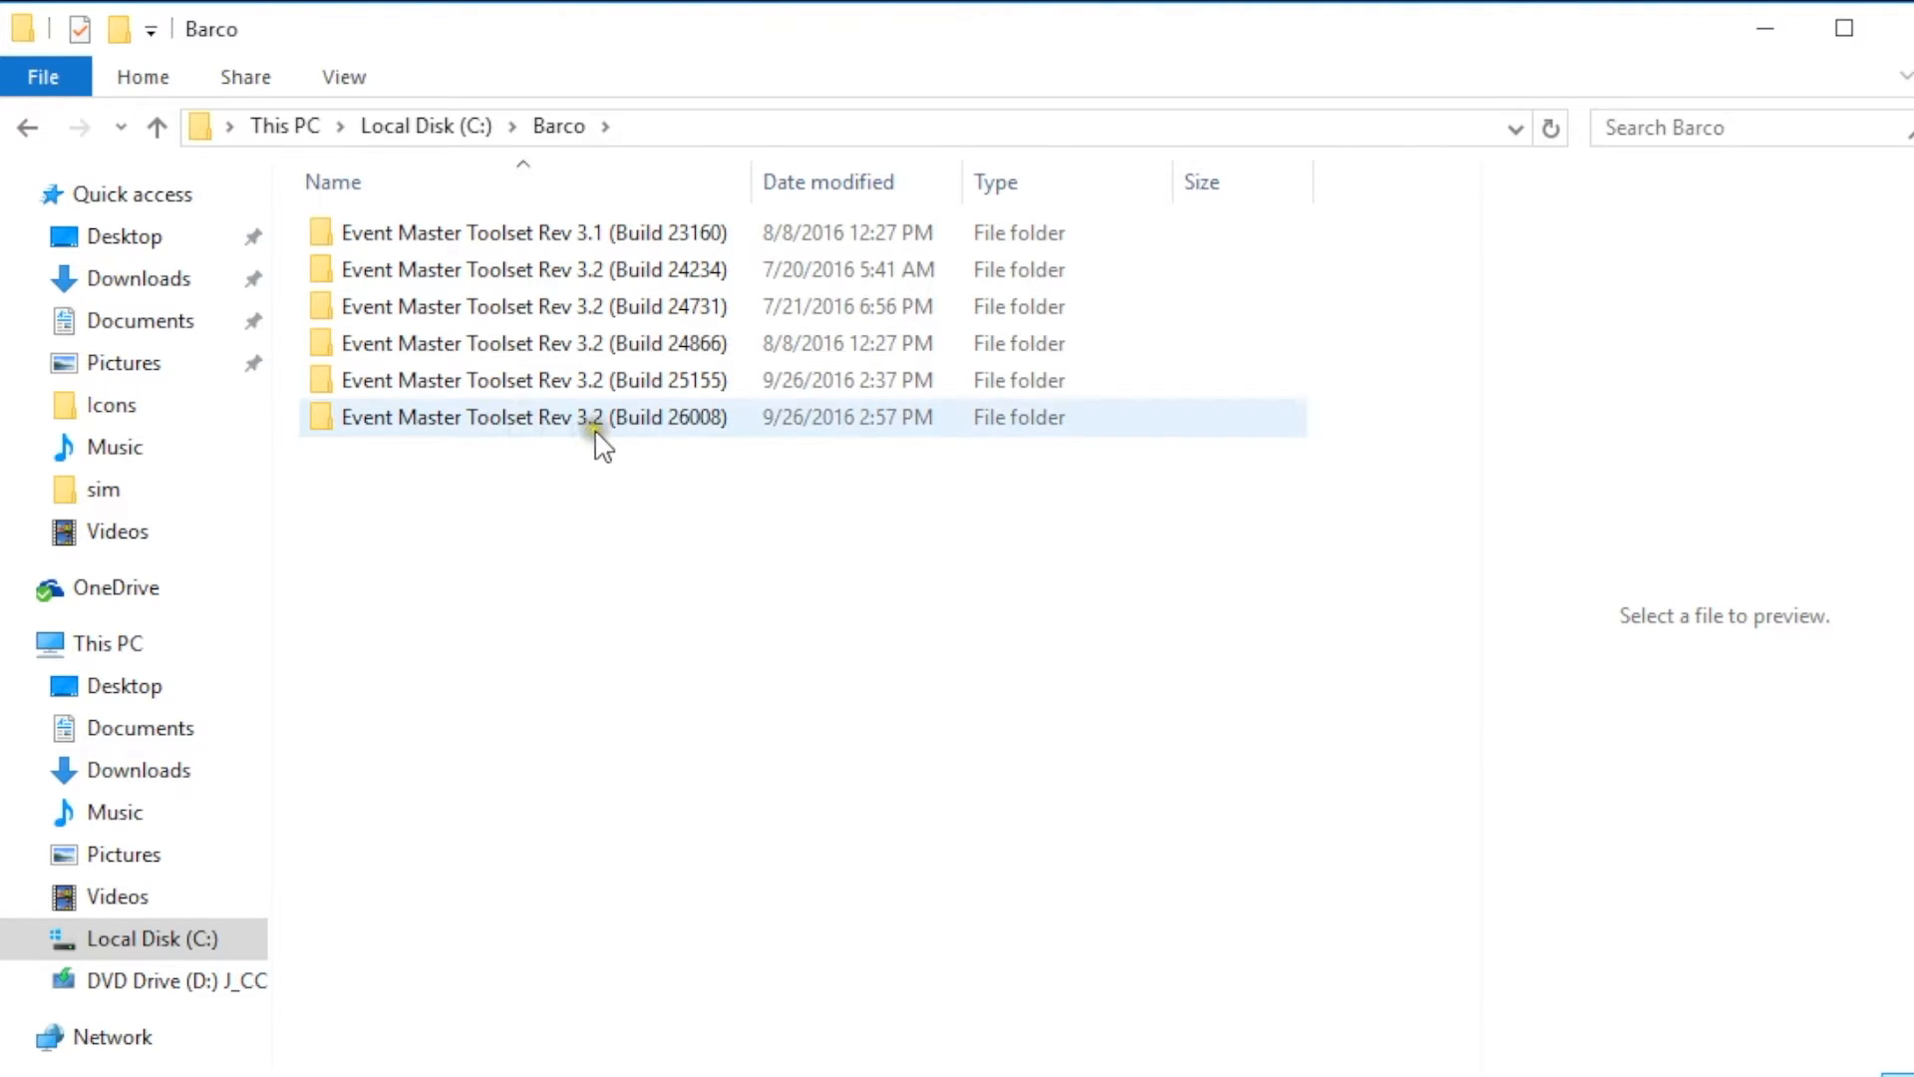
pyautogui.moveTo(628, 431)
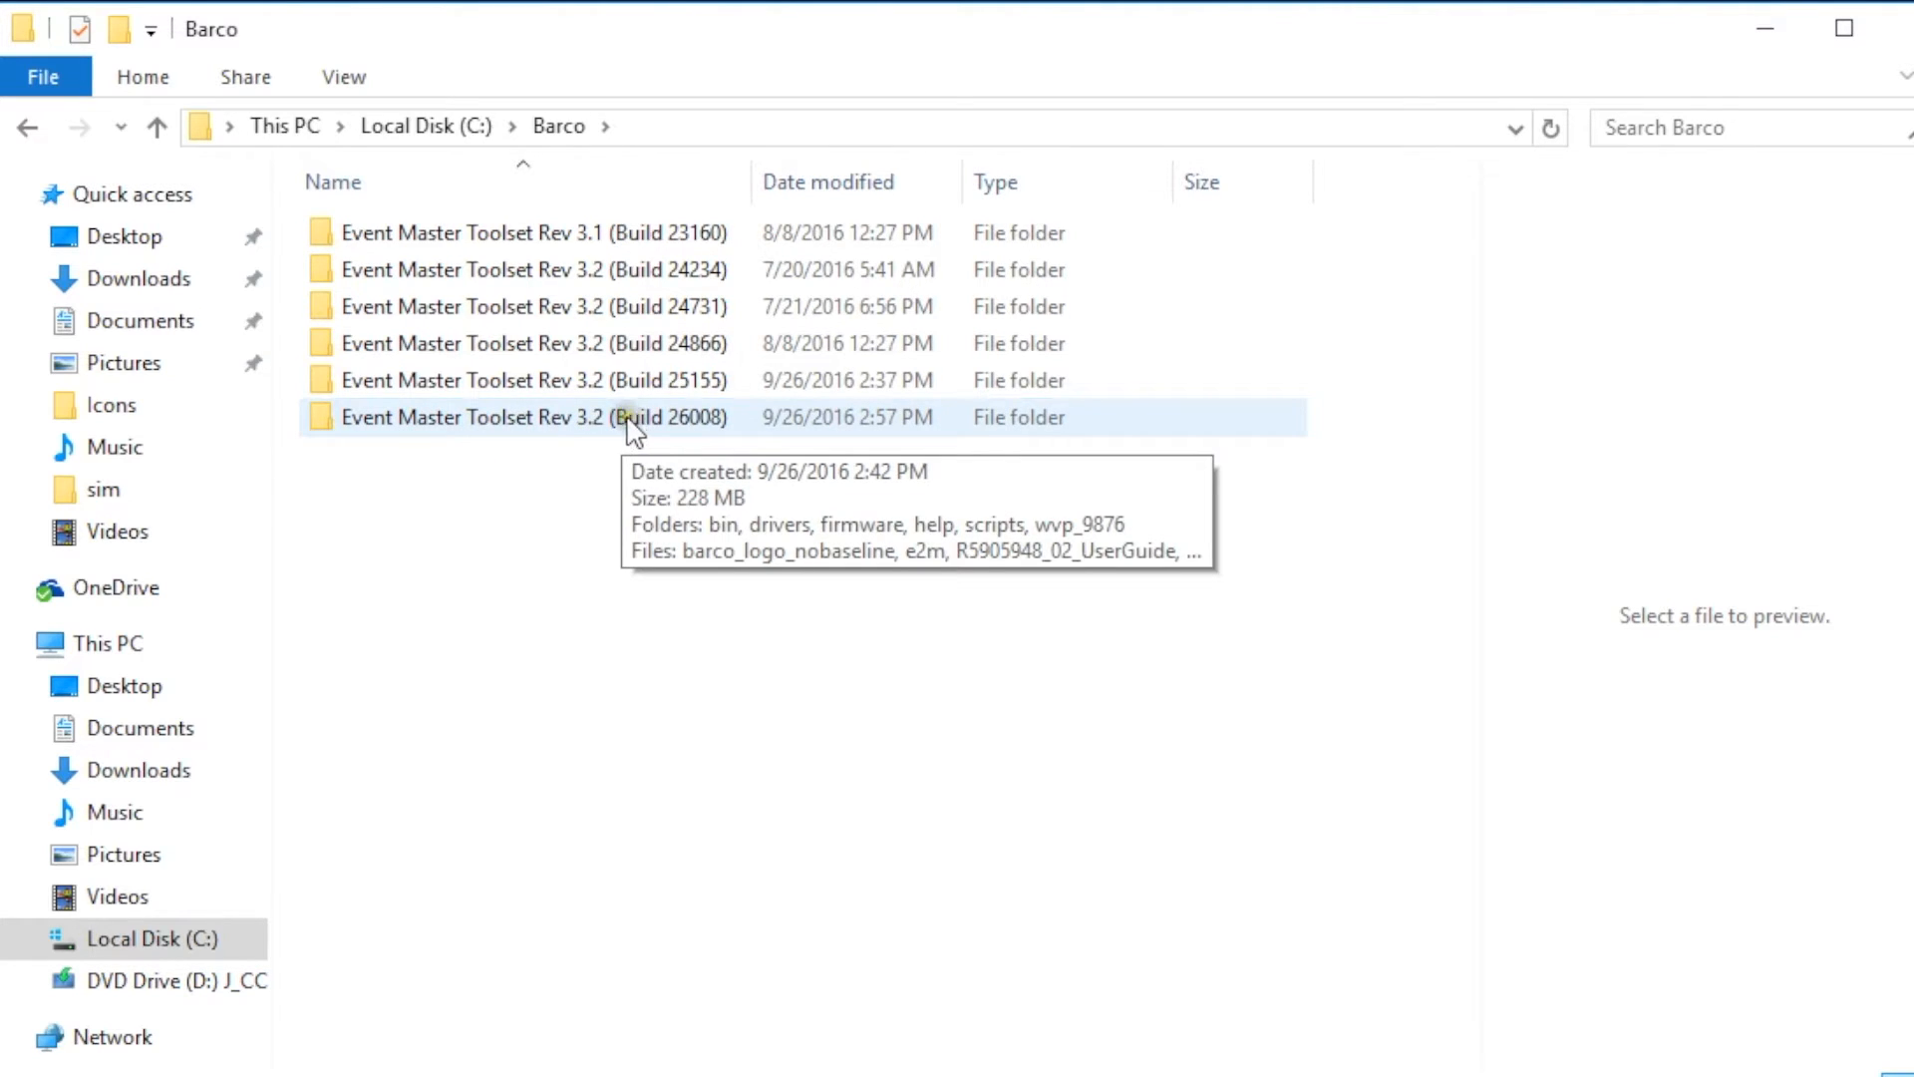
pyautogui.doubleClick(535, 417)
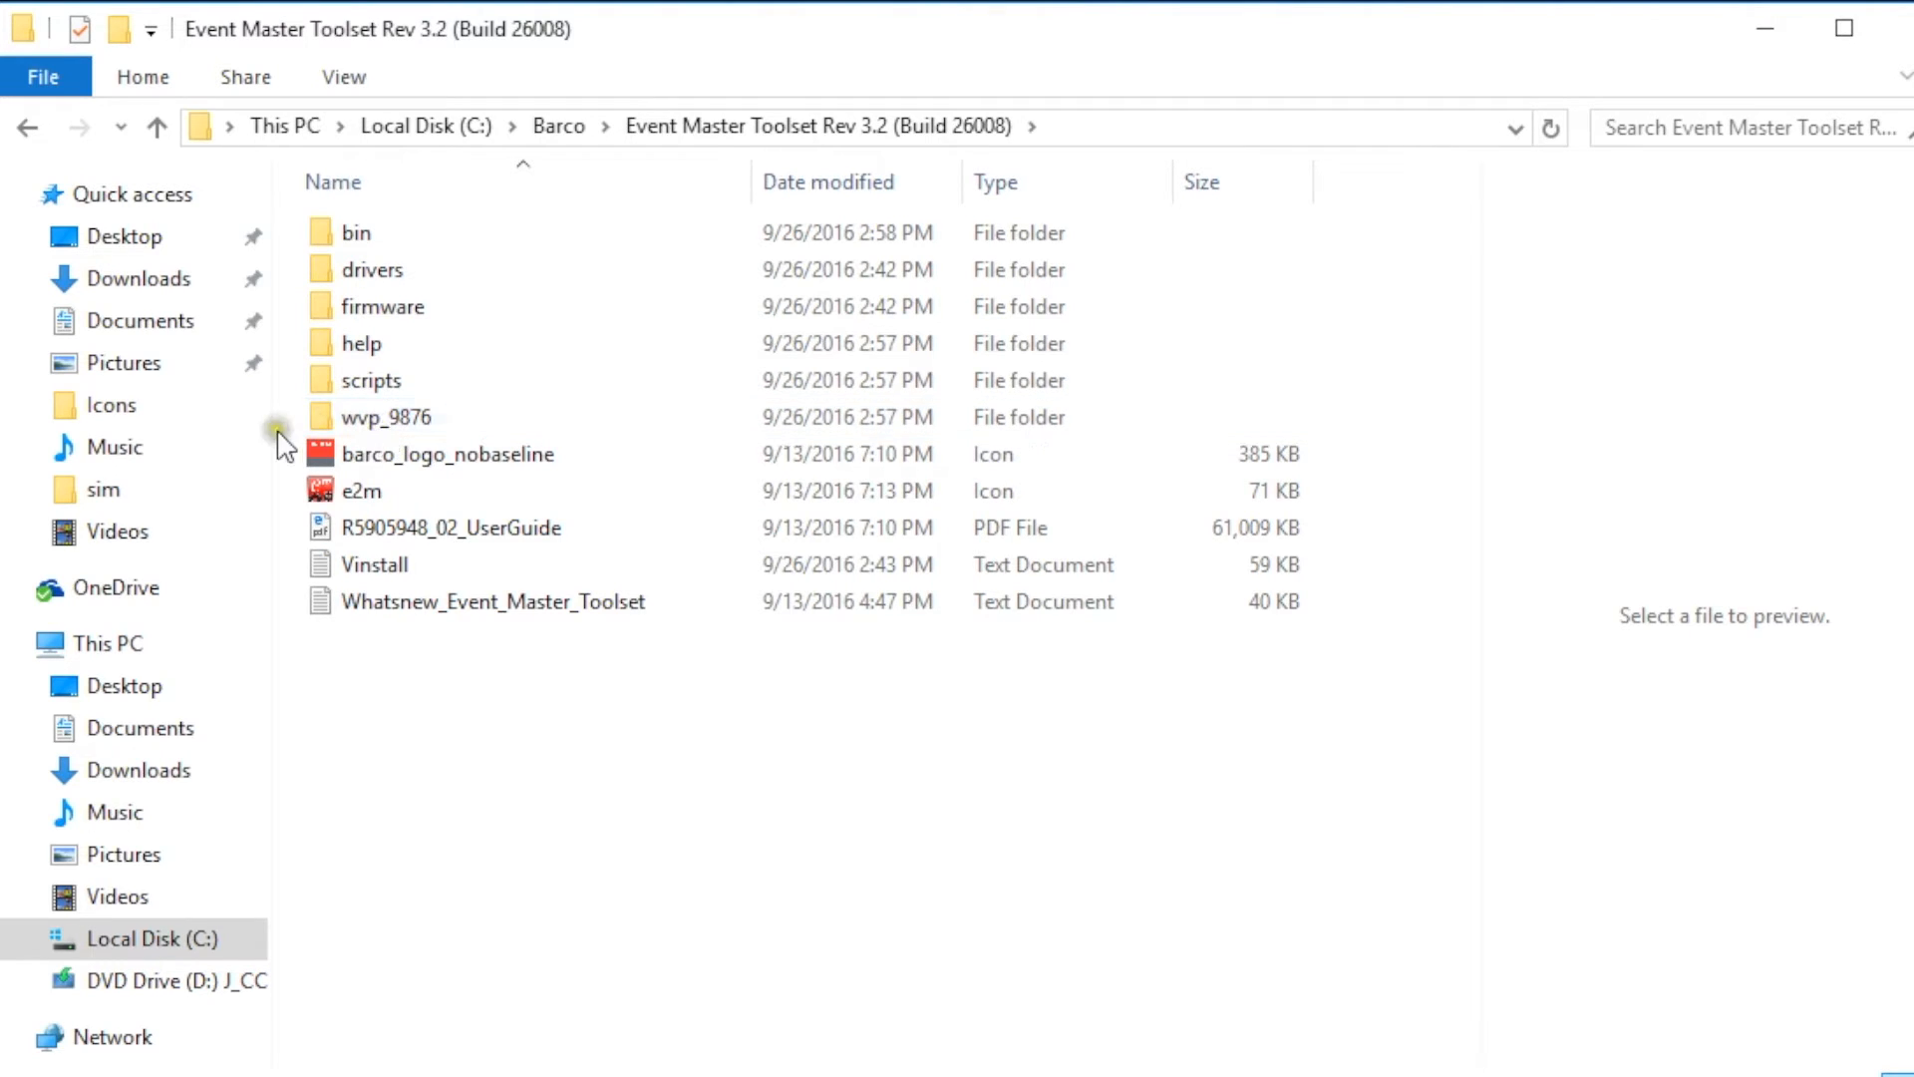
pyautogui.moveTo(381, 417)
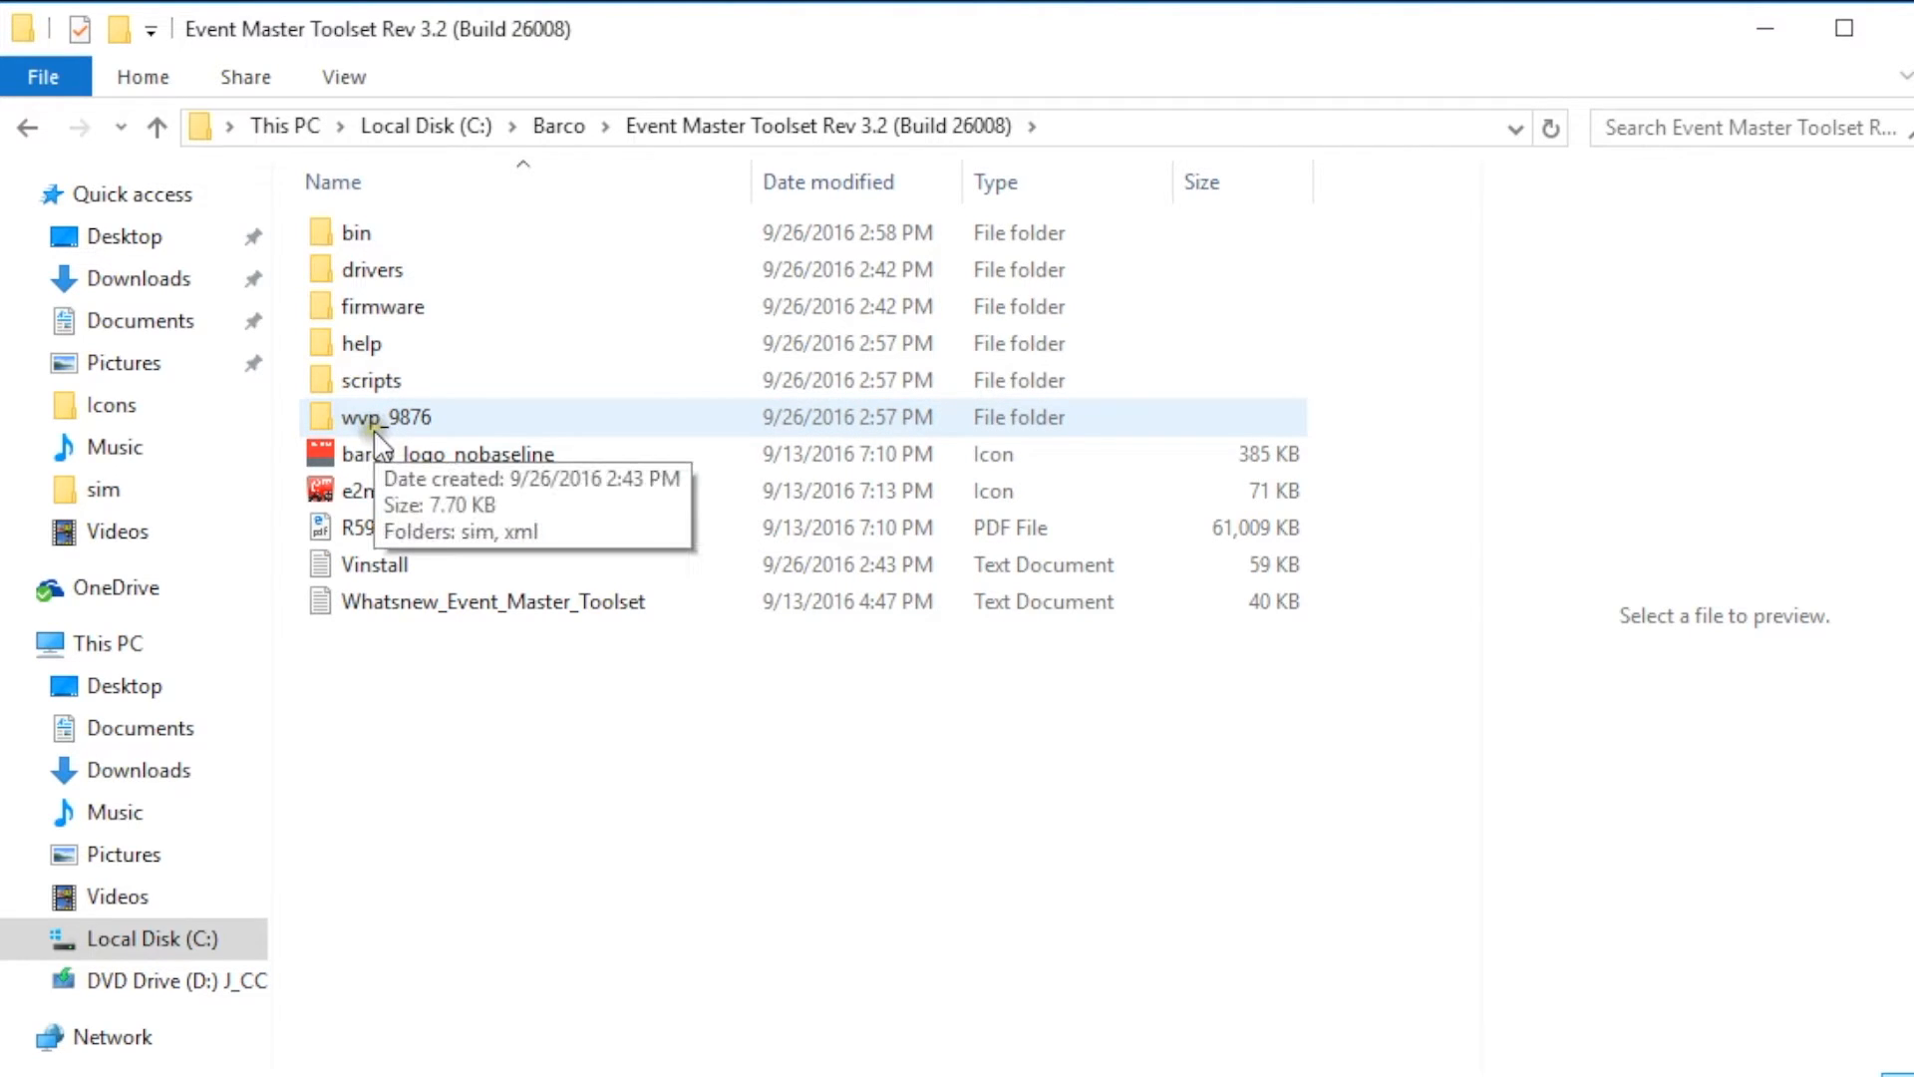
# - Open wvp_9876 > sim and look over the simhwE2, simhw and S3 hardware XML files
pyautogui.doubleClick(389, 416)
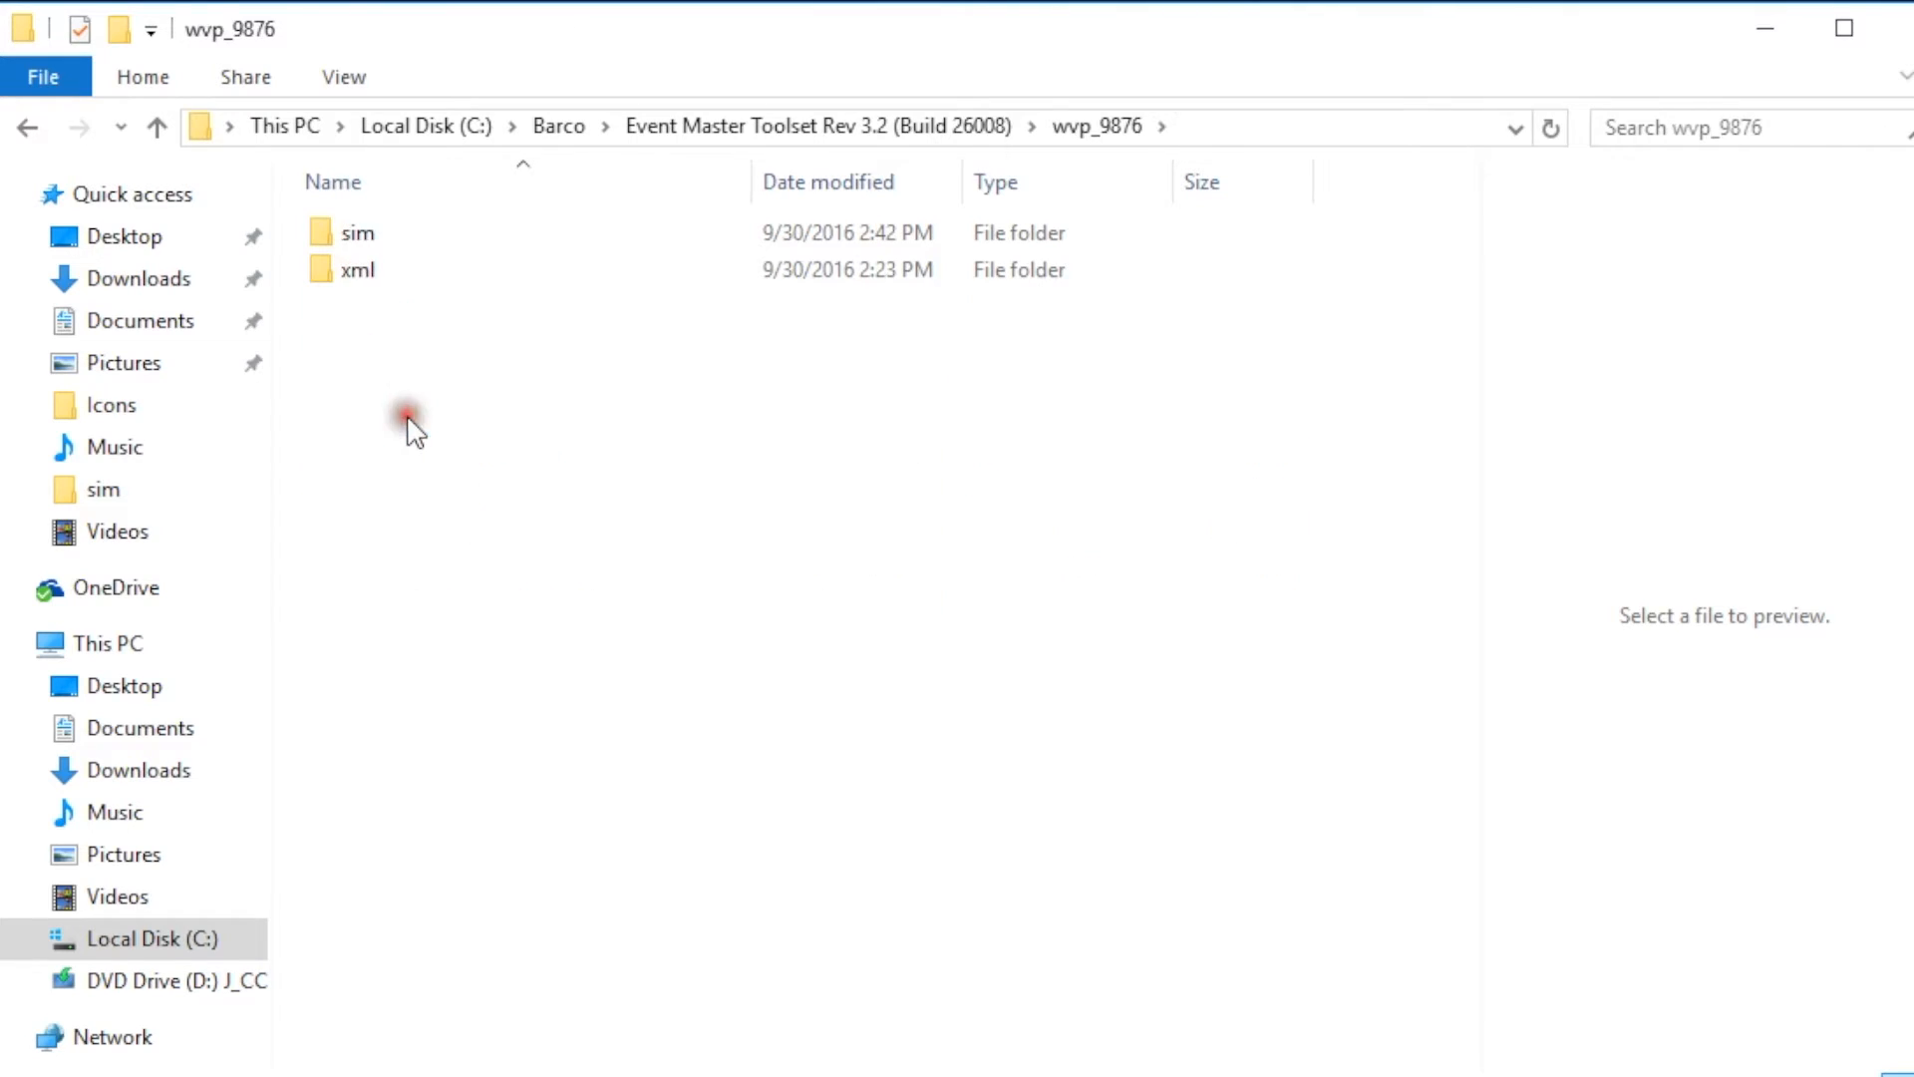
pyautogui.click(357, 233)
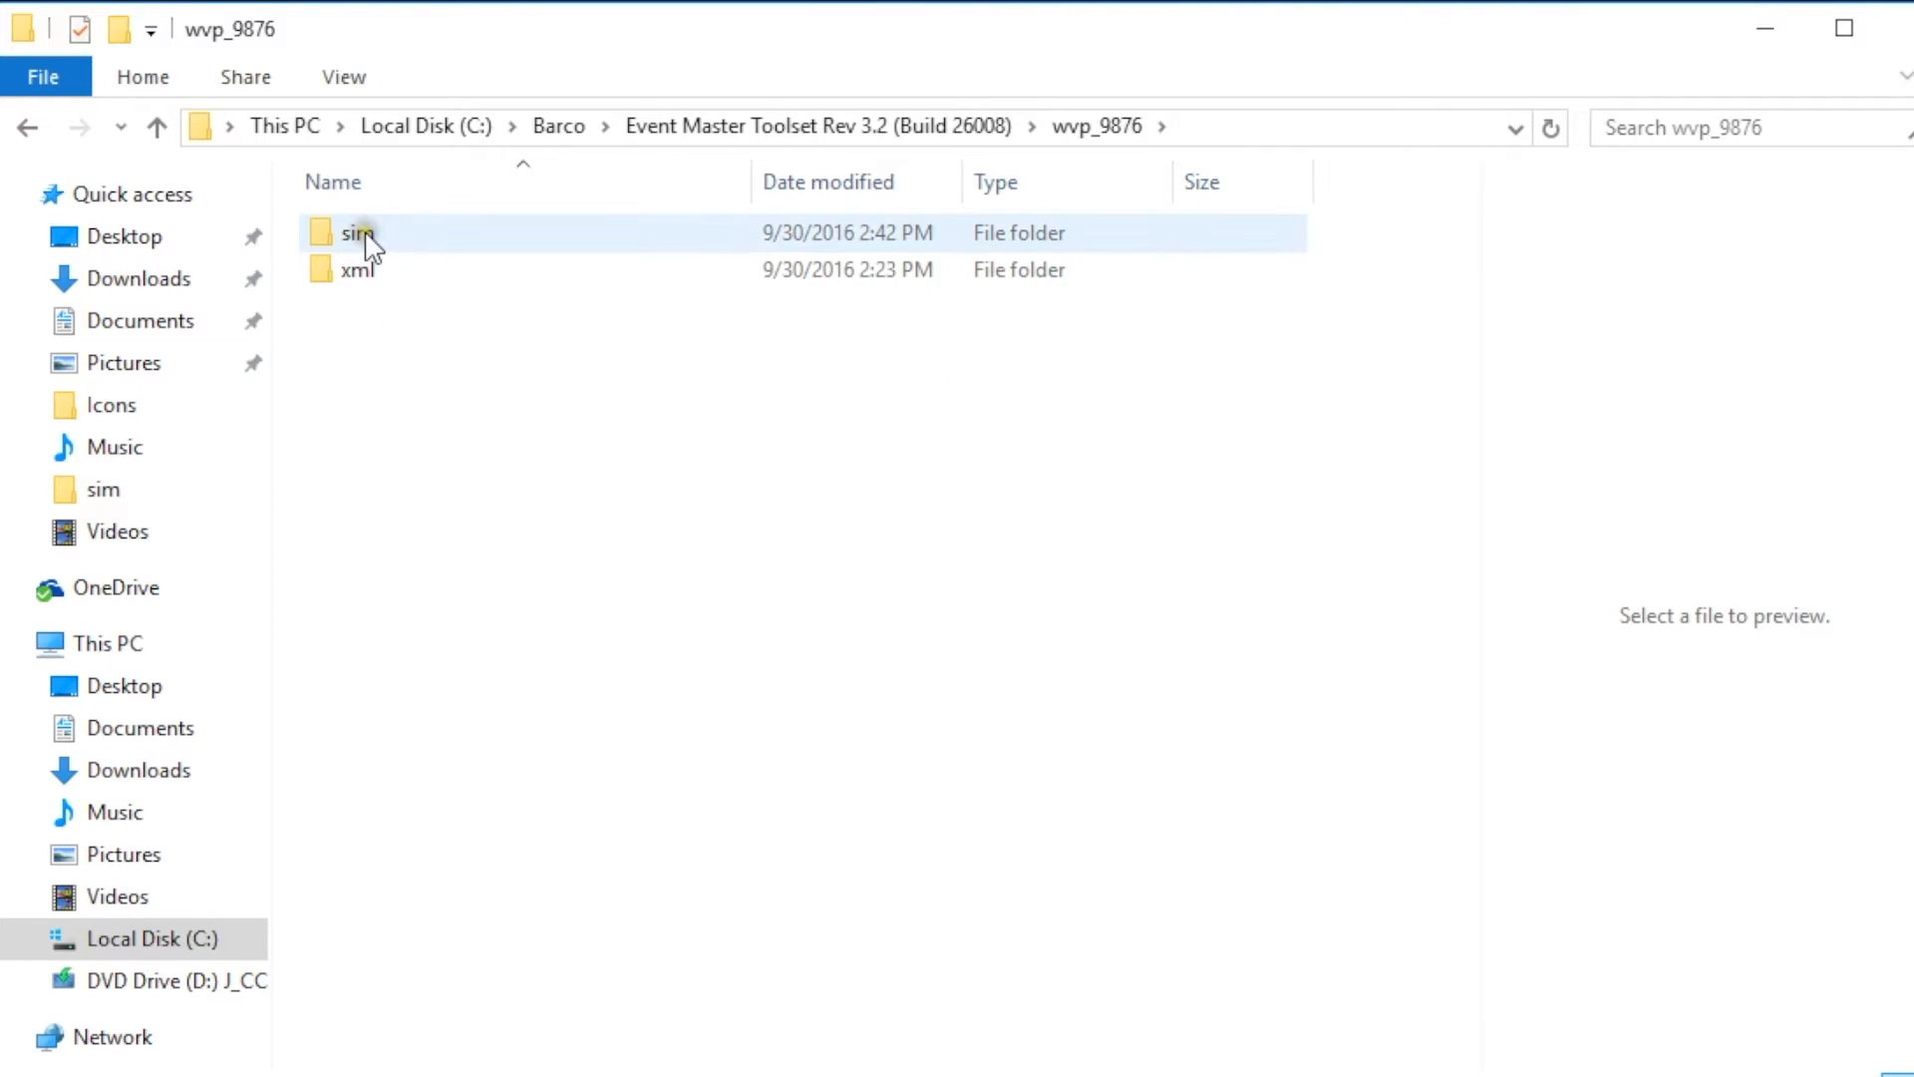
pyautogui.doubleClick(357, 231)
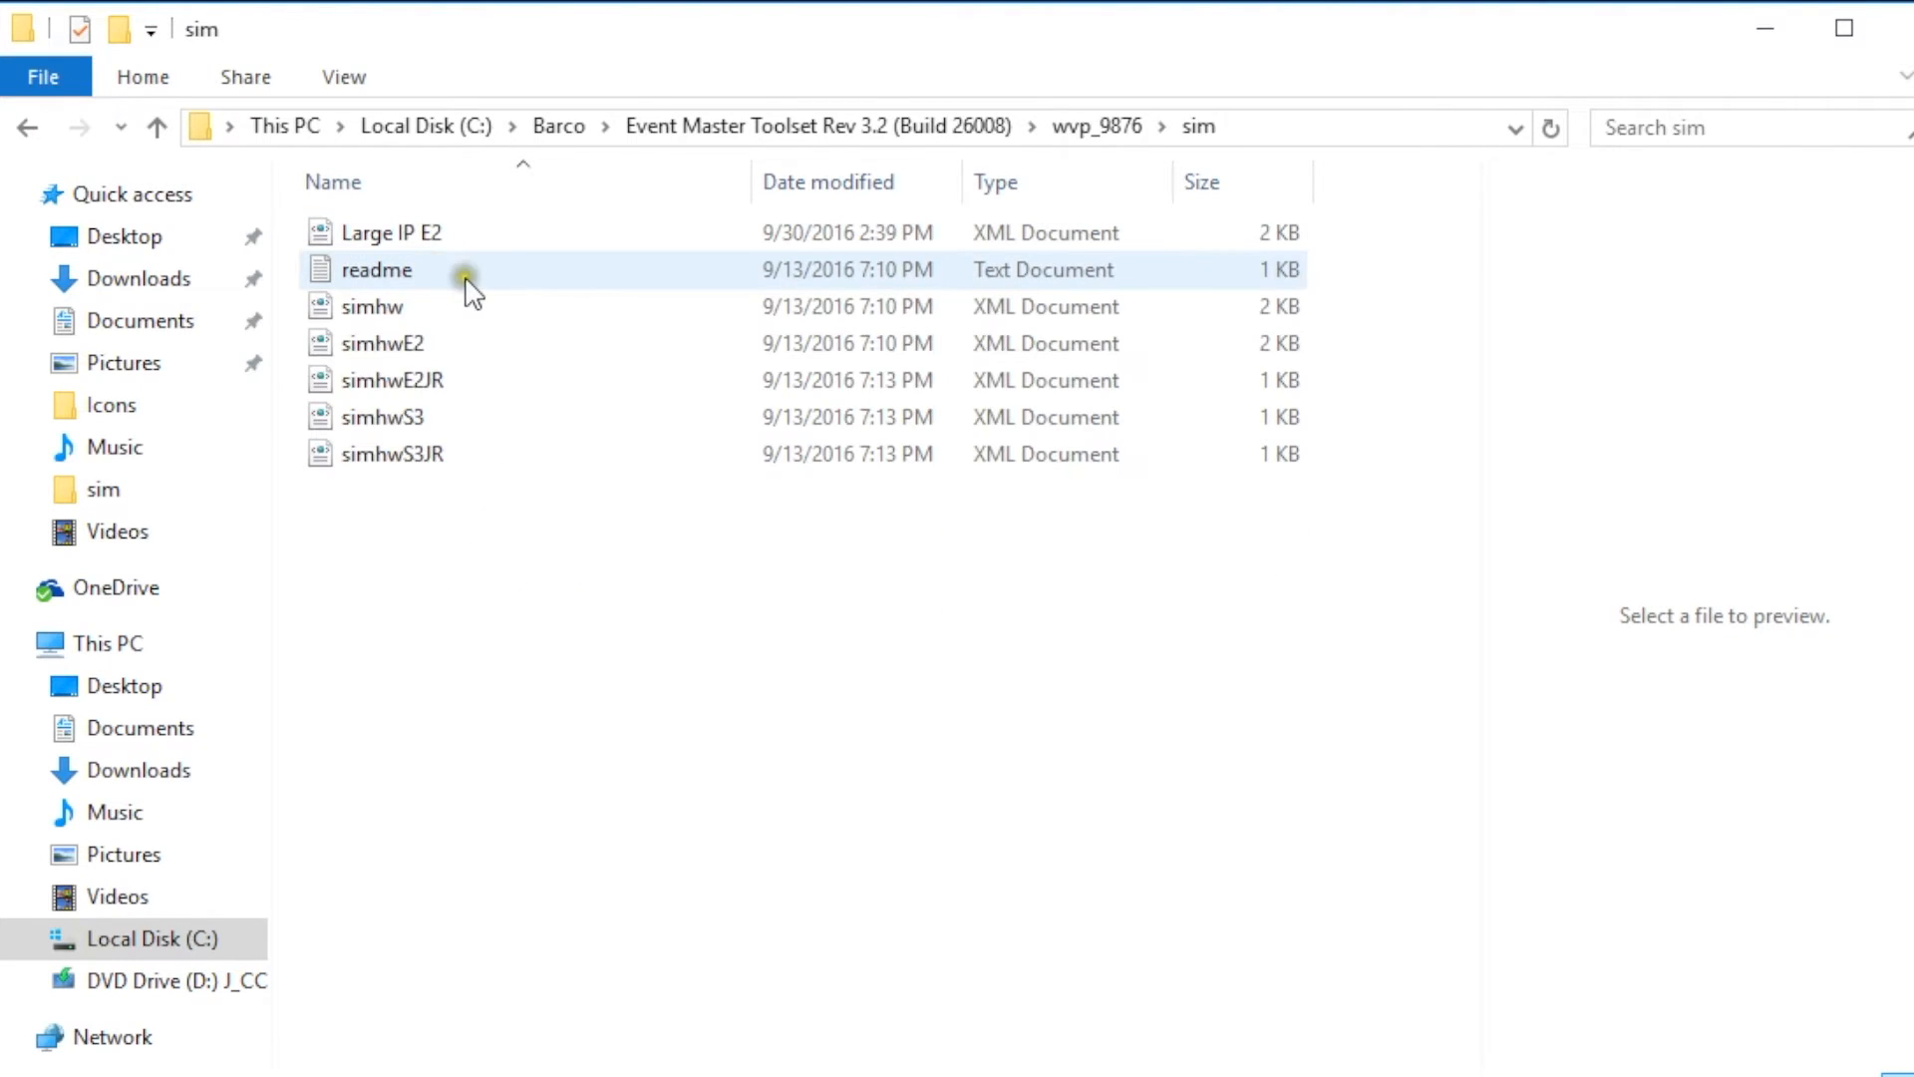
pyautogui.click(383, 343)
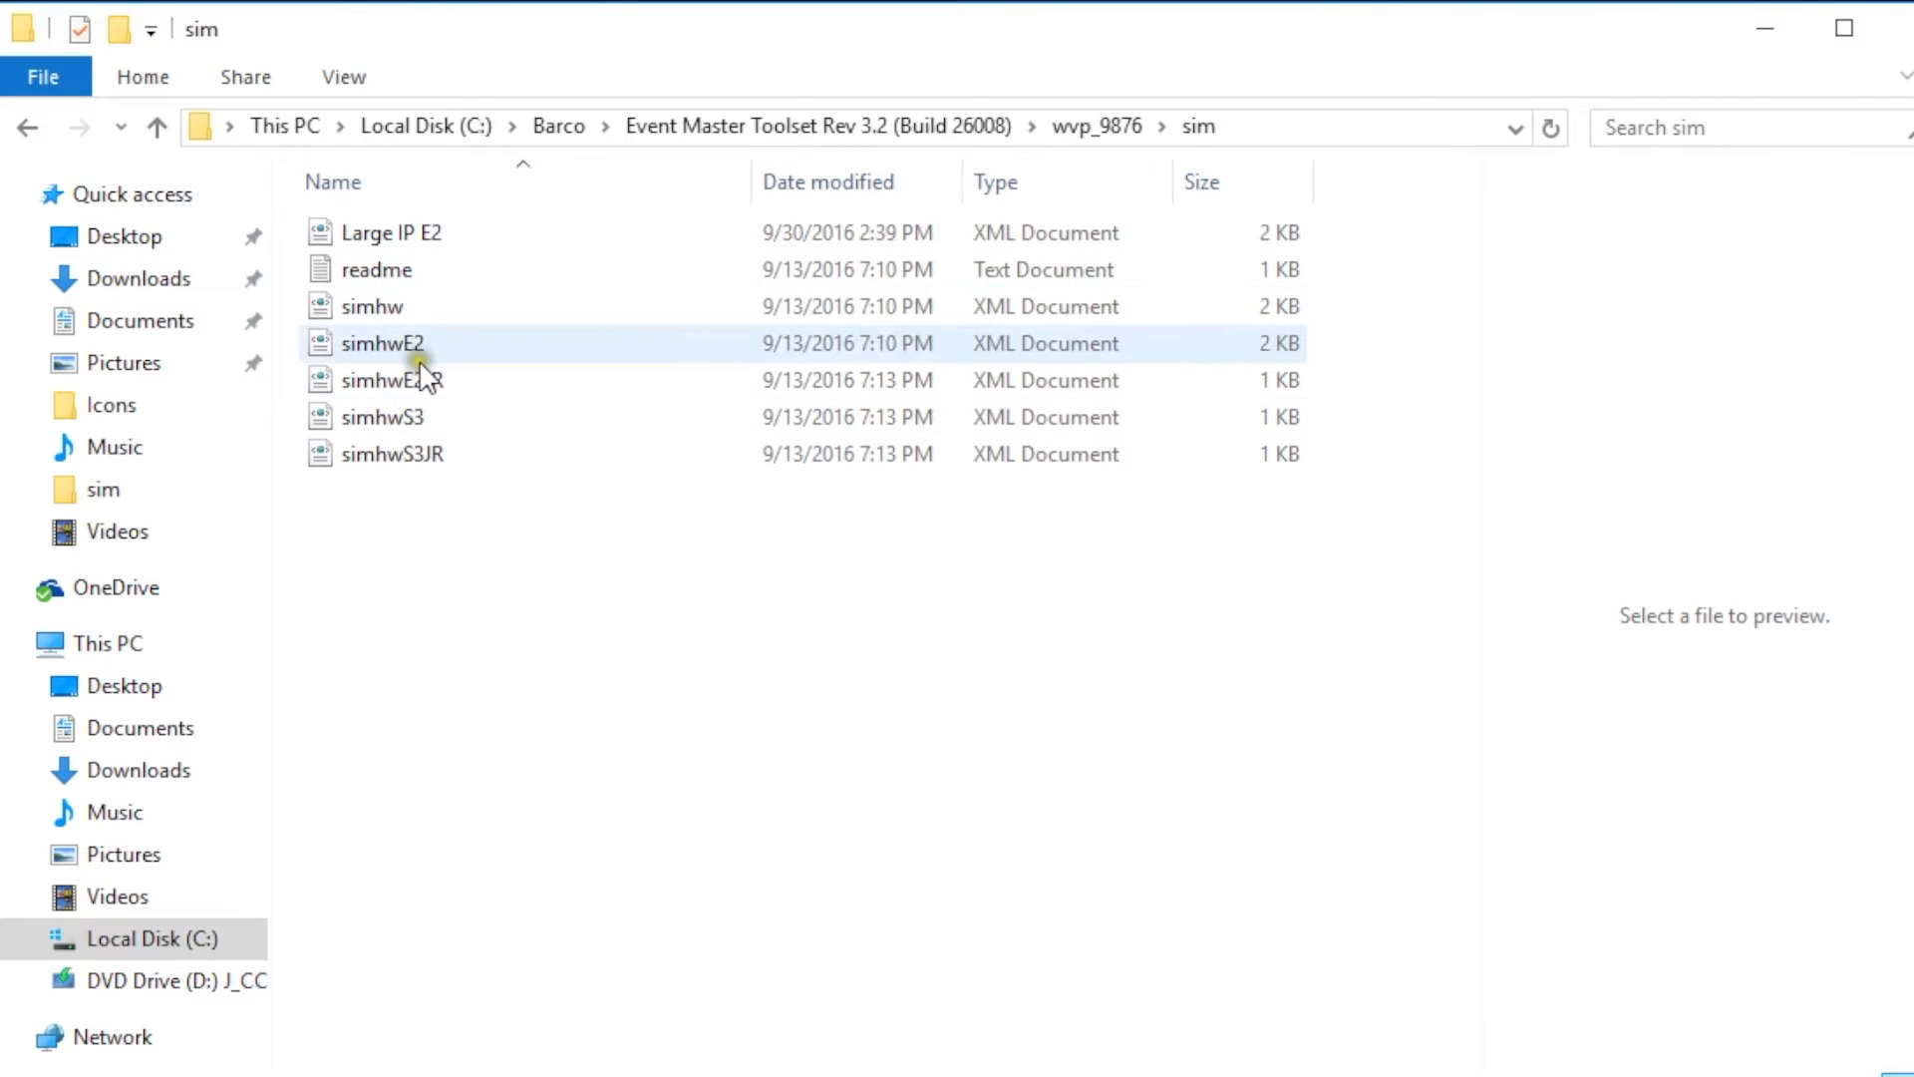
pyautogui.moveTo(396, 305)
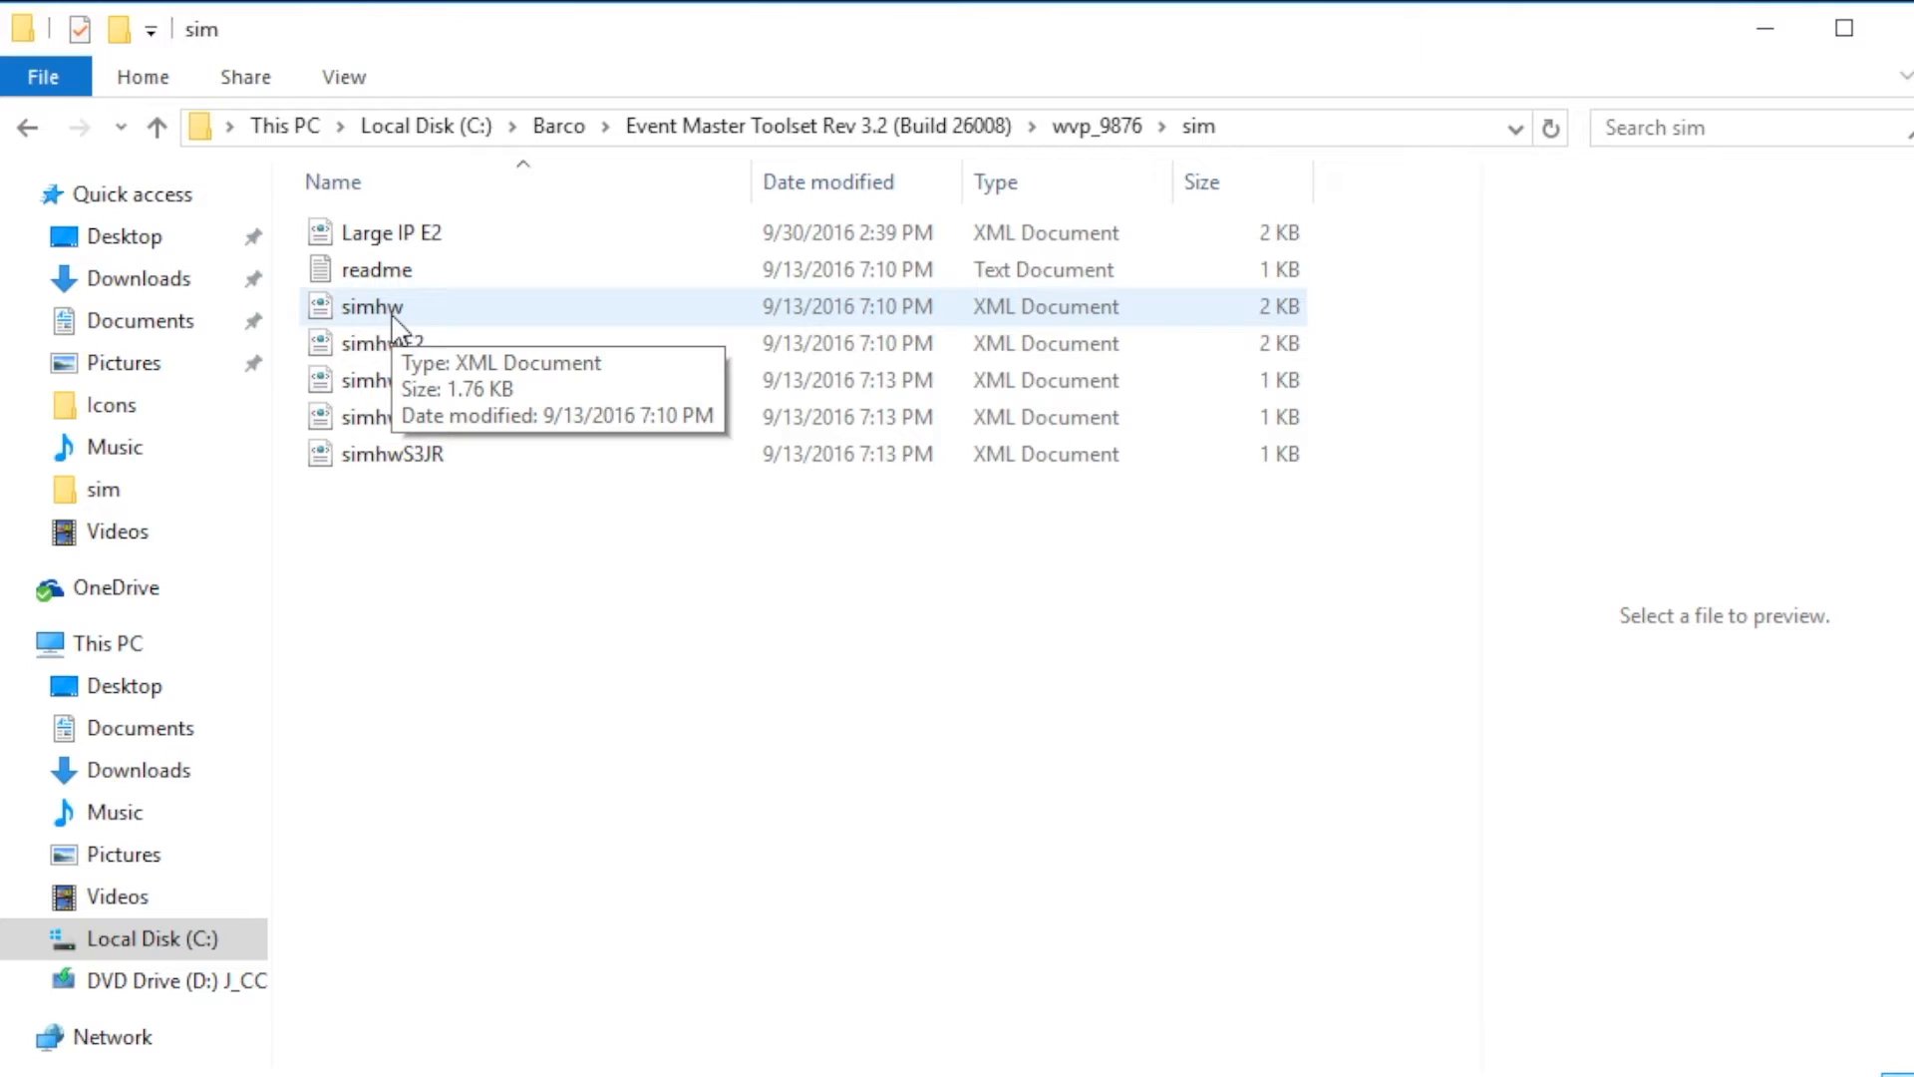
pyautogui.click(379, 379)
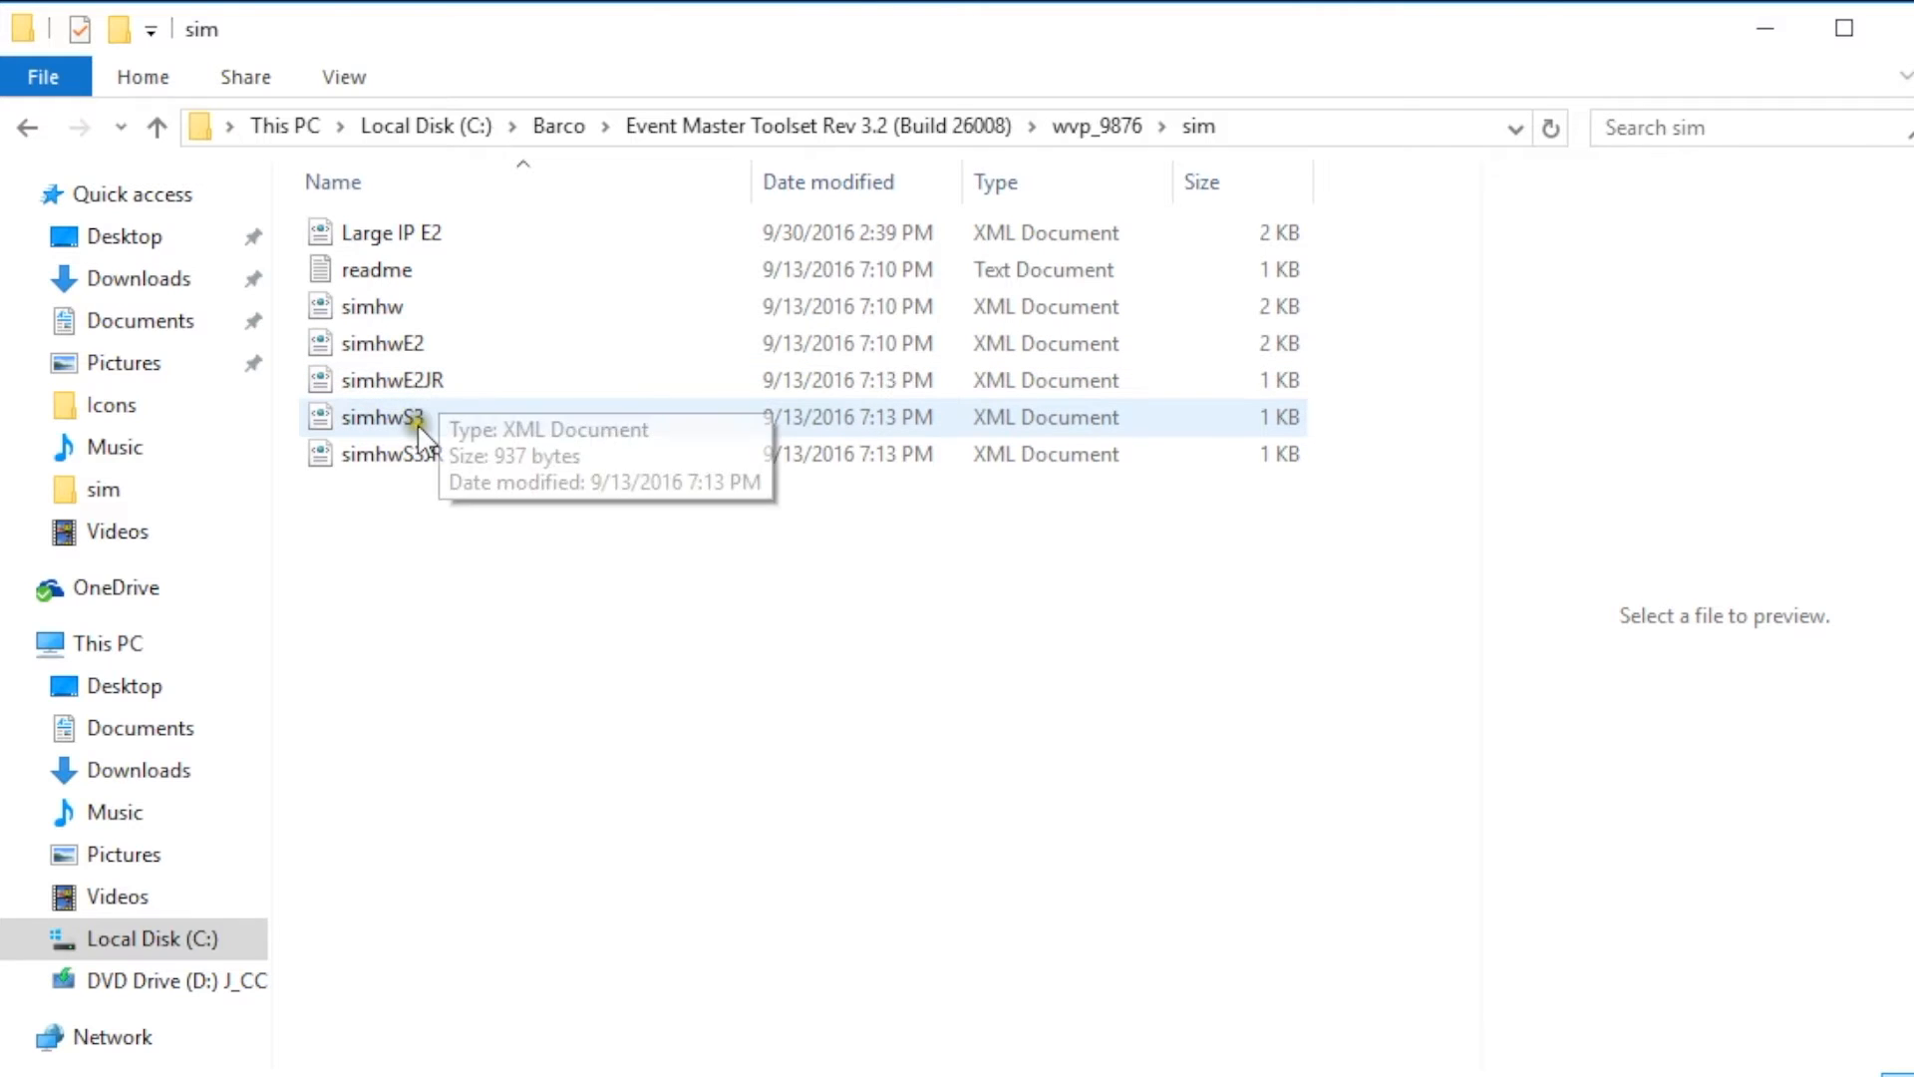
pyautogui.click(392, 455)
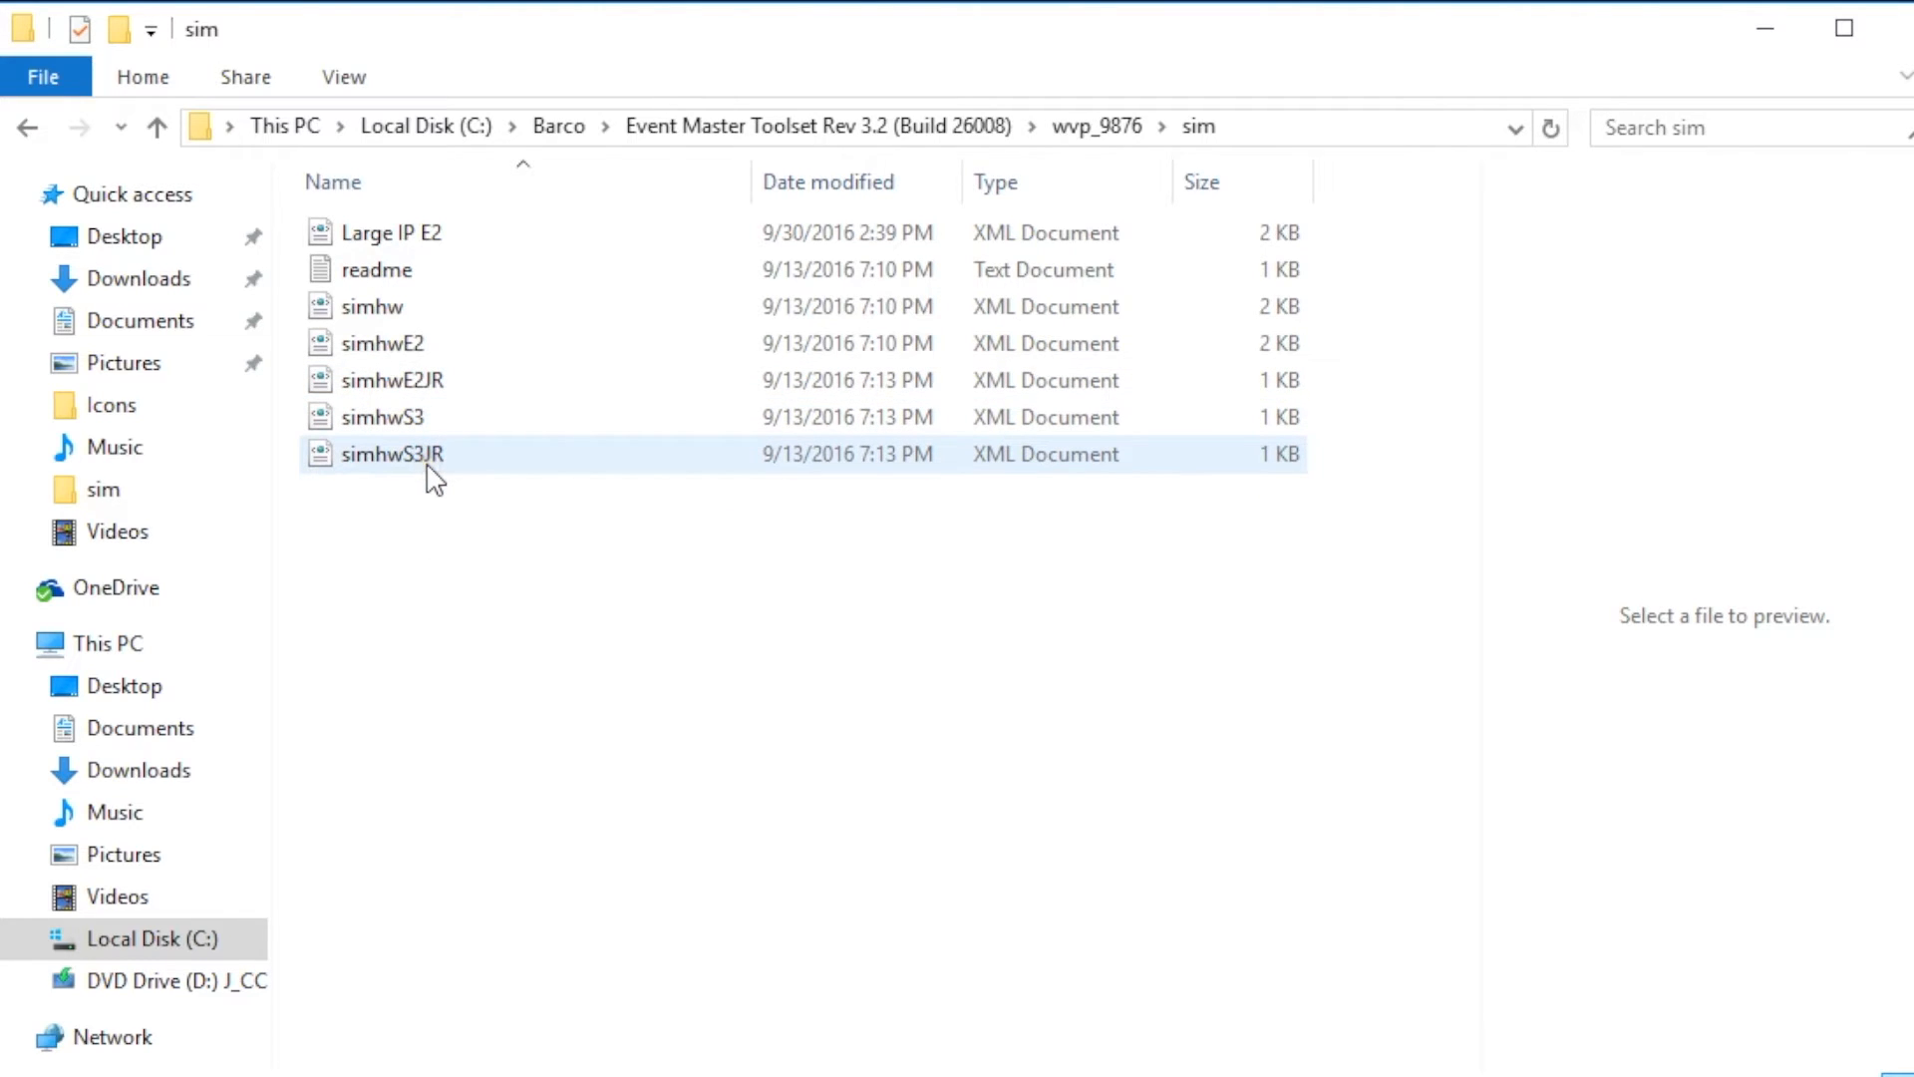
pyautogui.moveTo(431, 466)
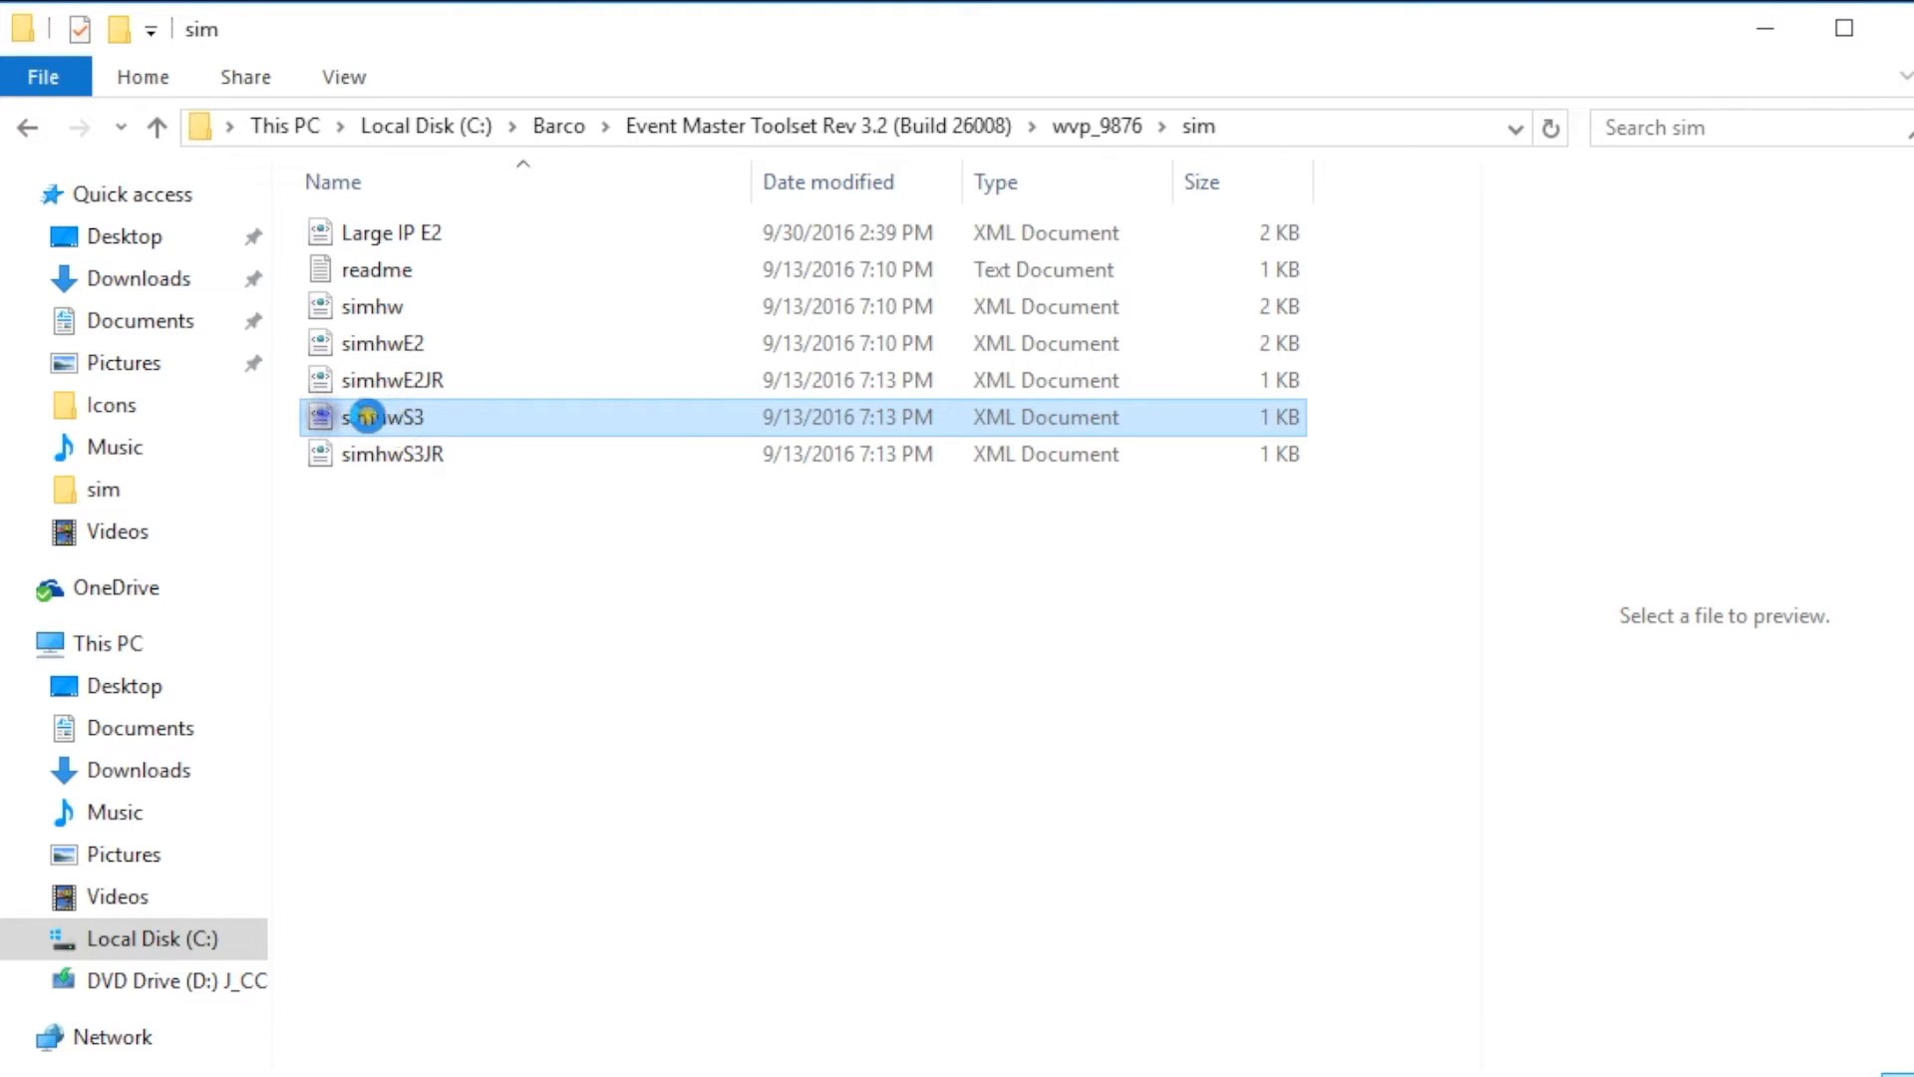
# - Paste a copy of simhwS3 into the sim folder and remove the original simhw file
pyautogui.rightClick(381, 417)
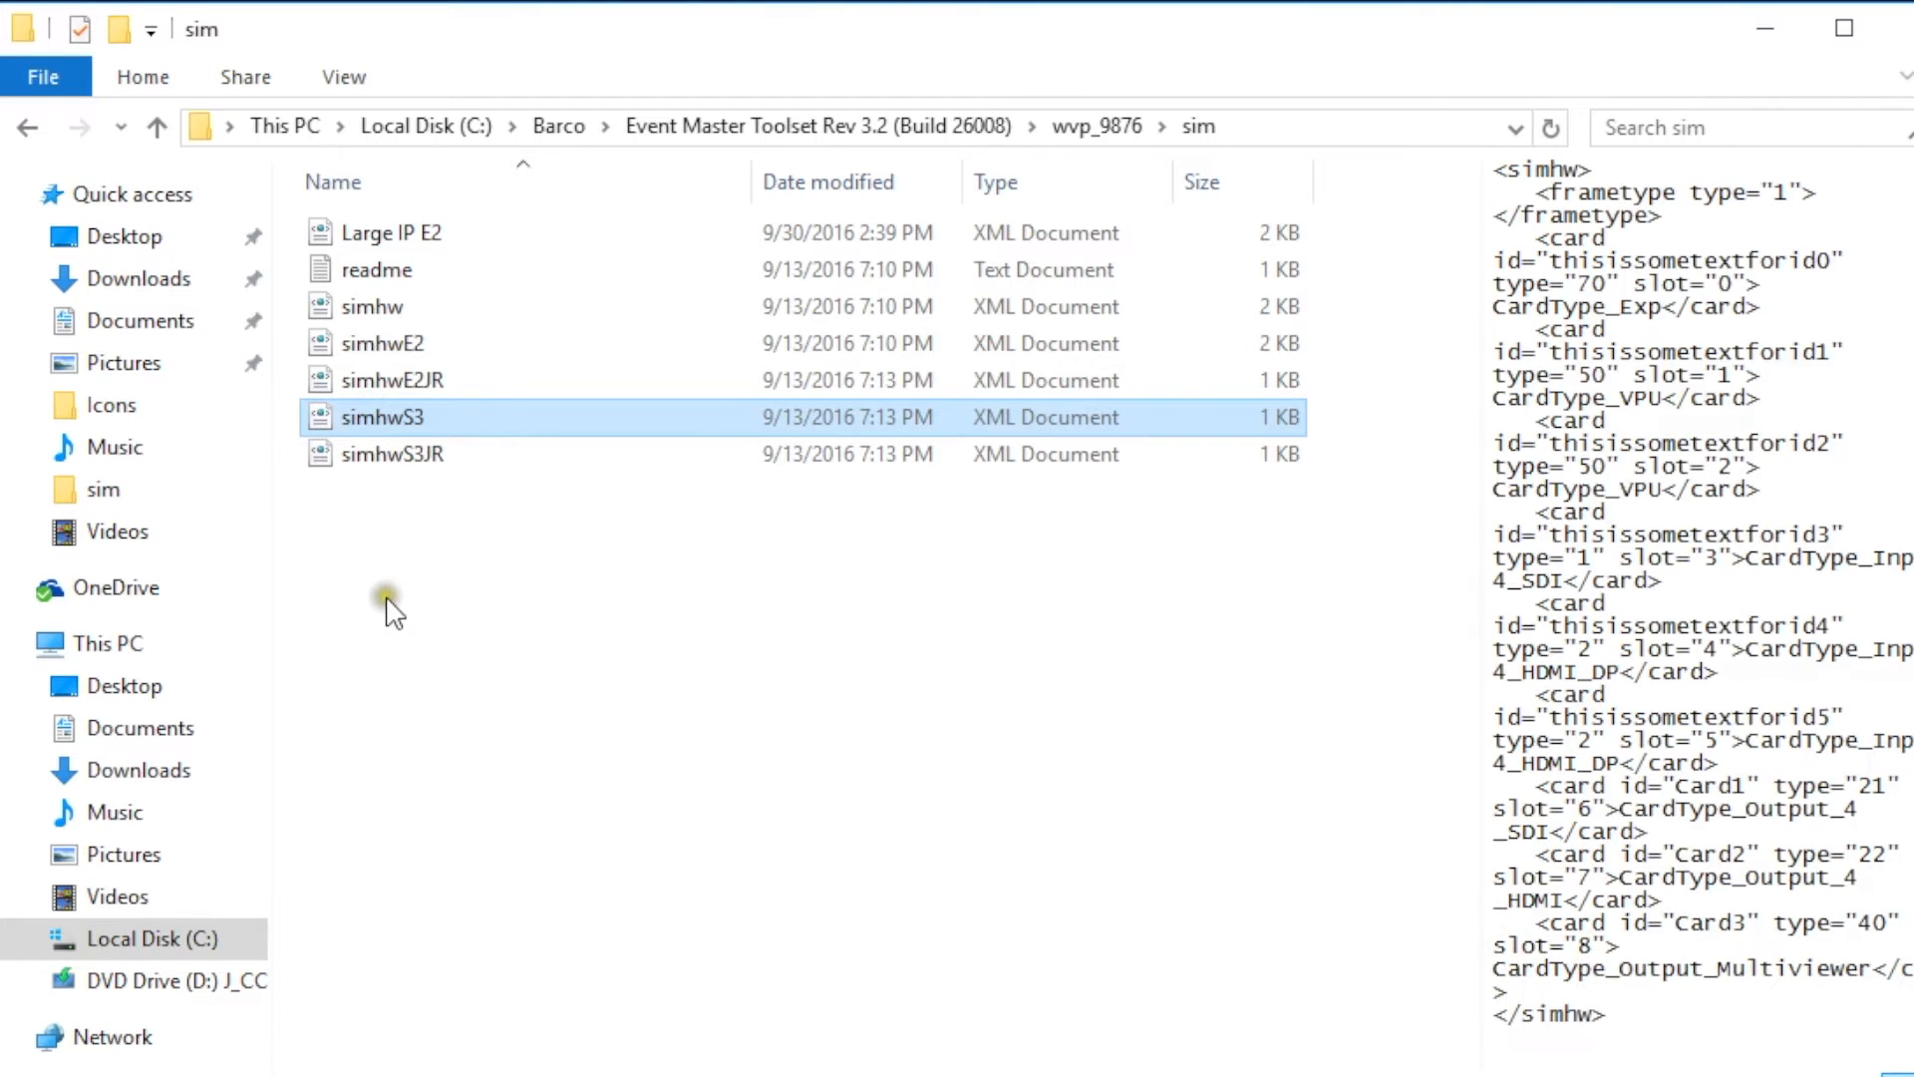
pyautogui.rightClick(387, 607)
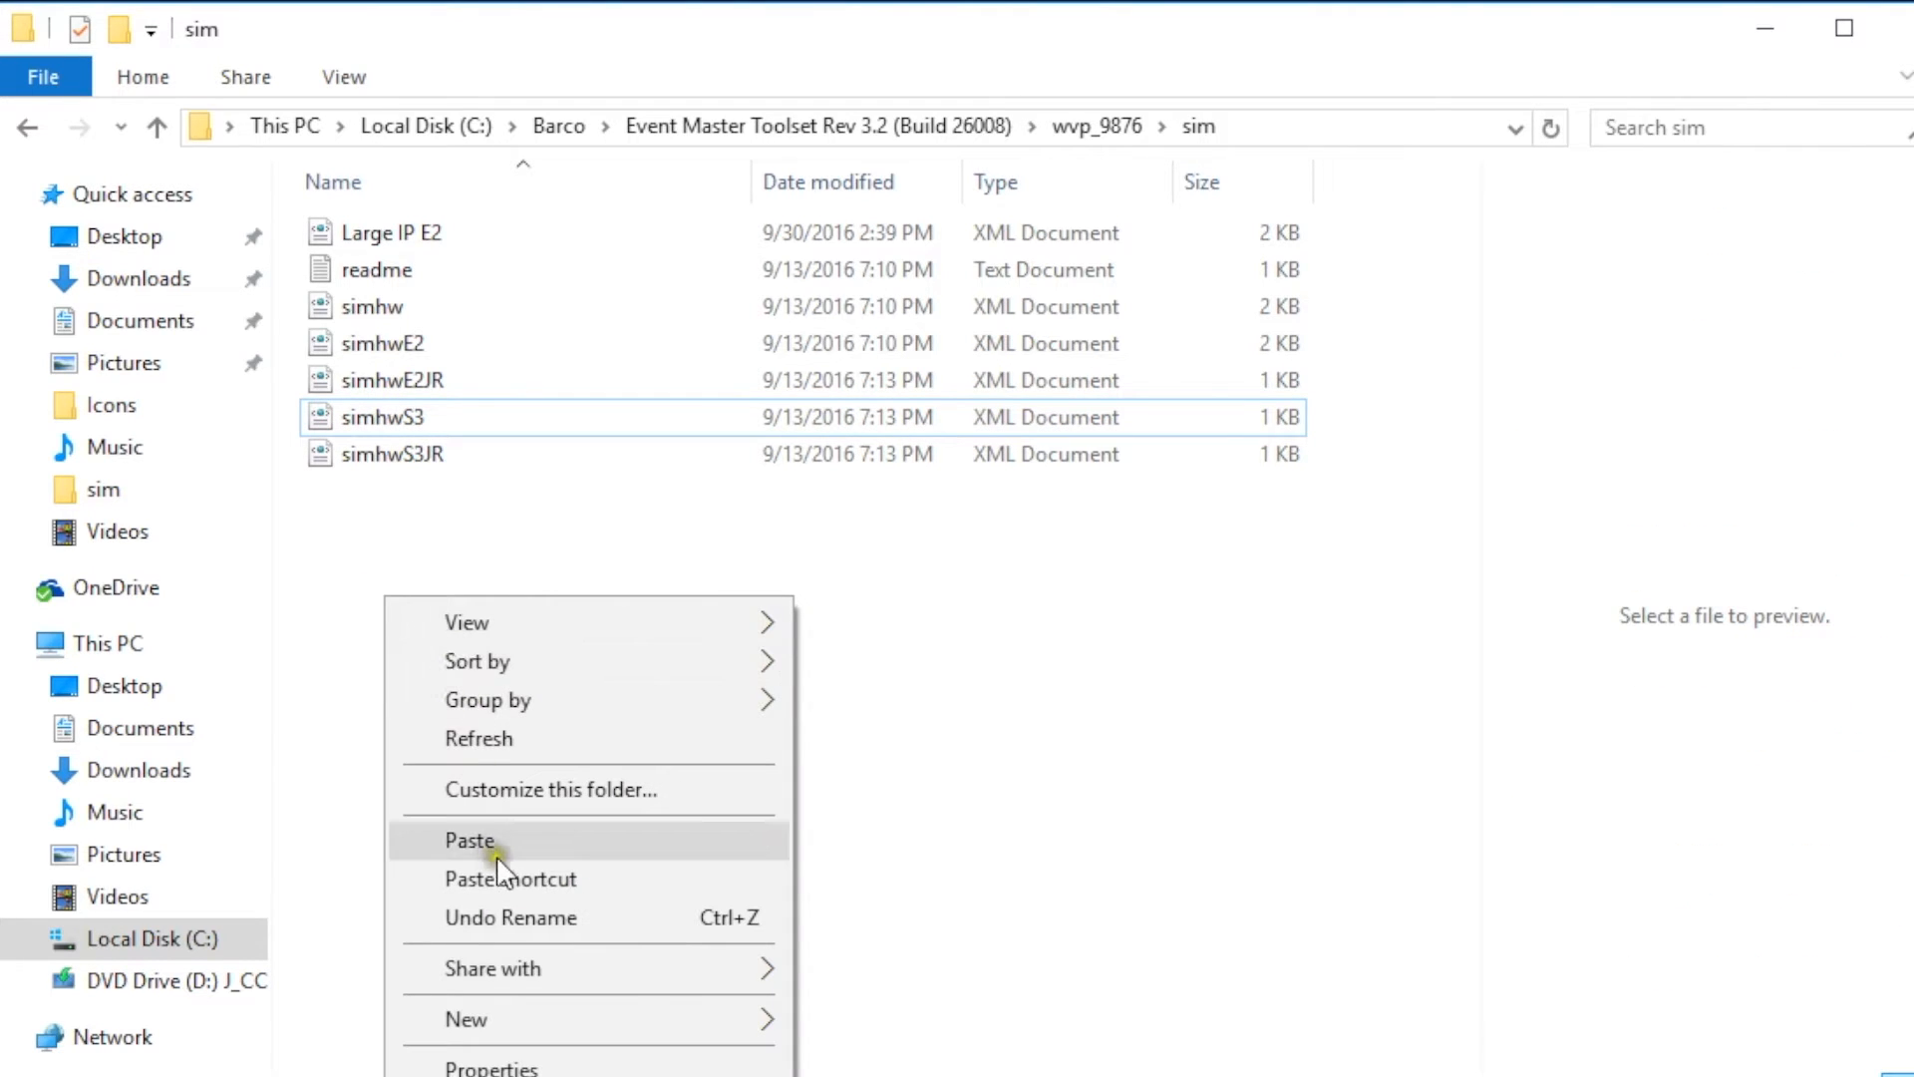
pyautogui.click(470, 840)
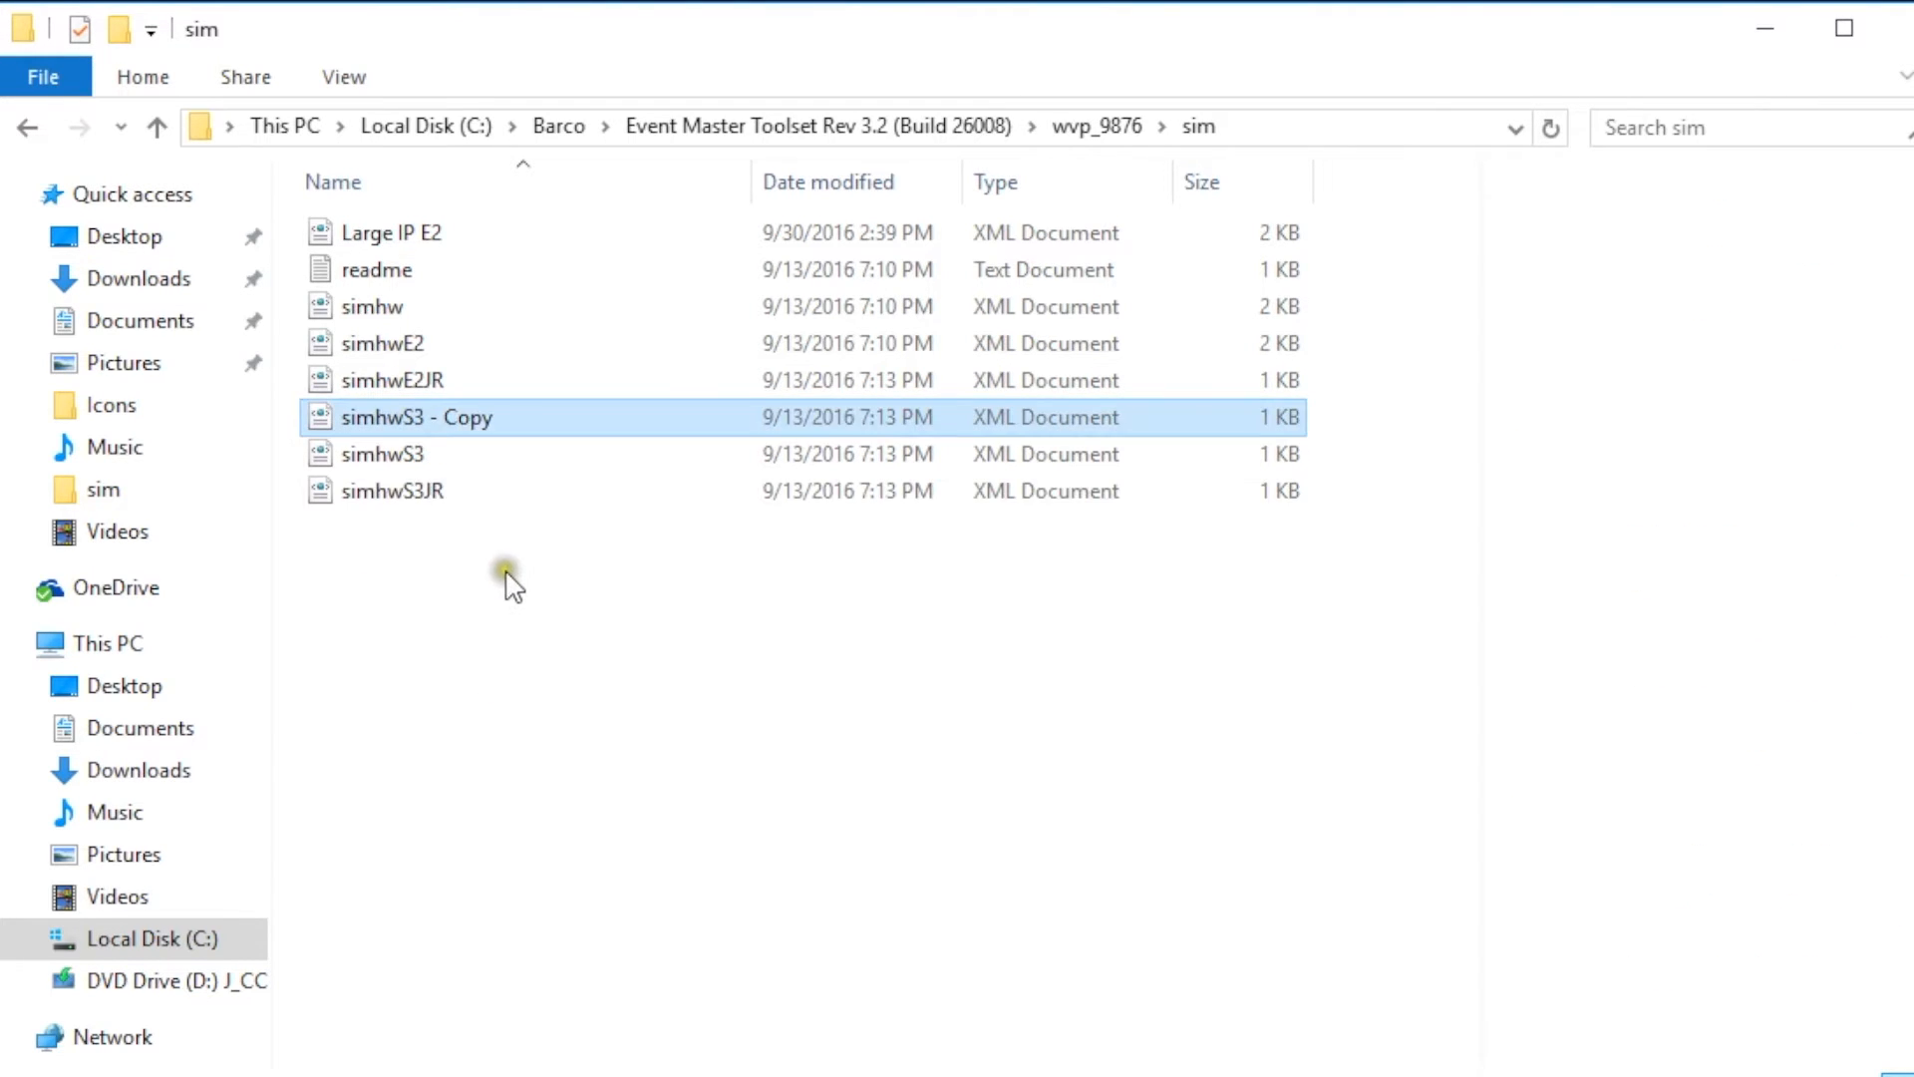
pyautogui.click(371, 307)
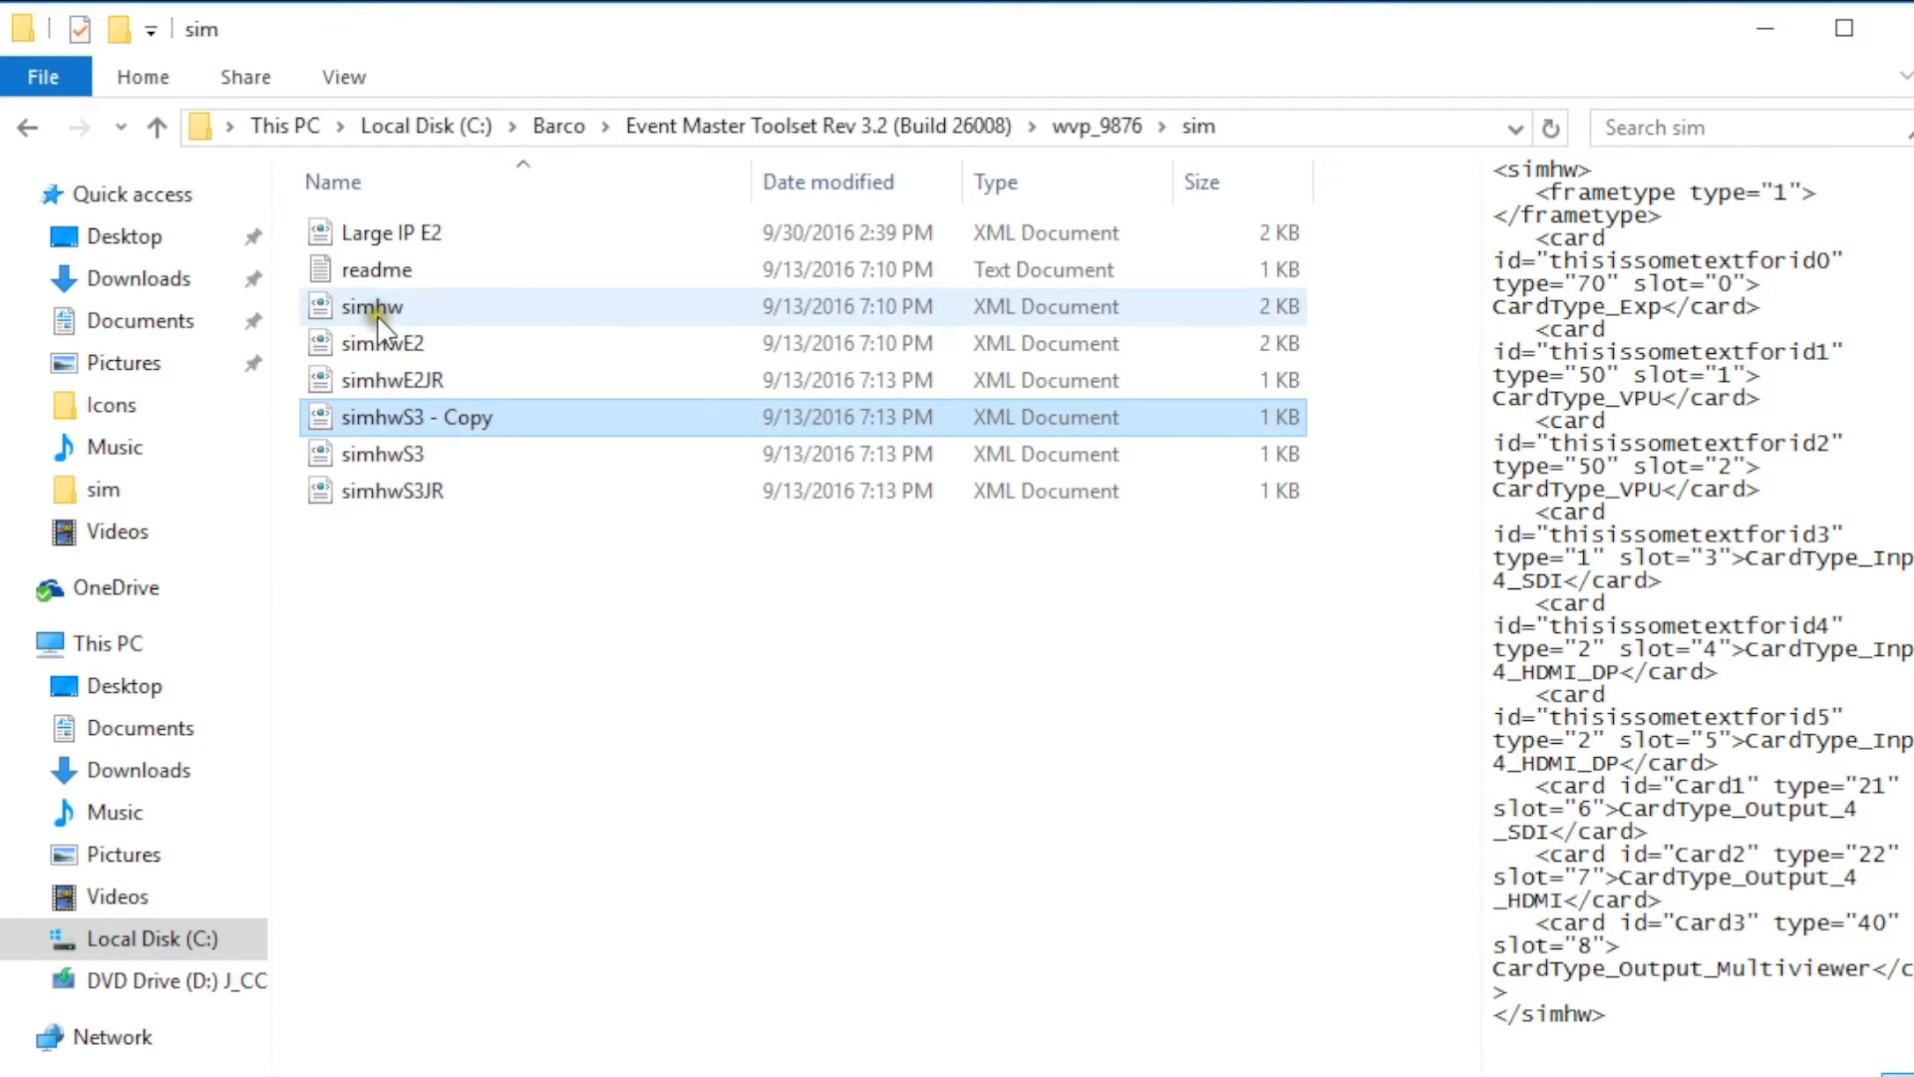
pyautogui.click(371, 307)
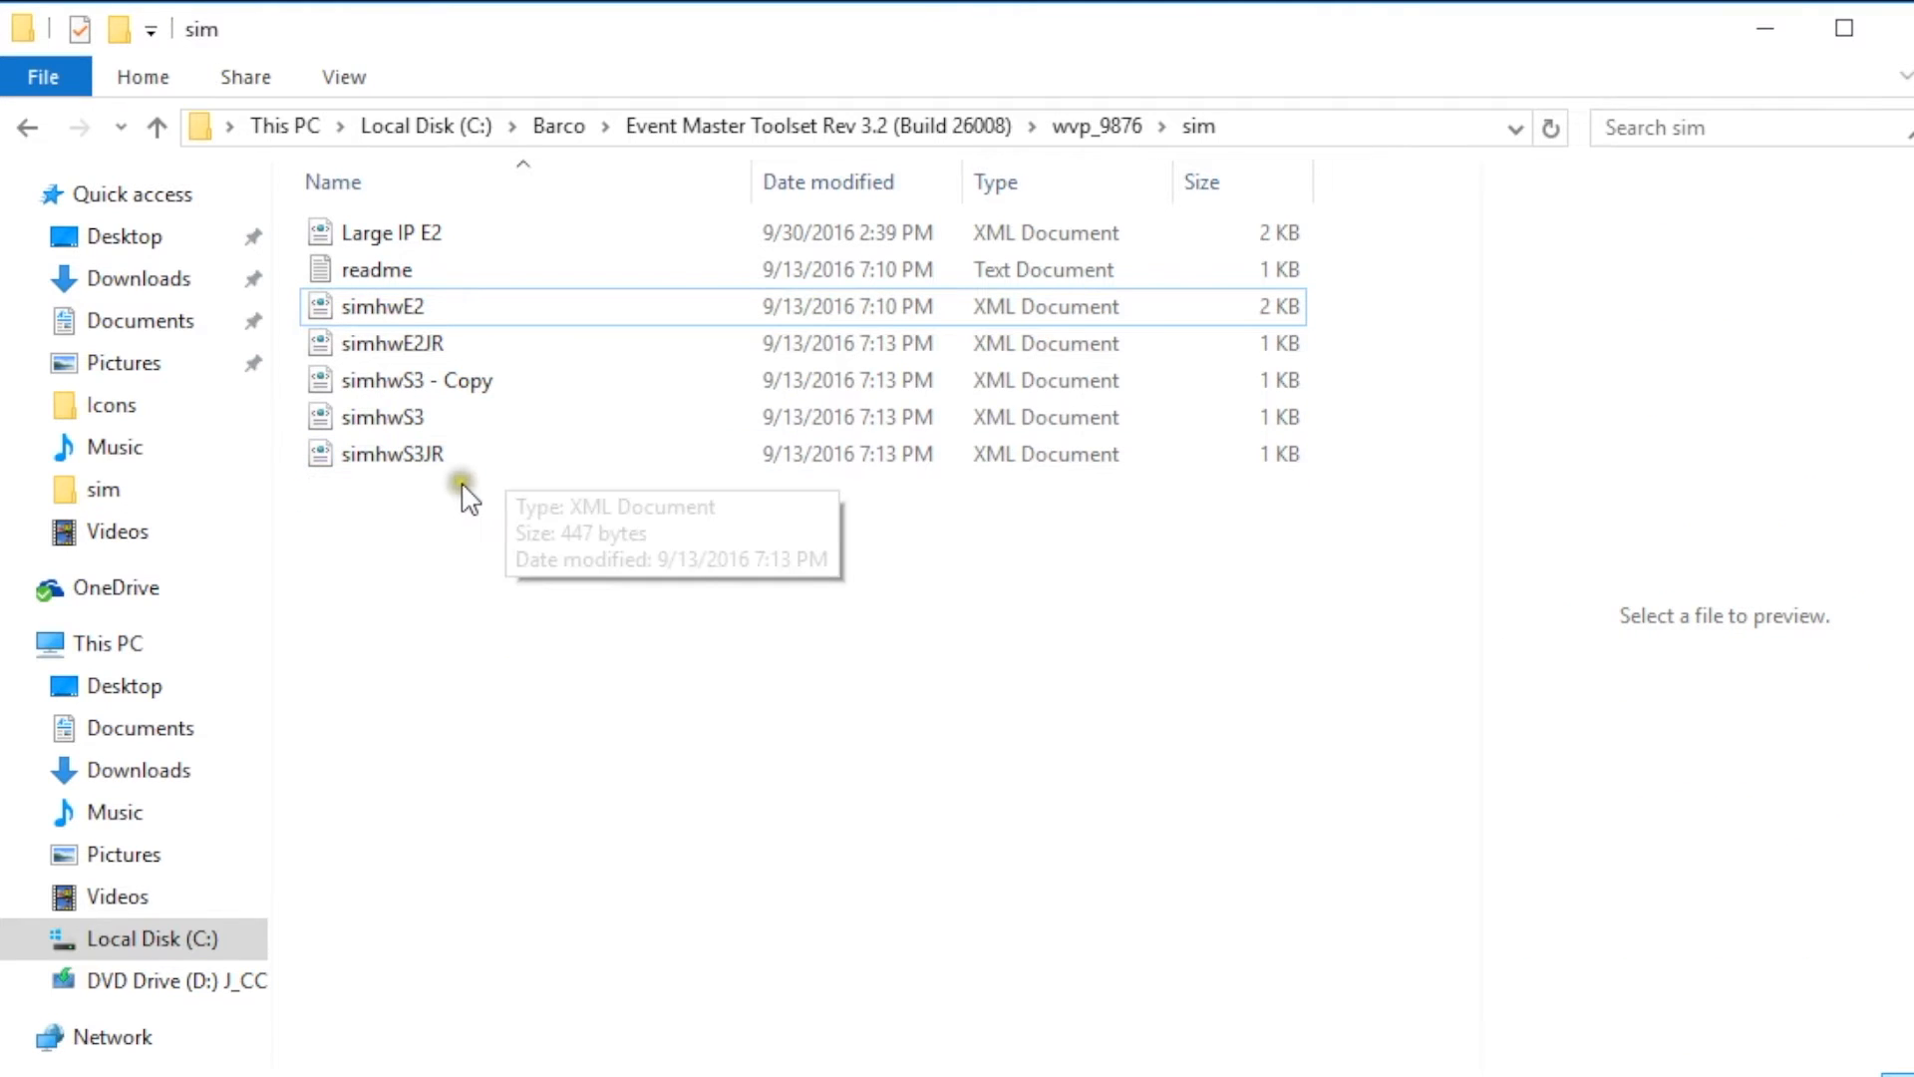
# - Rename 'simhwS3 - Copy' to simhw
pyautogui.click(417, 379)
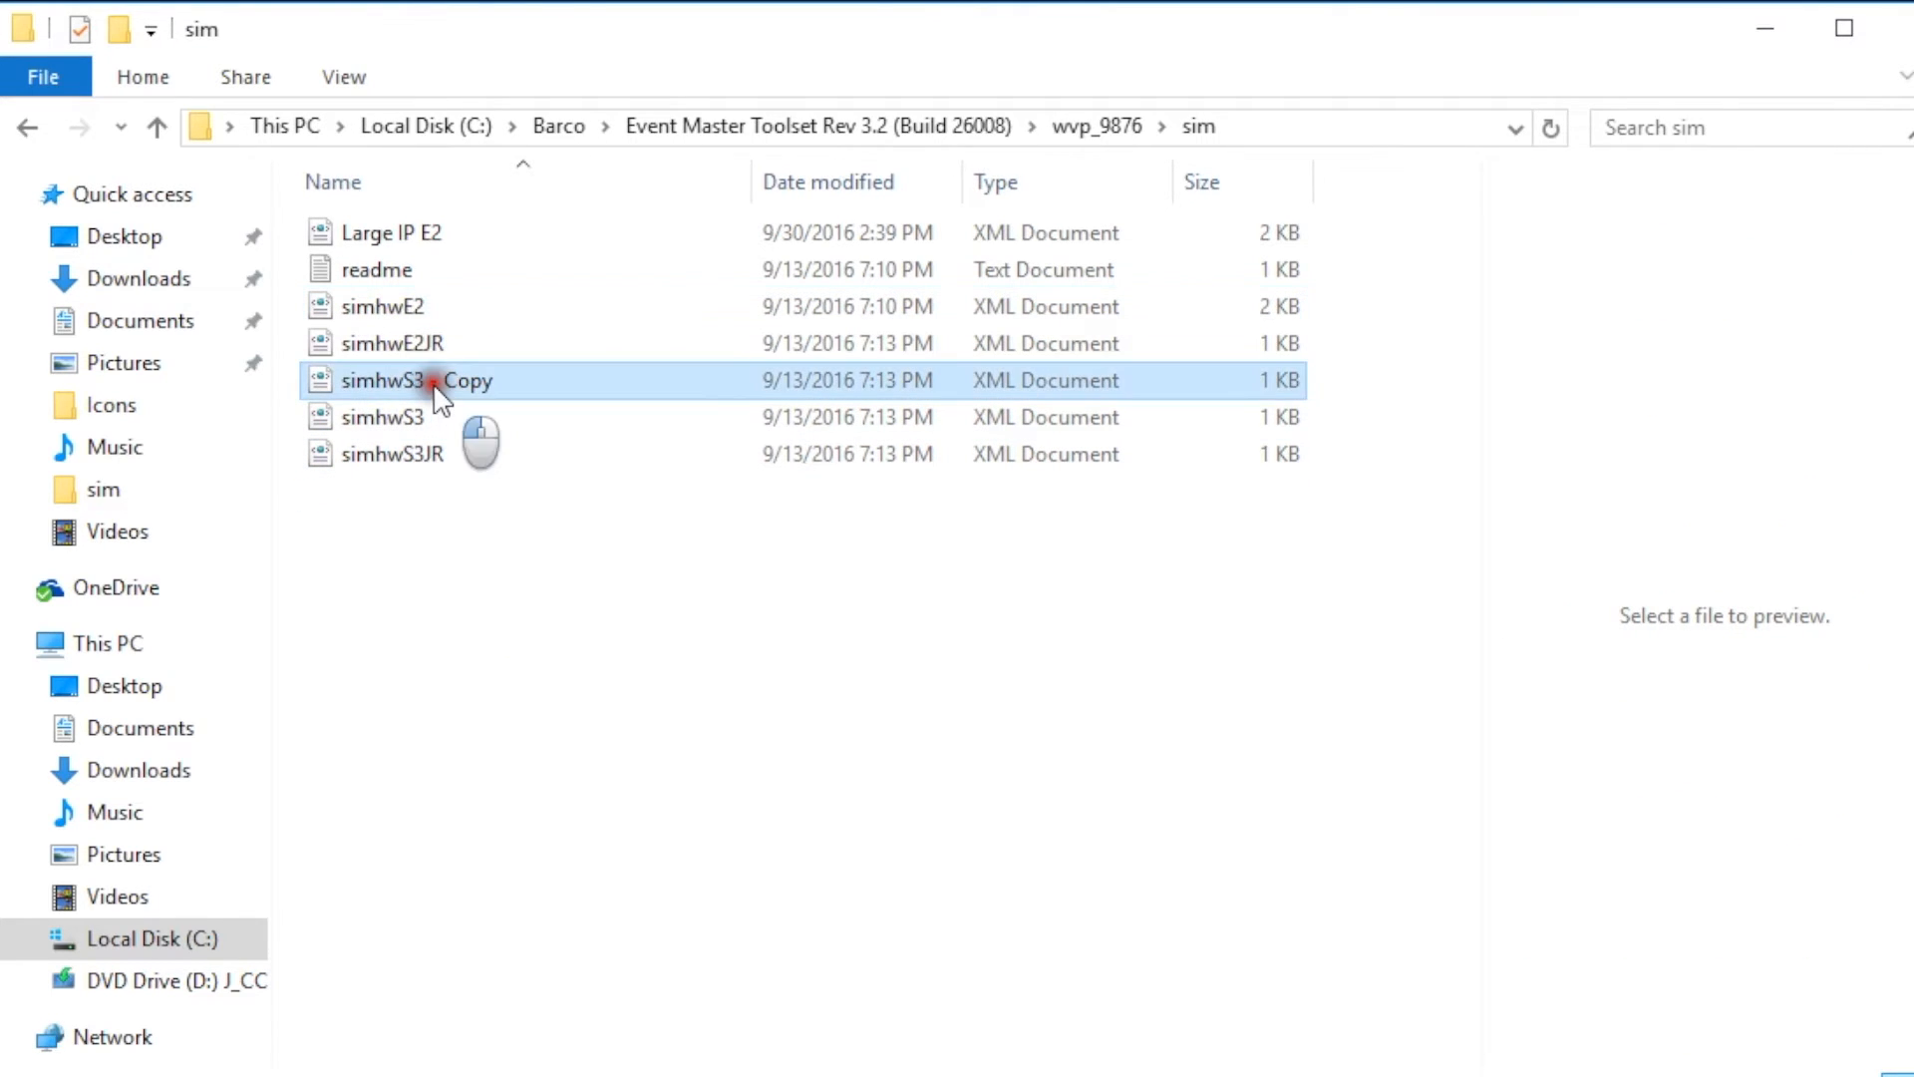
pyautogui.click(419, 379)
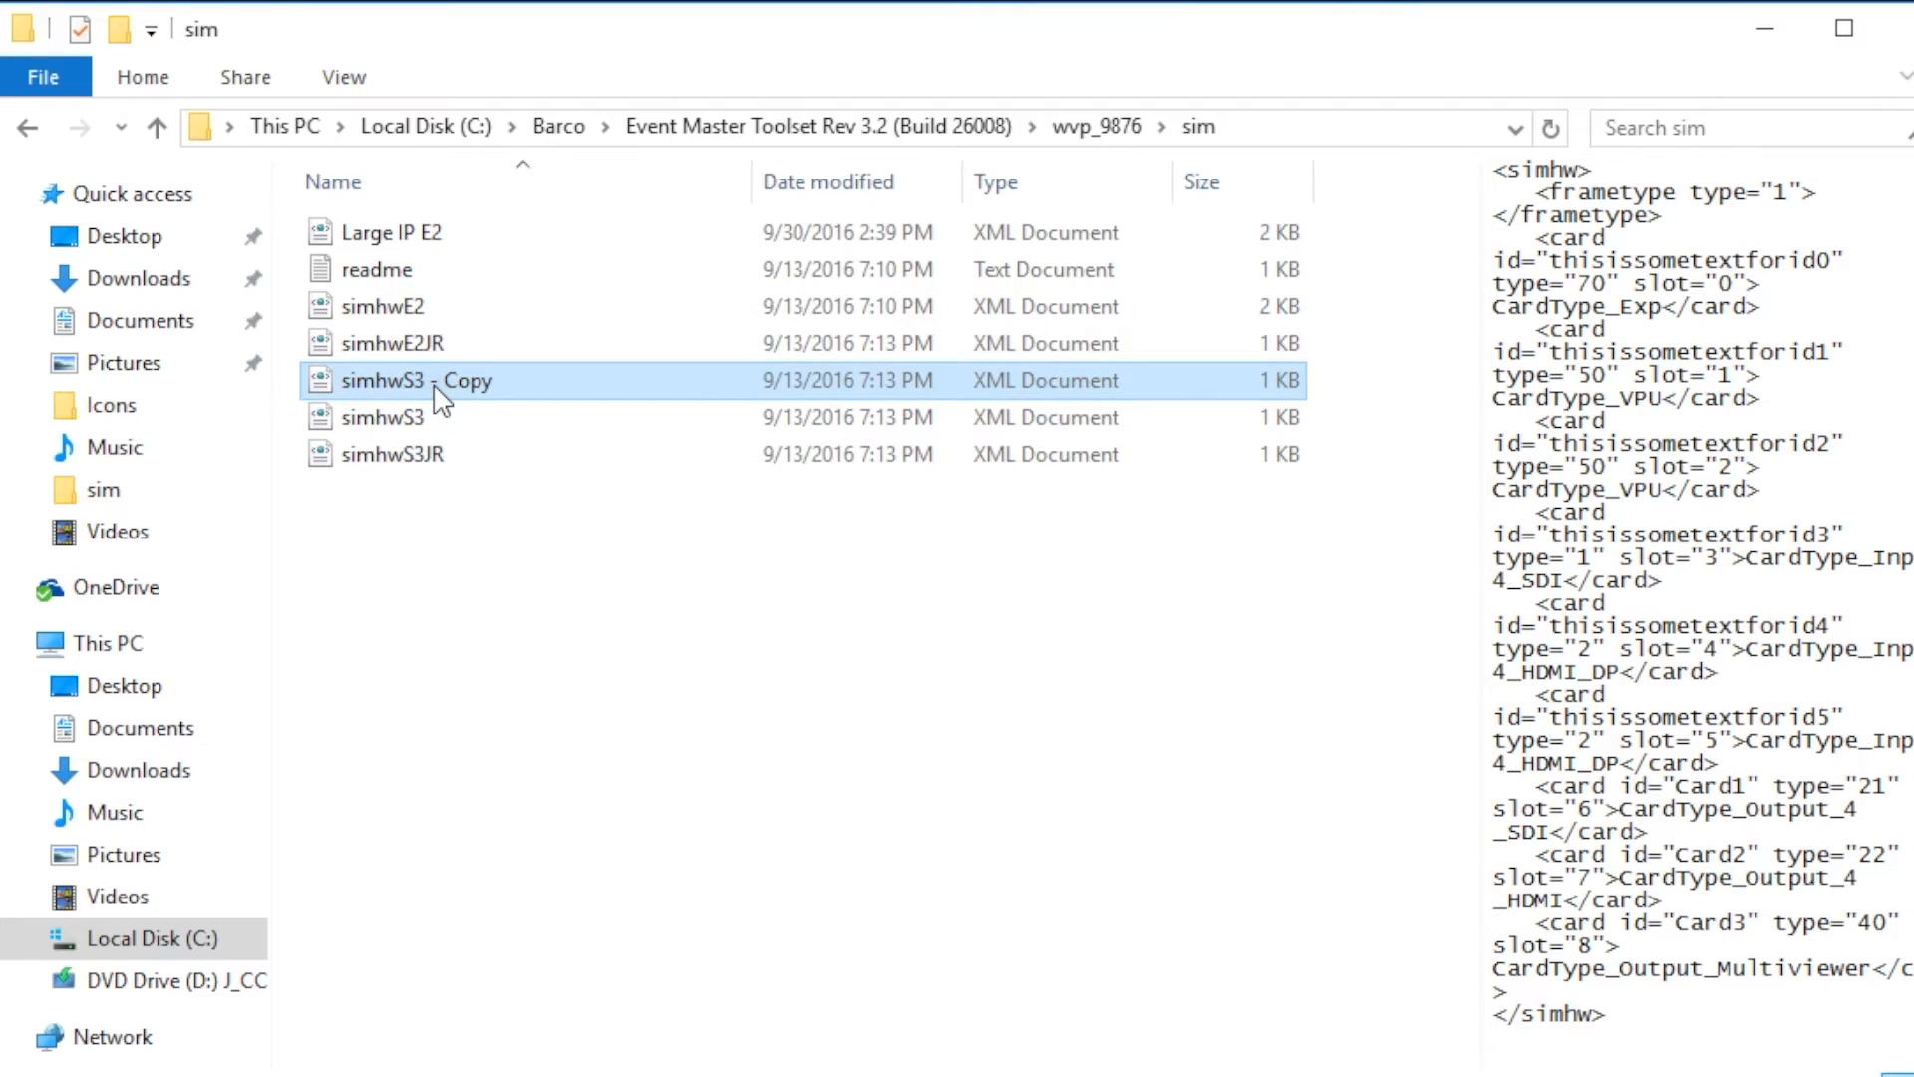
pyautogui.click(382, 417)
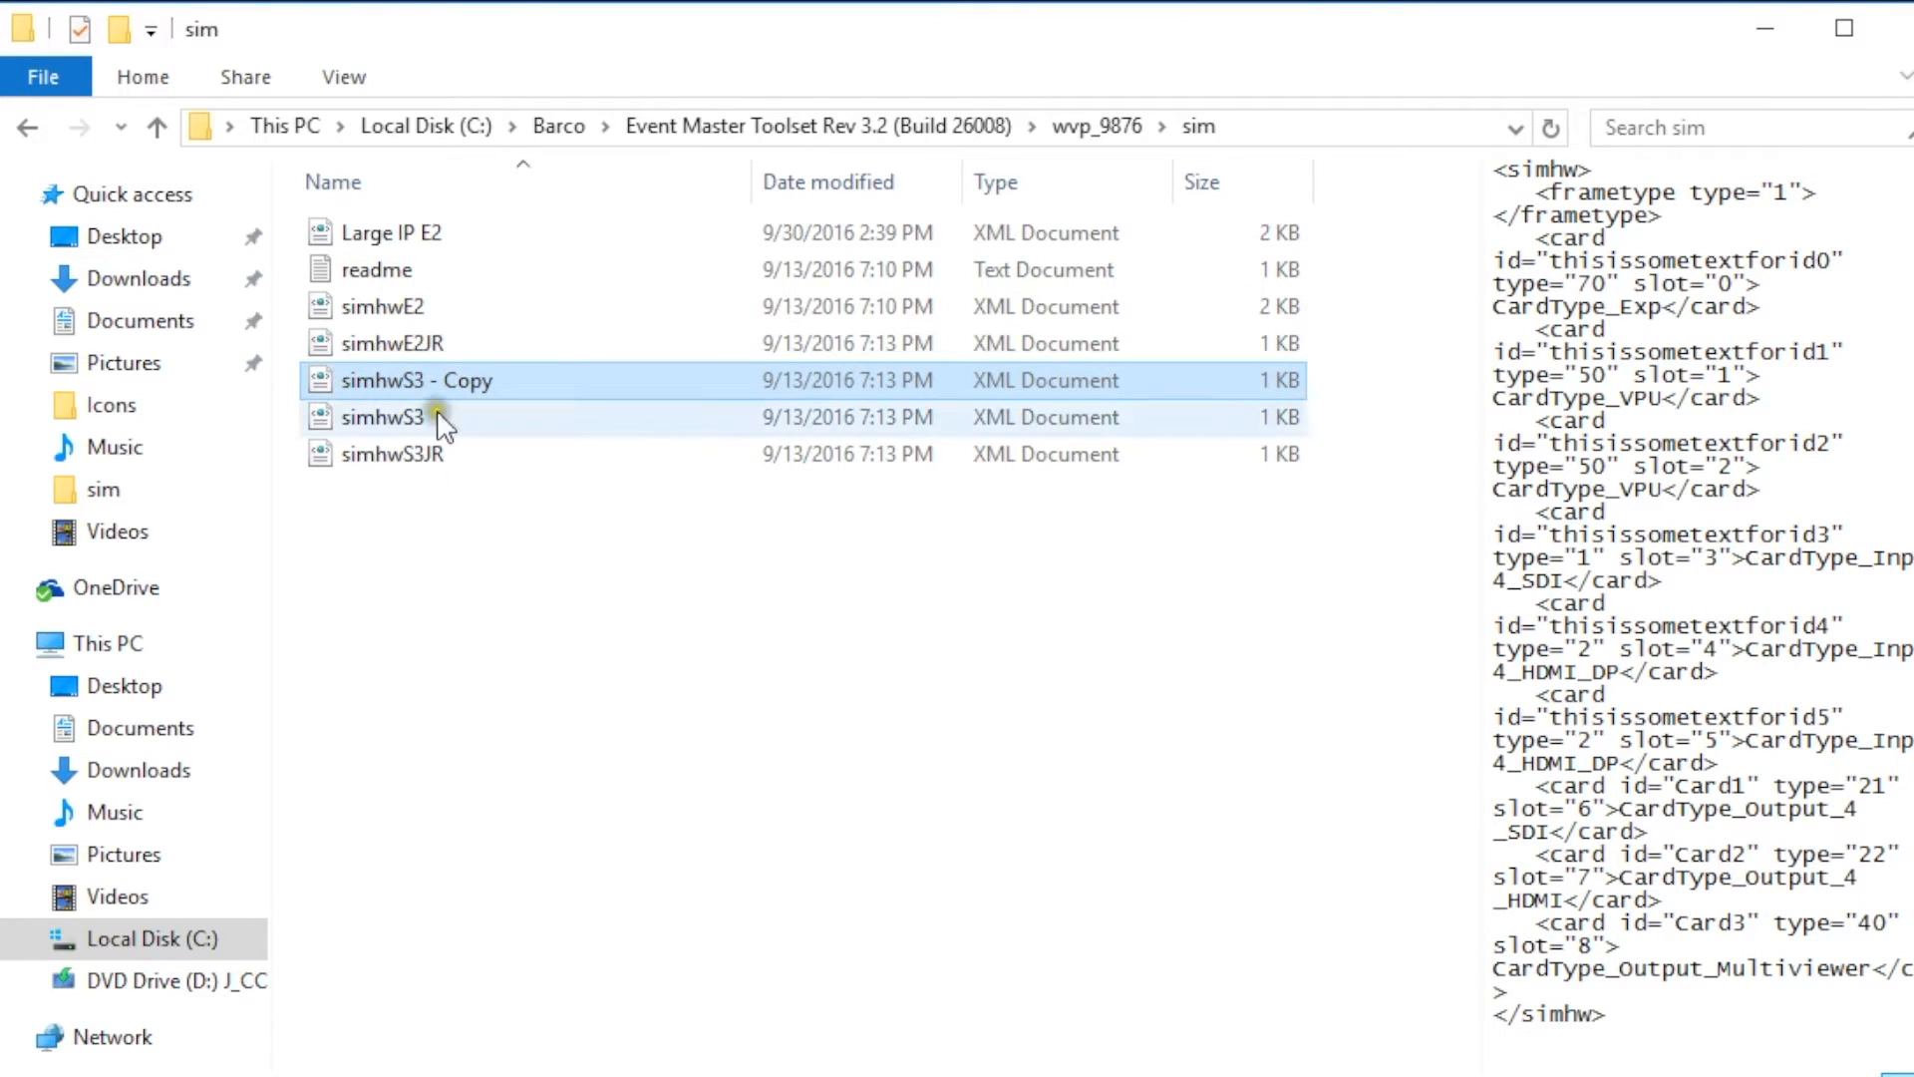
pyautogui.click(417, 378)
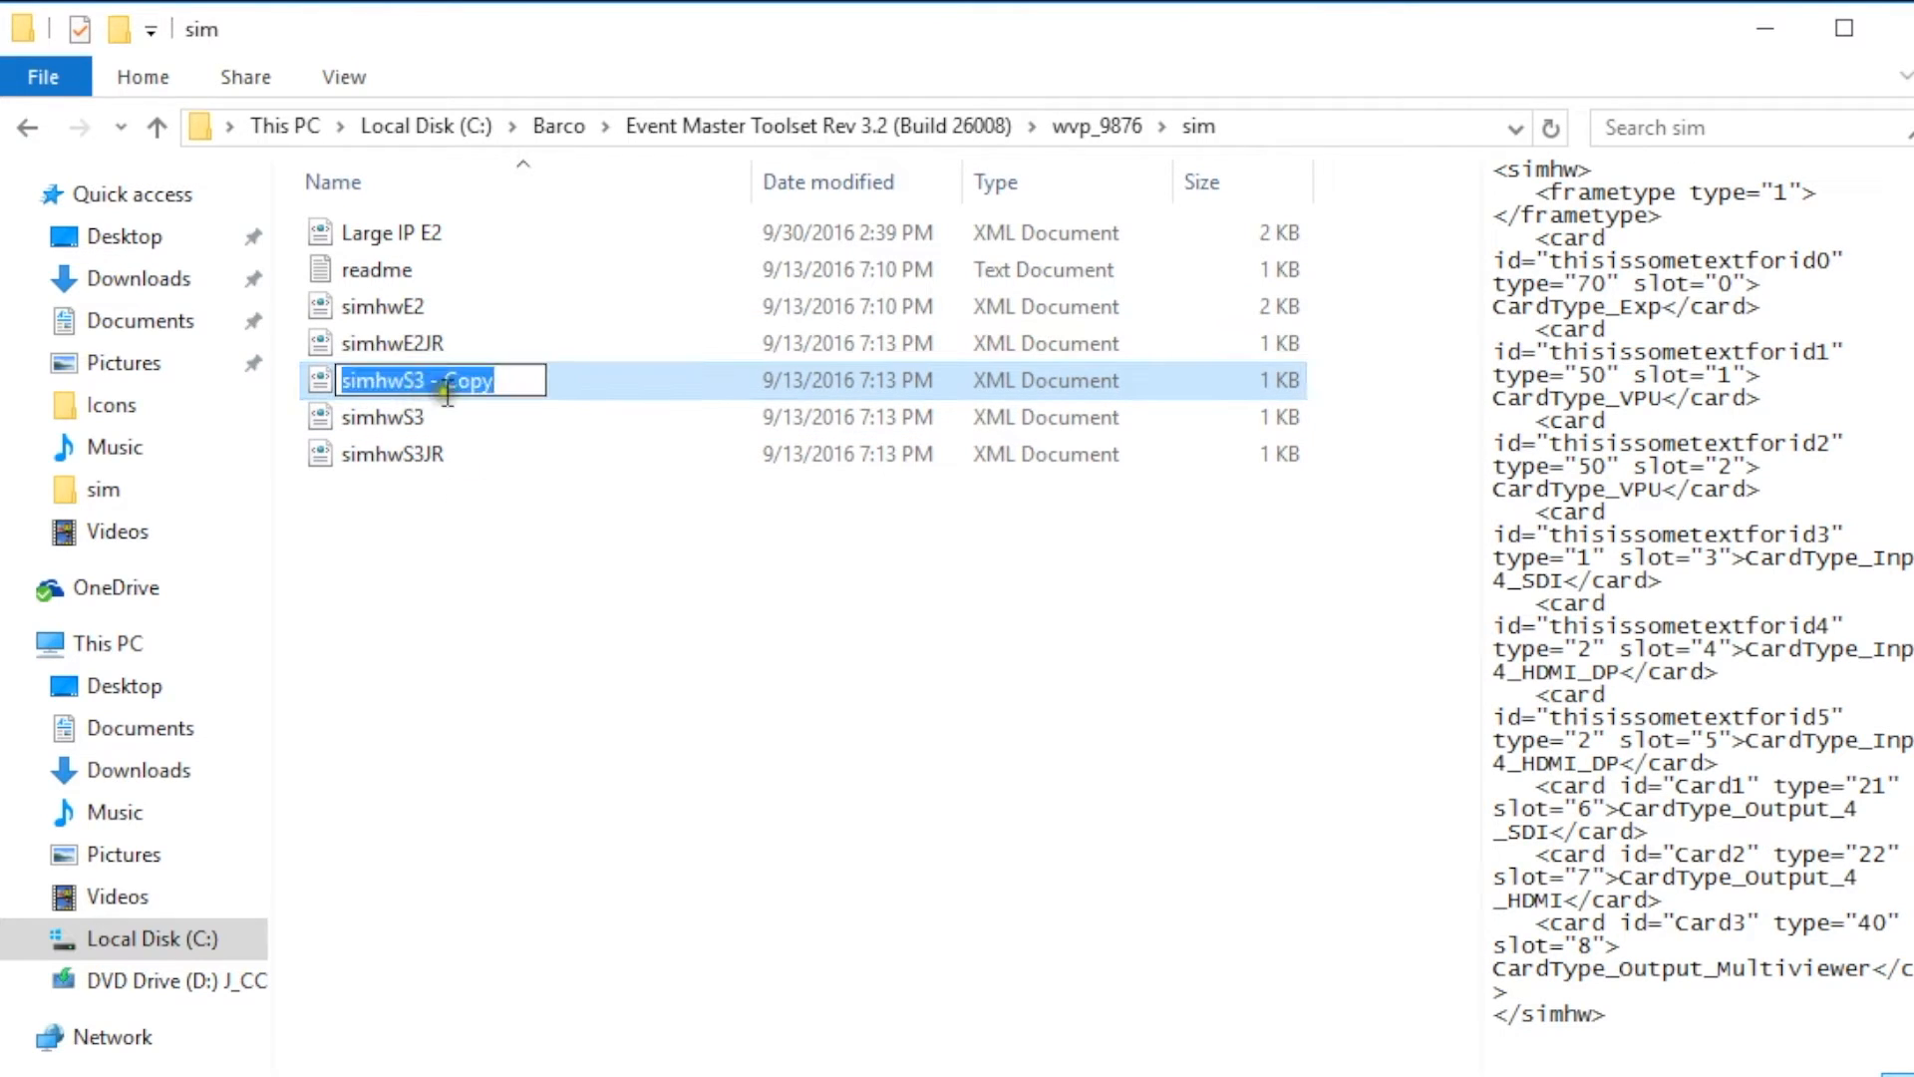
pyautogui.write('s')
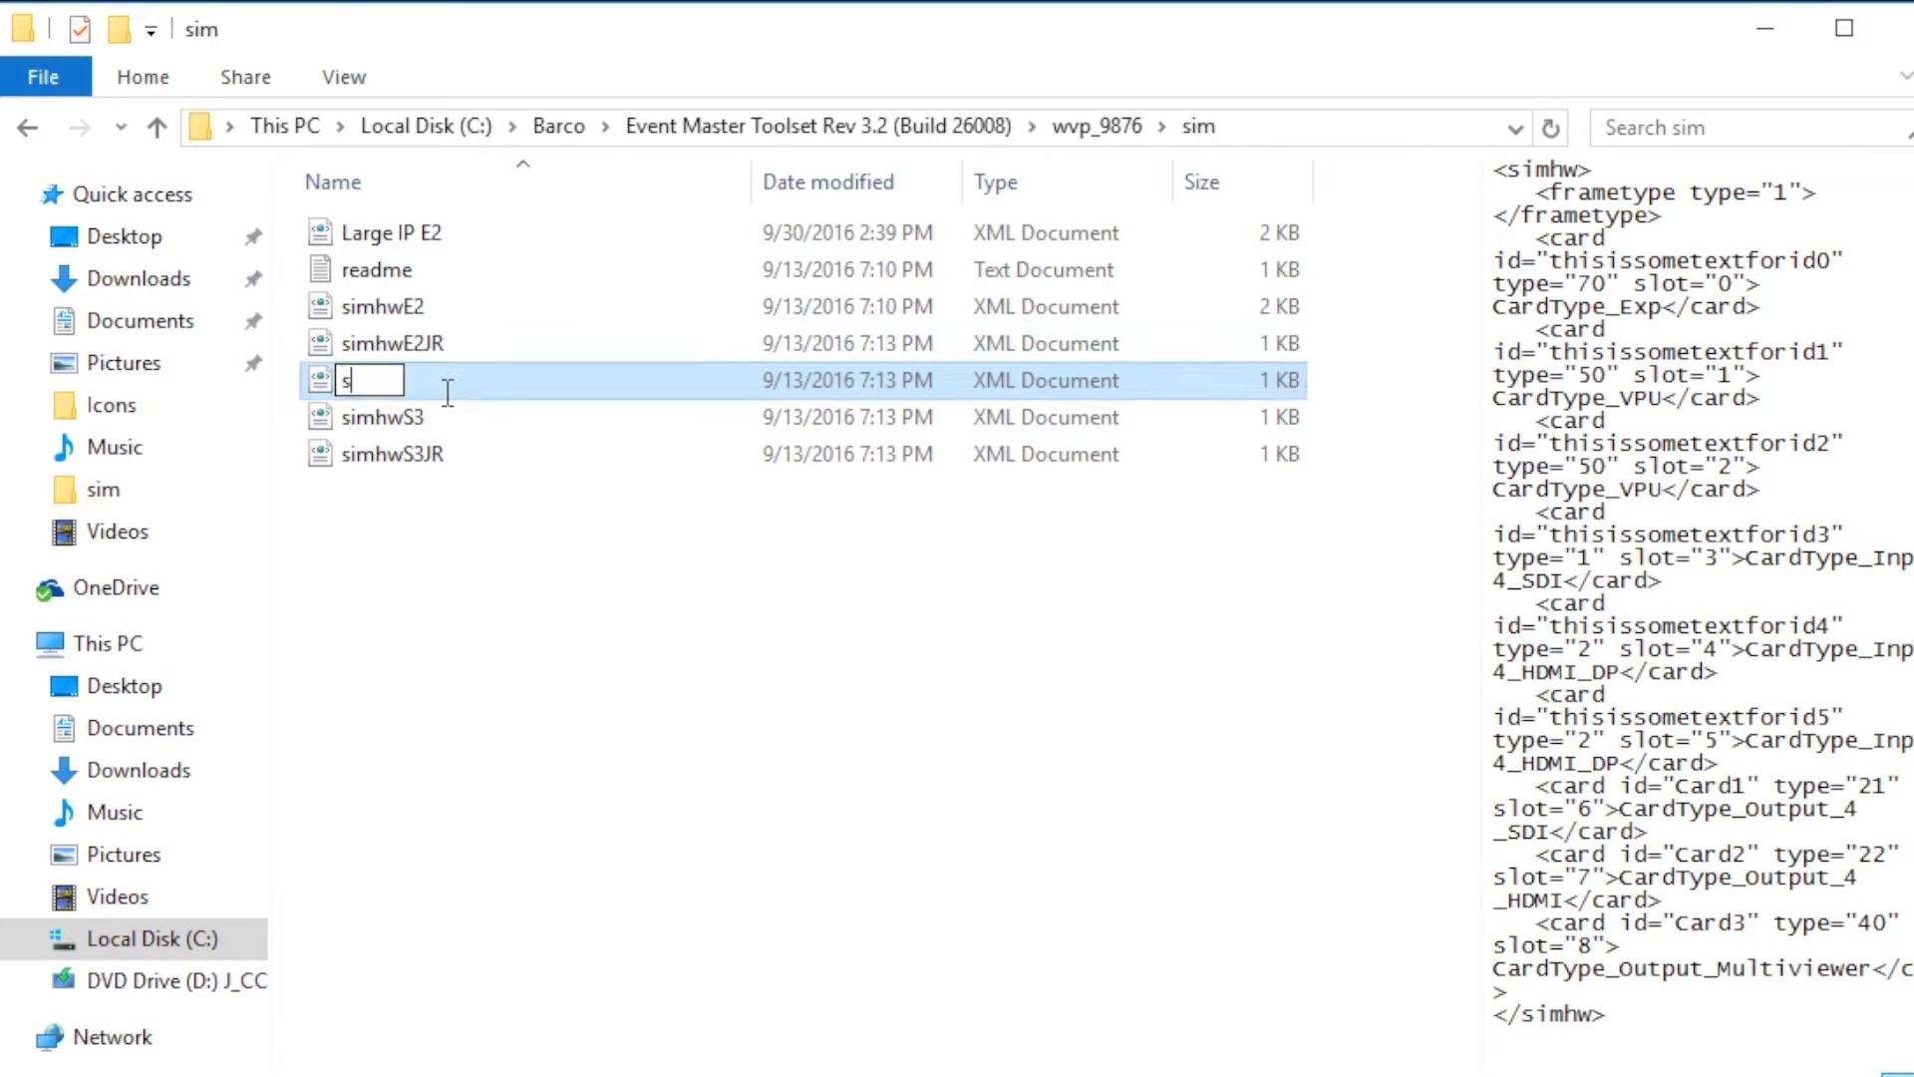
pyautogui.write('imhw')
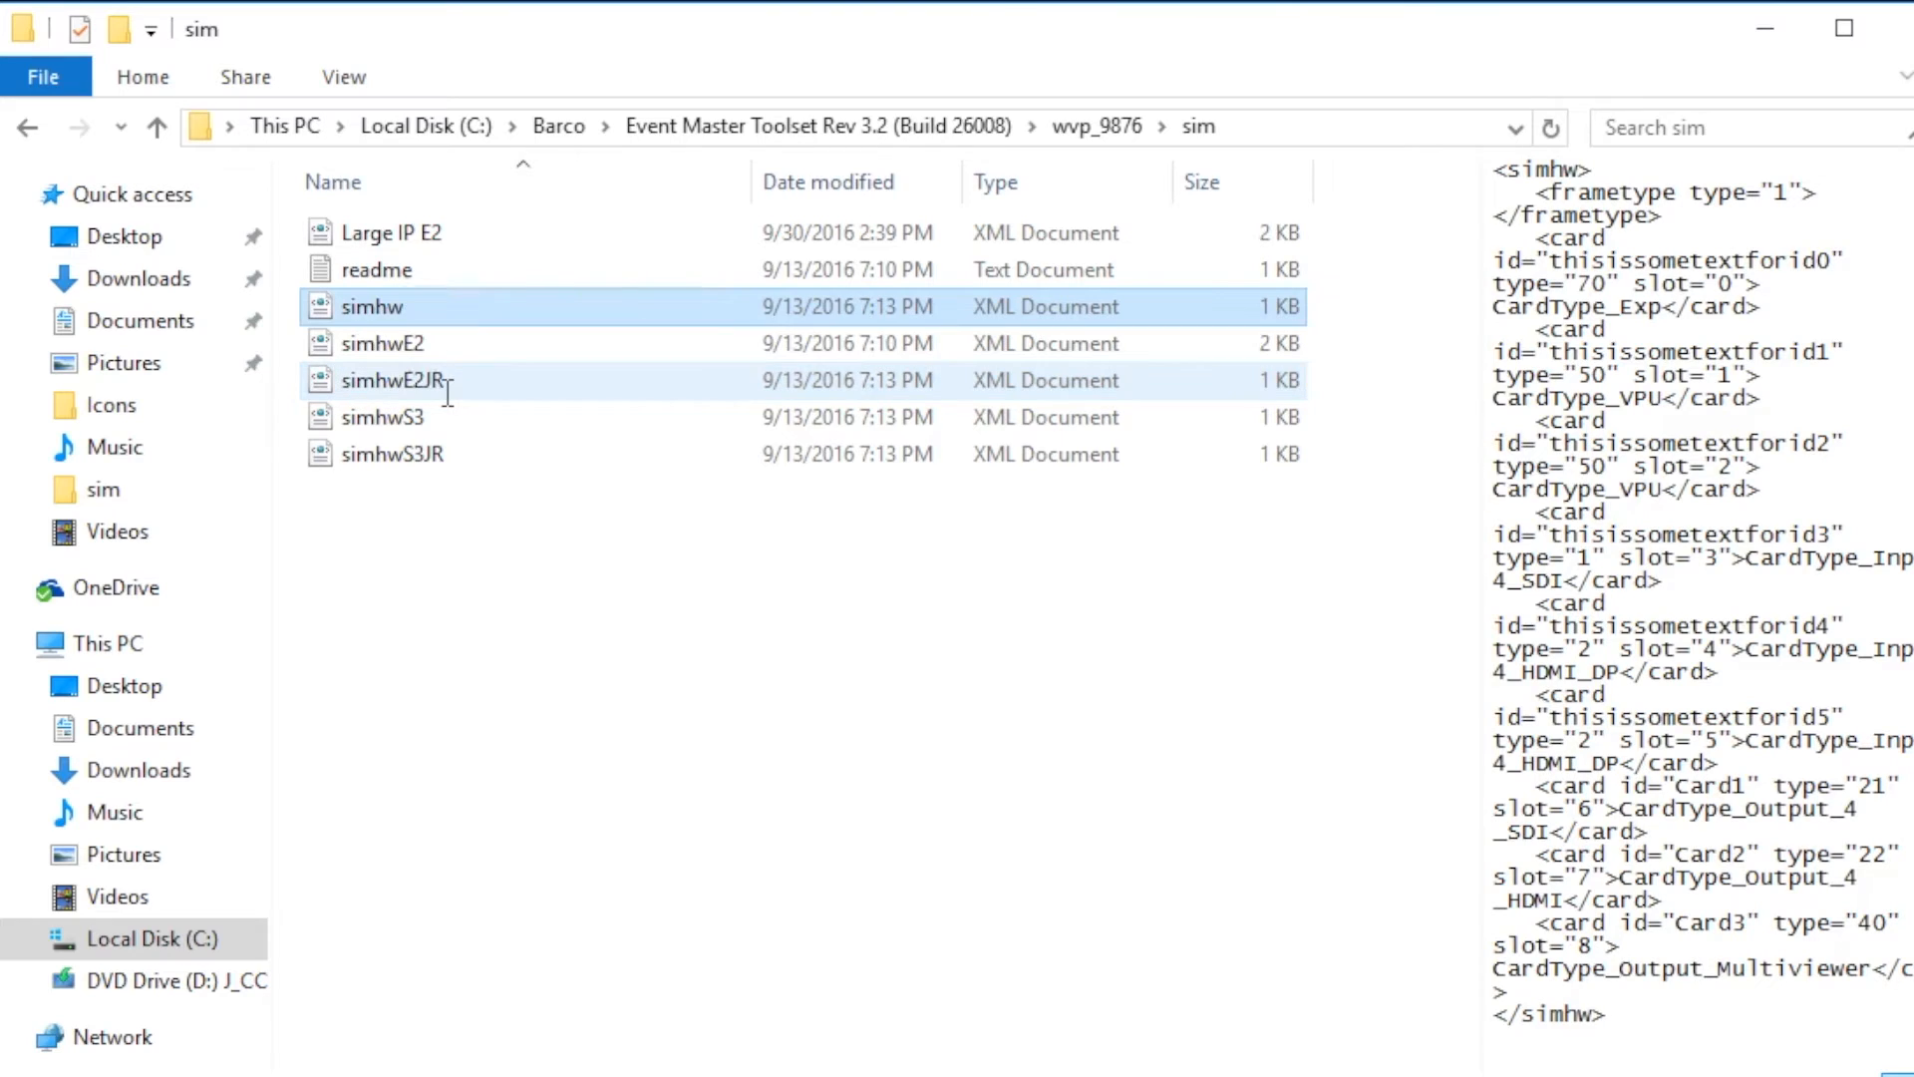
# - Launch the Video Processor Simulator so the Toolset discovers an S3 system at 172.16.62.128
pyautogui.click(470, 543)
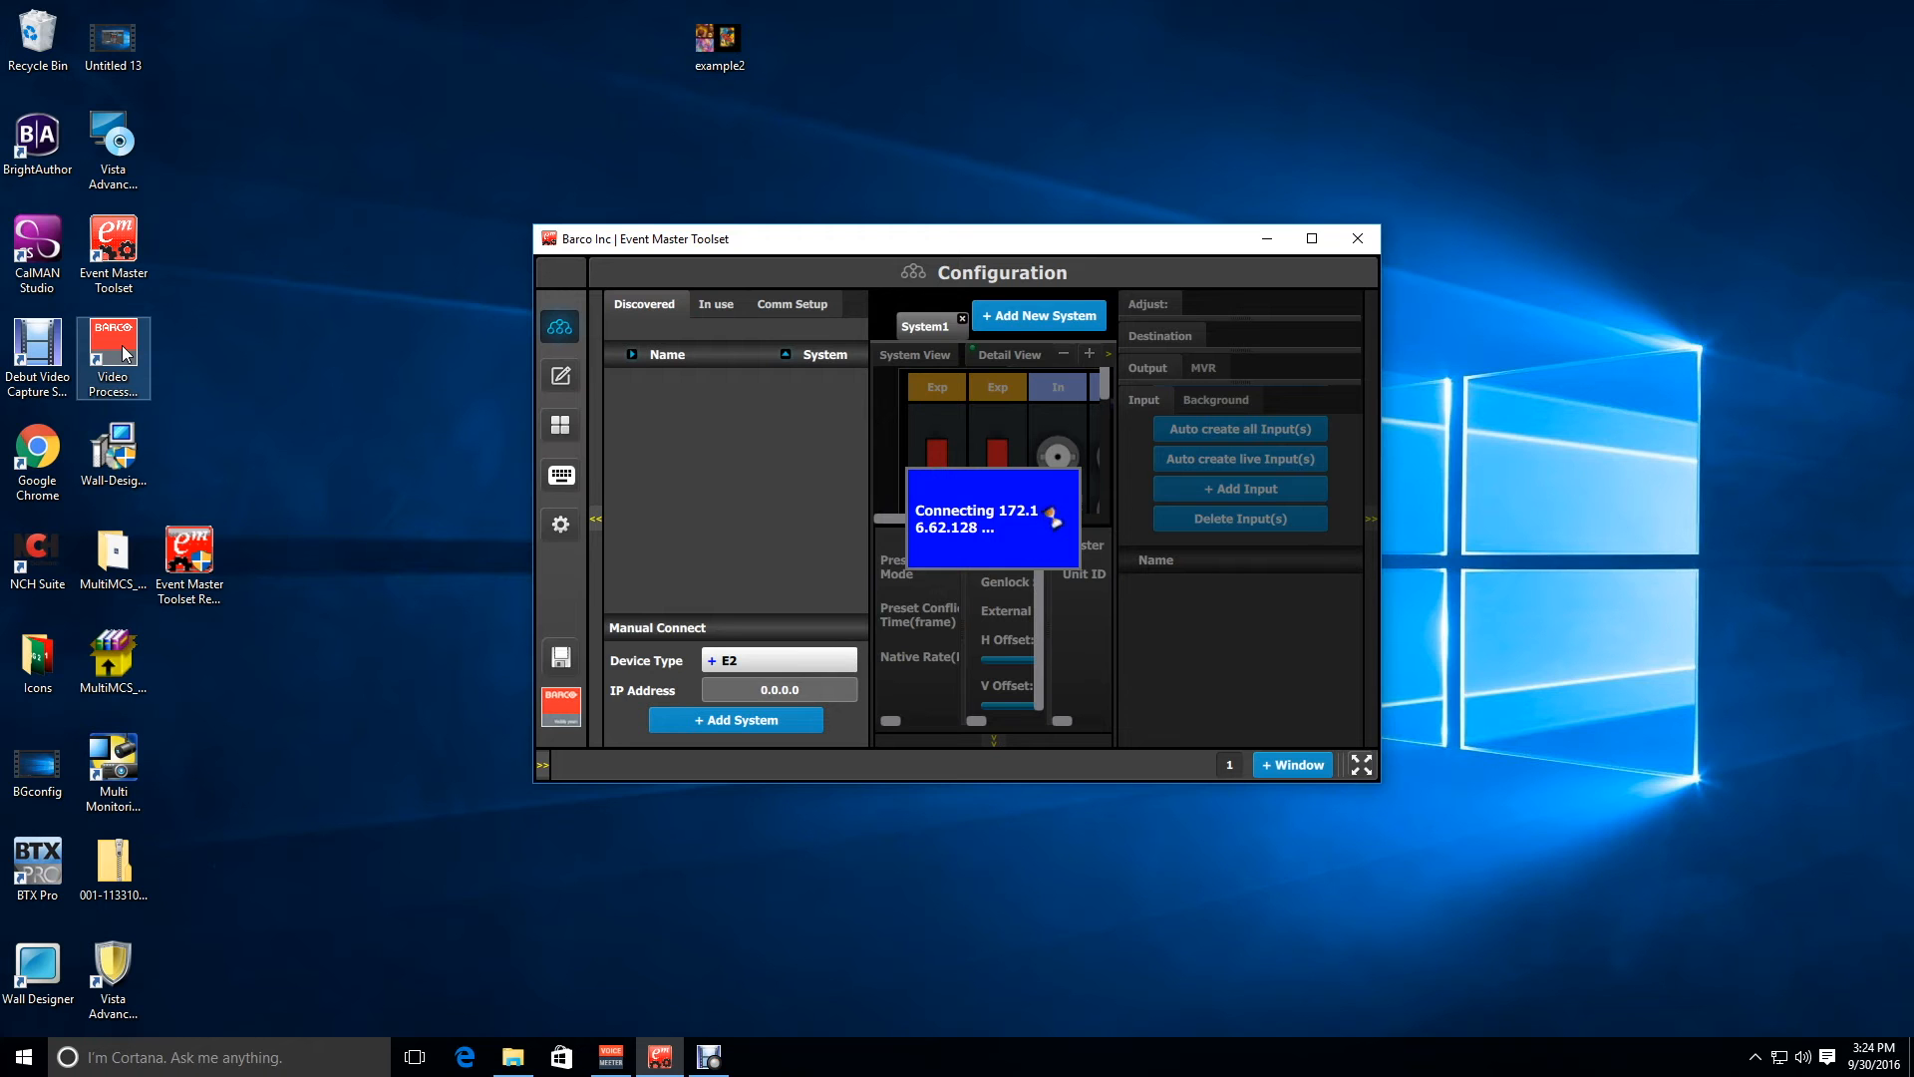
pyautogui.moveTo(112, 357)
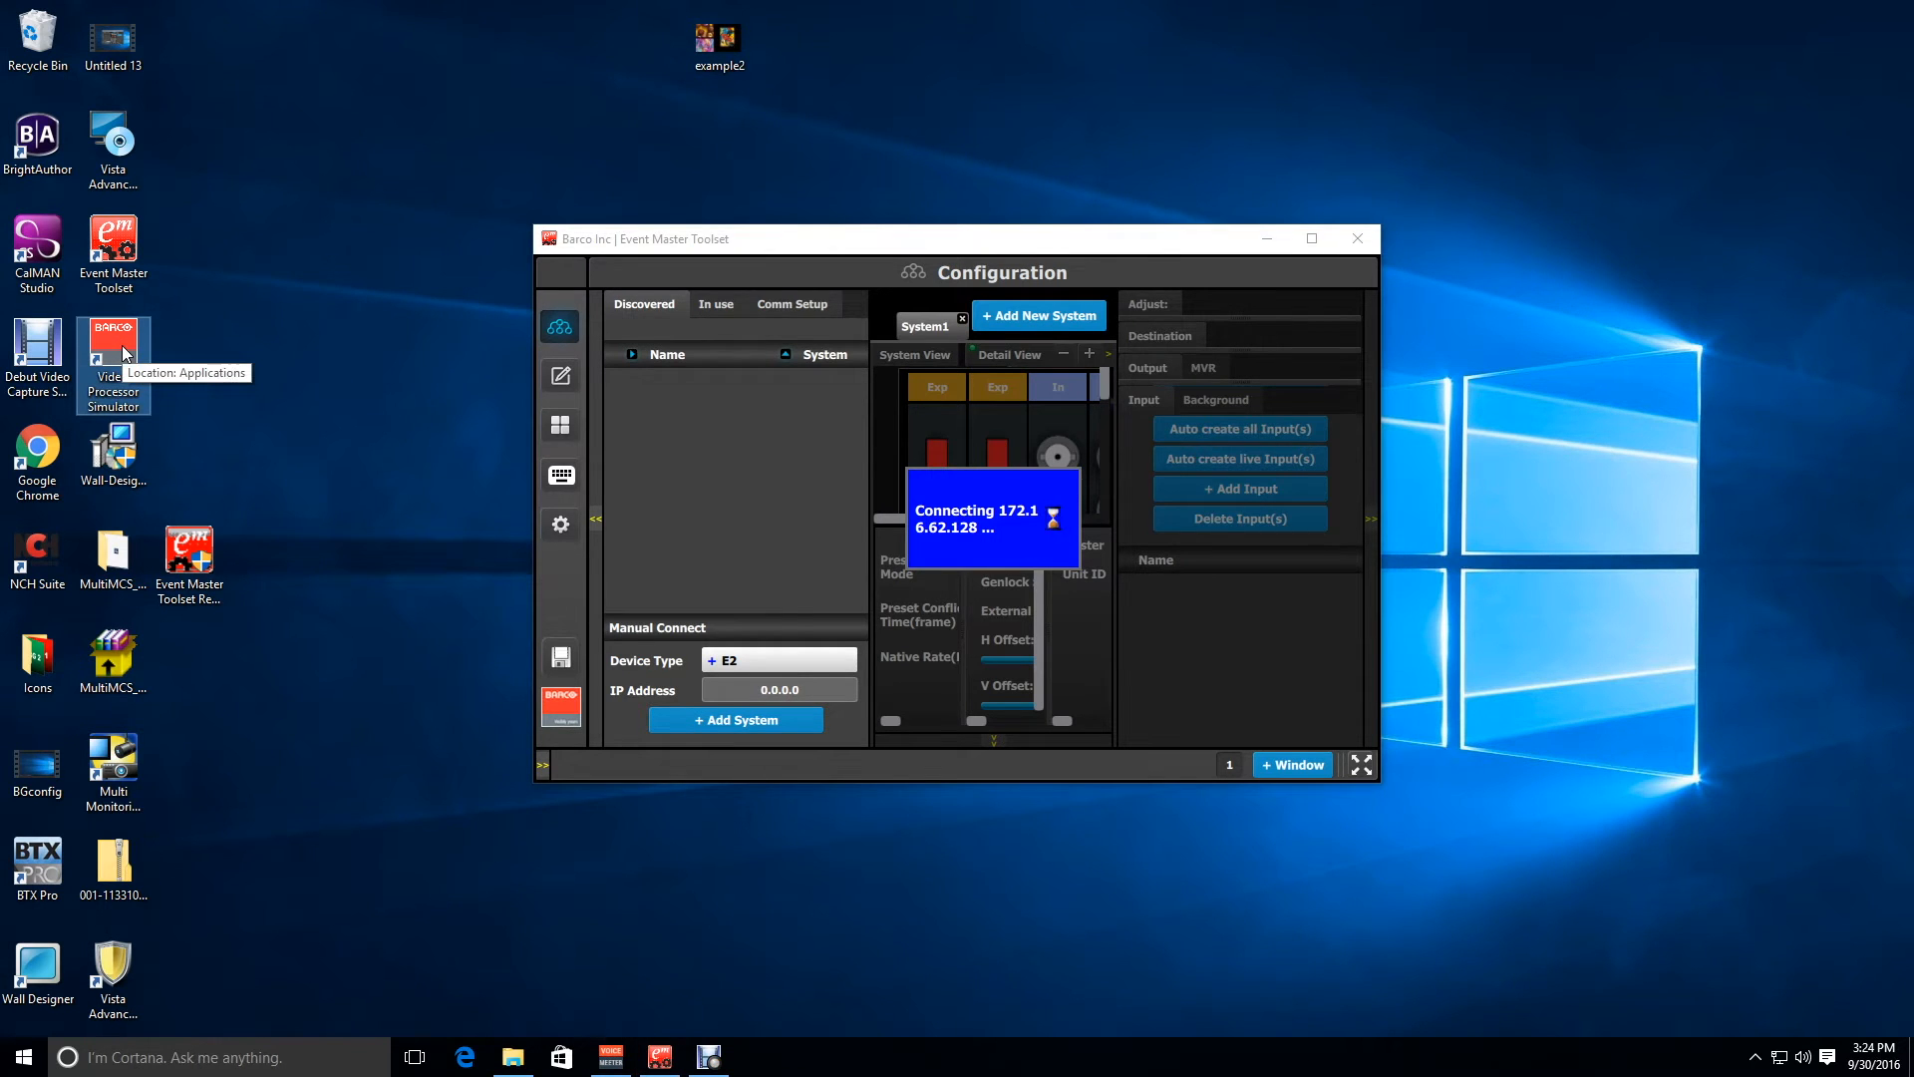
pyautogui.doubleClick(112, 329)
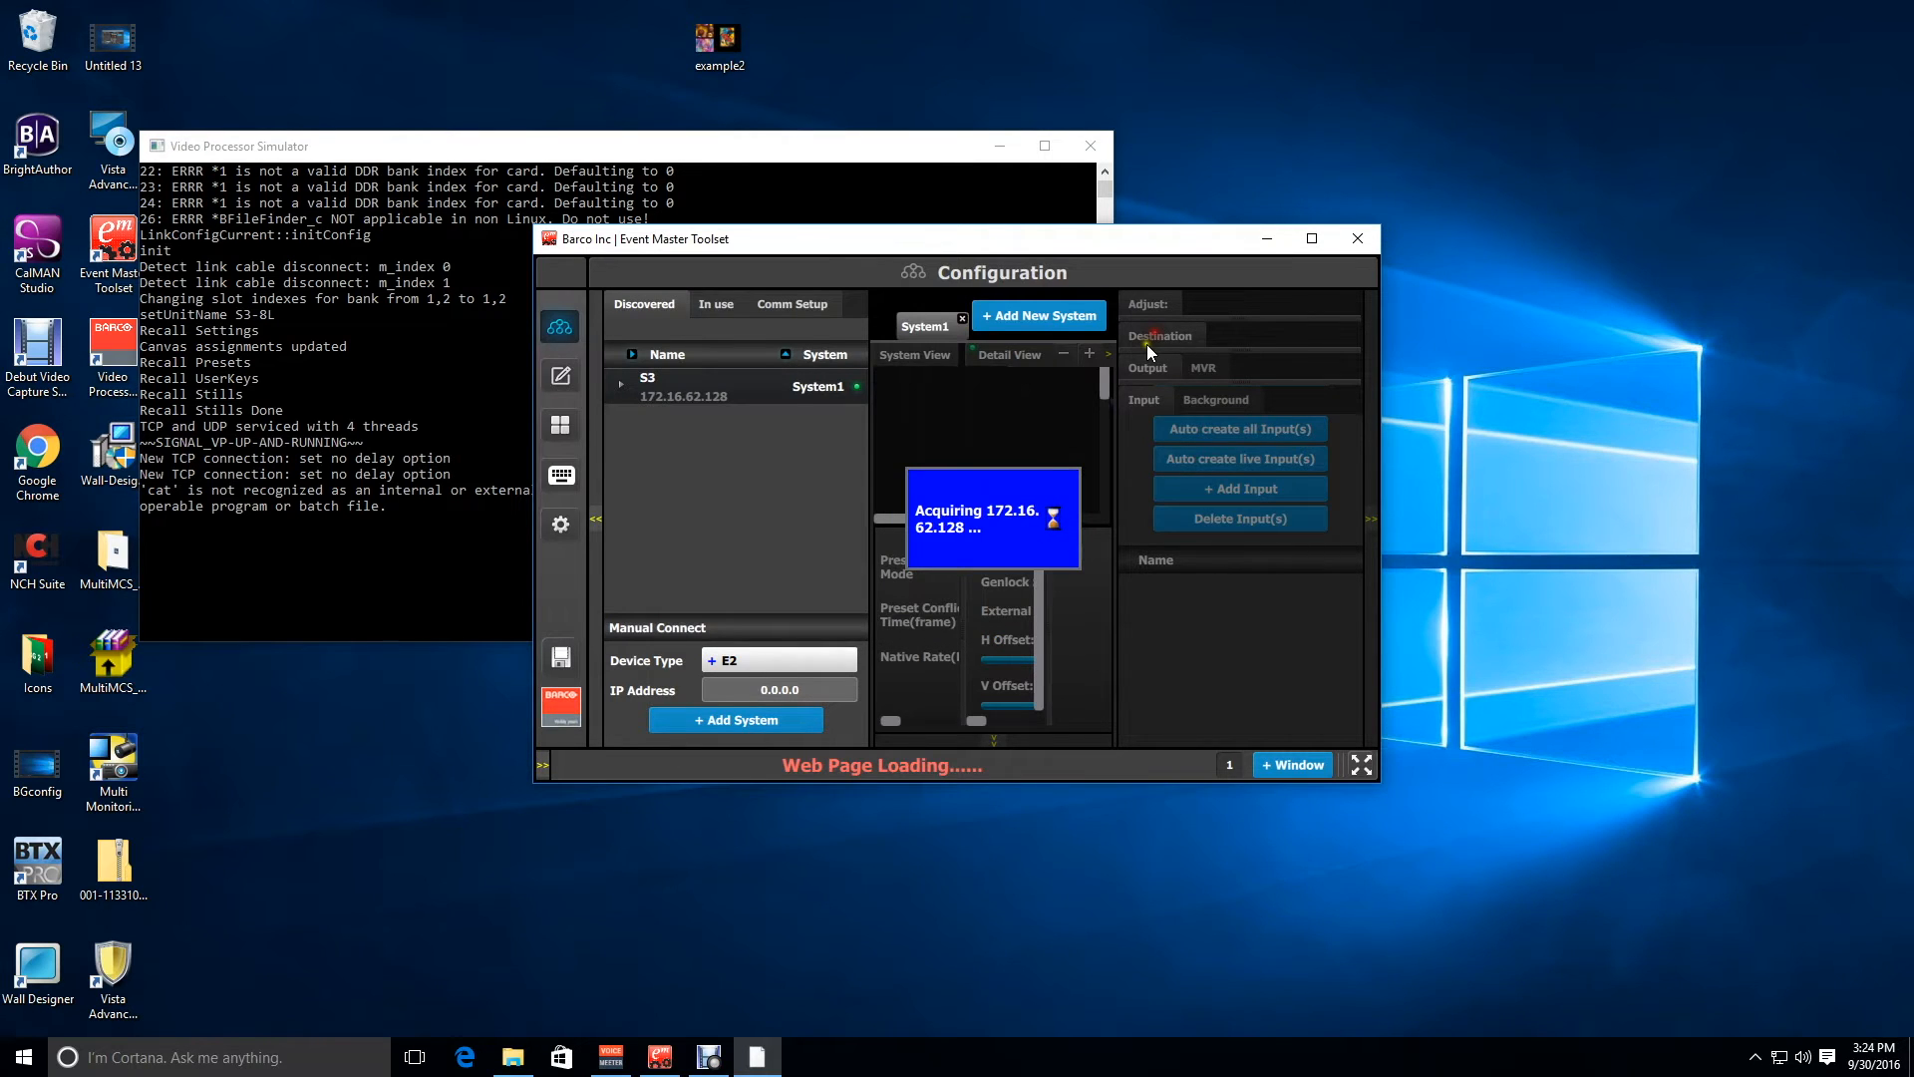
# - Maximize the Toolset to view the S3 frame's Exp, VPU, In, Out and MVR cards
pyautogui.click(1310, 237)
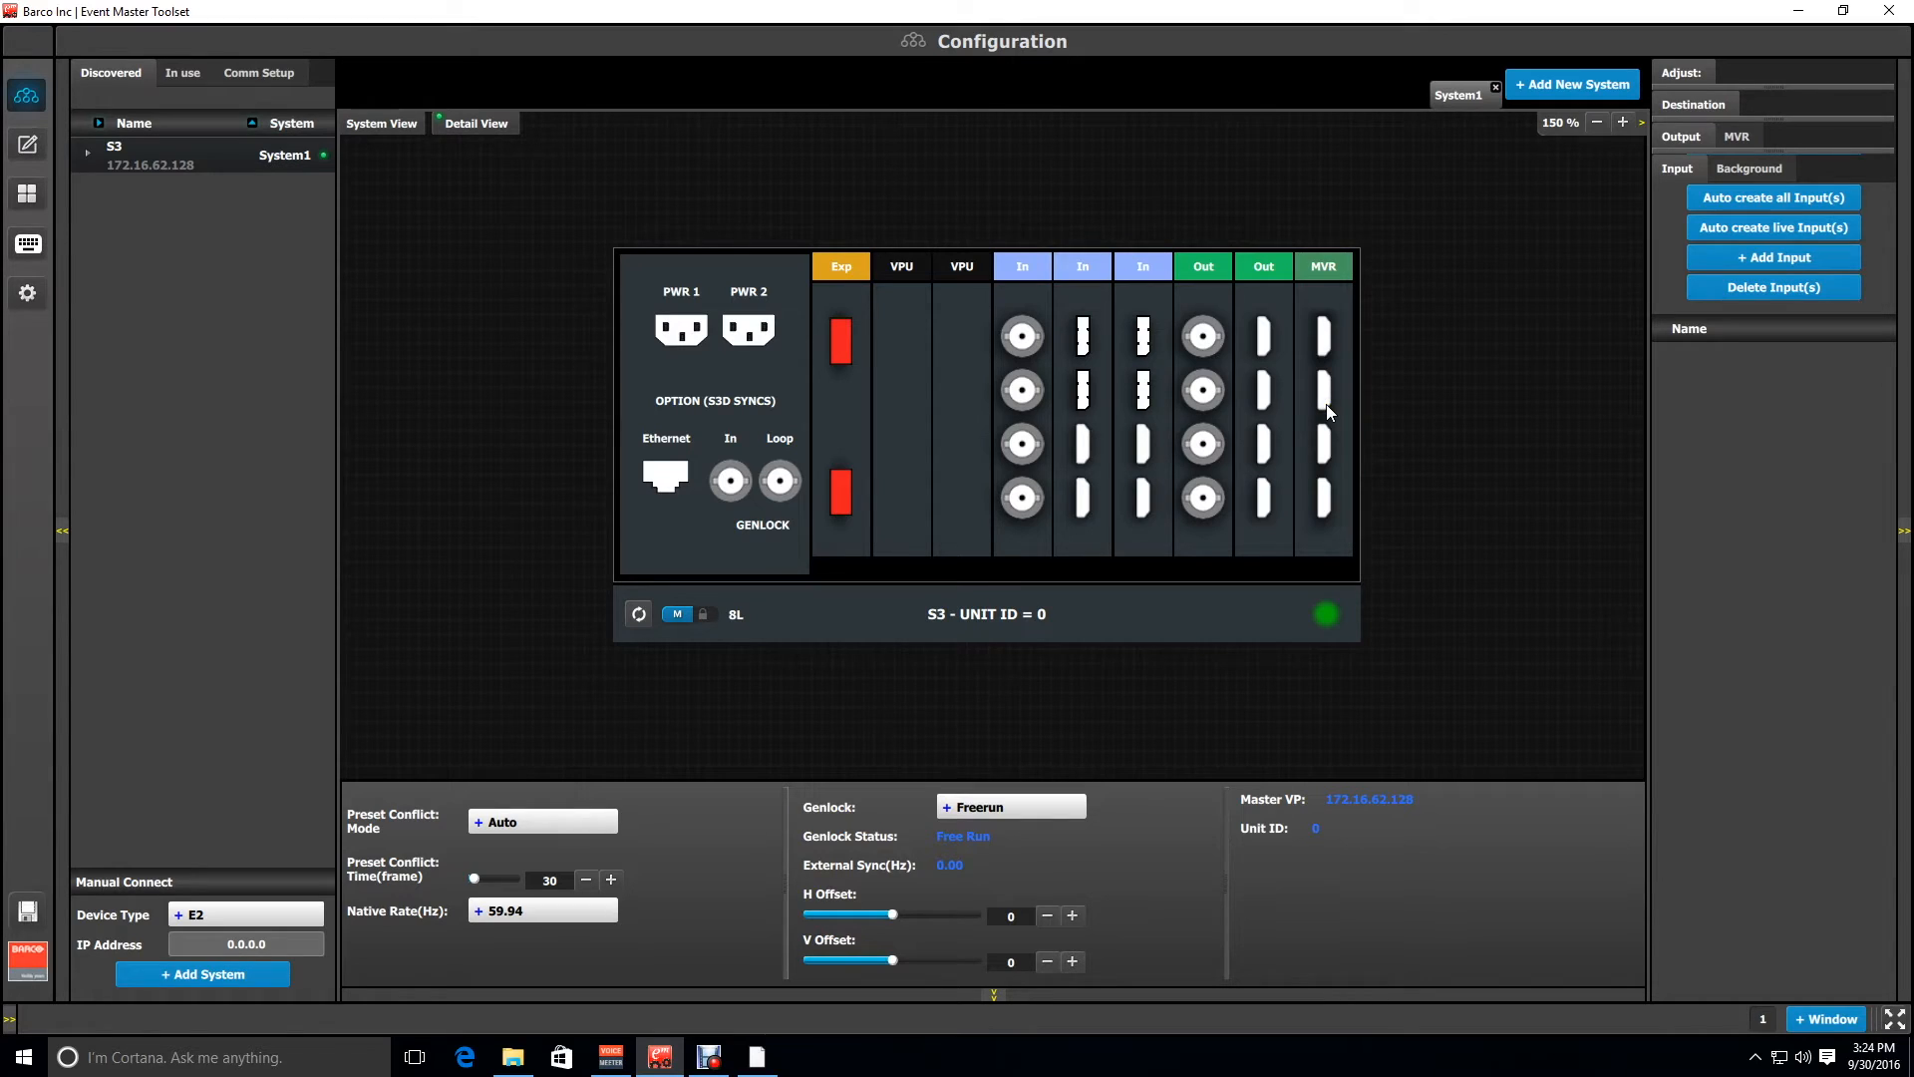
pyautogui.moveTo(633, 427)
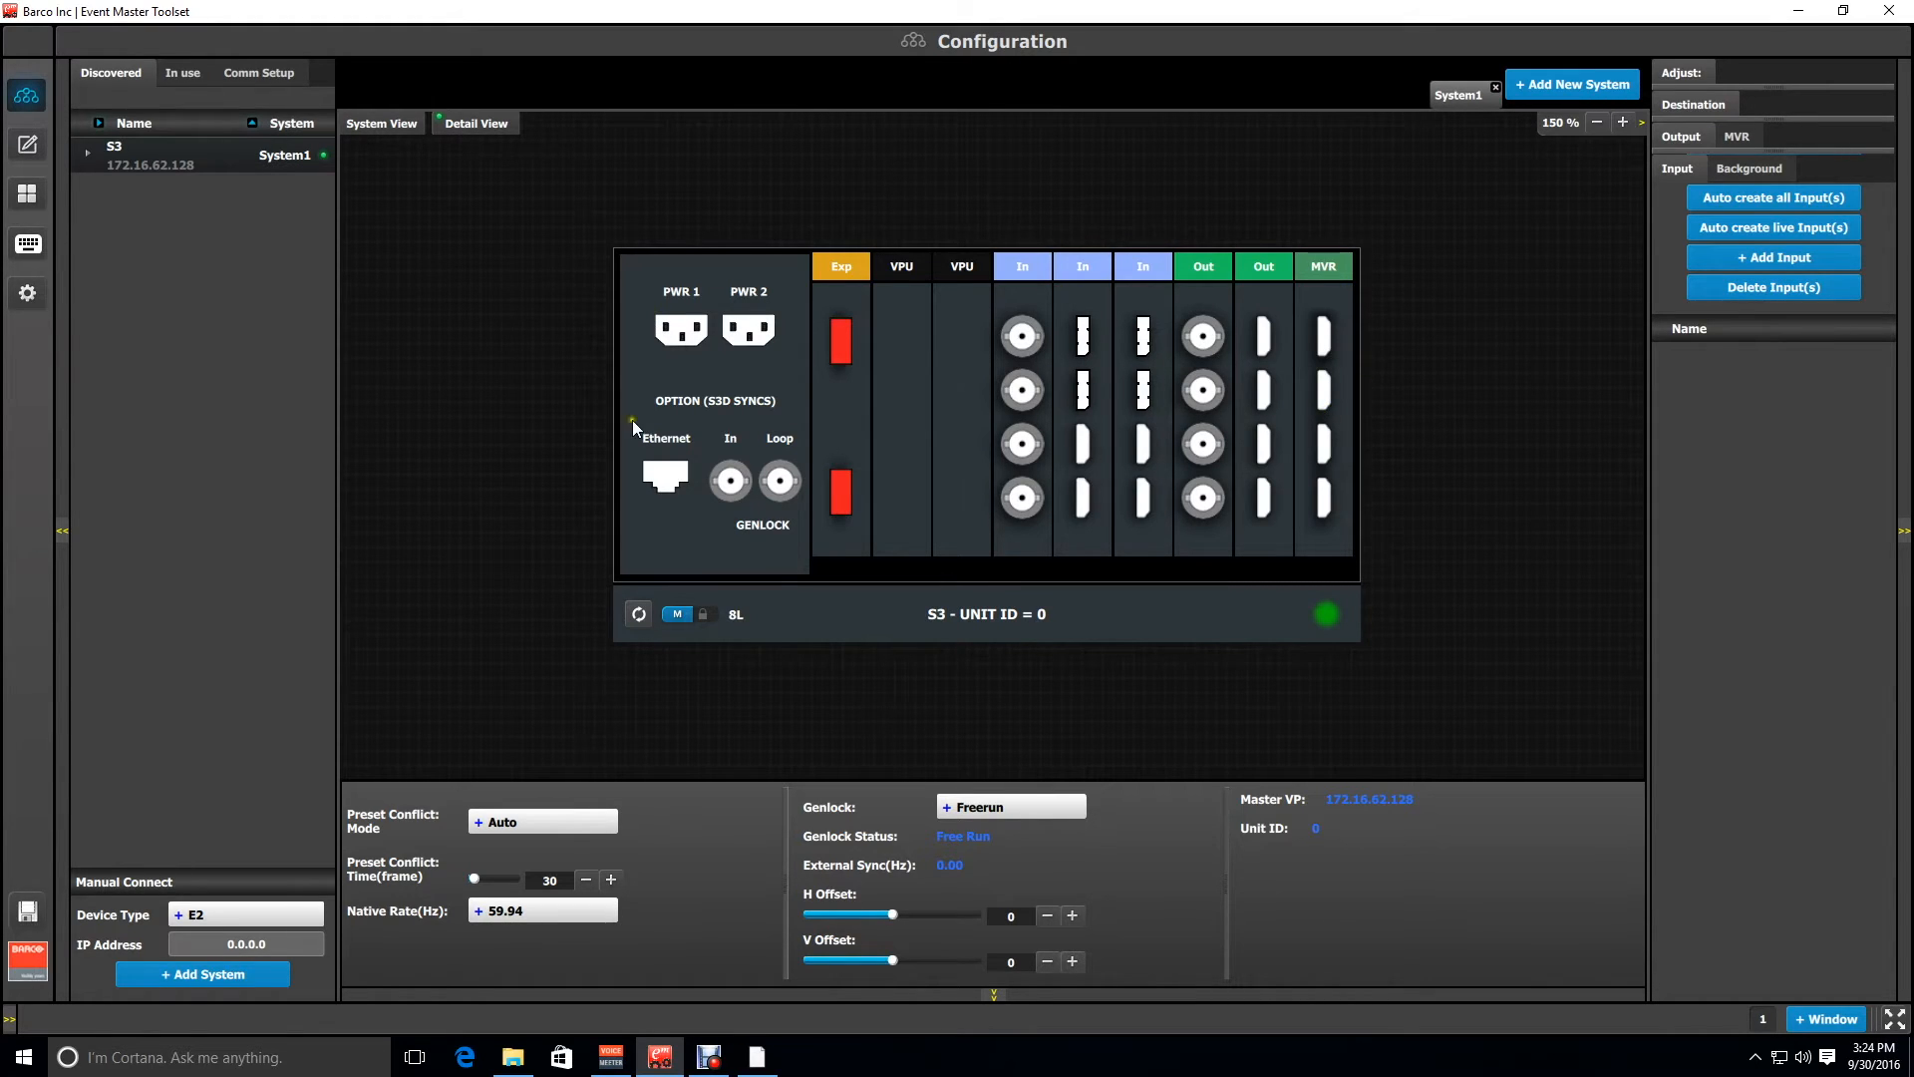
pyautogui.moveTo(943, 237)
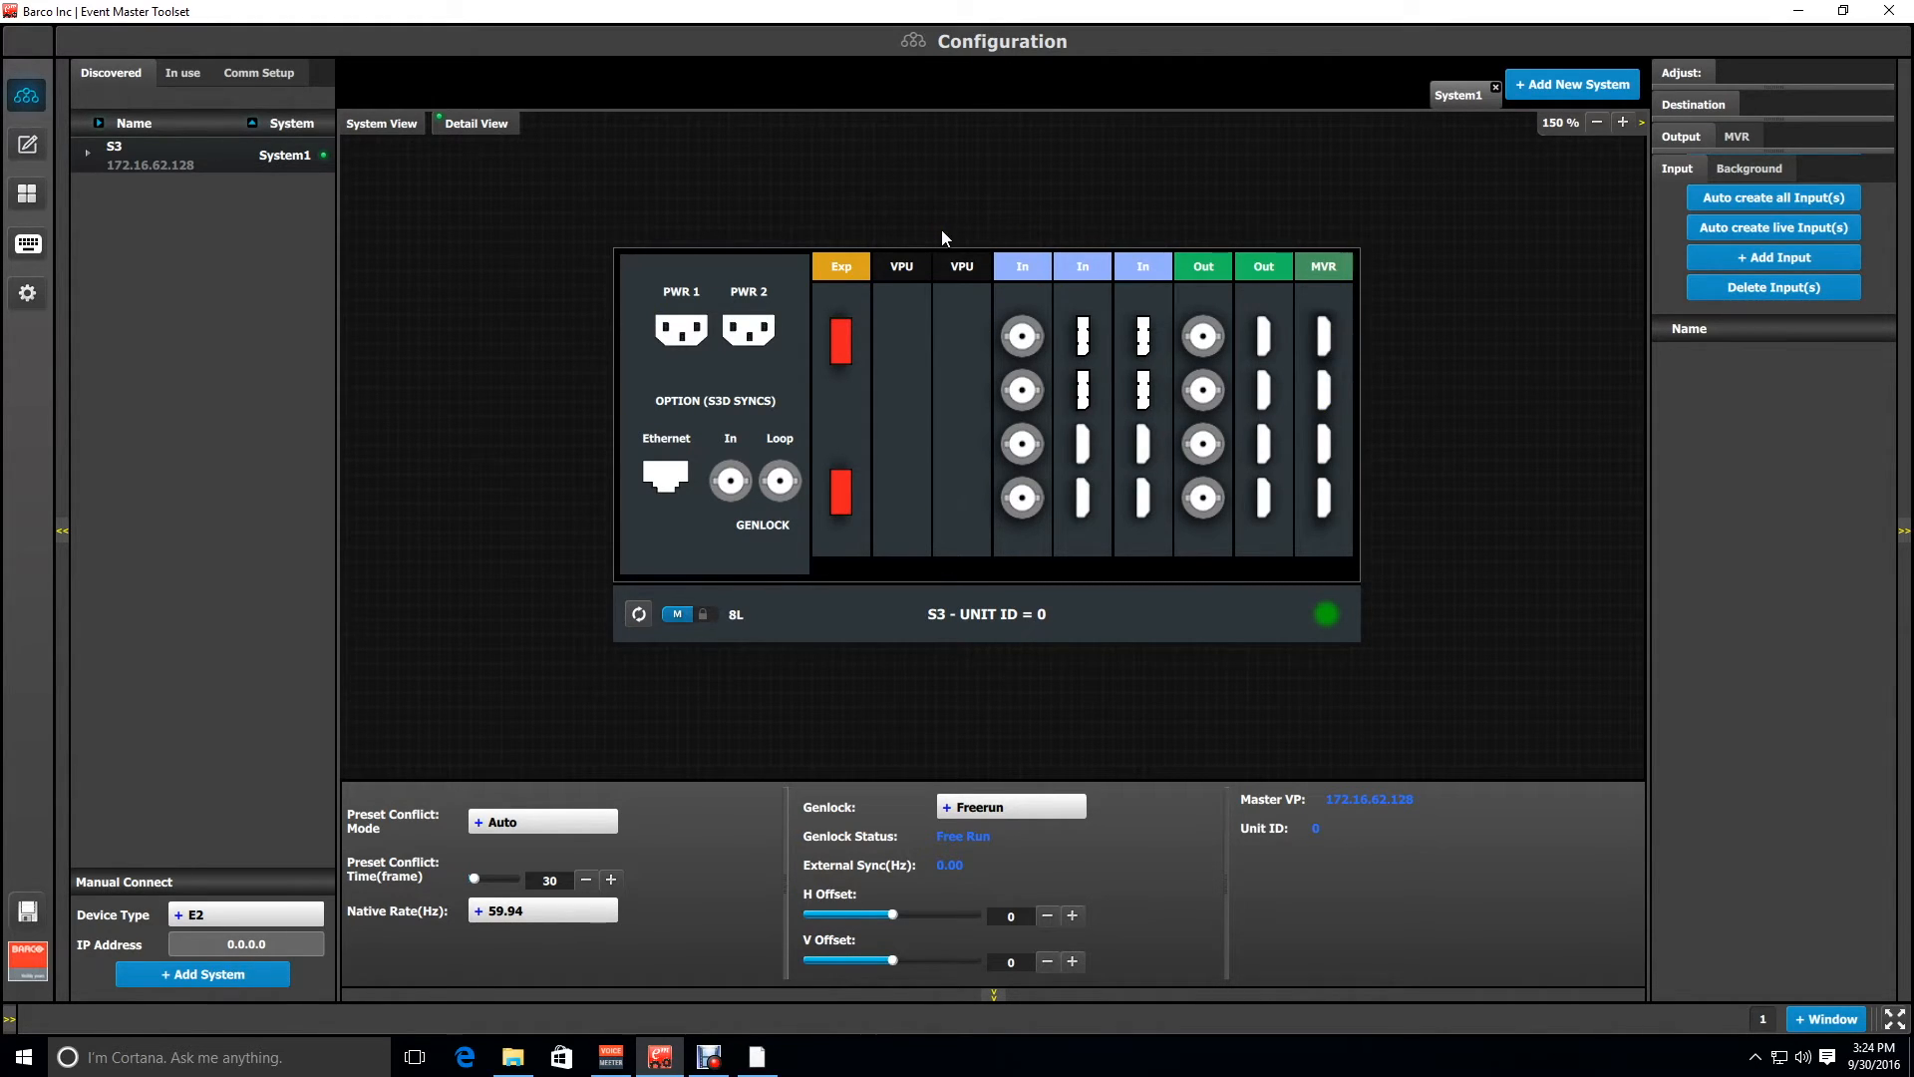
pyautogui.moveTo(1163, 464)
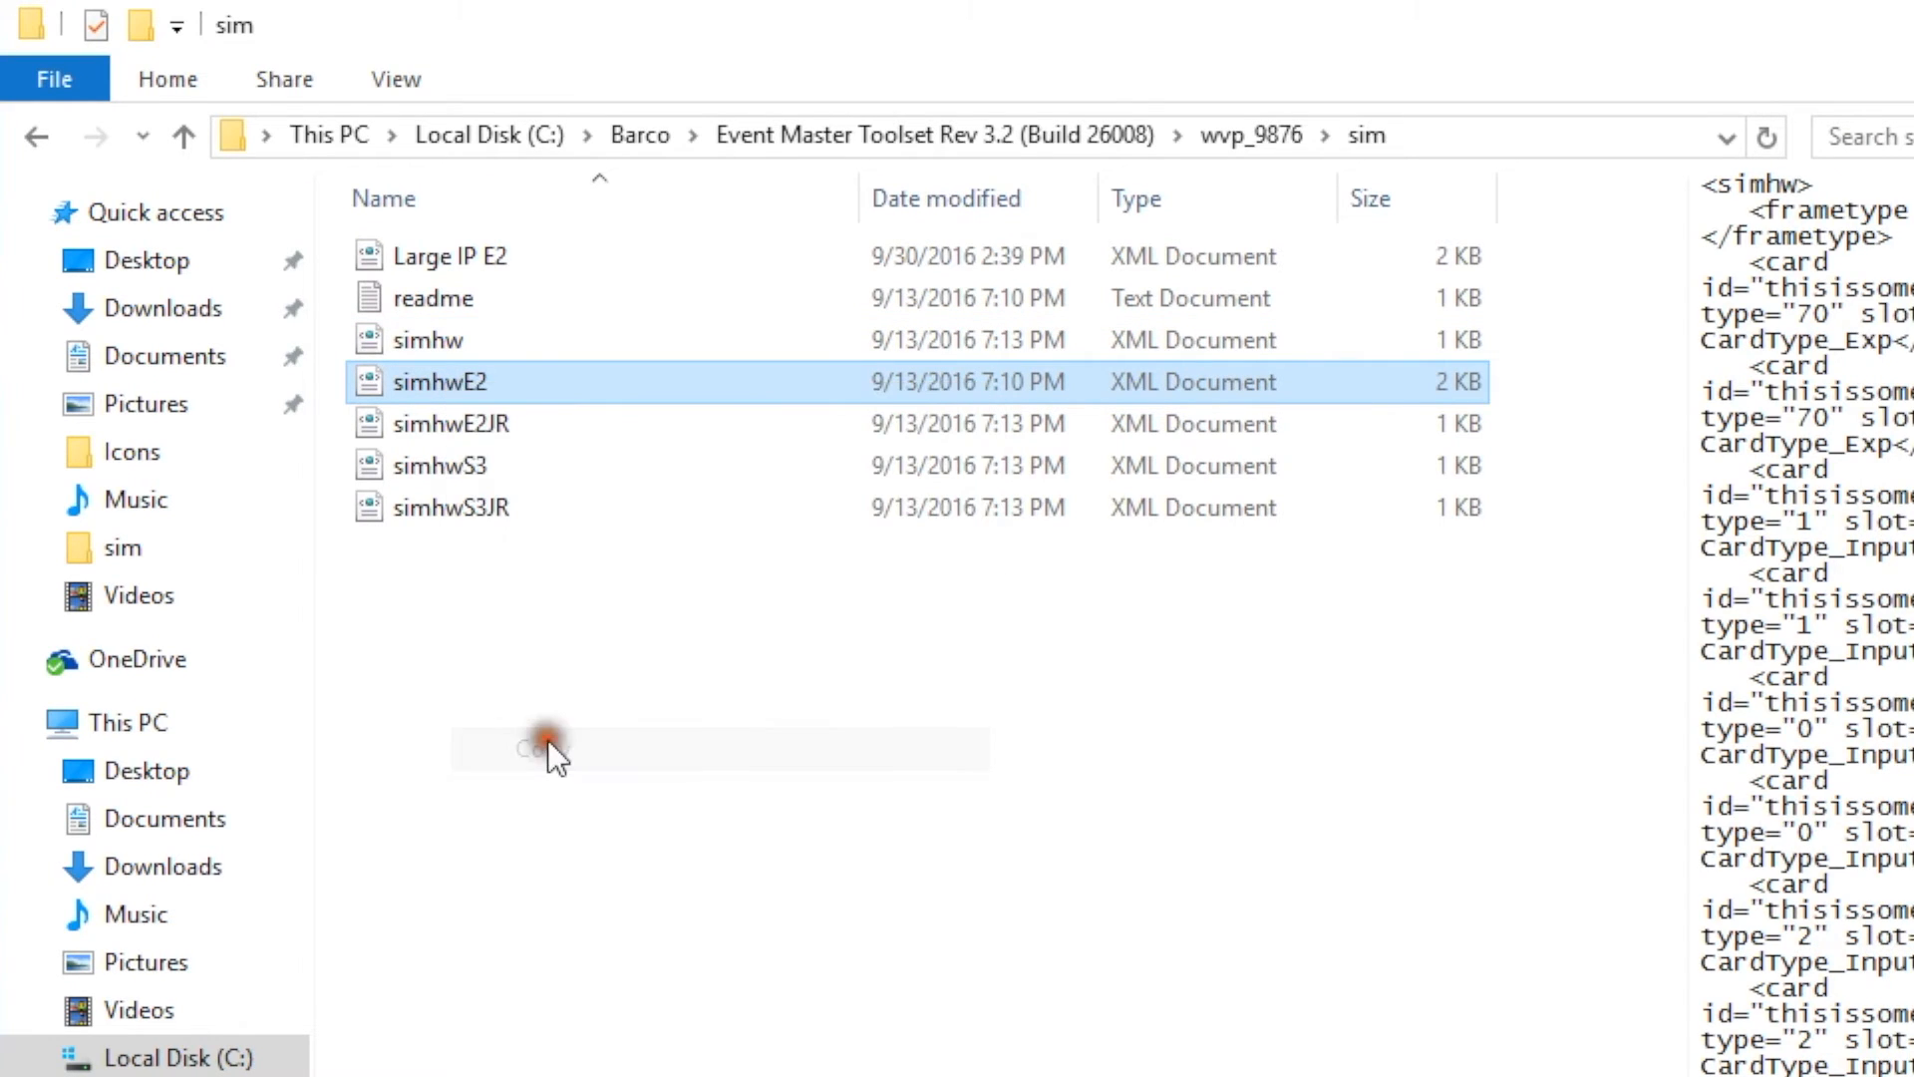
# - Paste a copy of simhwE2, delete the S3-based simhw, and rename the copy to simhw
pyautogui.rightClick(551, 748)
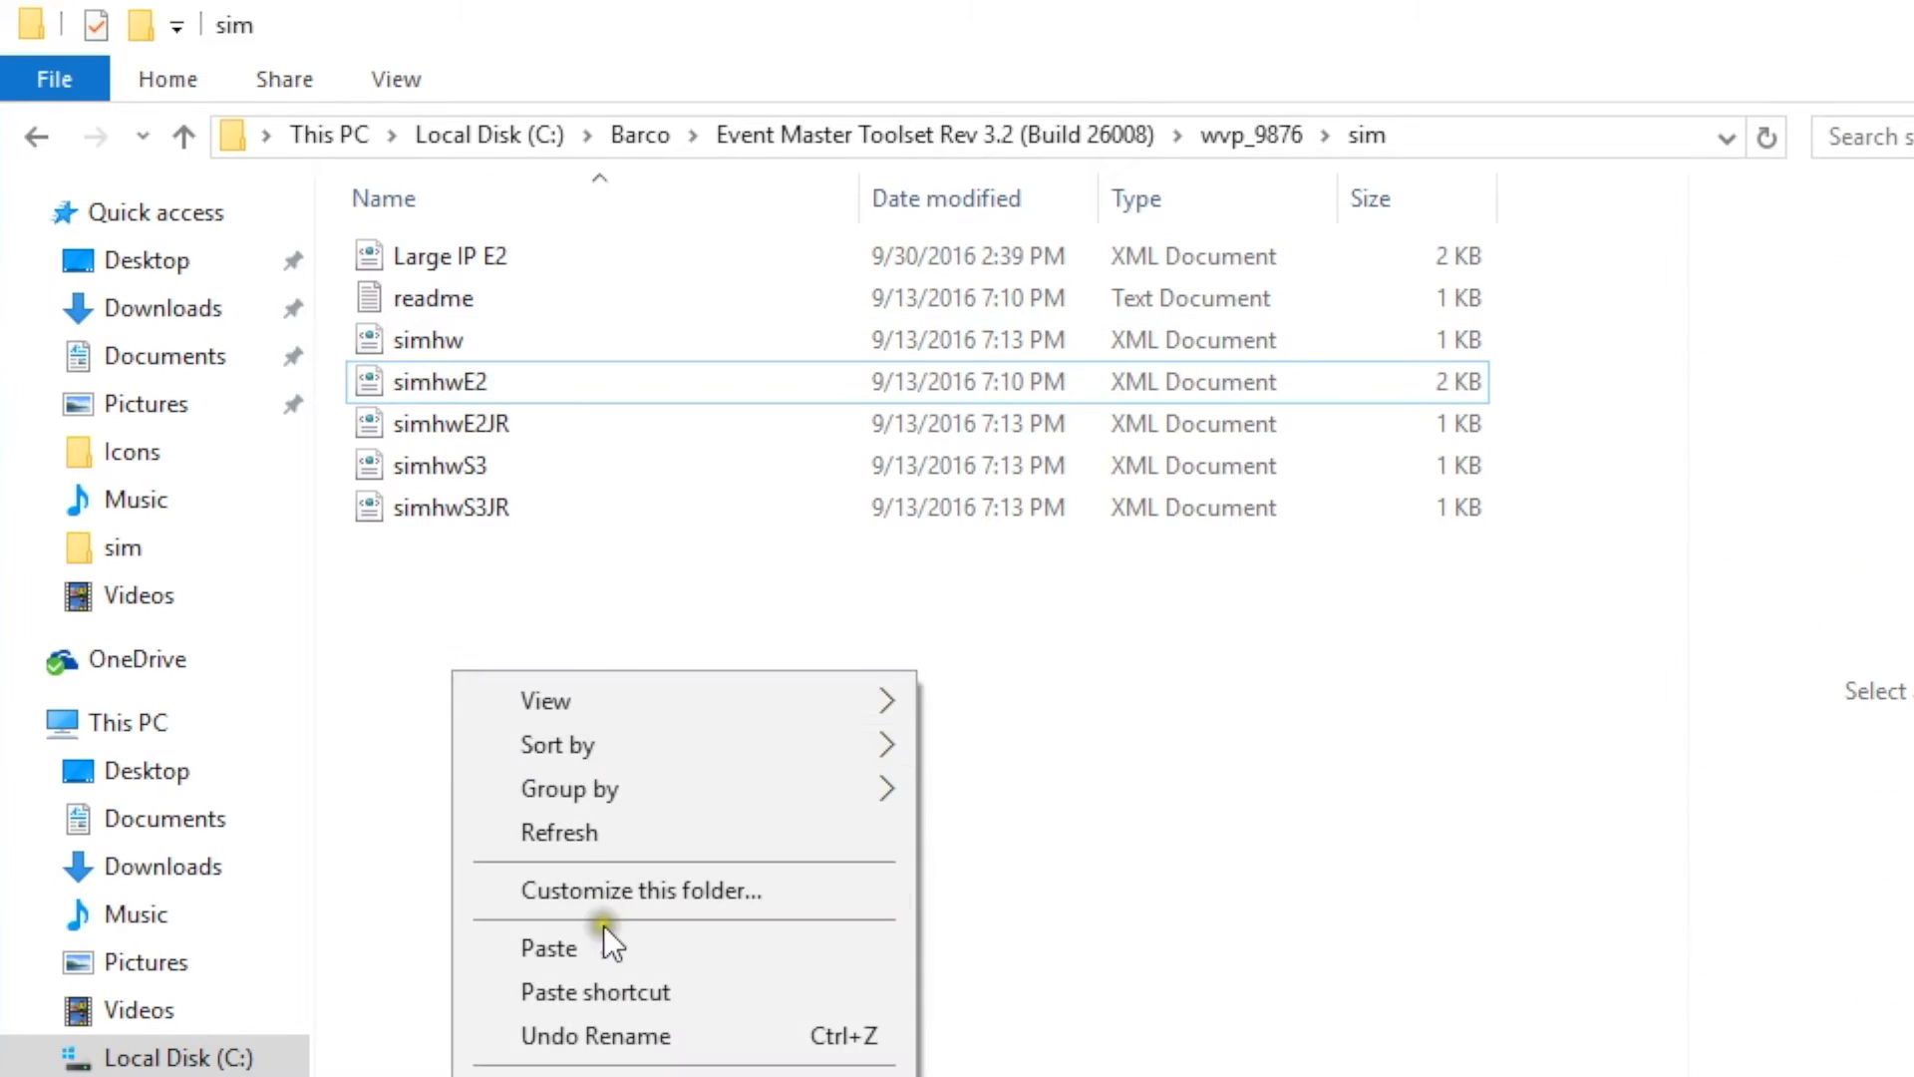
pyautogui.click(550, 947)
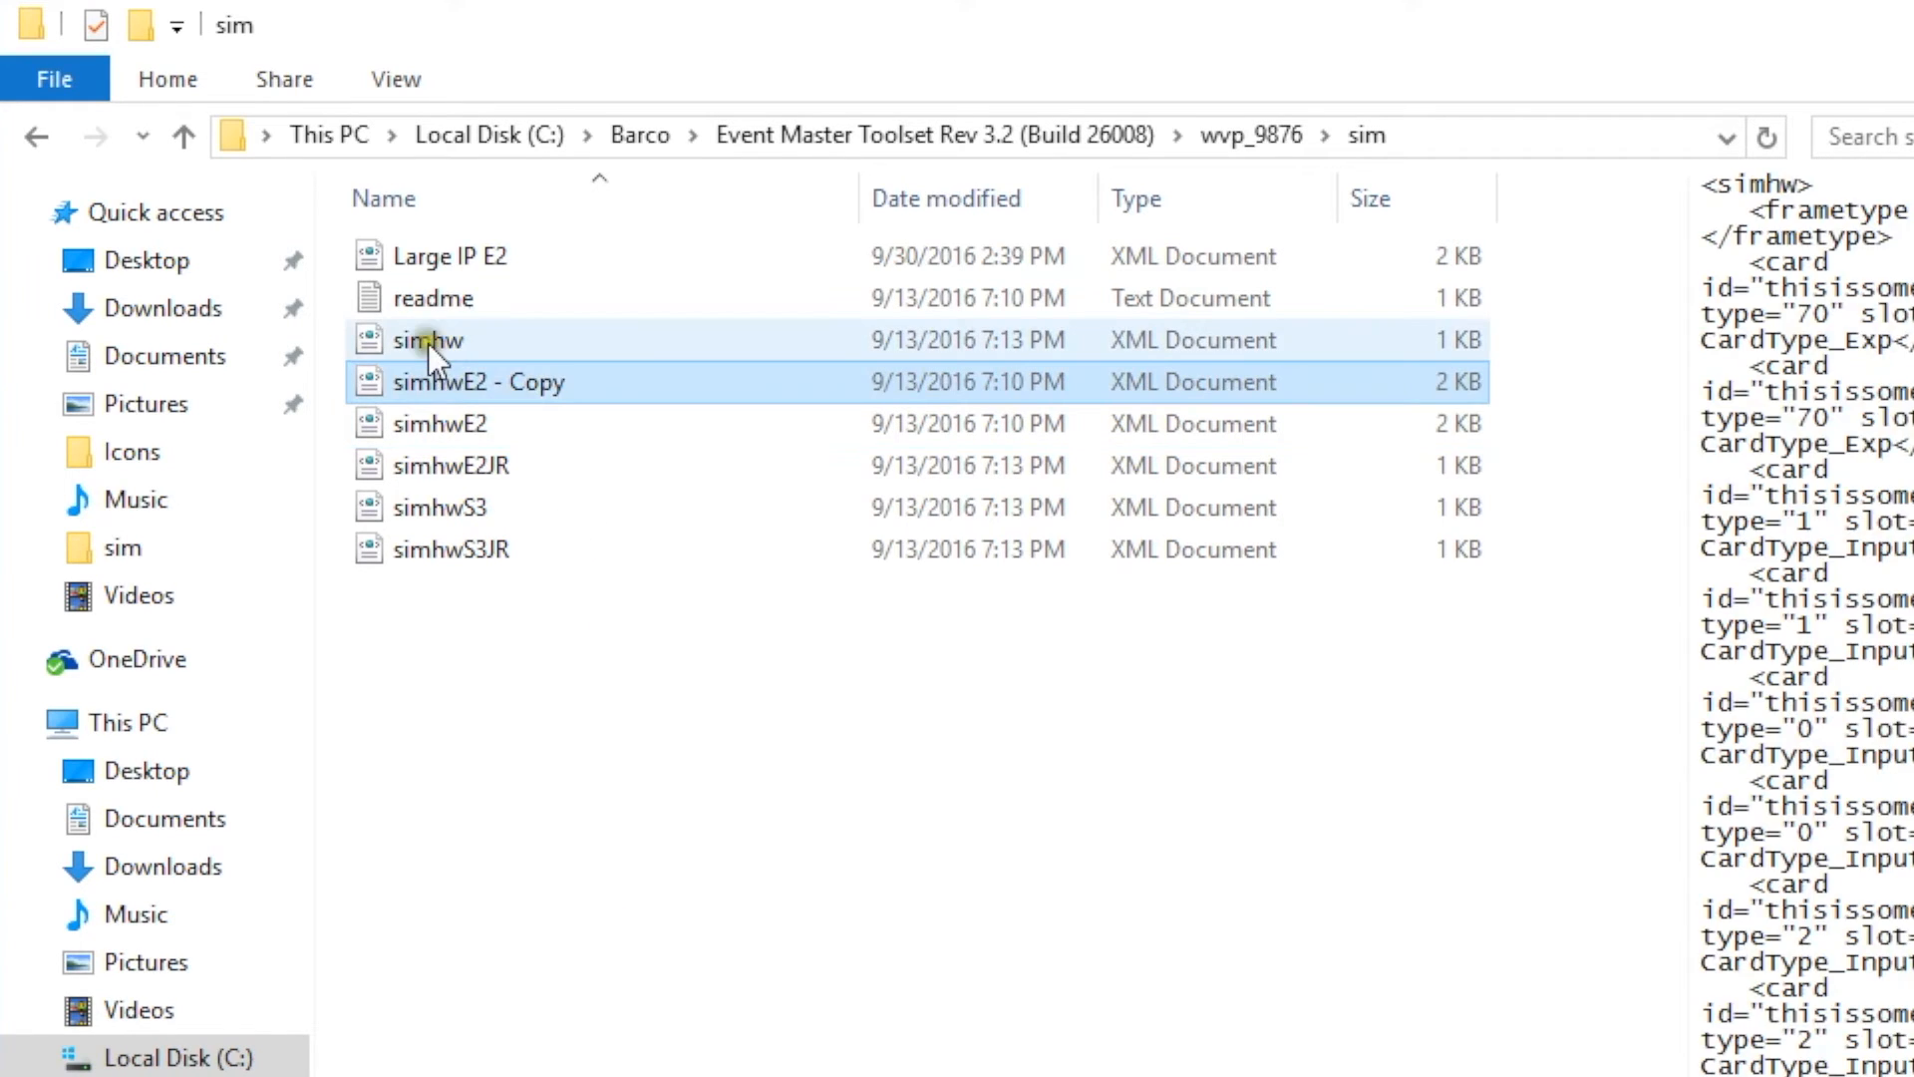
pyautogui.rightClick(427, 339)
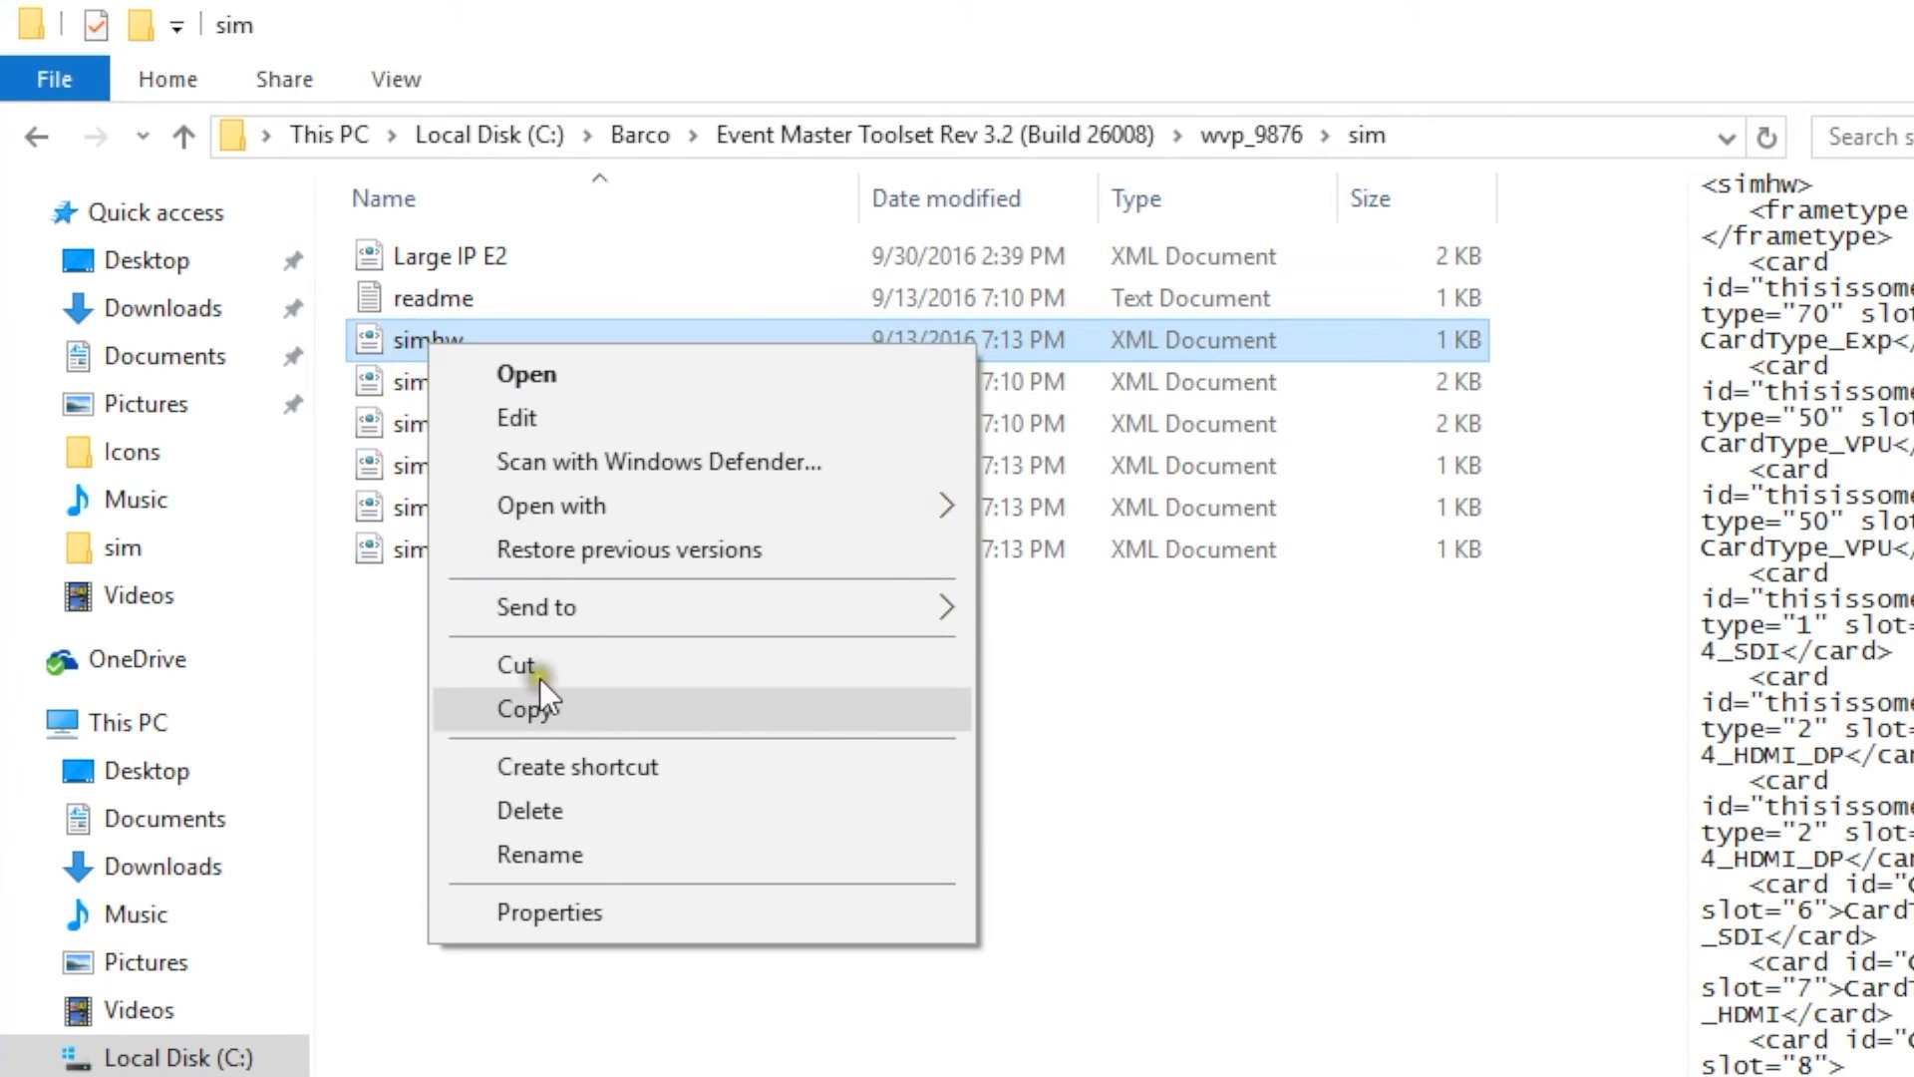
pyautogui.click(526, 707)
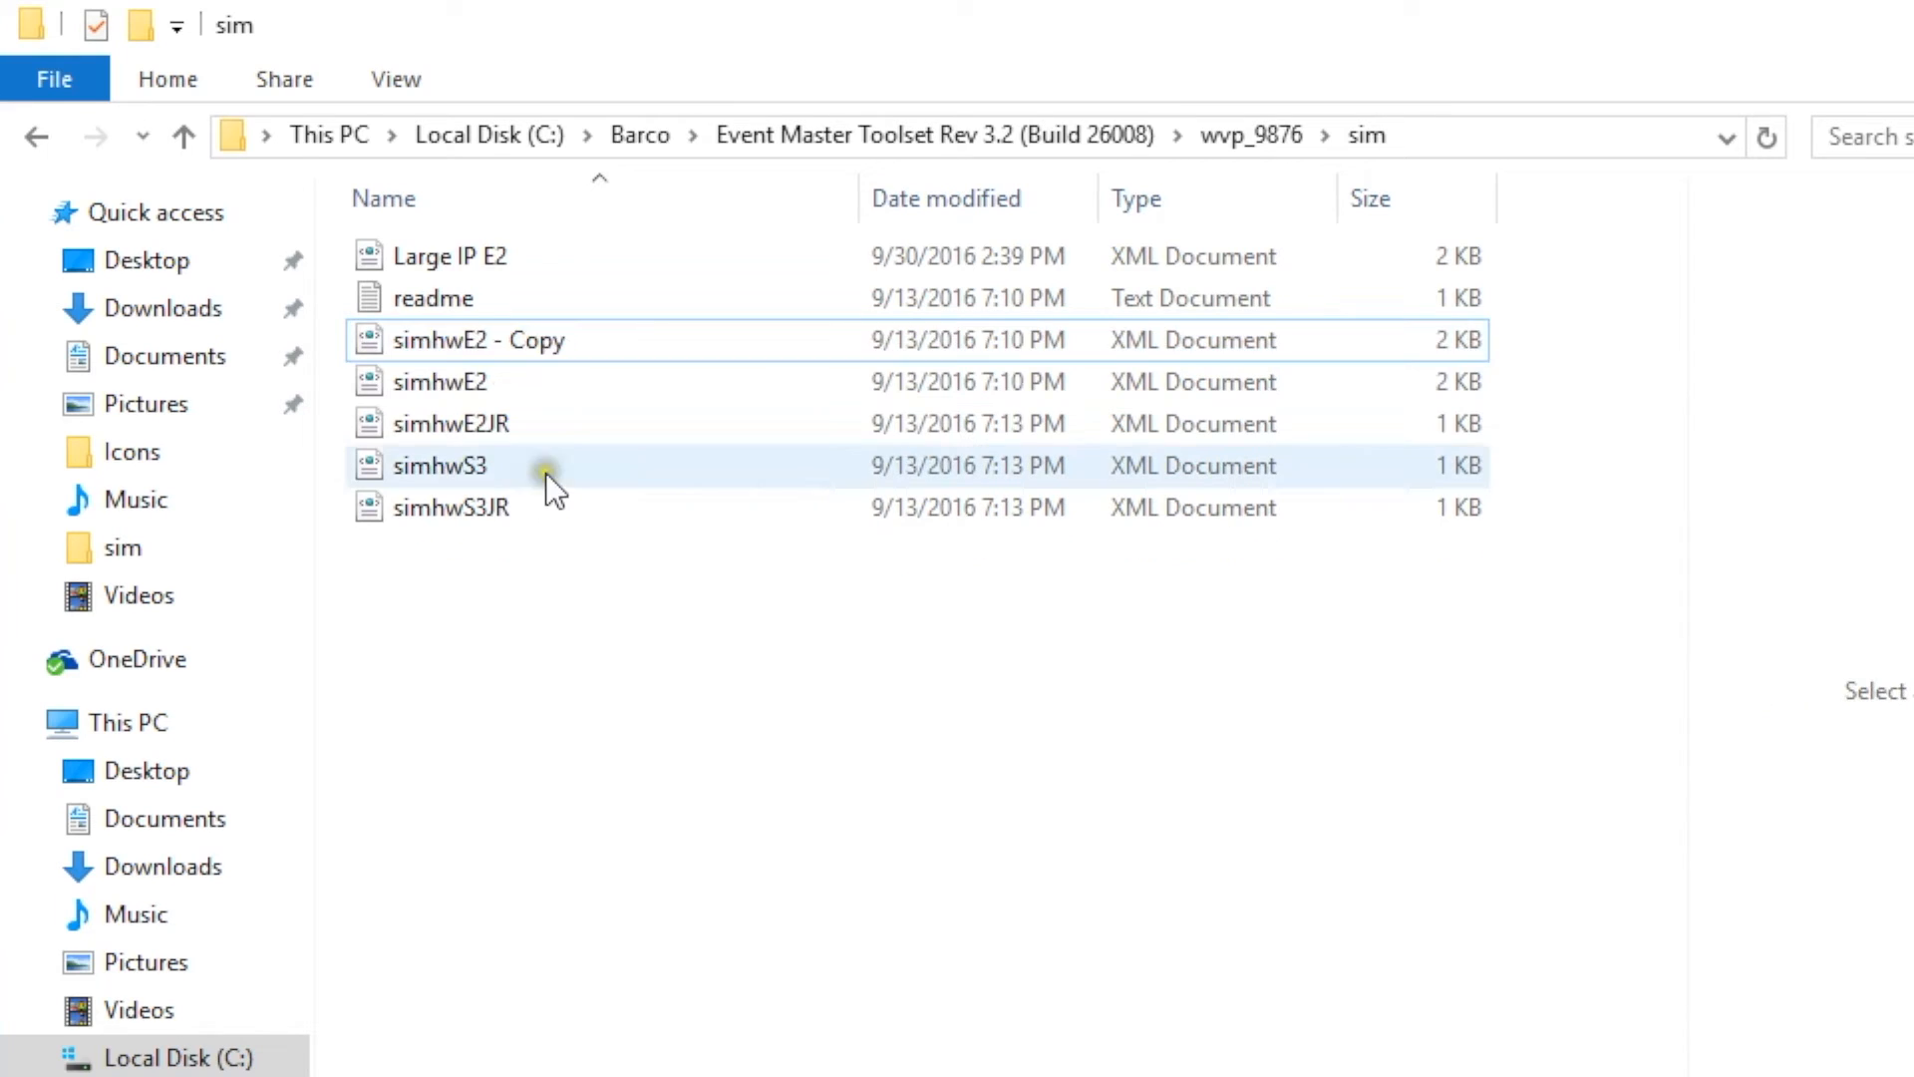
pyautogui.click(478, 339)
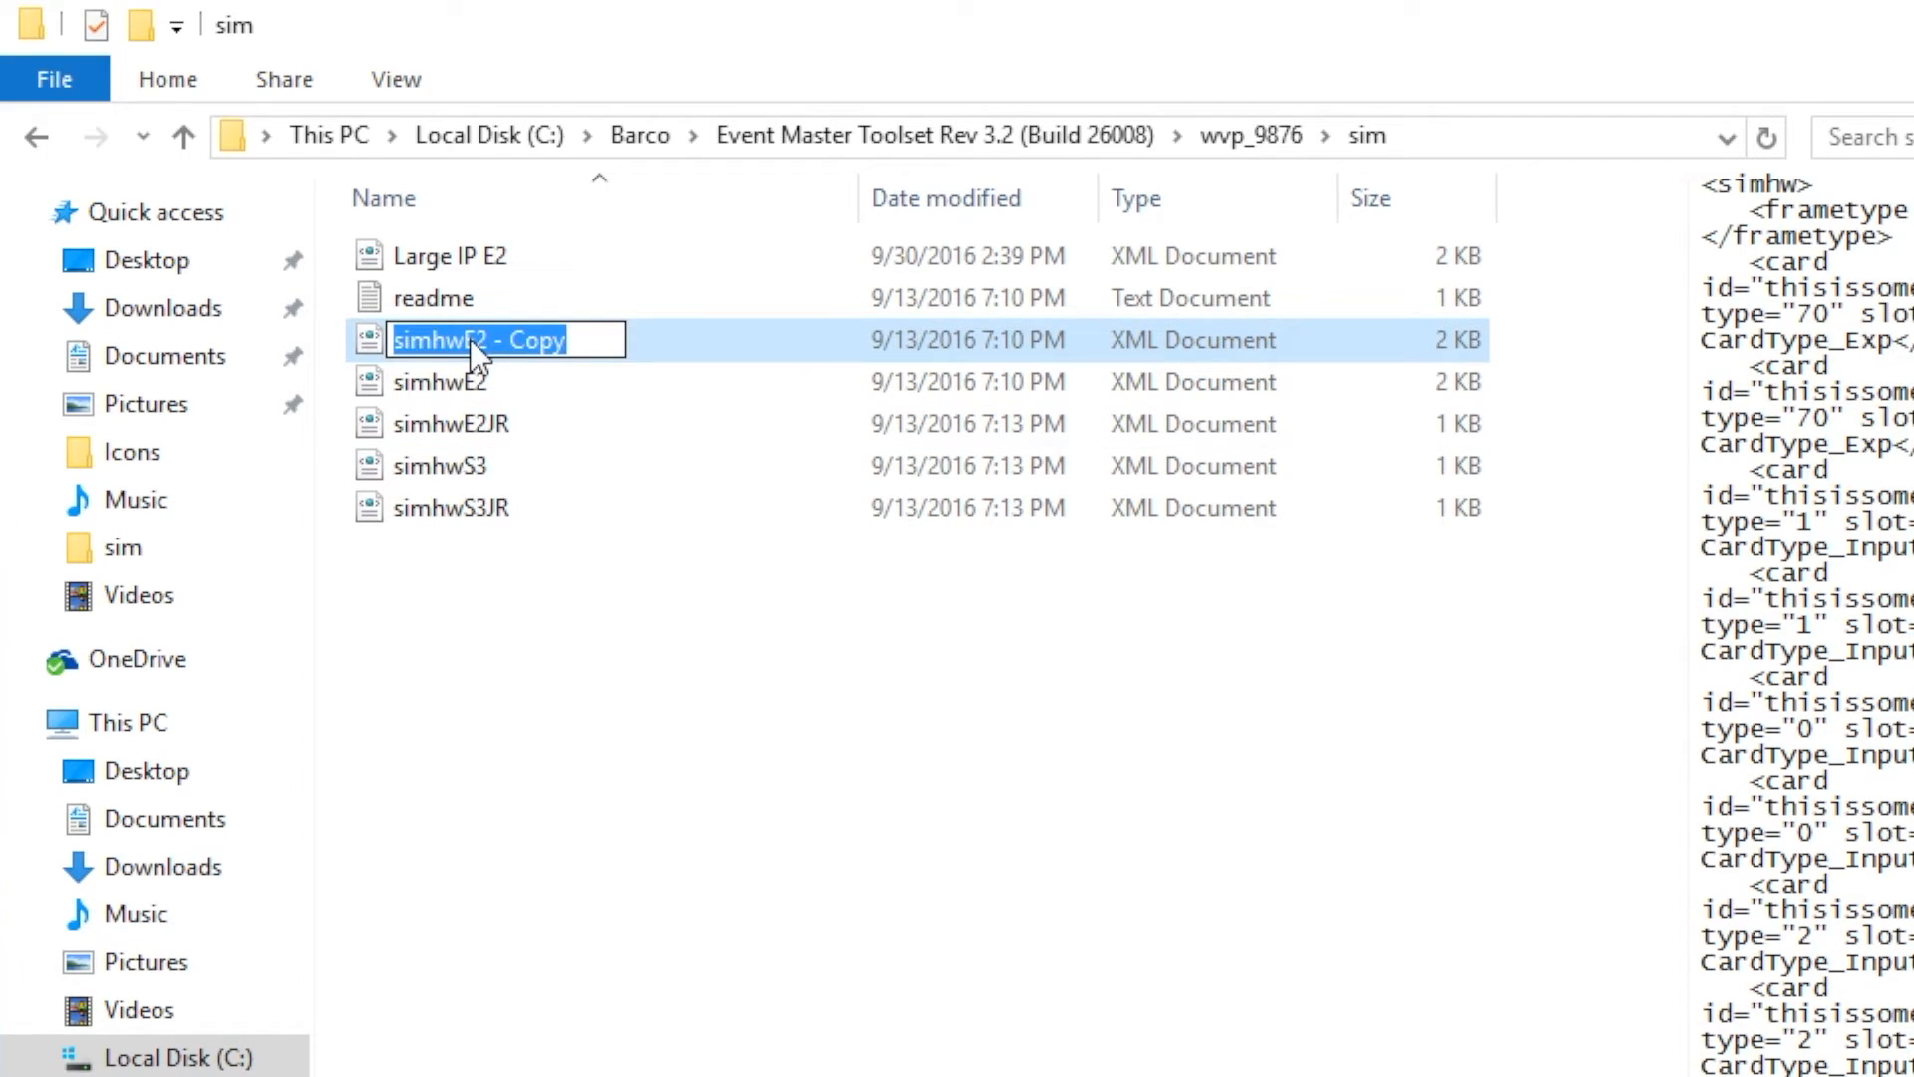
pyautogui.write('simhw')
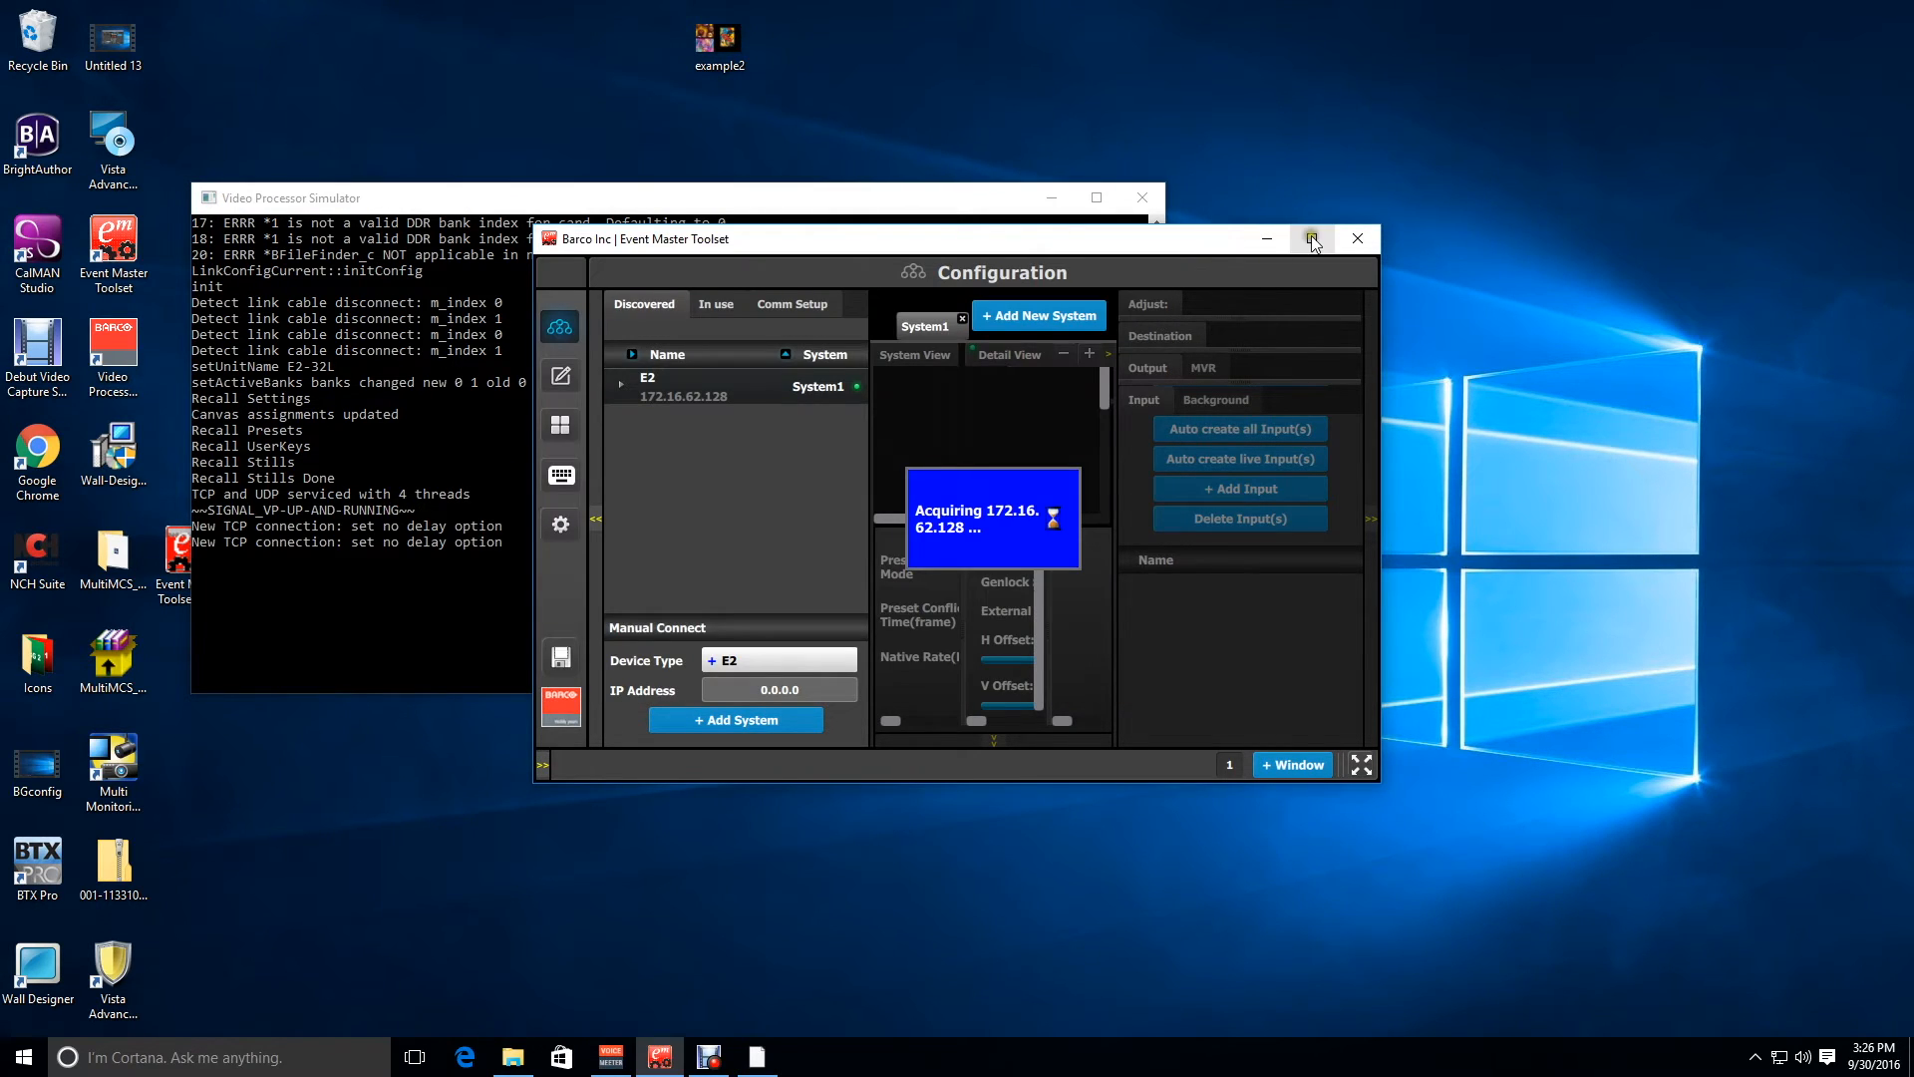
# - Maximize the Toolset to inspect the simulated E2 frame's card layout, unit ID 0
pyautogui.click(1314, 237)
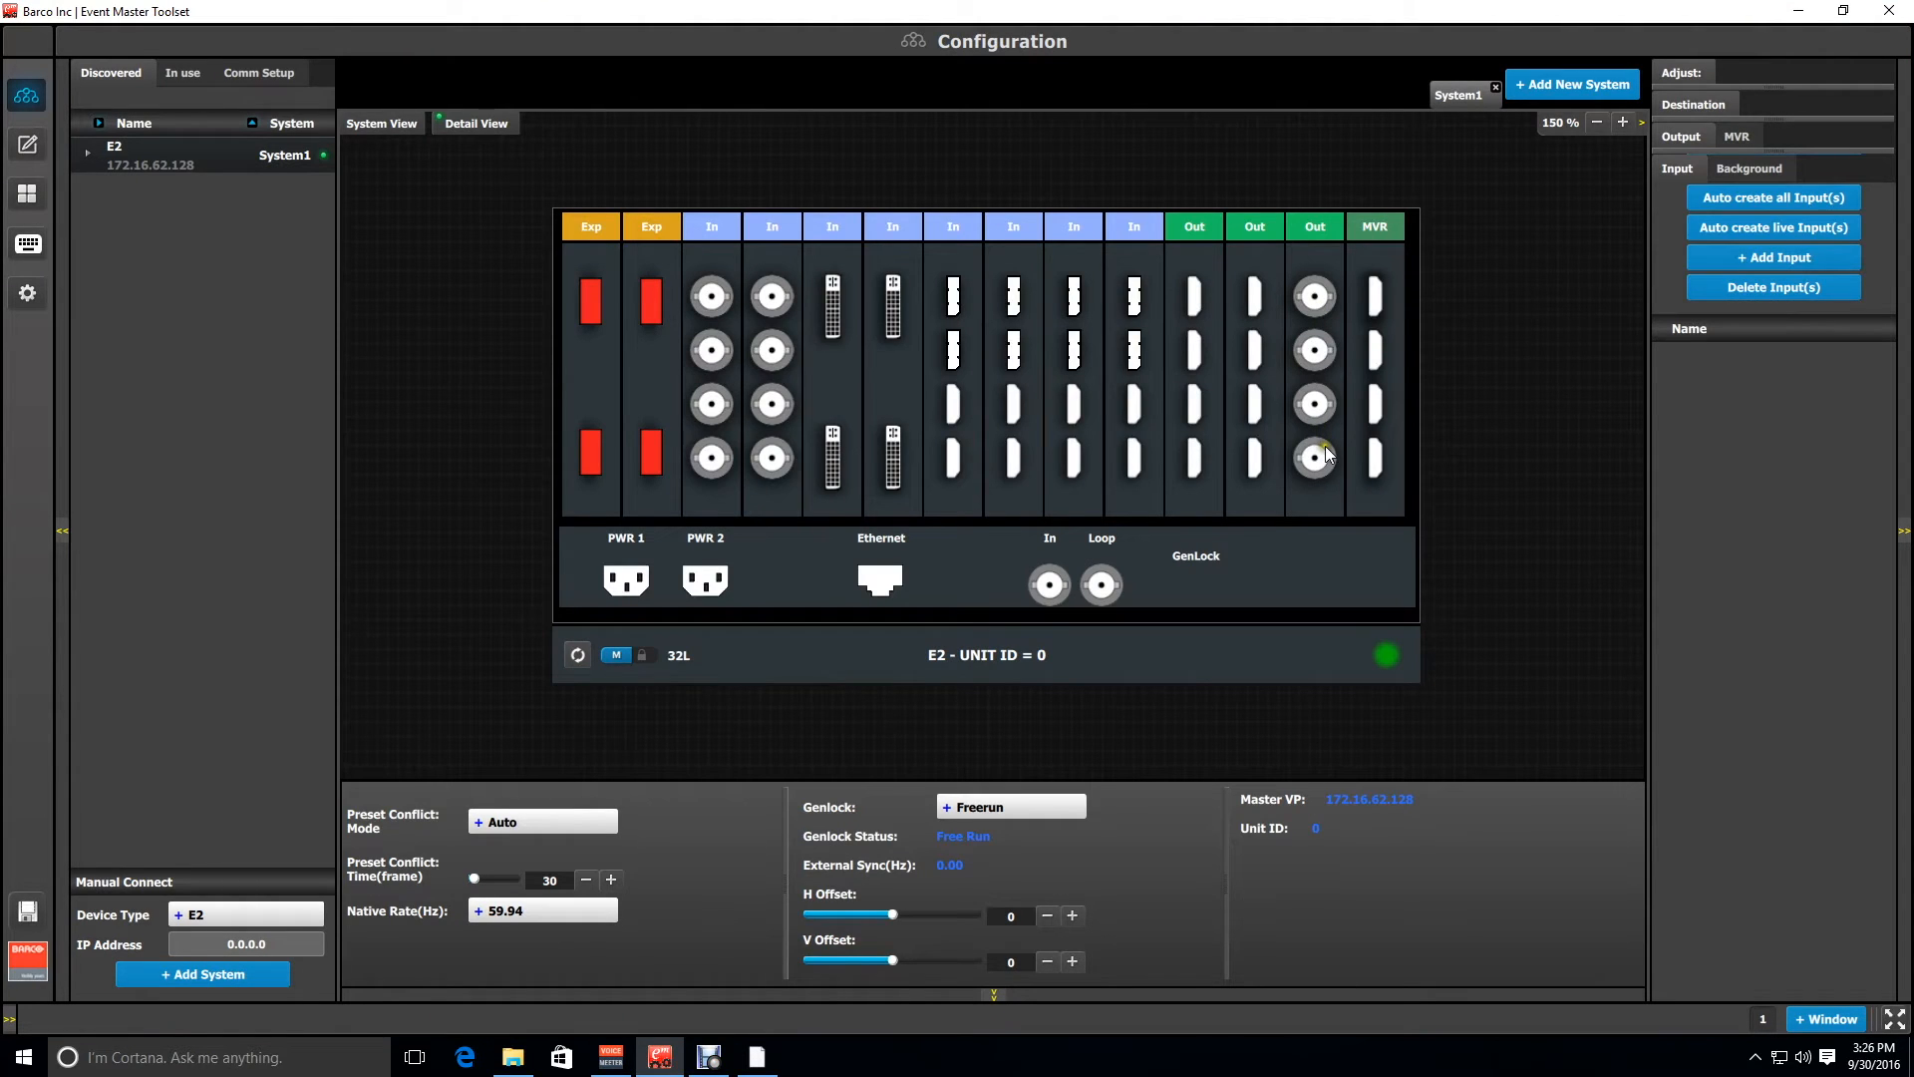
pyautogui.moveTo(1236, 439)
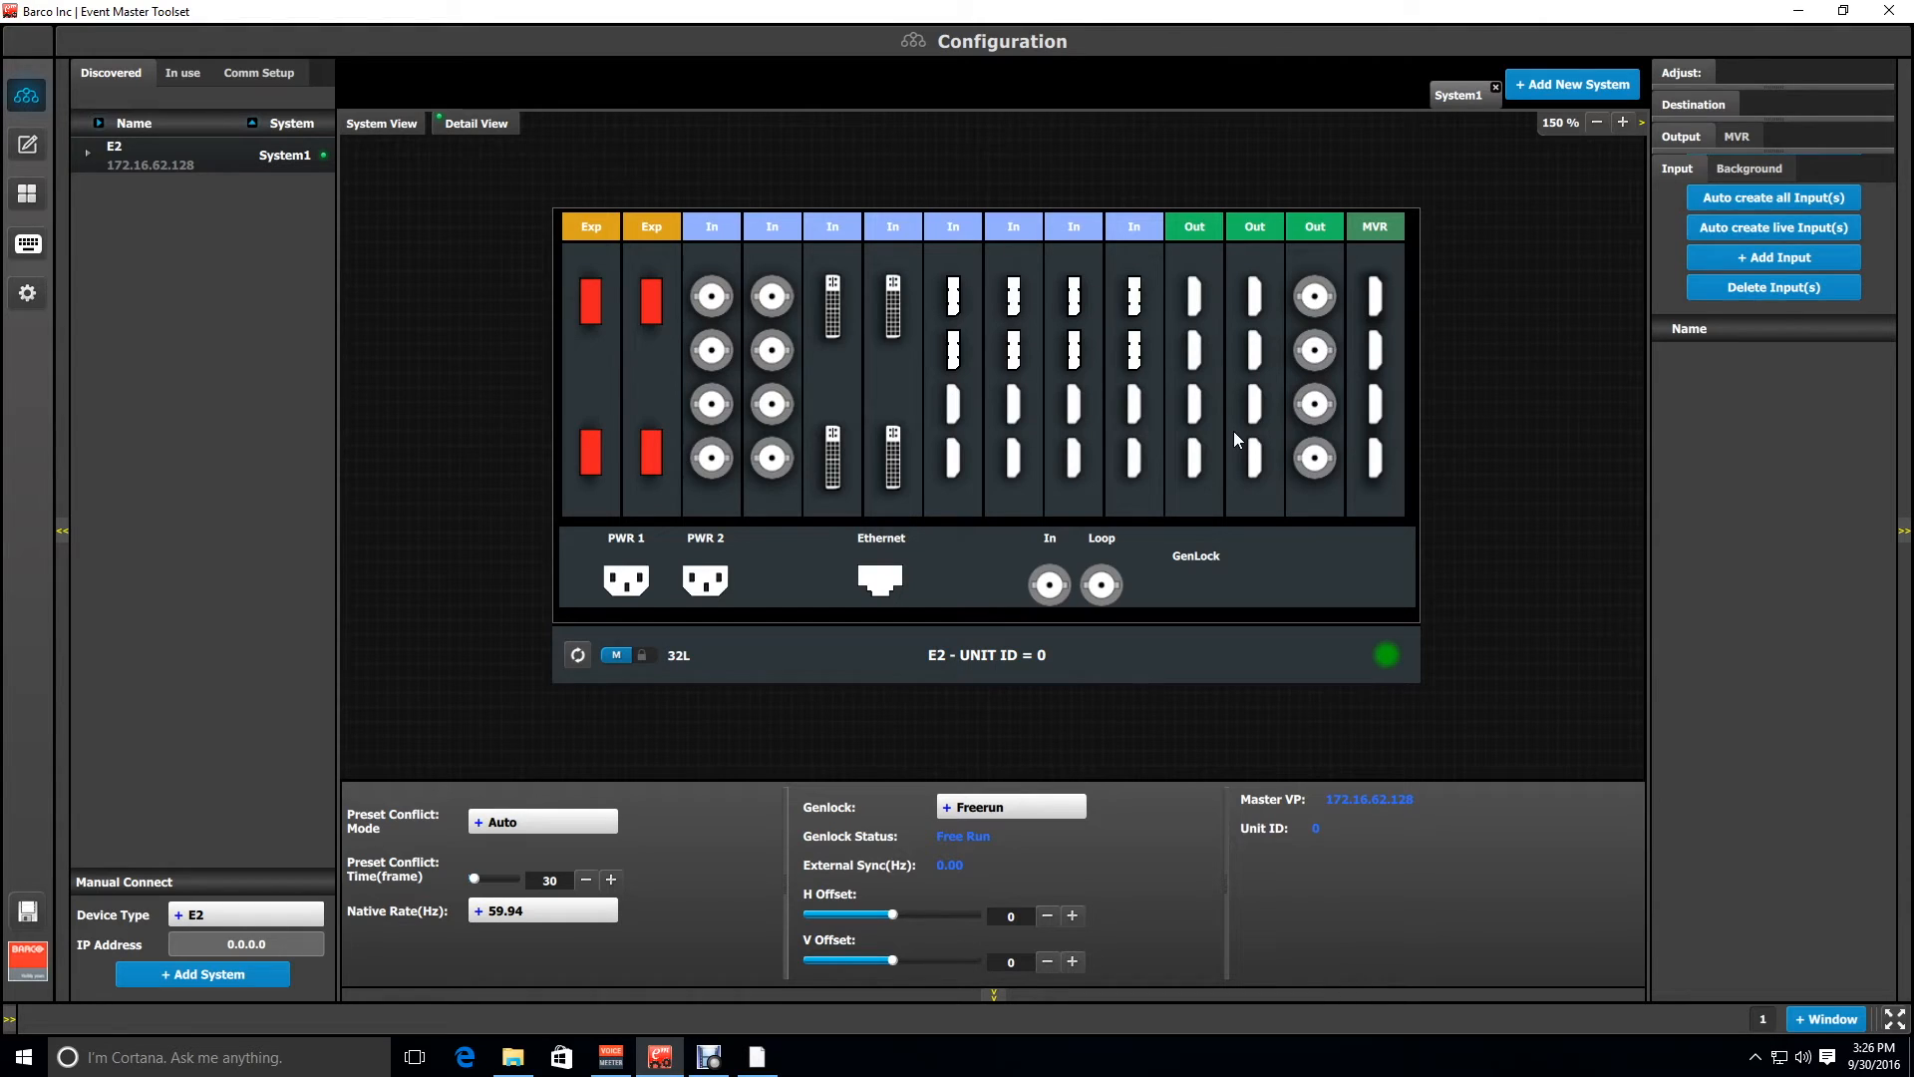
pyautogui.moveTo(1237, 438)
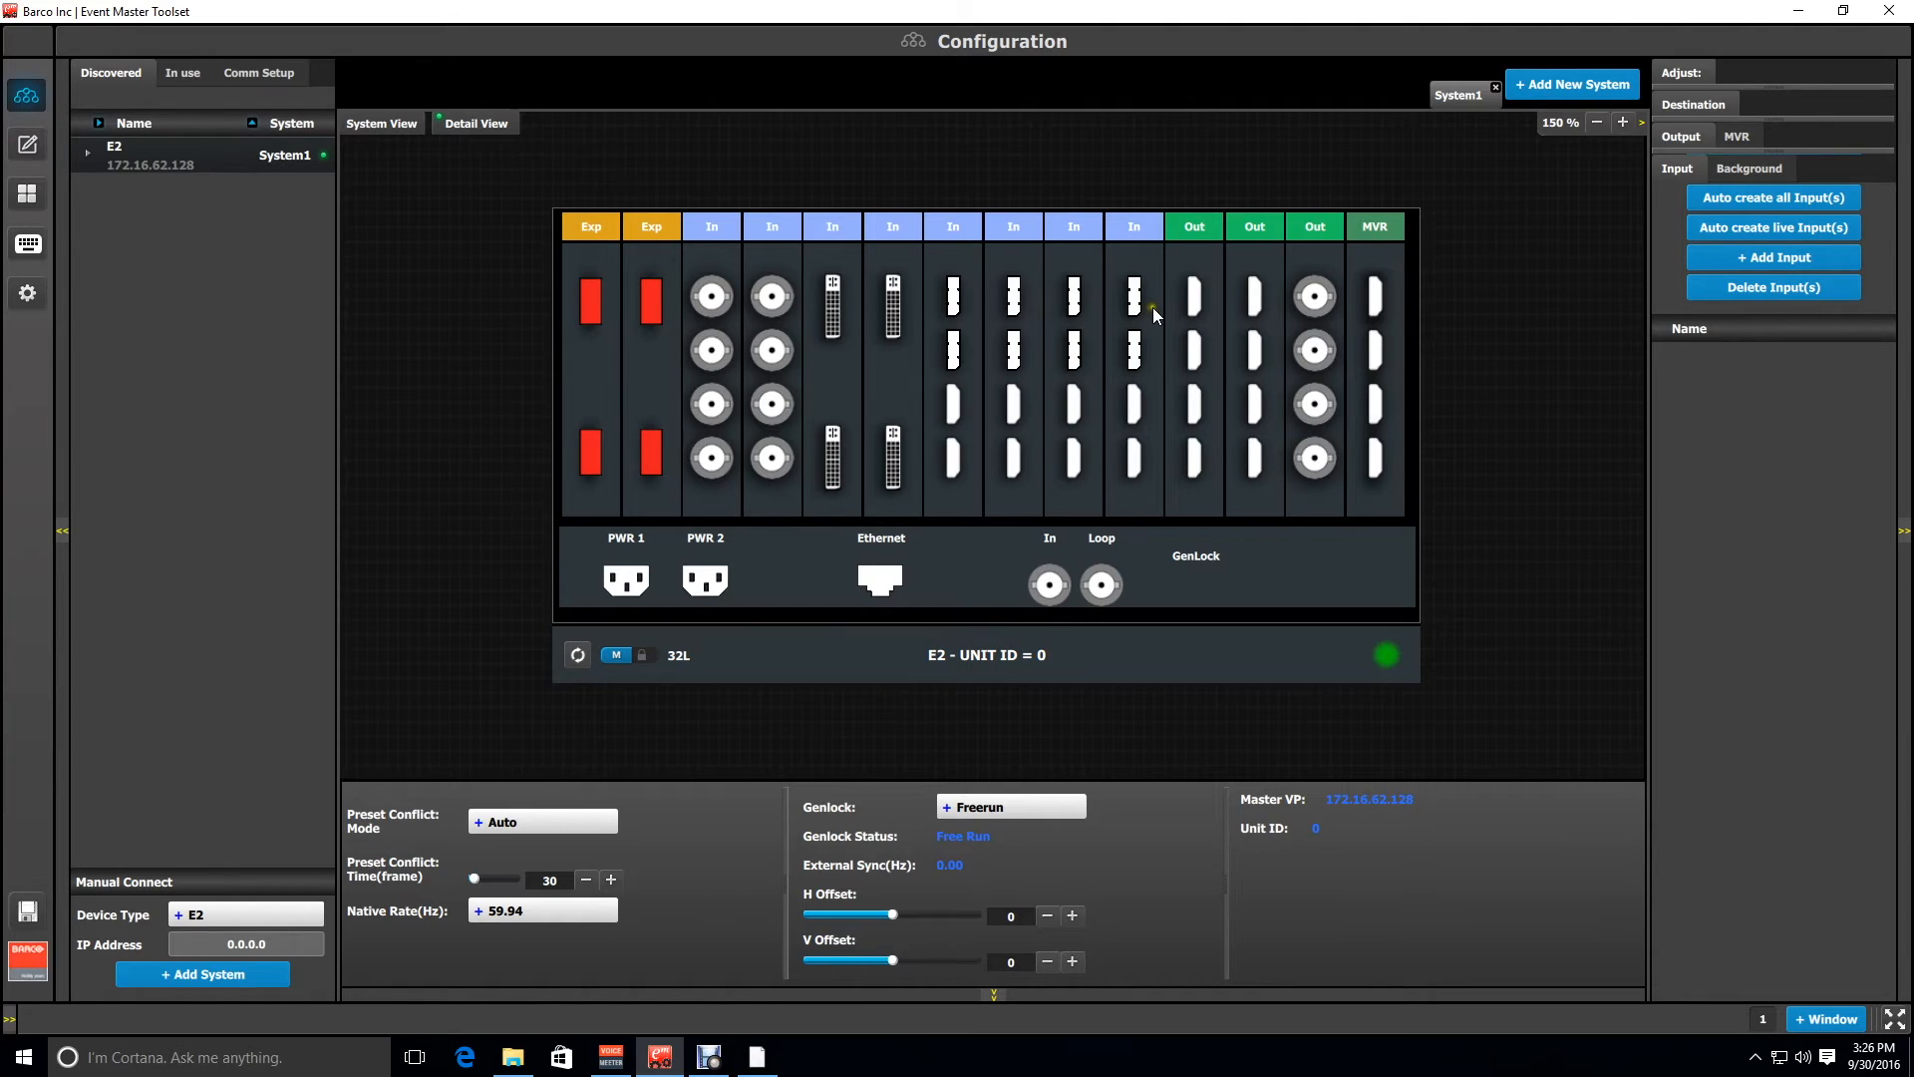
pyautogui.moveTo(883, 269)
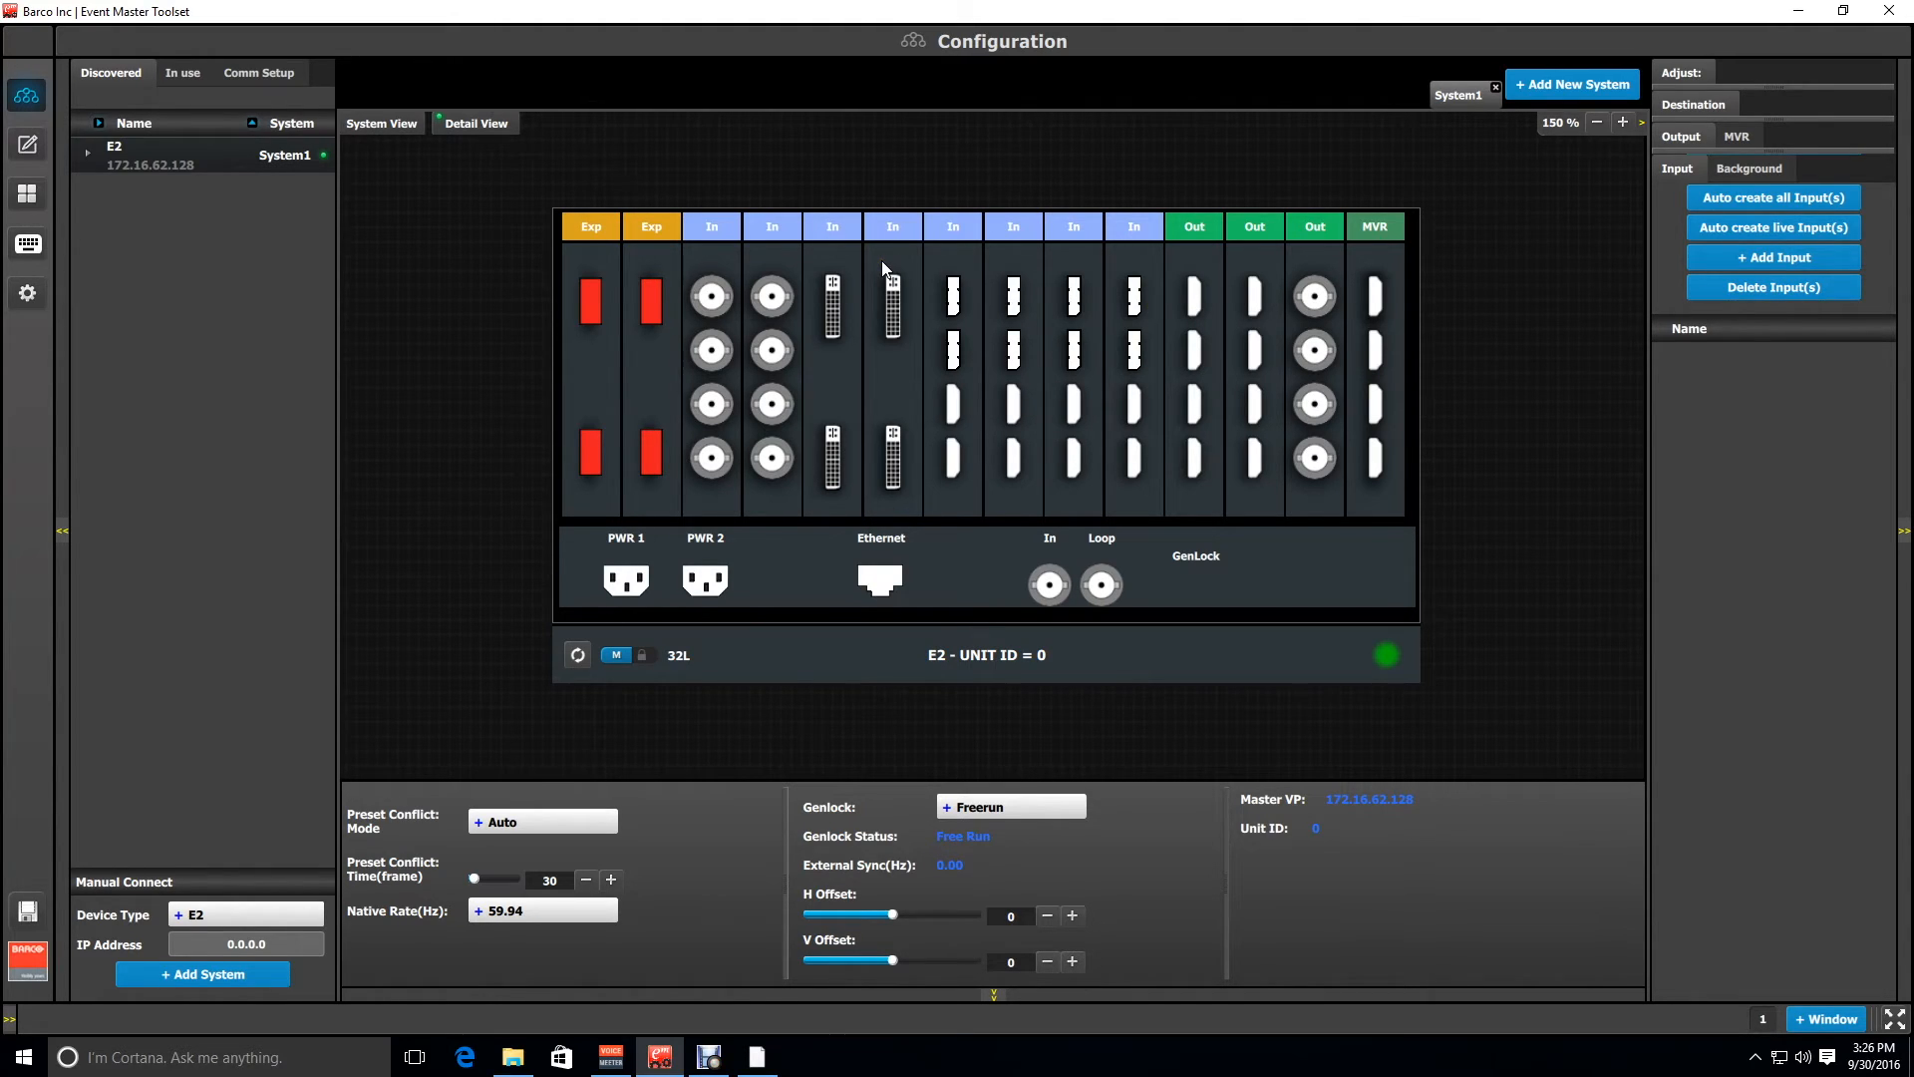
pyautogui.moveTo(867, 299)
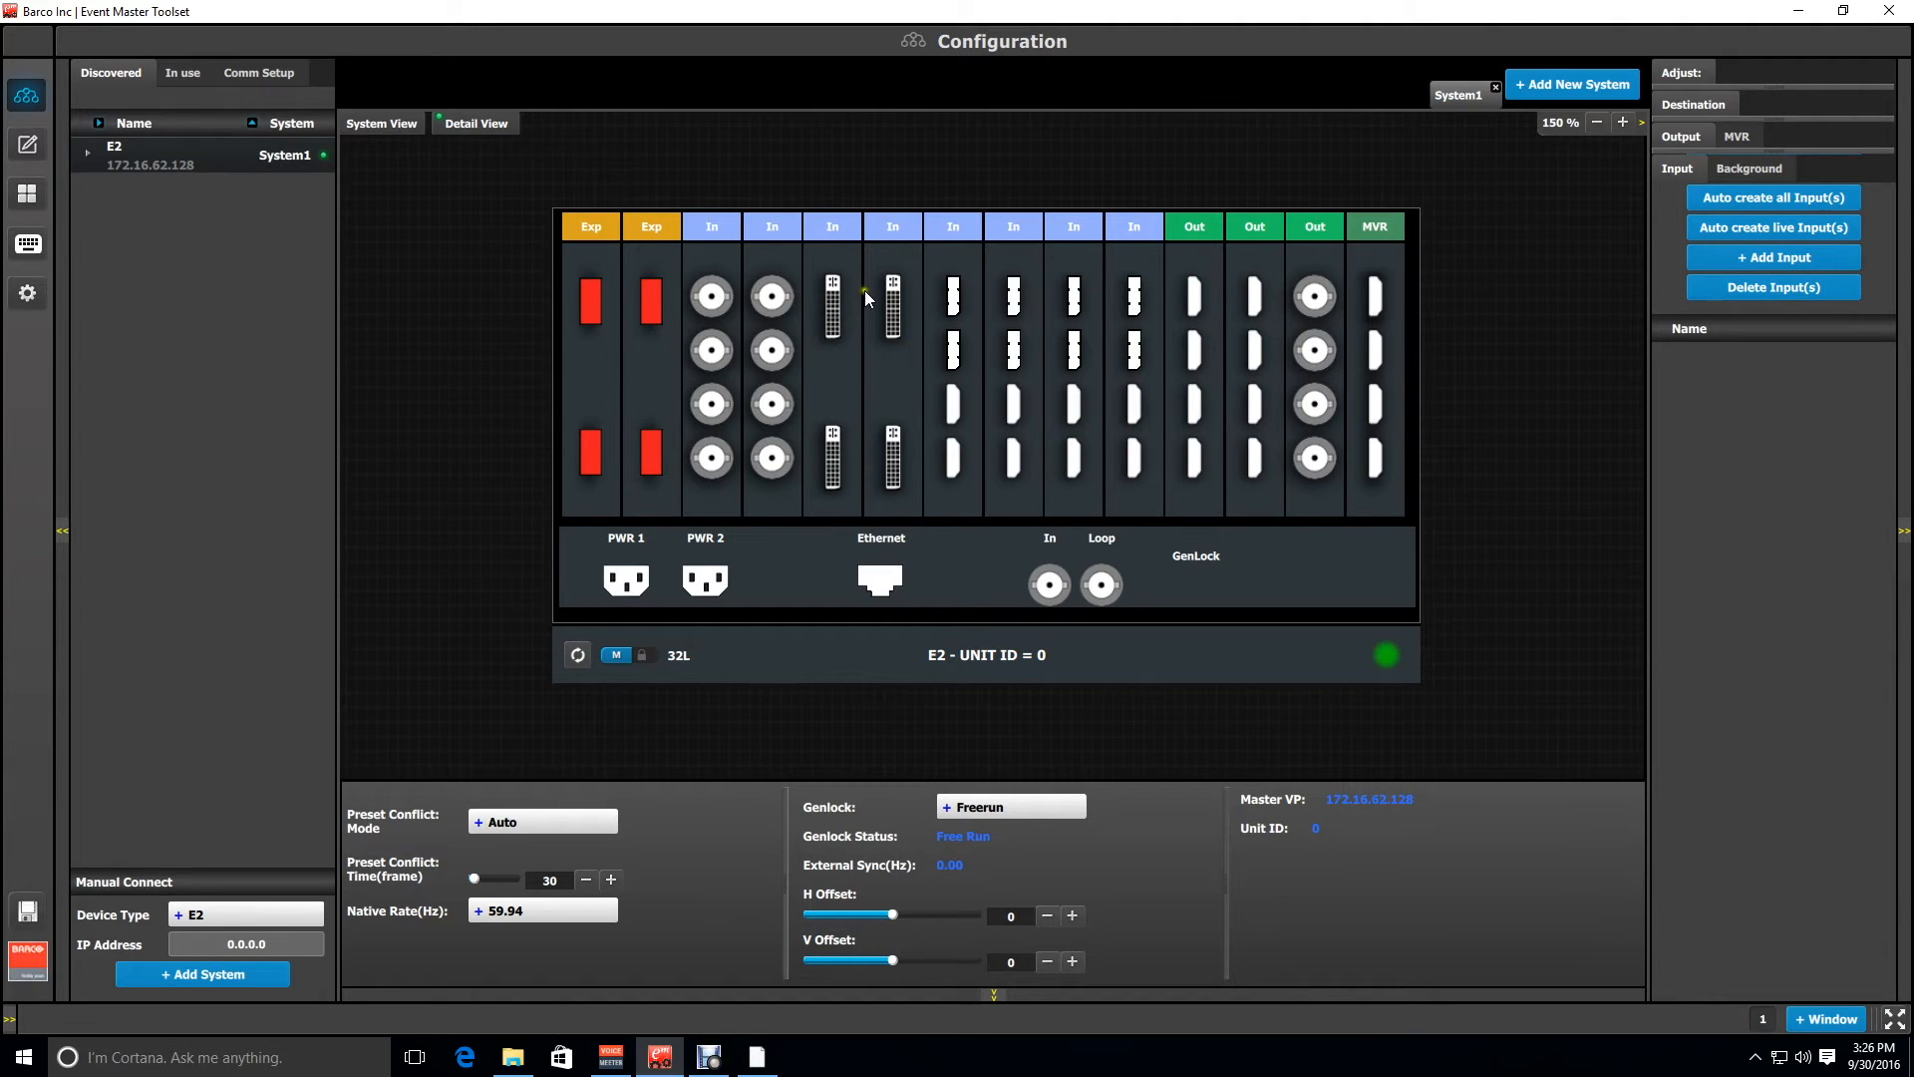
pyautogui.moveTo(1294, 295)
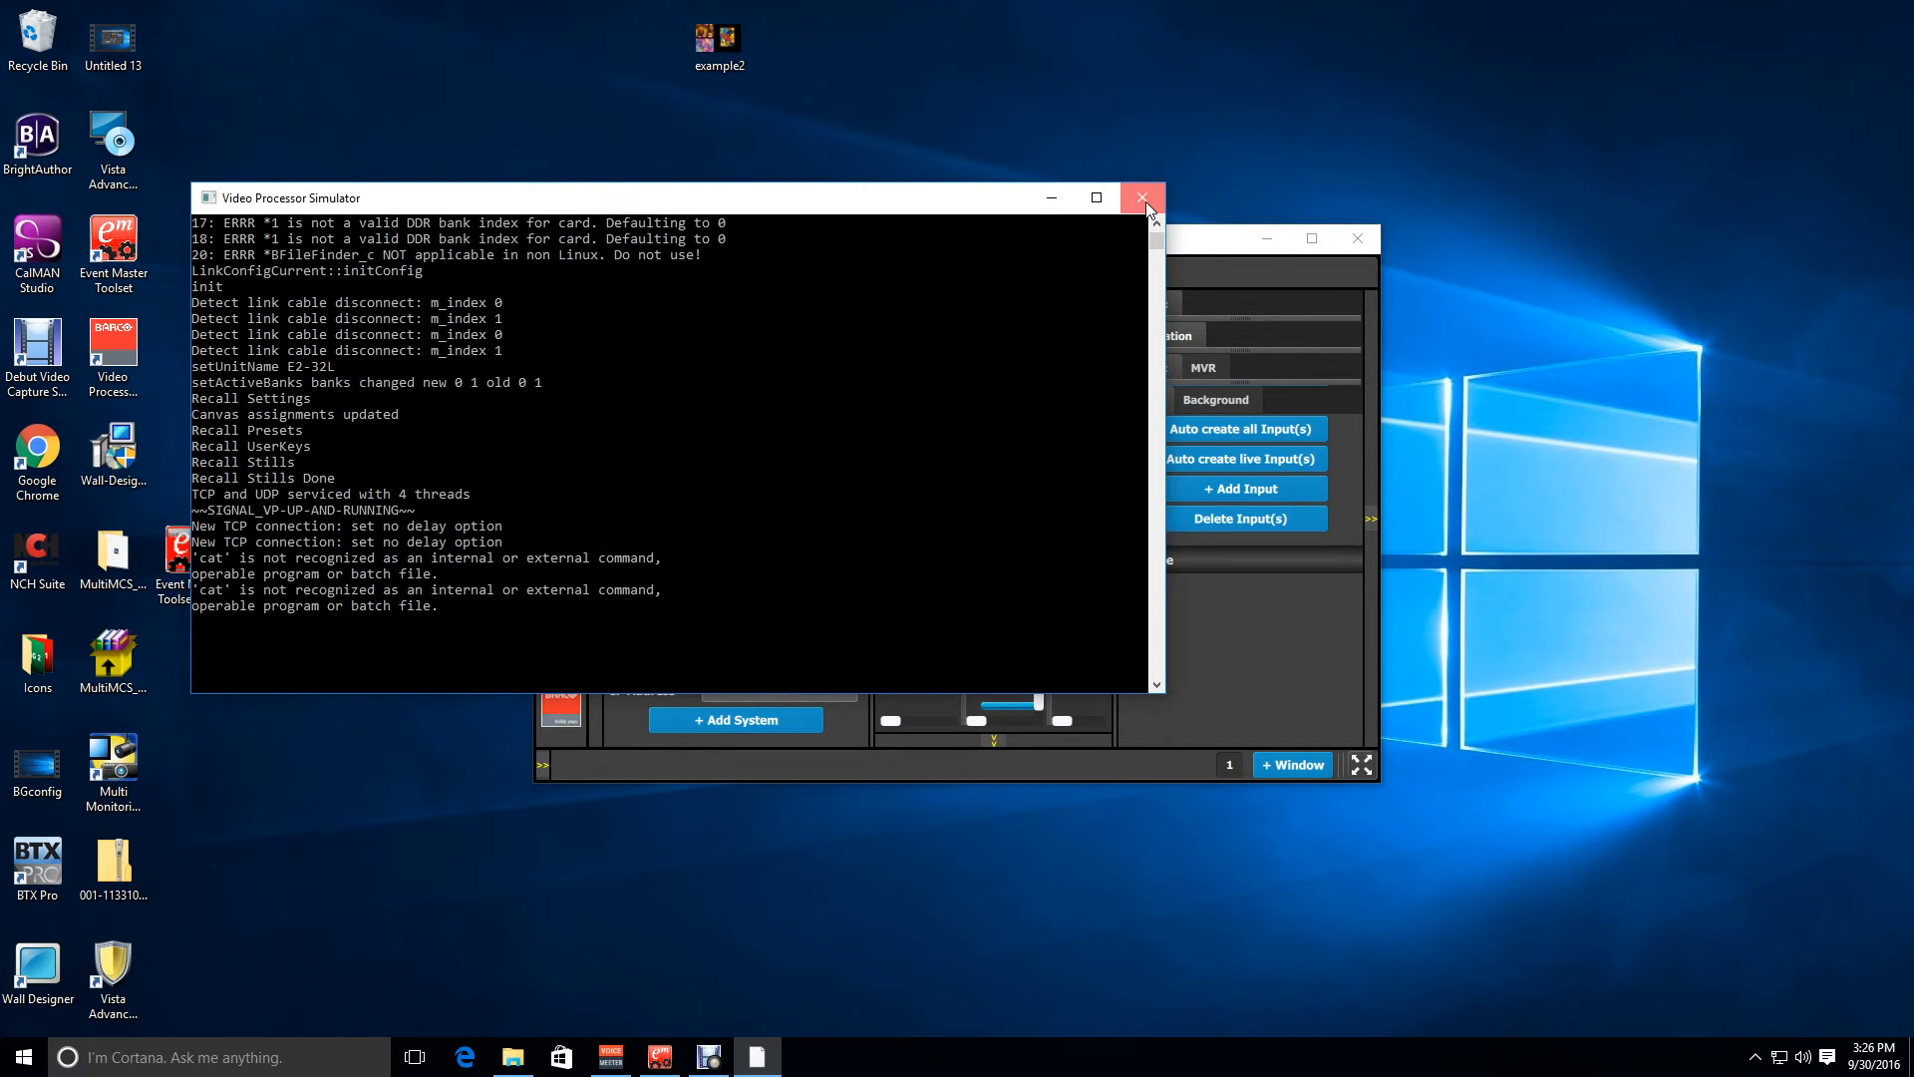
# - Shut down the simulator and open the simhw file from the sim folder in Notepad
pyautogui.click(1142, 198)
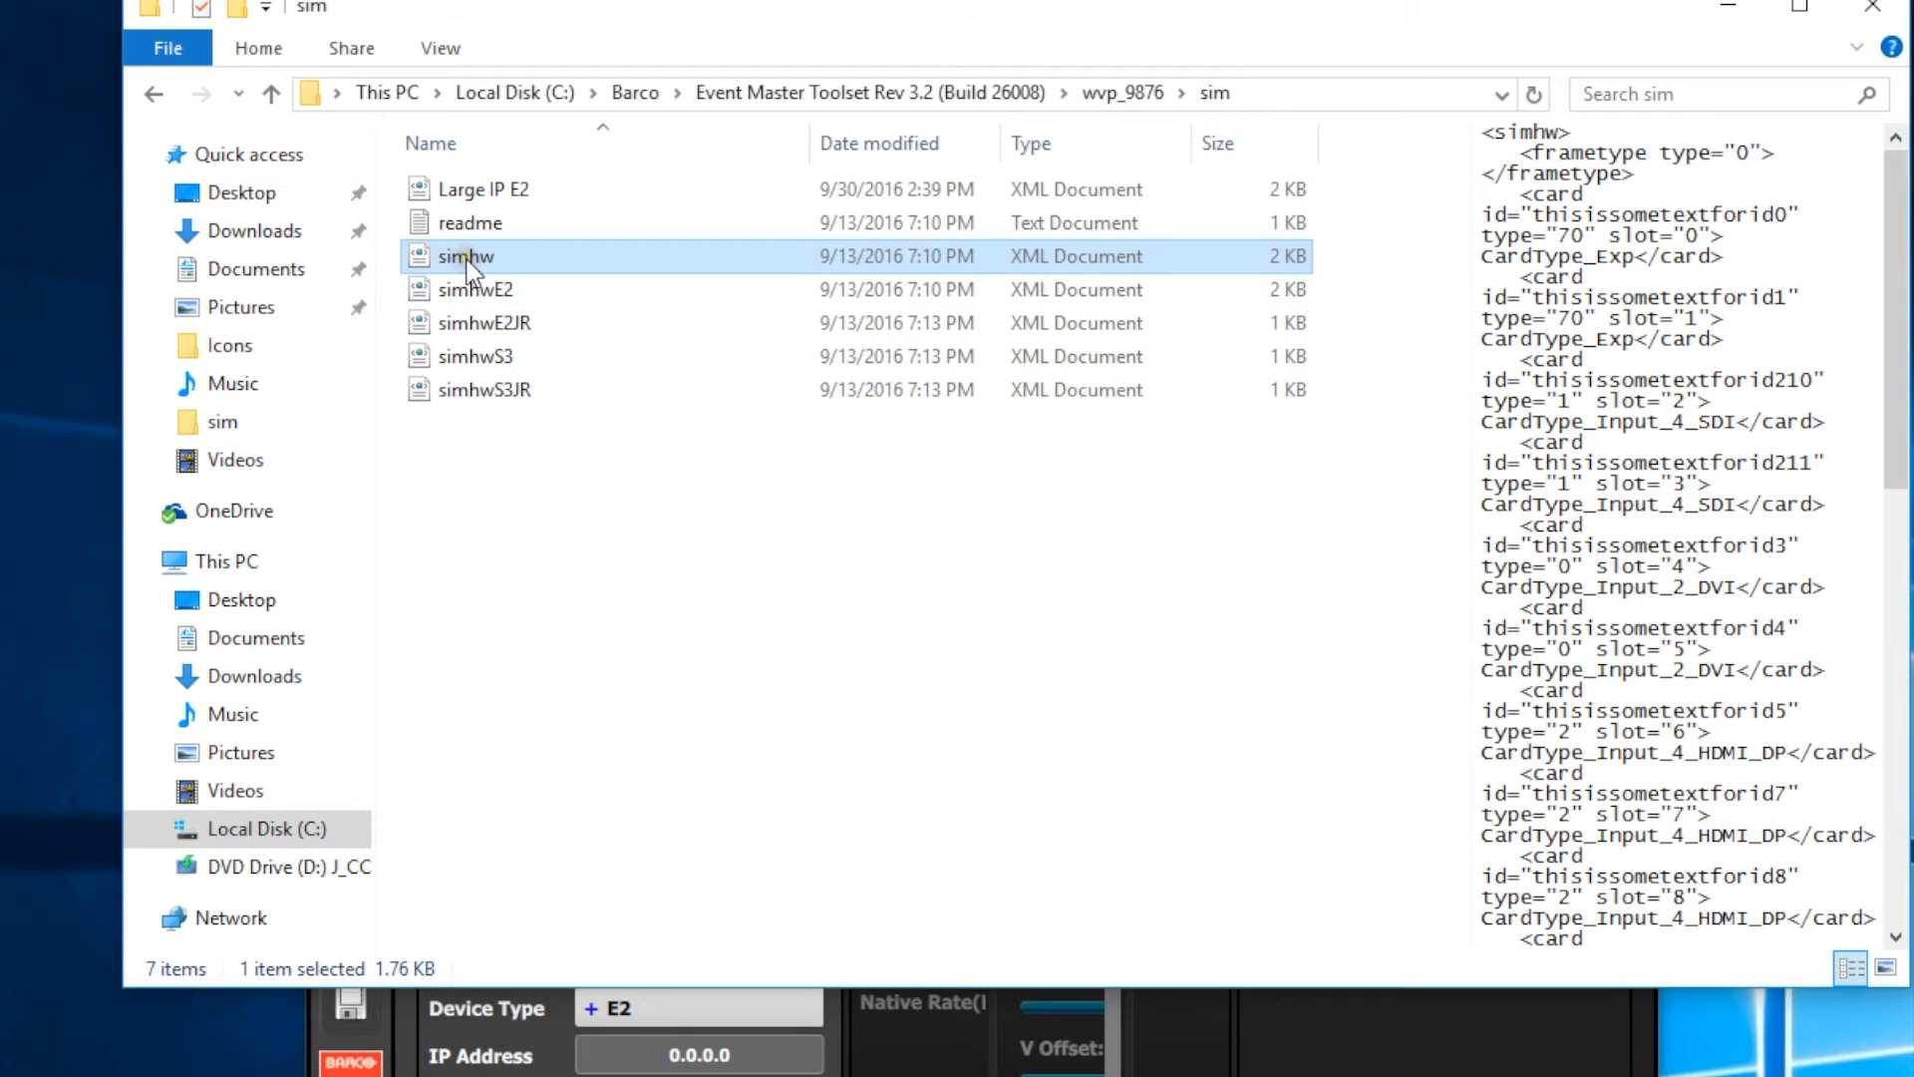
pyautogui.rightClick(467, 257)
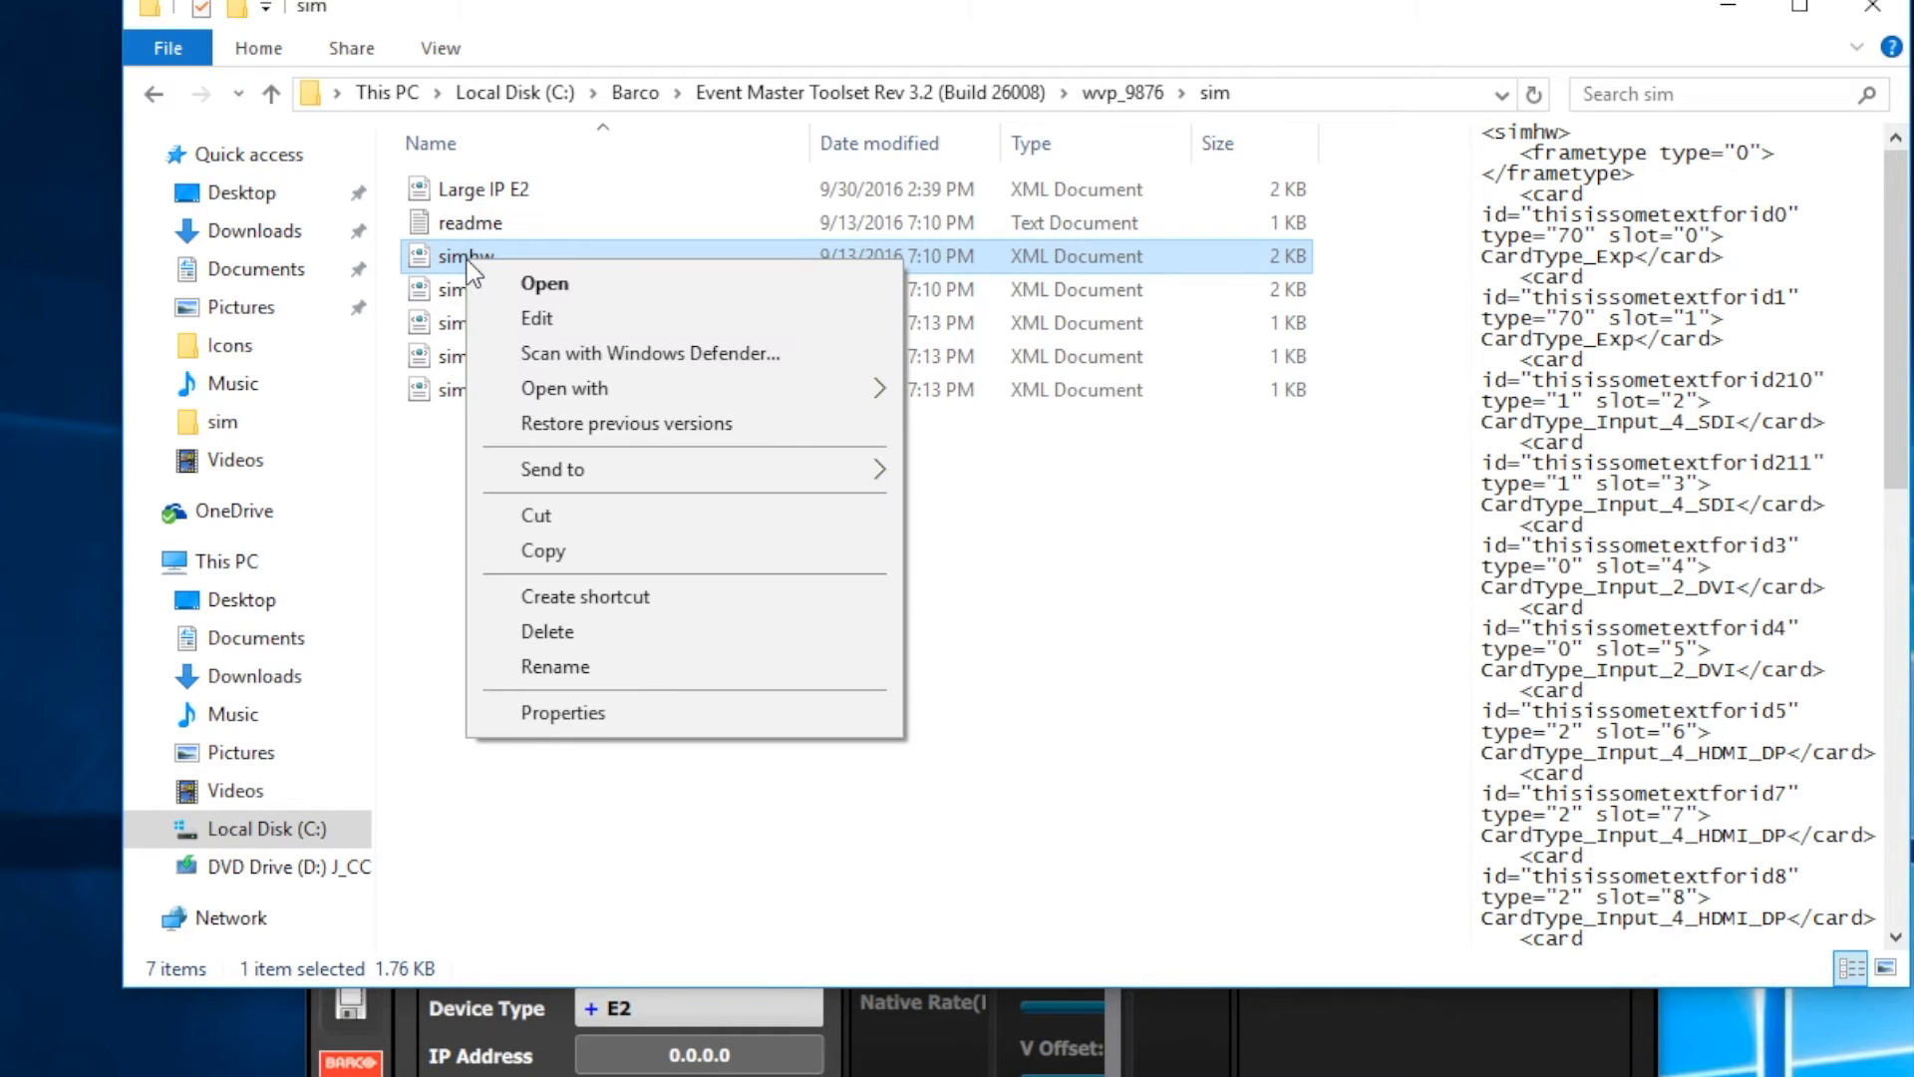
pyautogui.moveTo(805, 389)
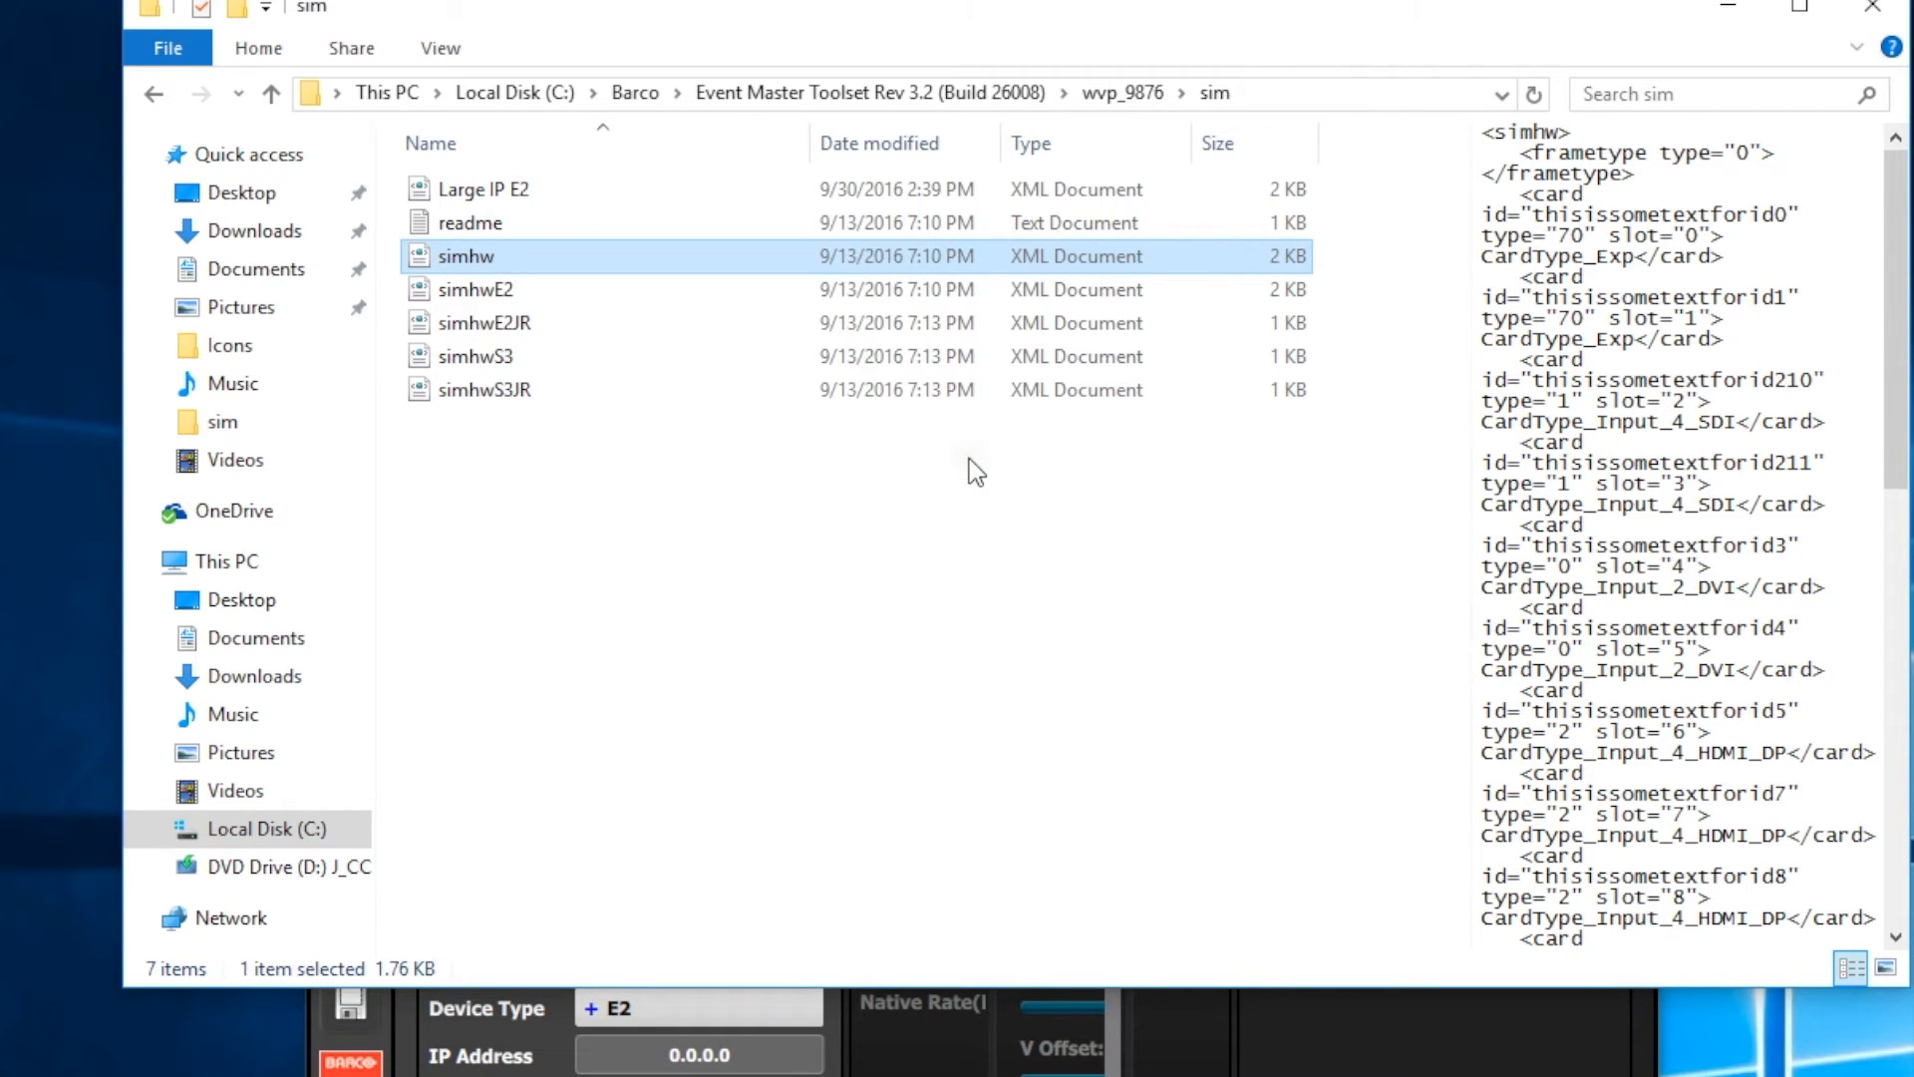
pyautogui.doubleClick(467, 256)
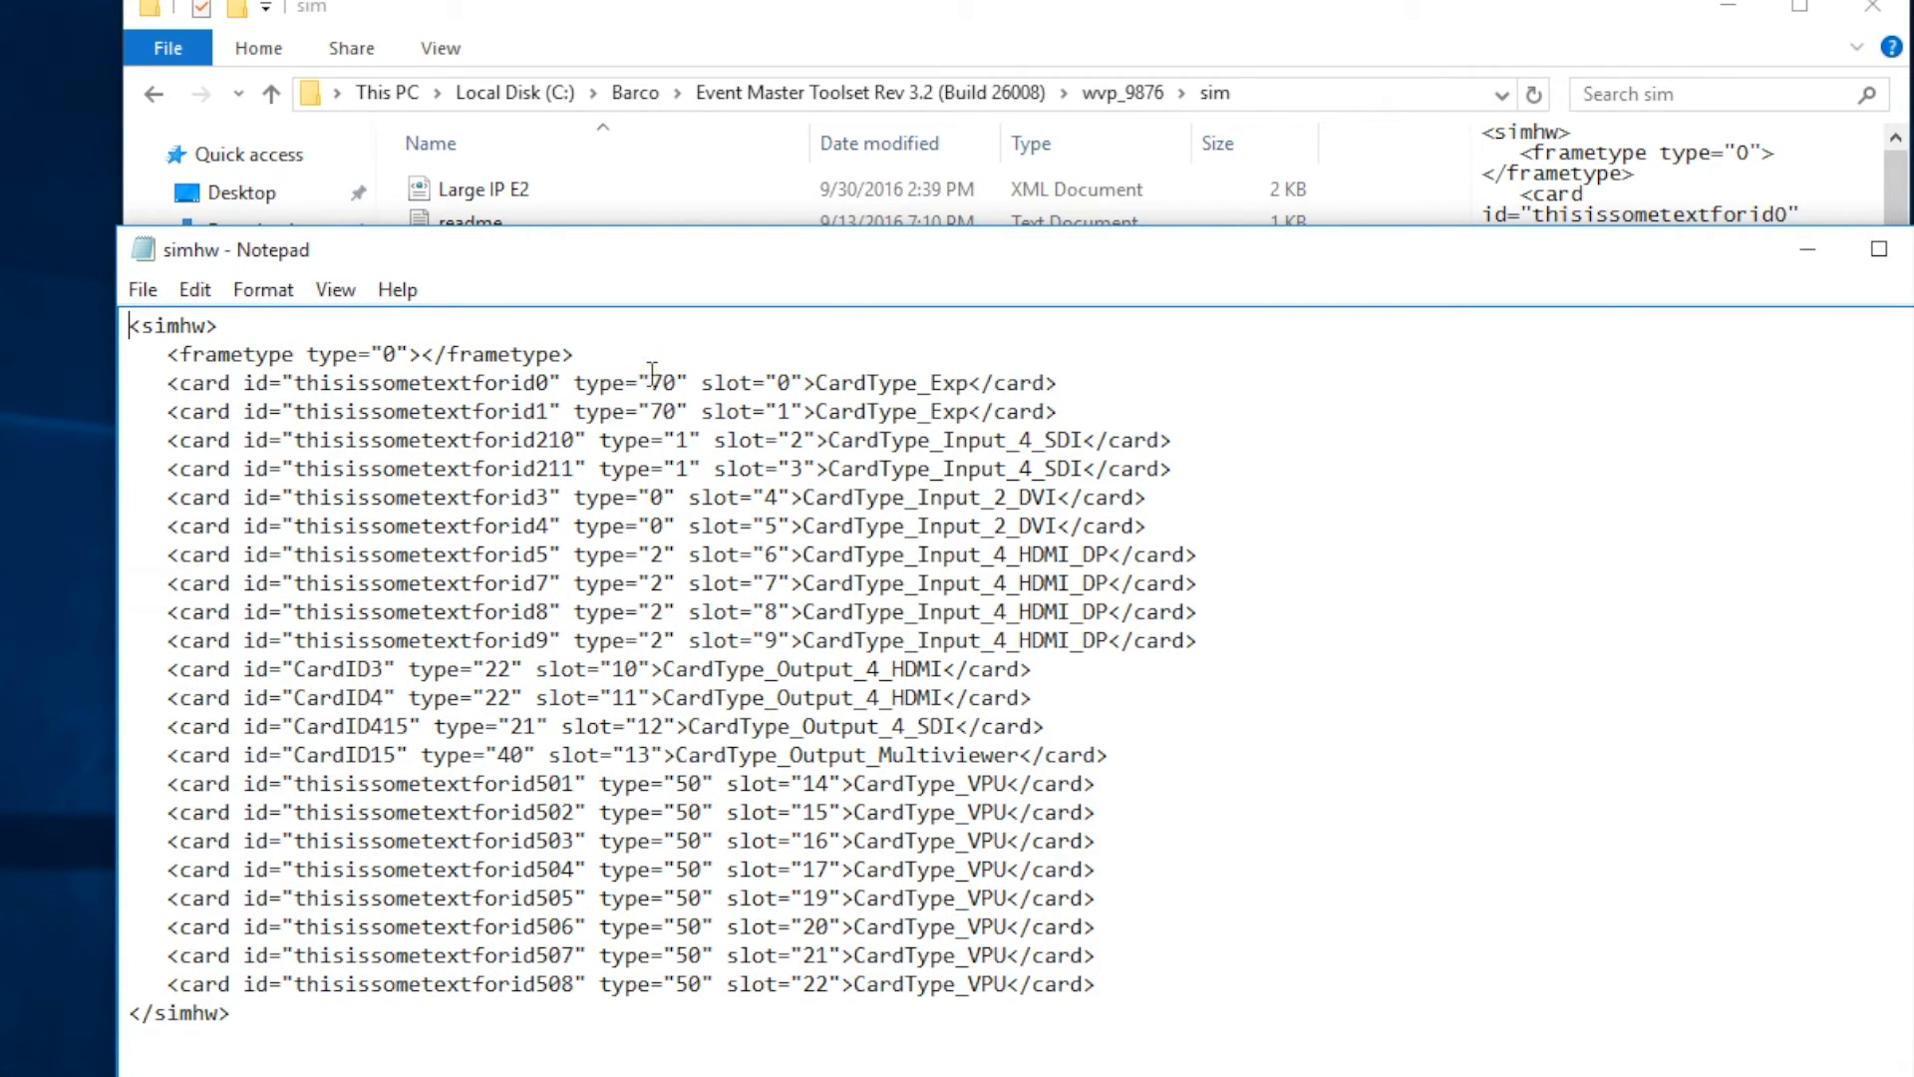
pyautogui.moveTo(725, 445)
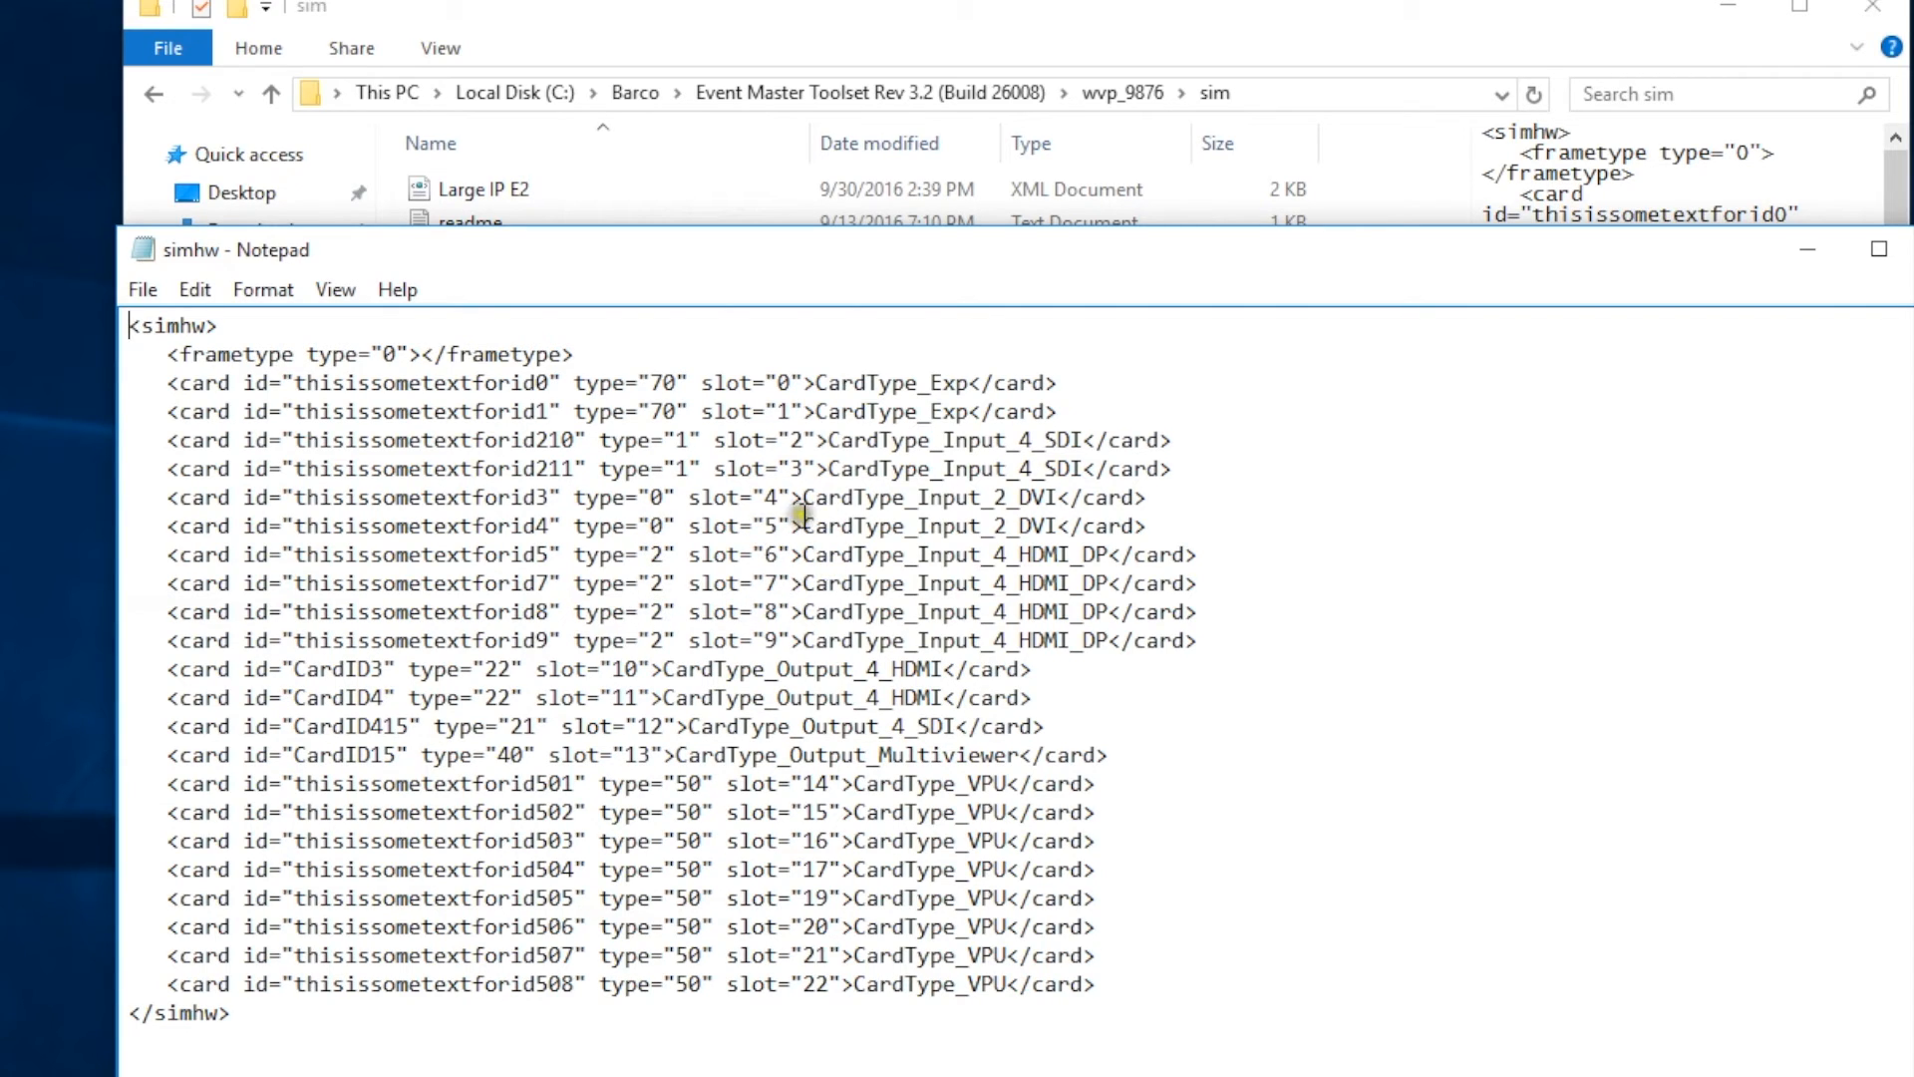
pyautogui.moveTo(779, 482)
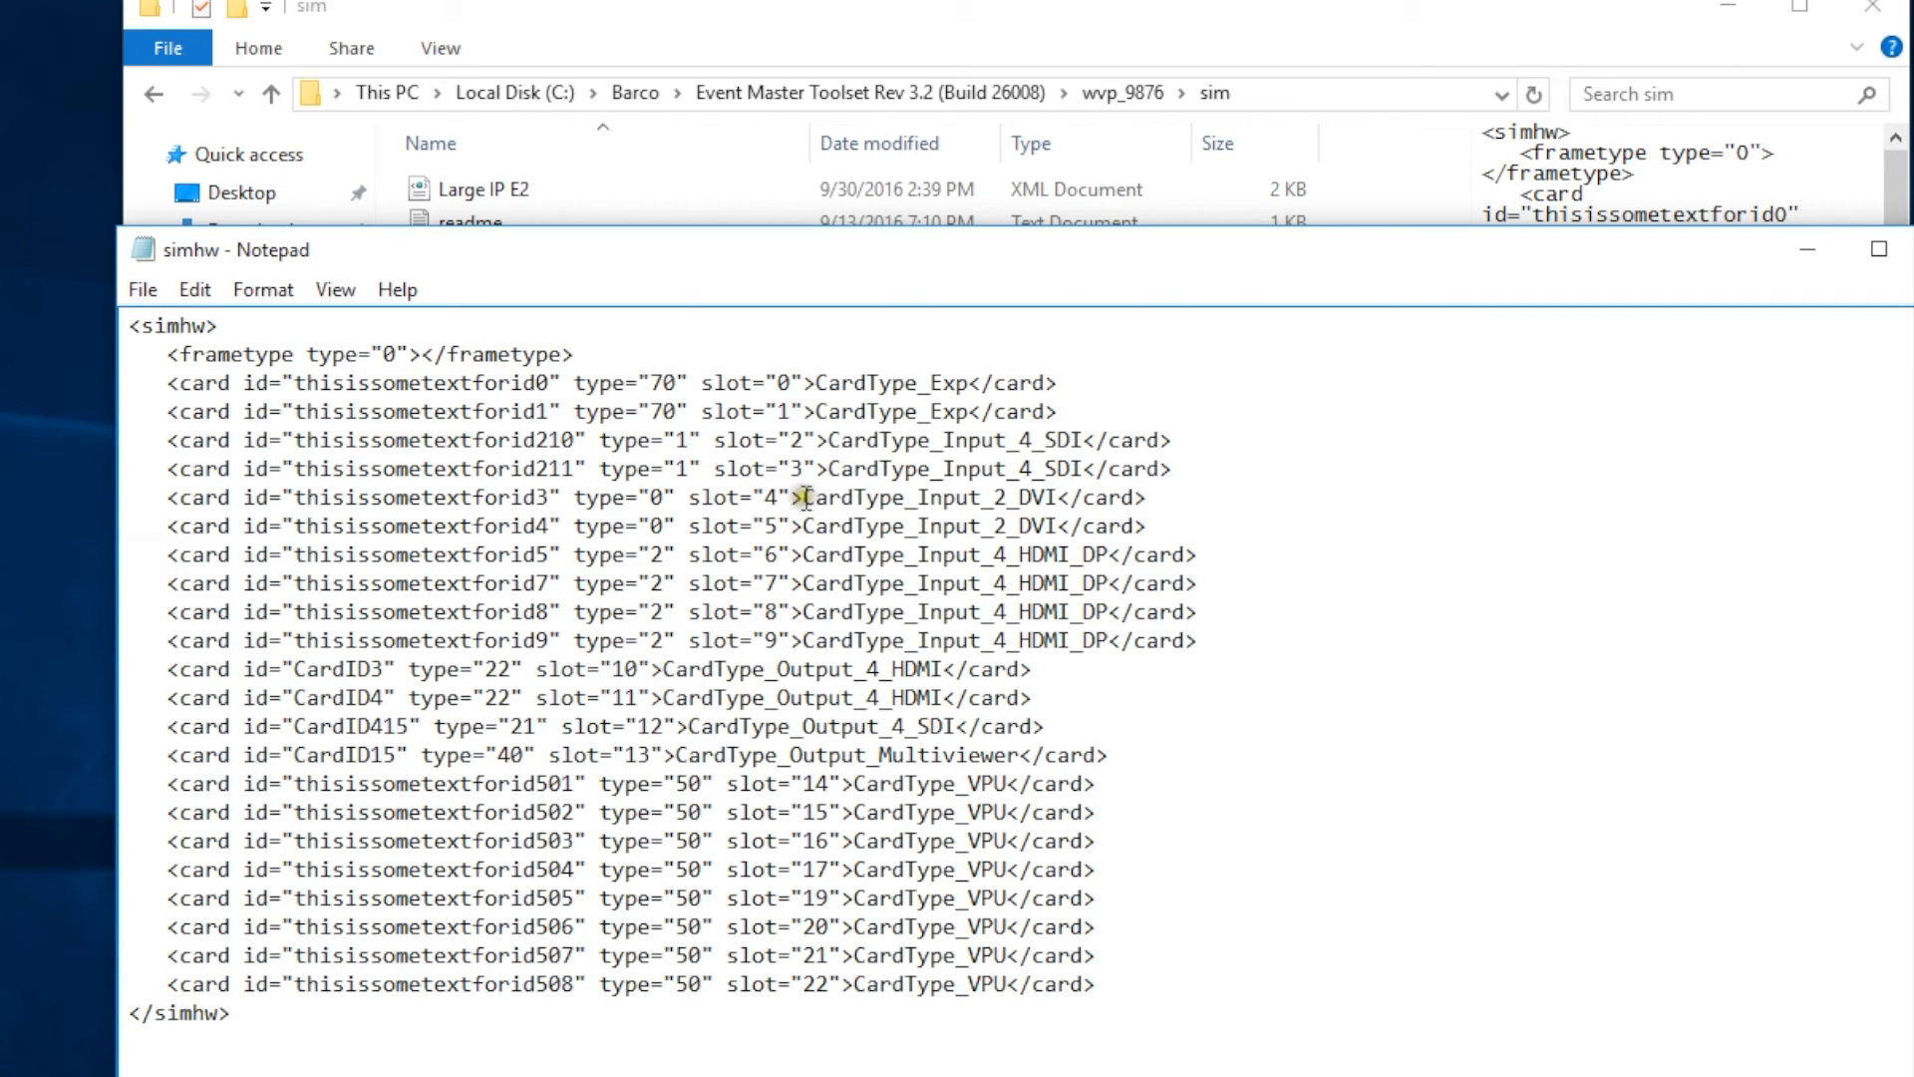
pyautogui.moveTo(705, 498)
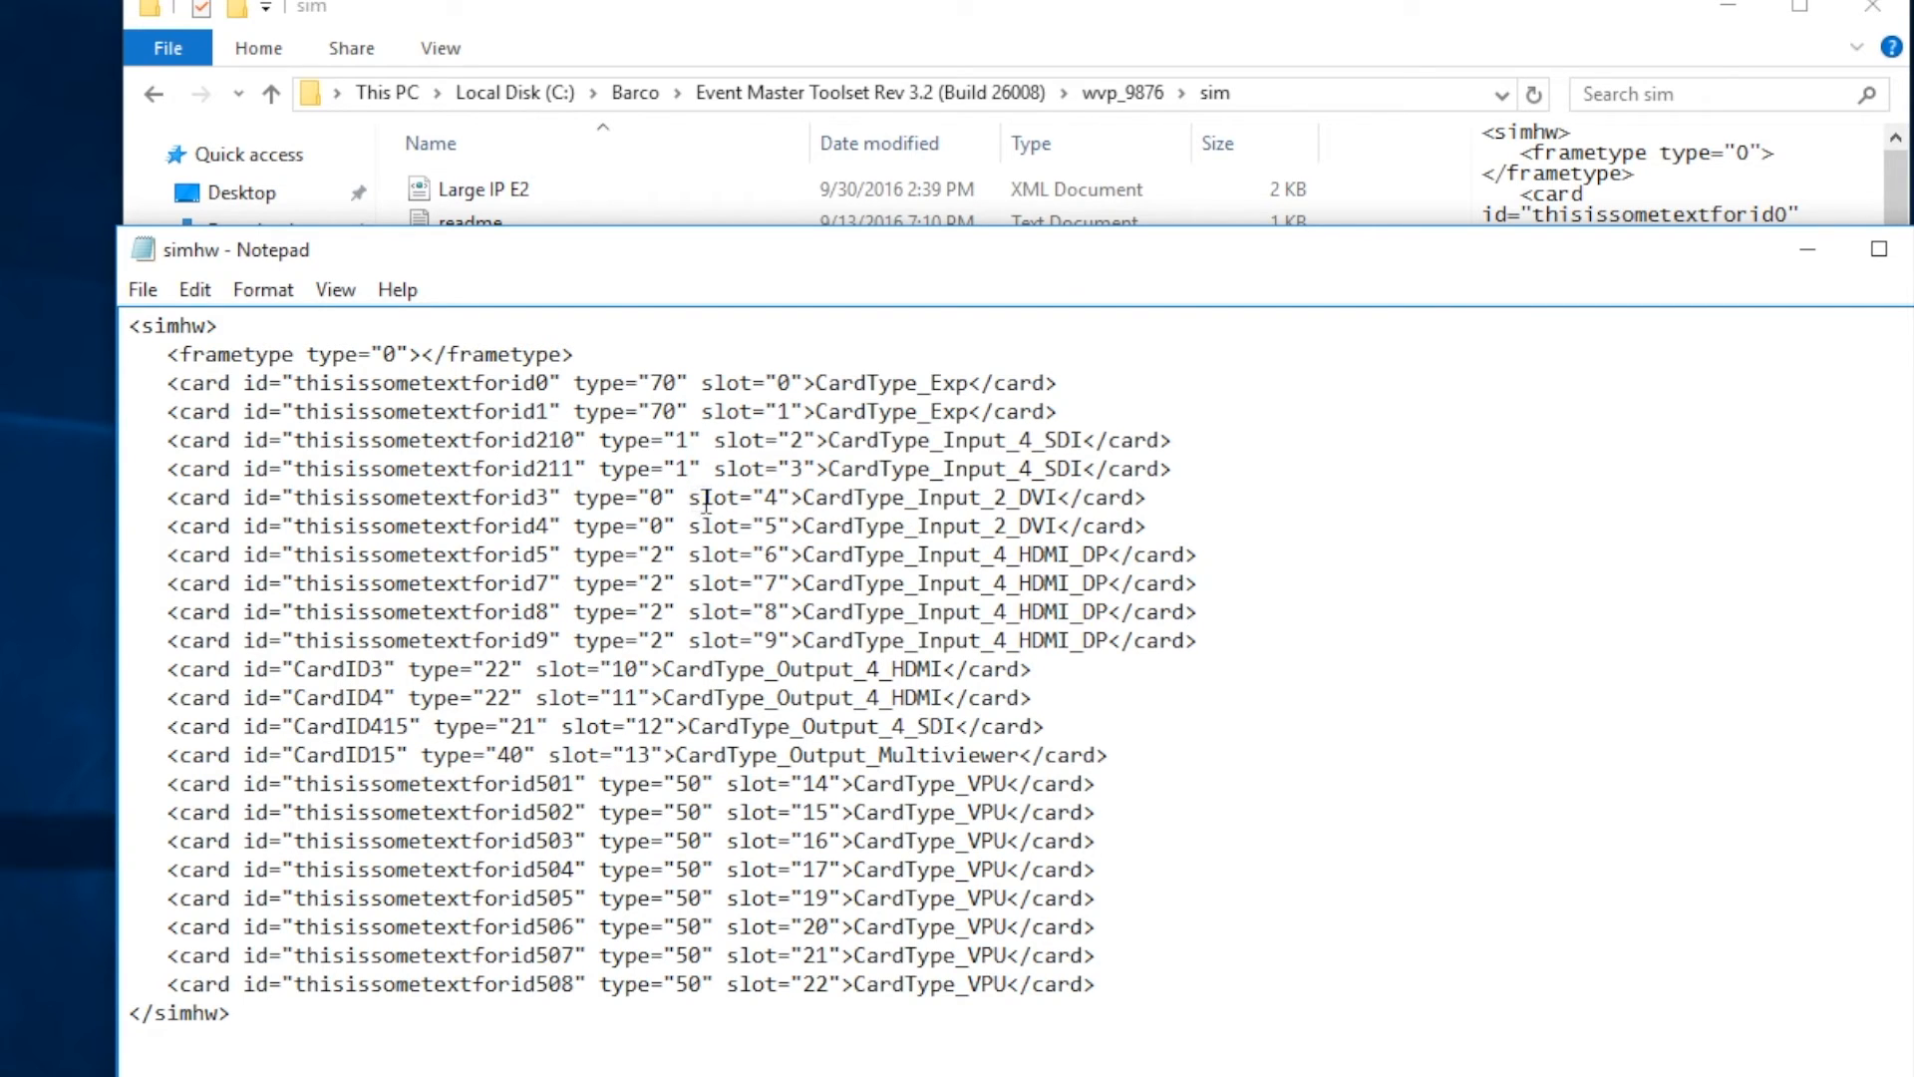
pyautogui.moveTo(717, 559)
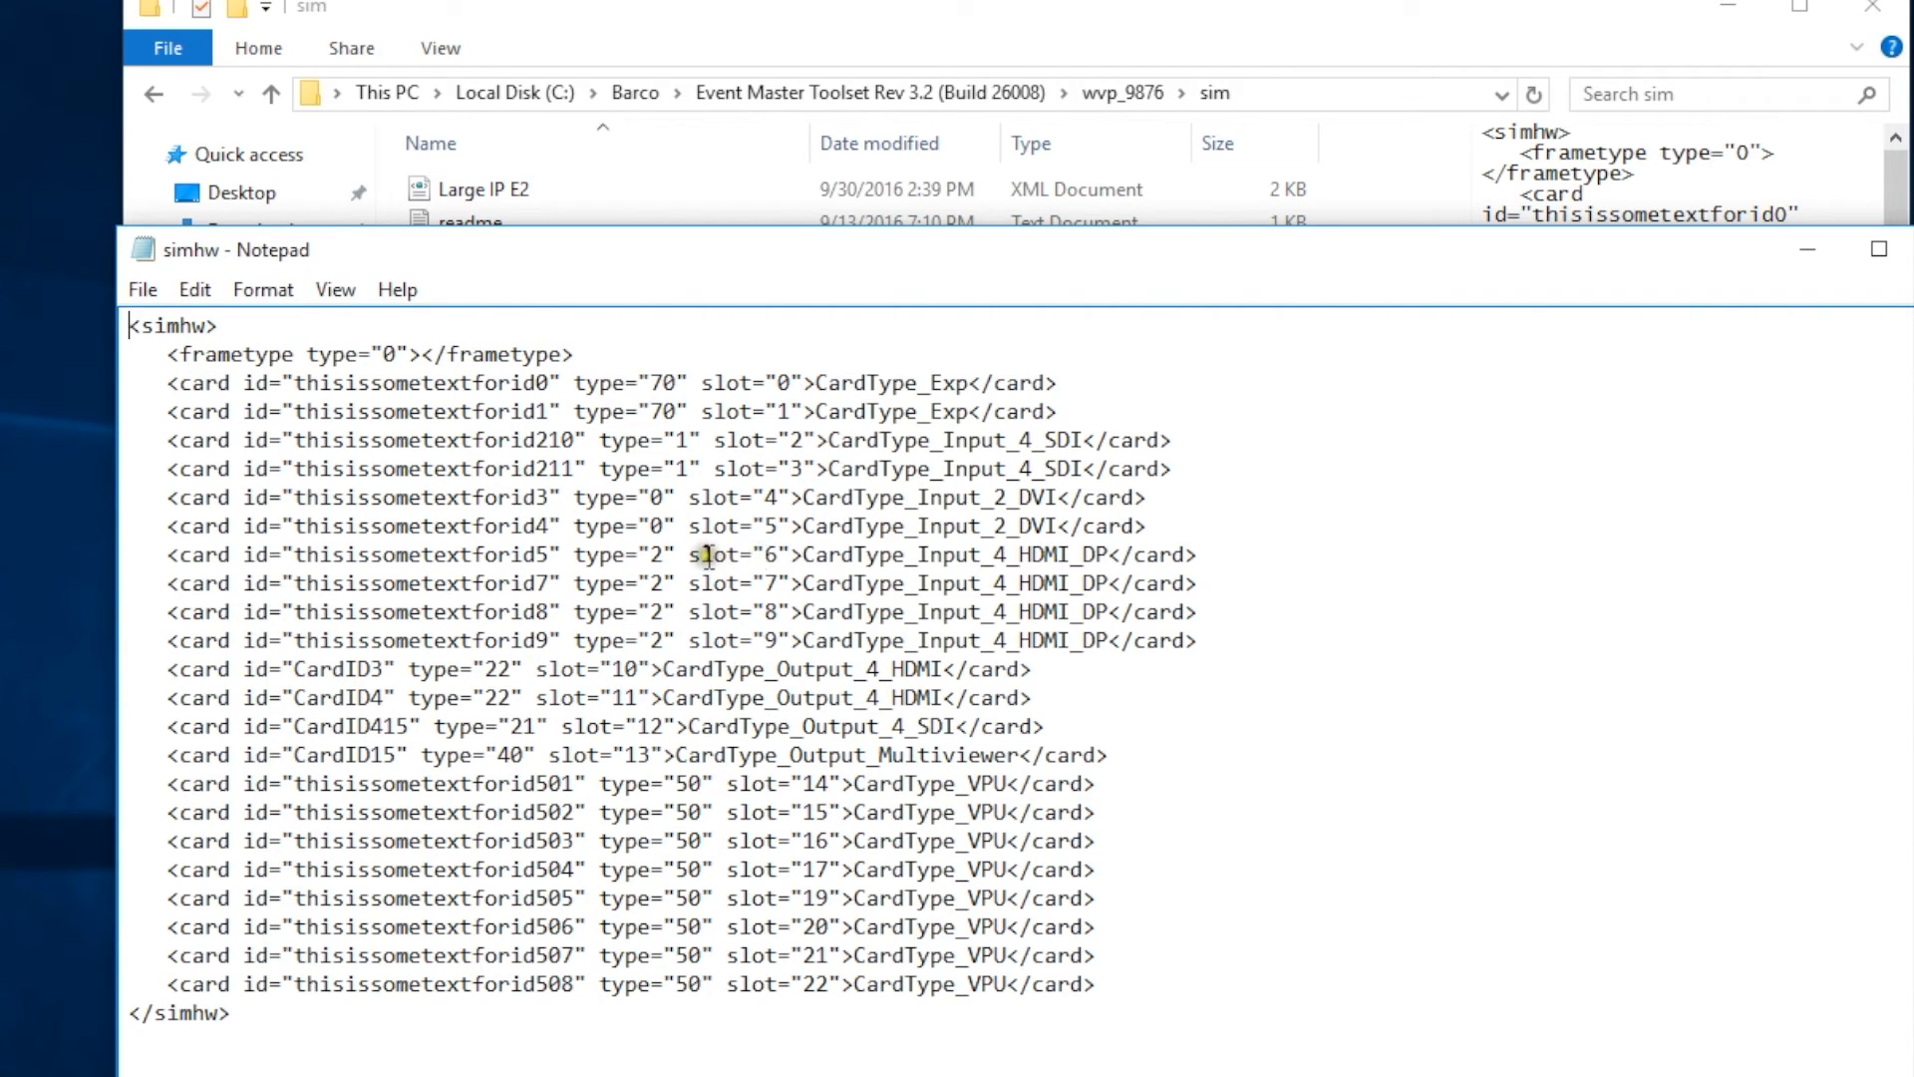
pyautogui.moveTo(1056, 524)
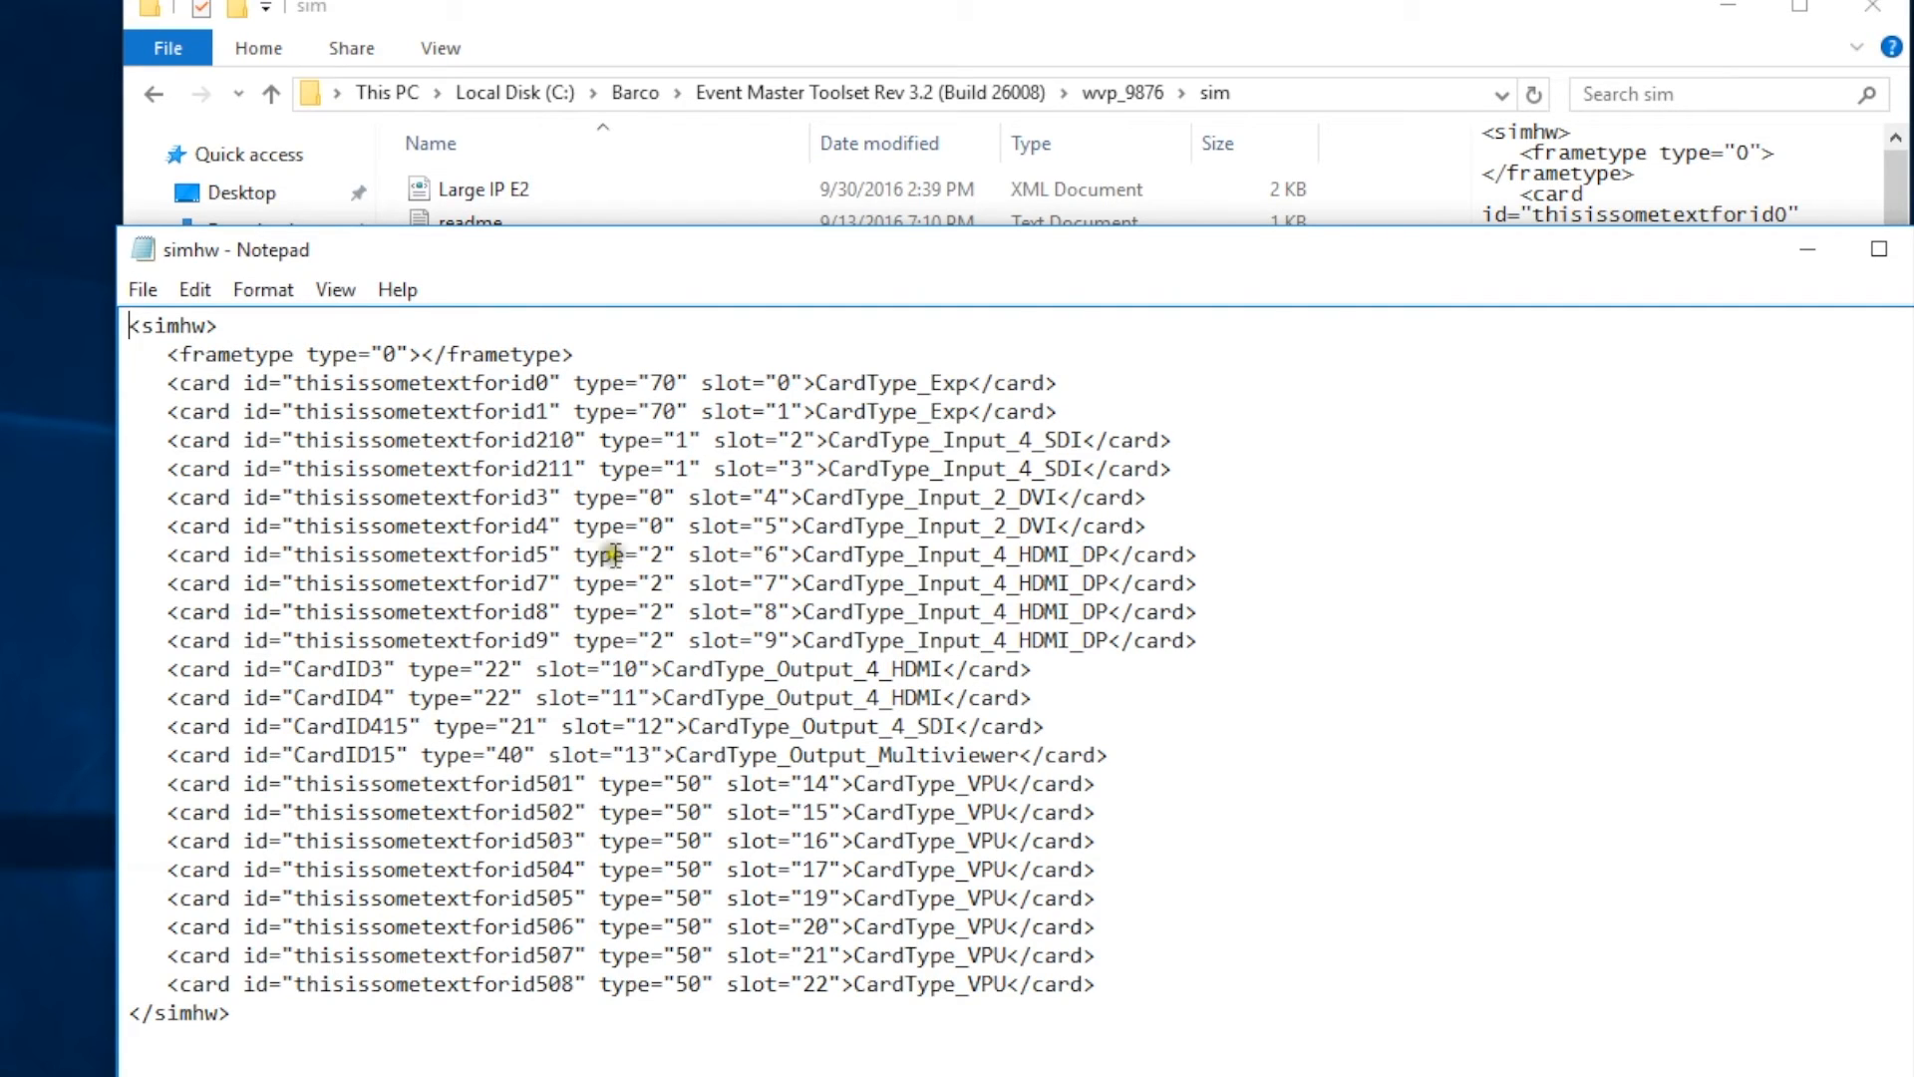
pyautogui.moveTo(527, 501)
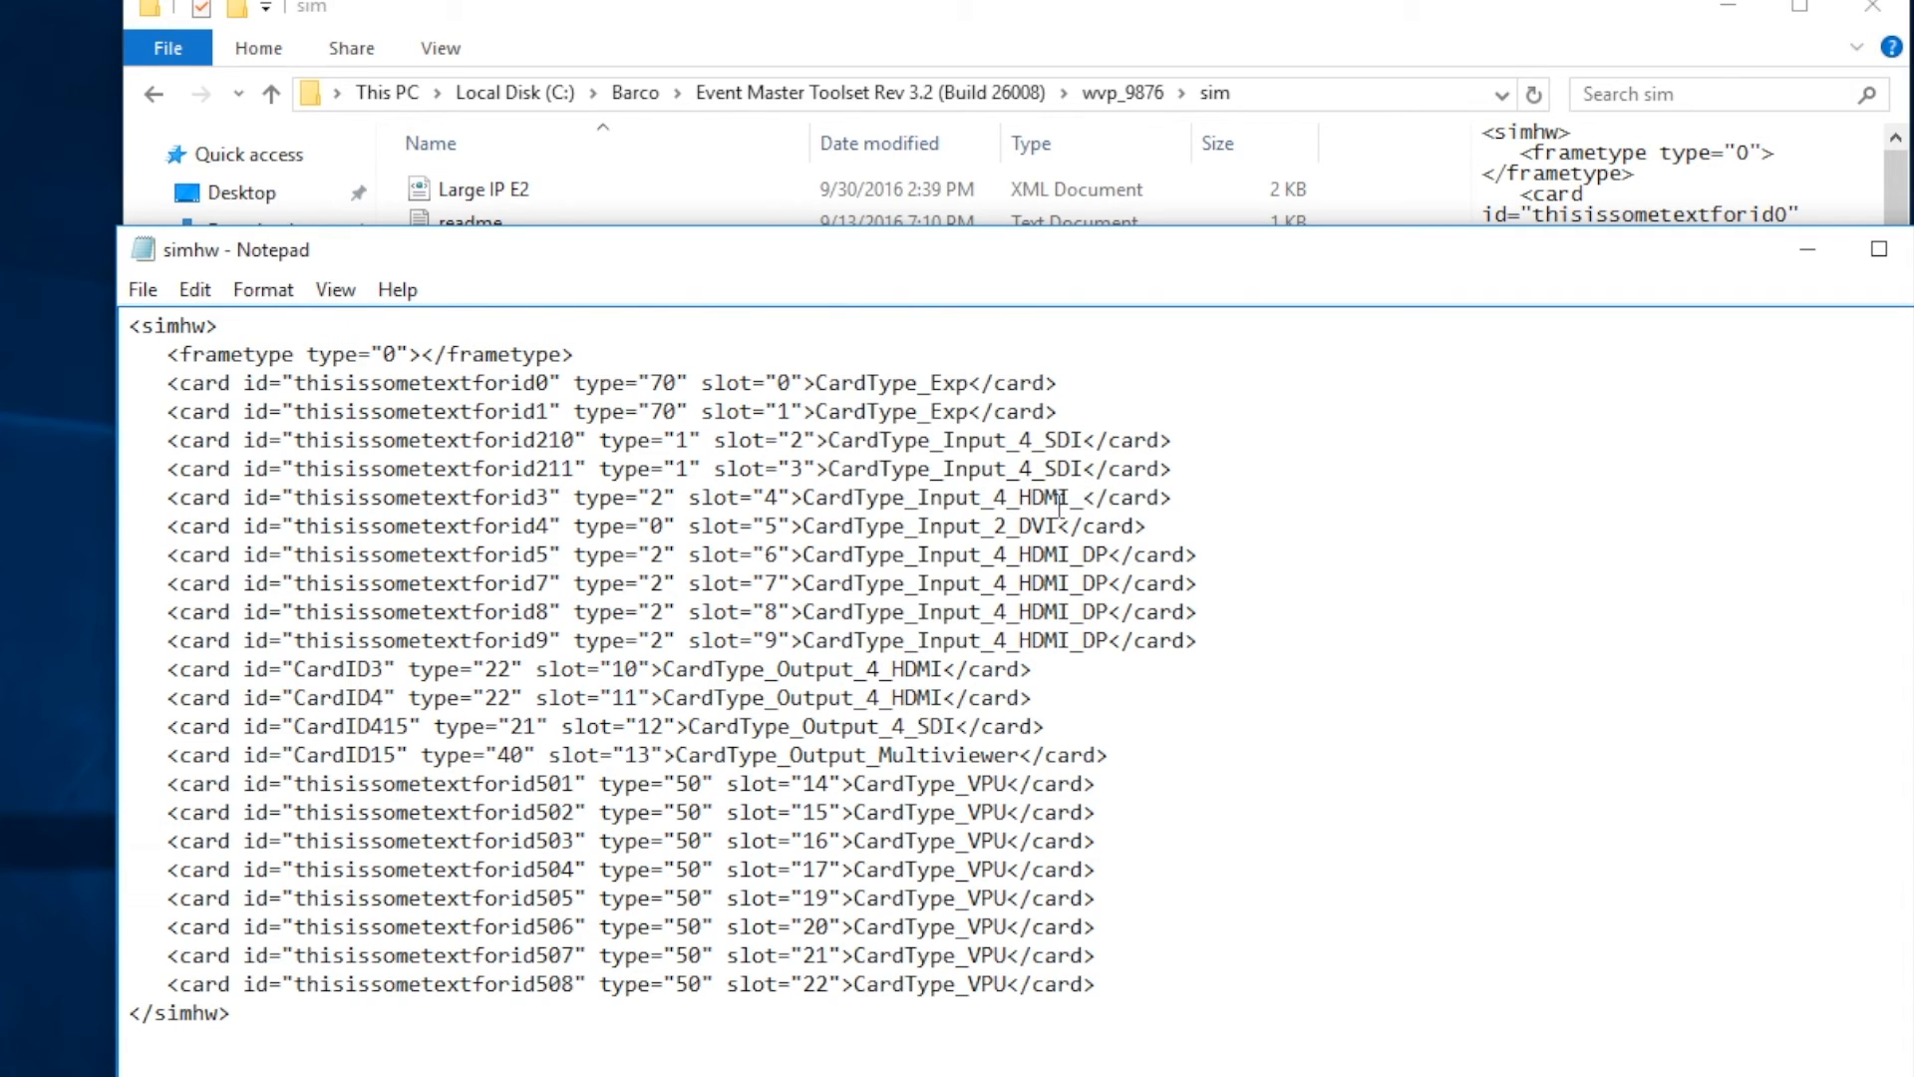
# - Change the slot 4 and 5 cards to type 2 CardType_Input_4_HDMI_DP
pyautogui.write('DP')
pyautogui.click(656, 524)
pyautogui.write('2')
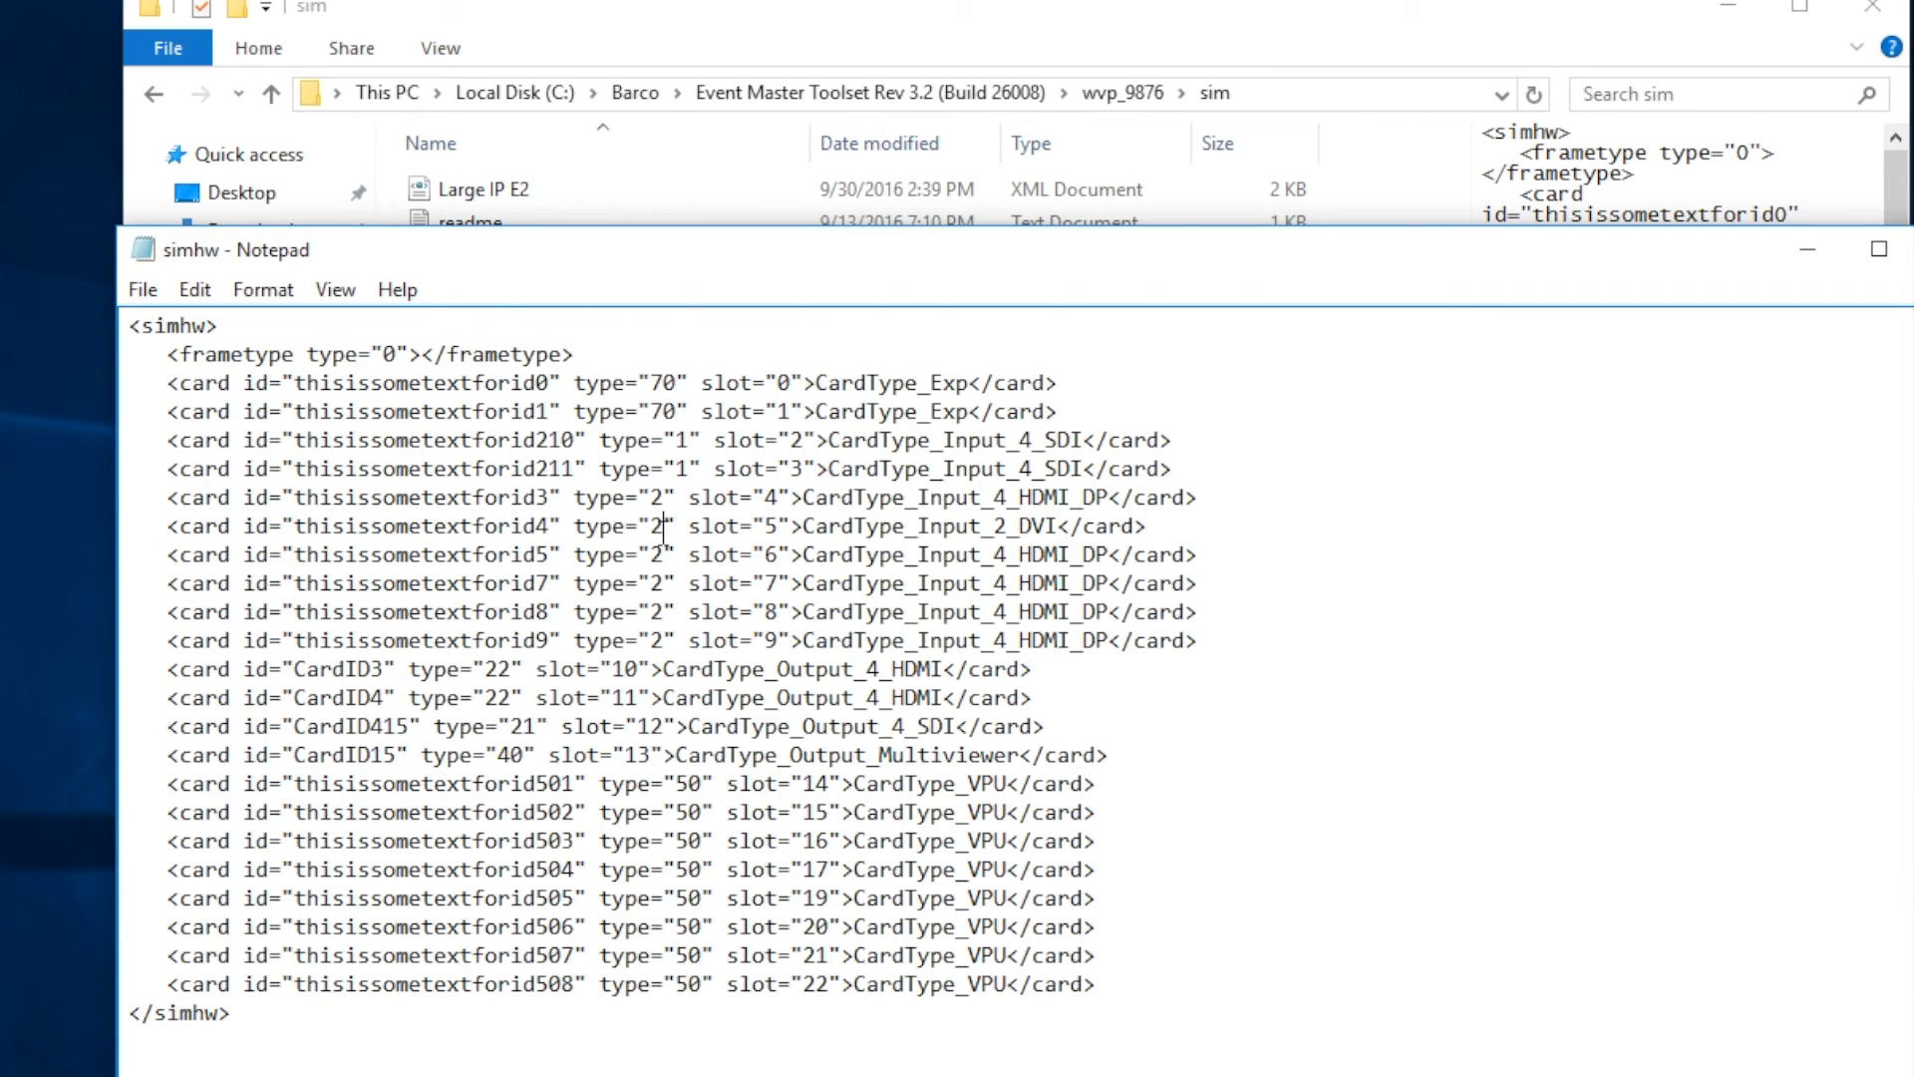
pyautogui.moveTo(871, 530)
pyautogui.write('4')
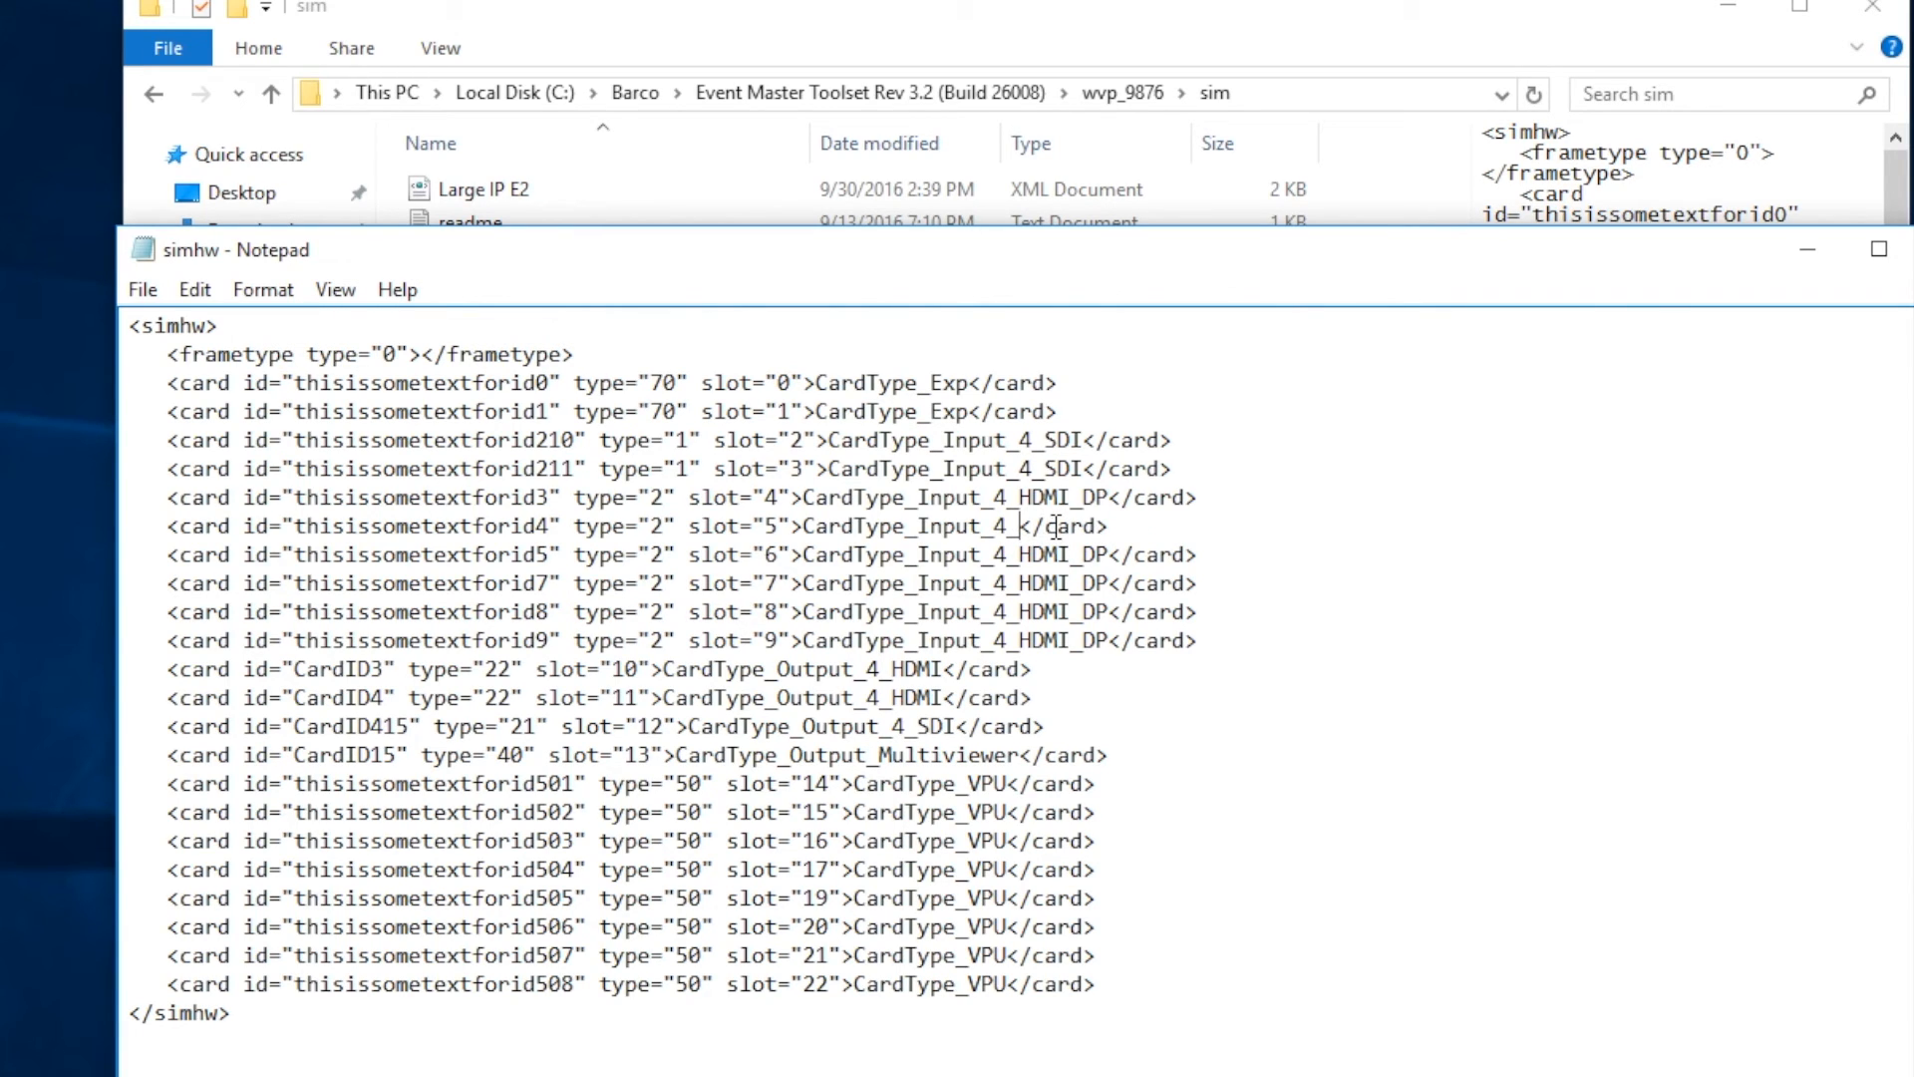
pyautogui.write('HDMI_DP')
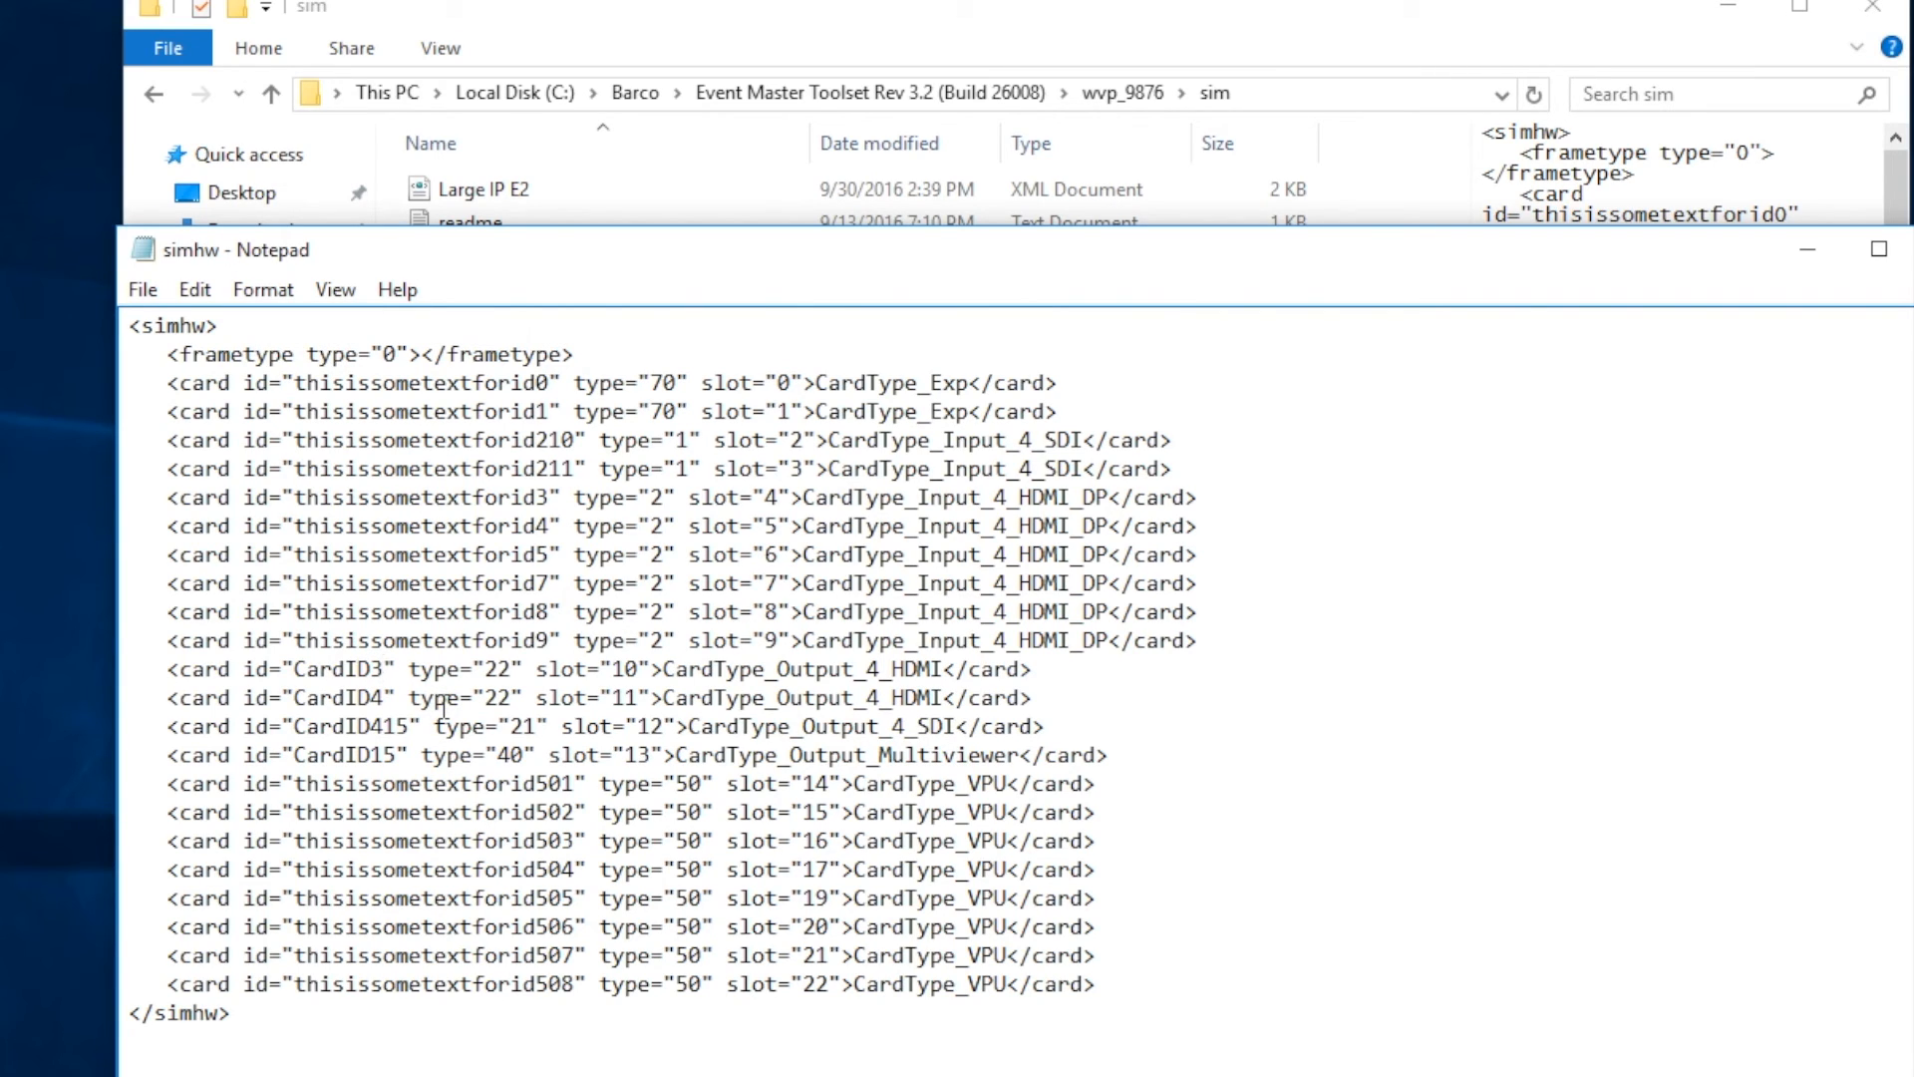
# - Set the slot 10 output card id to CardID413 for the type 21 Output_4_SDI cards
pyautogui.press('Backspace')
pyautogui.write('4')
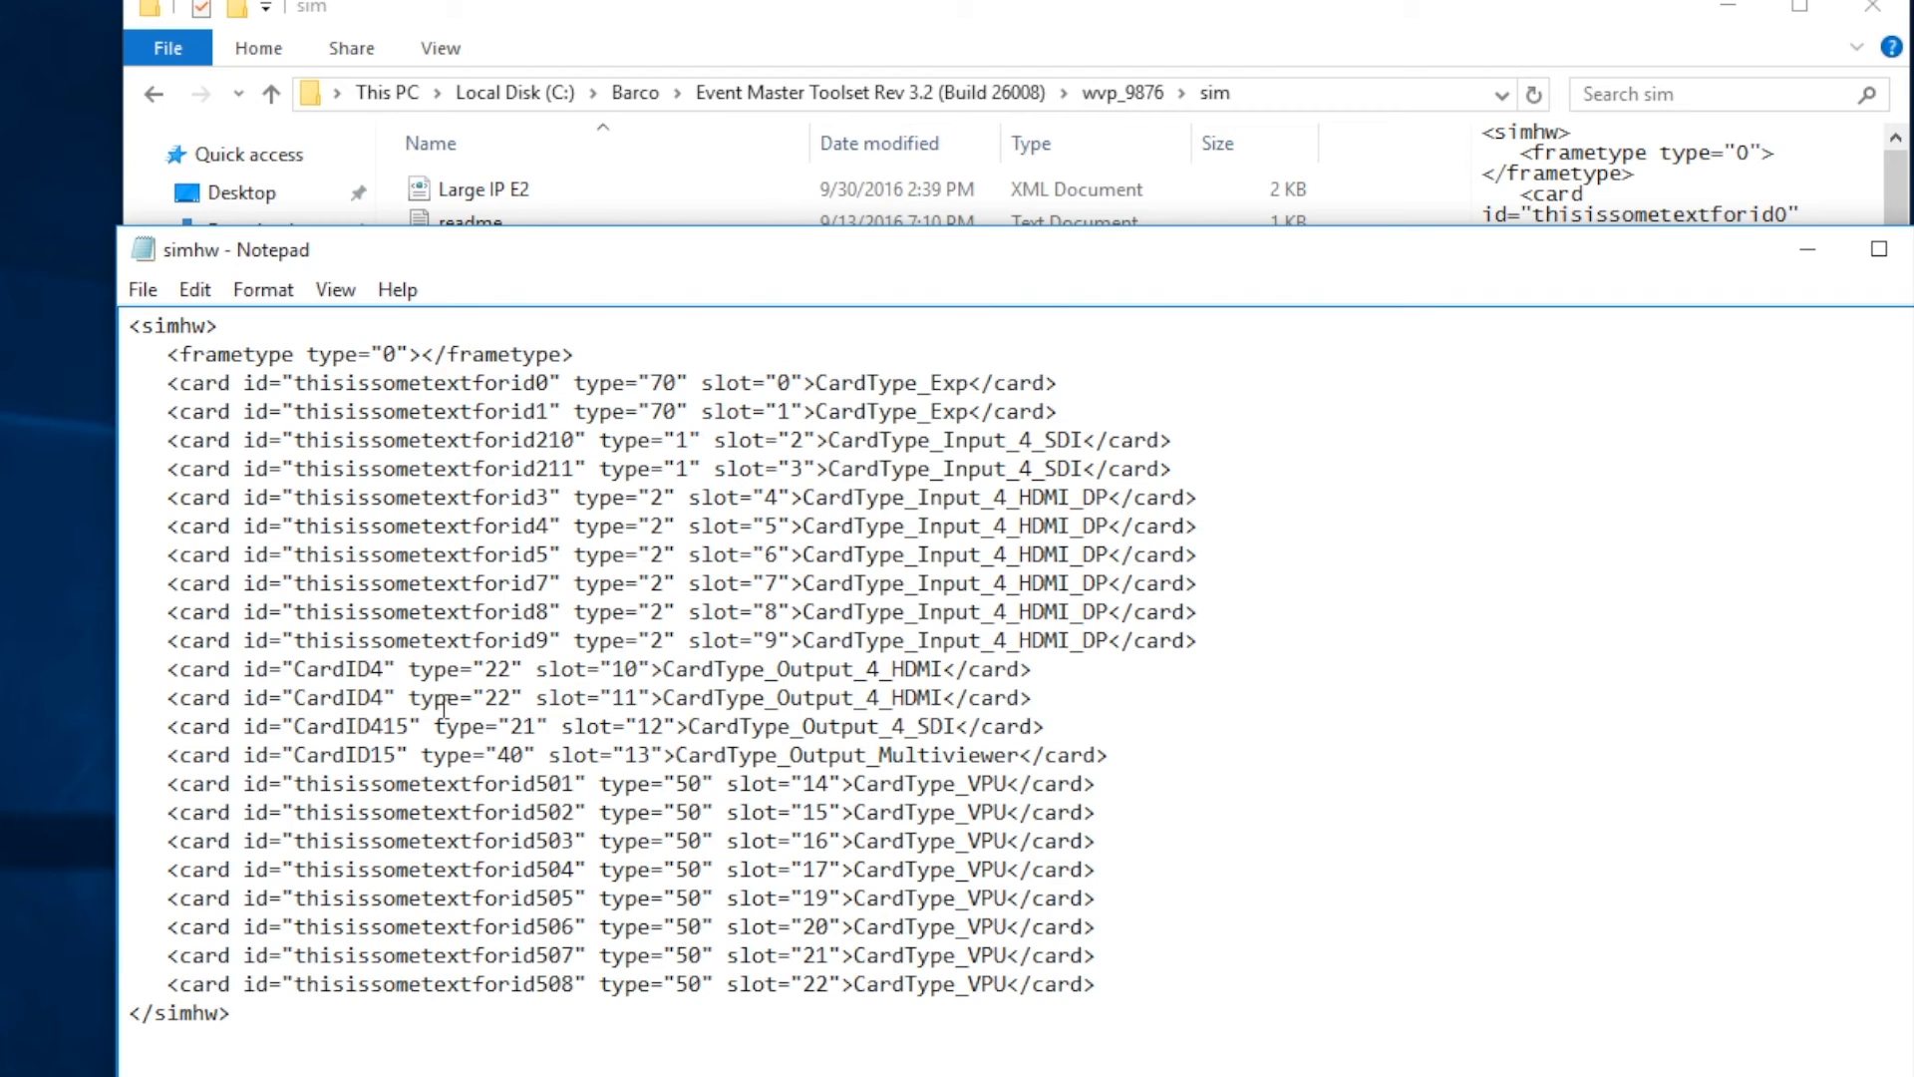
pyautogui.moveTo(410, 716)
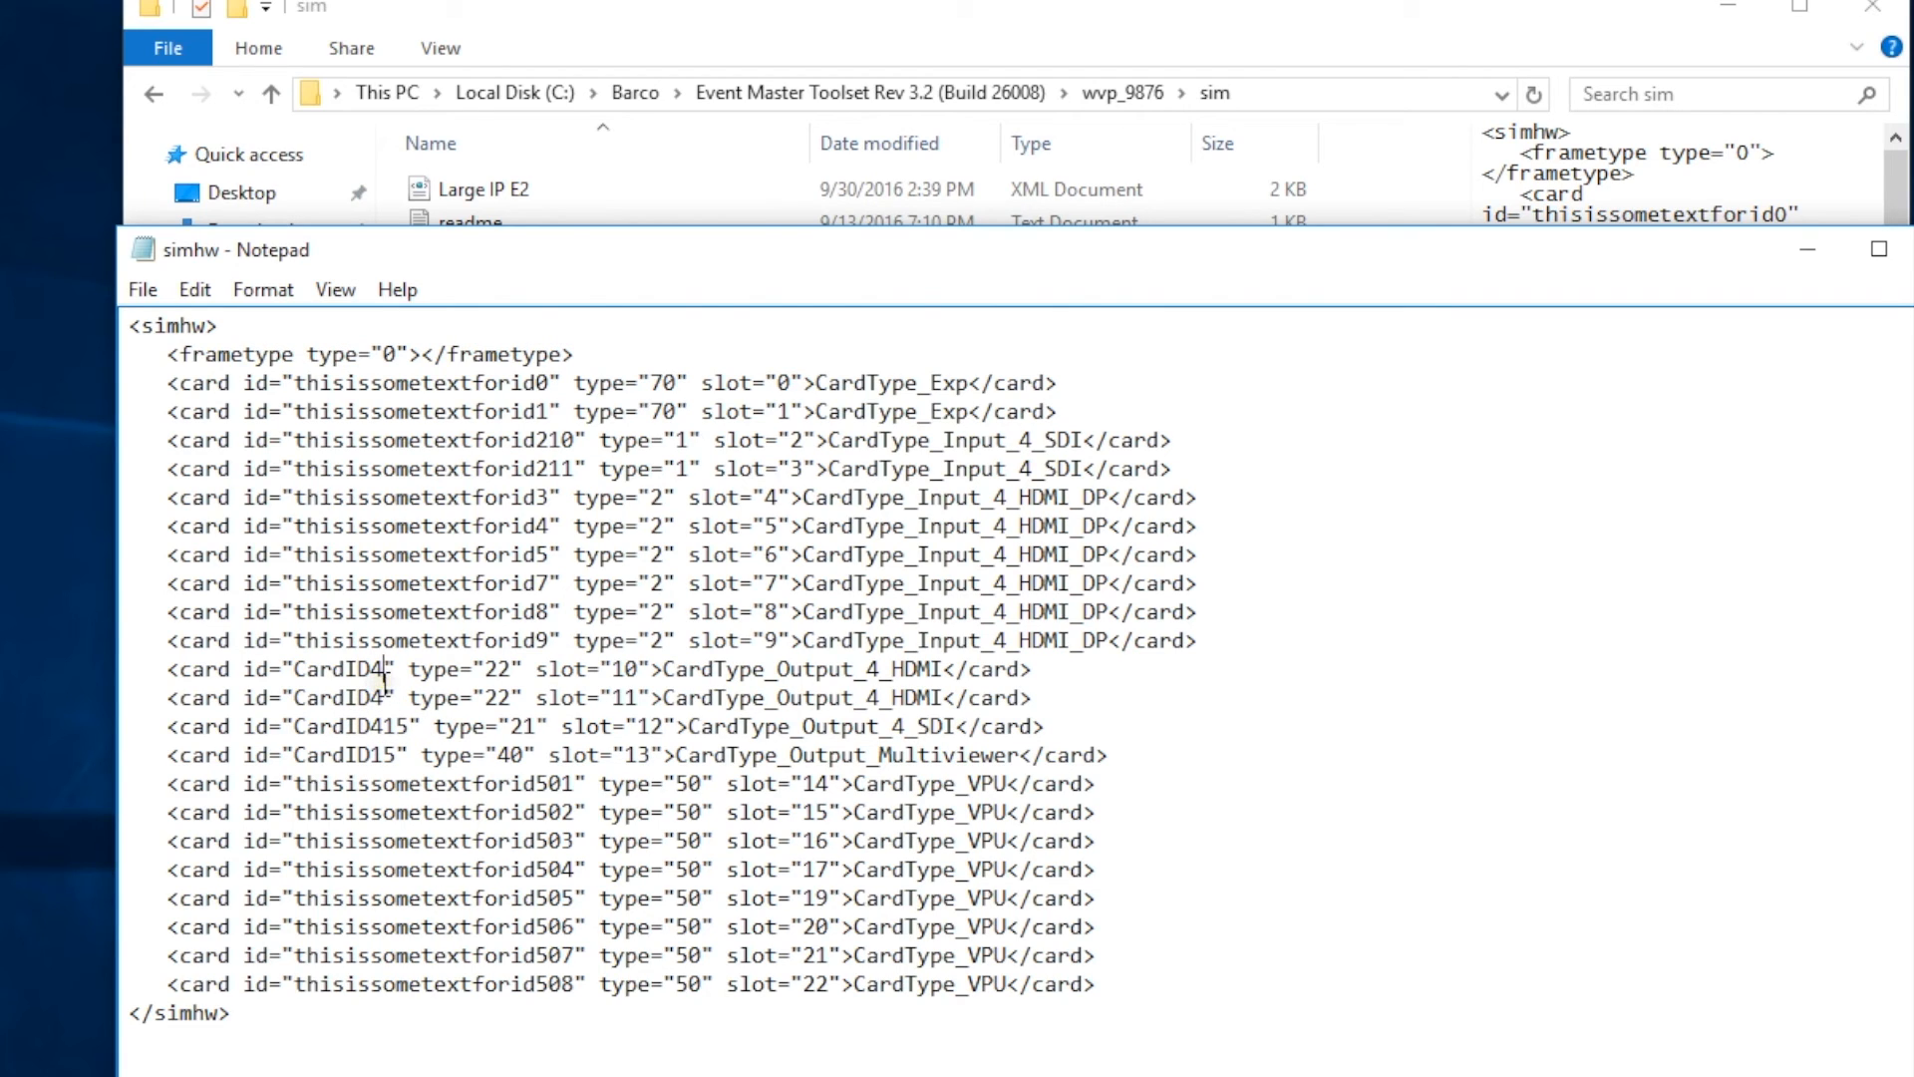
pyautogui.write('13')
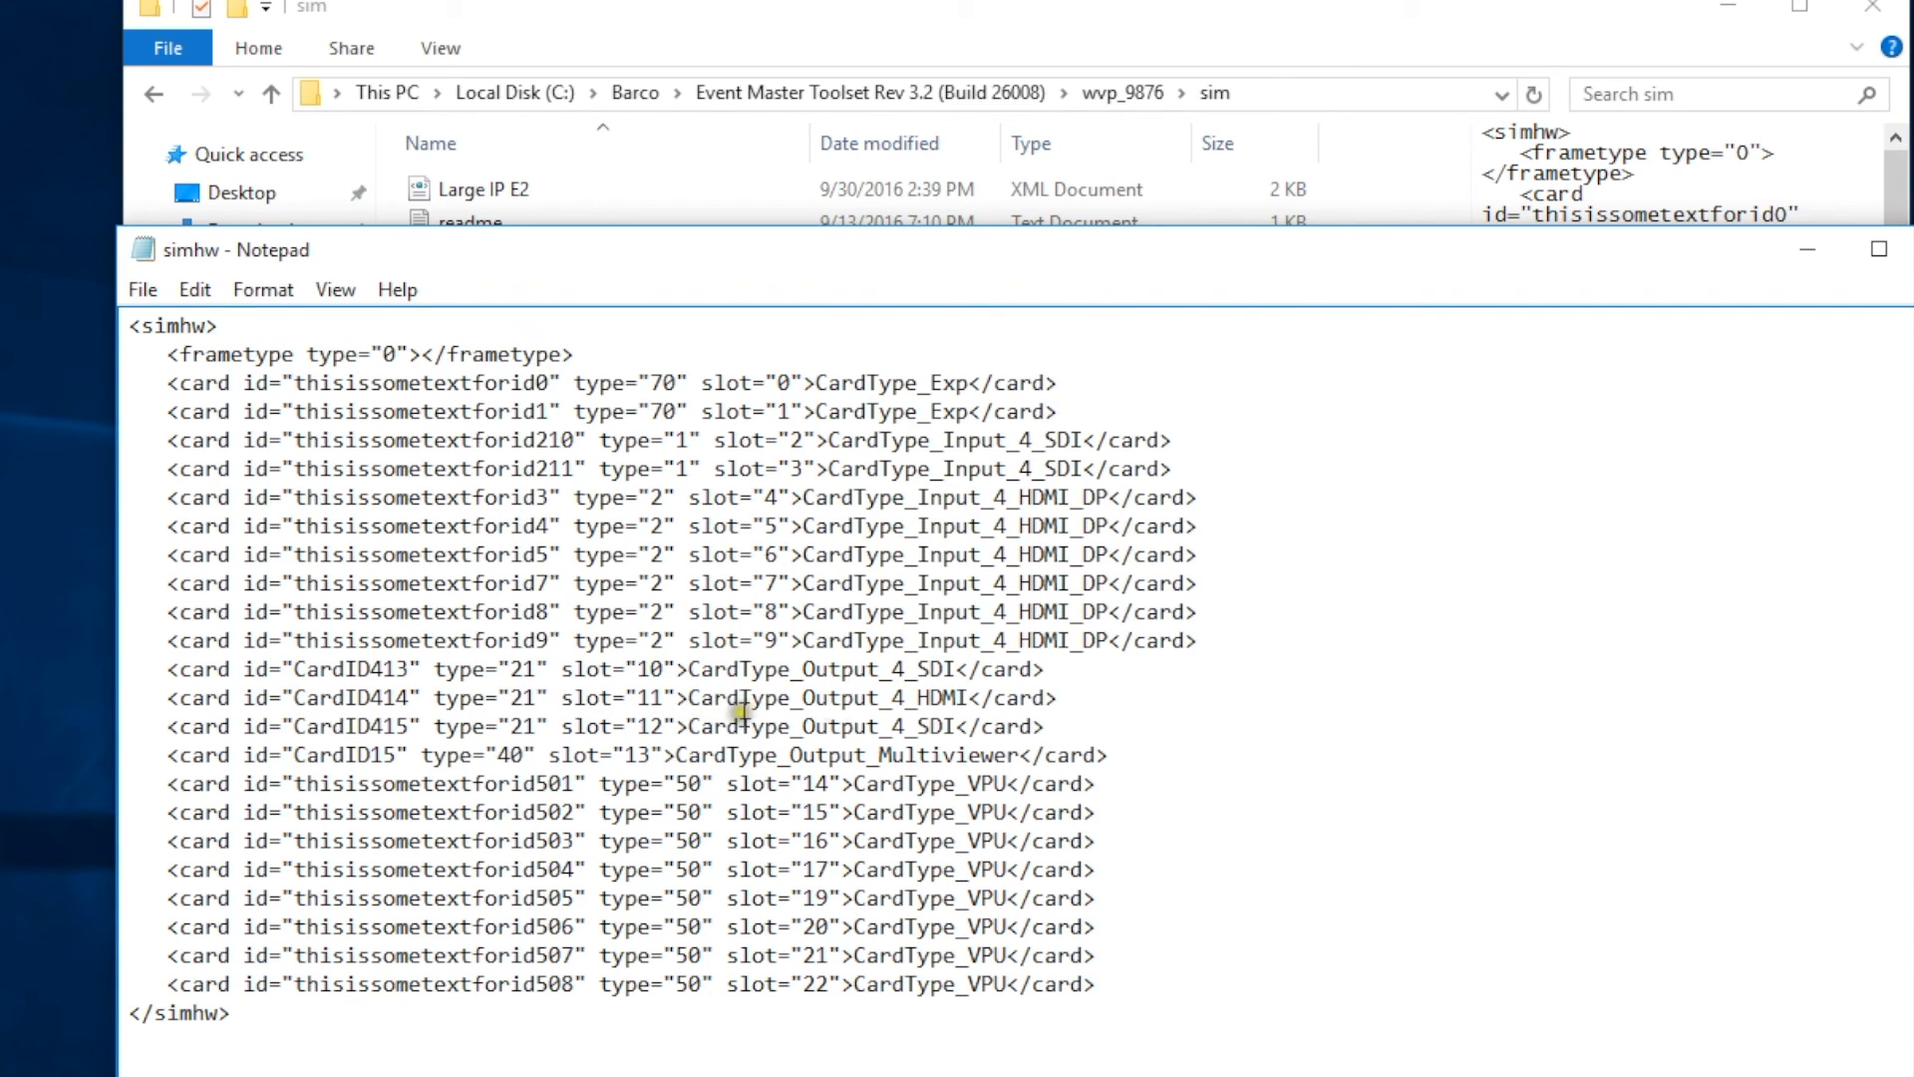
pyautogui.moveTo(959, 704)
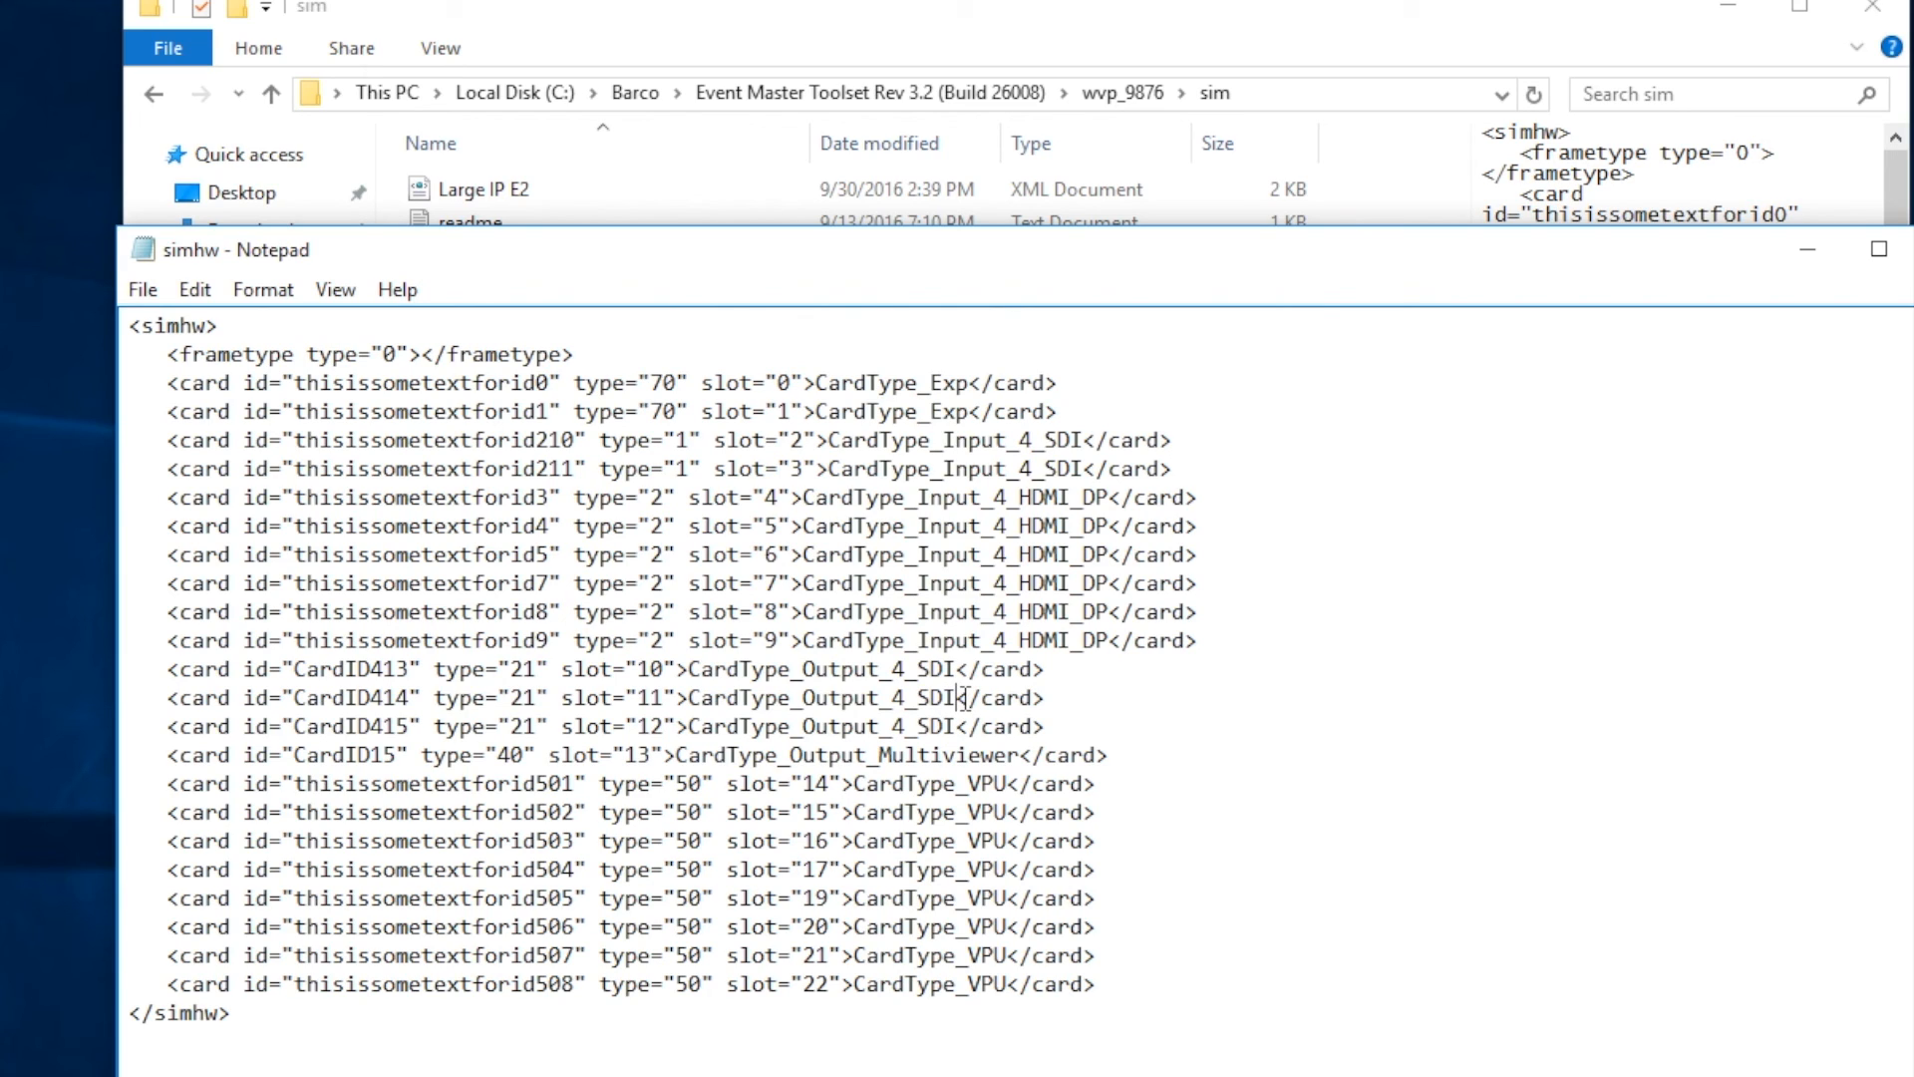
pyautogui.moveTo(1080, 708)
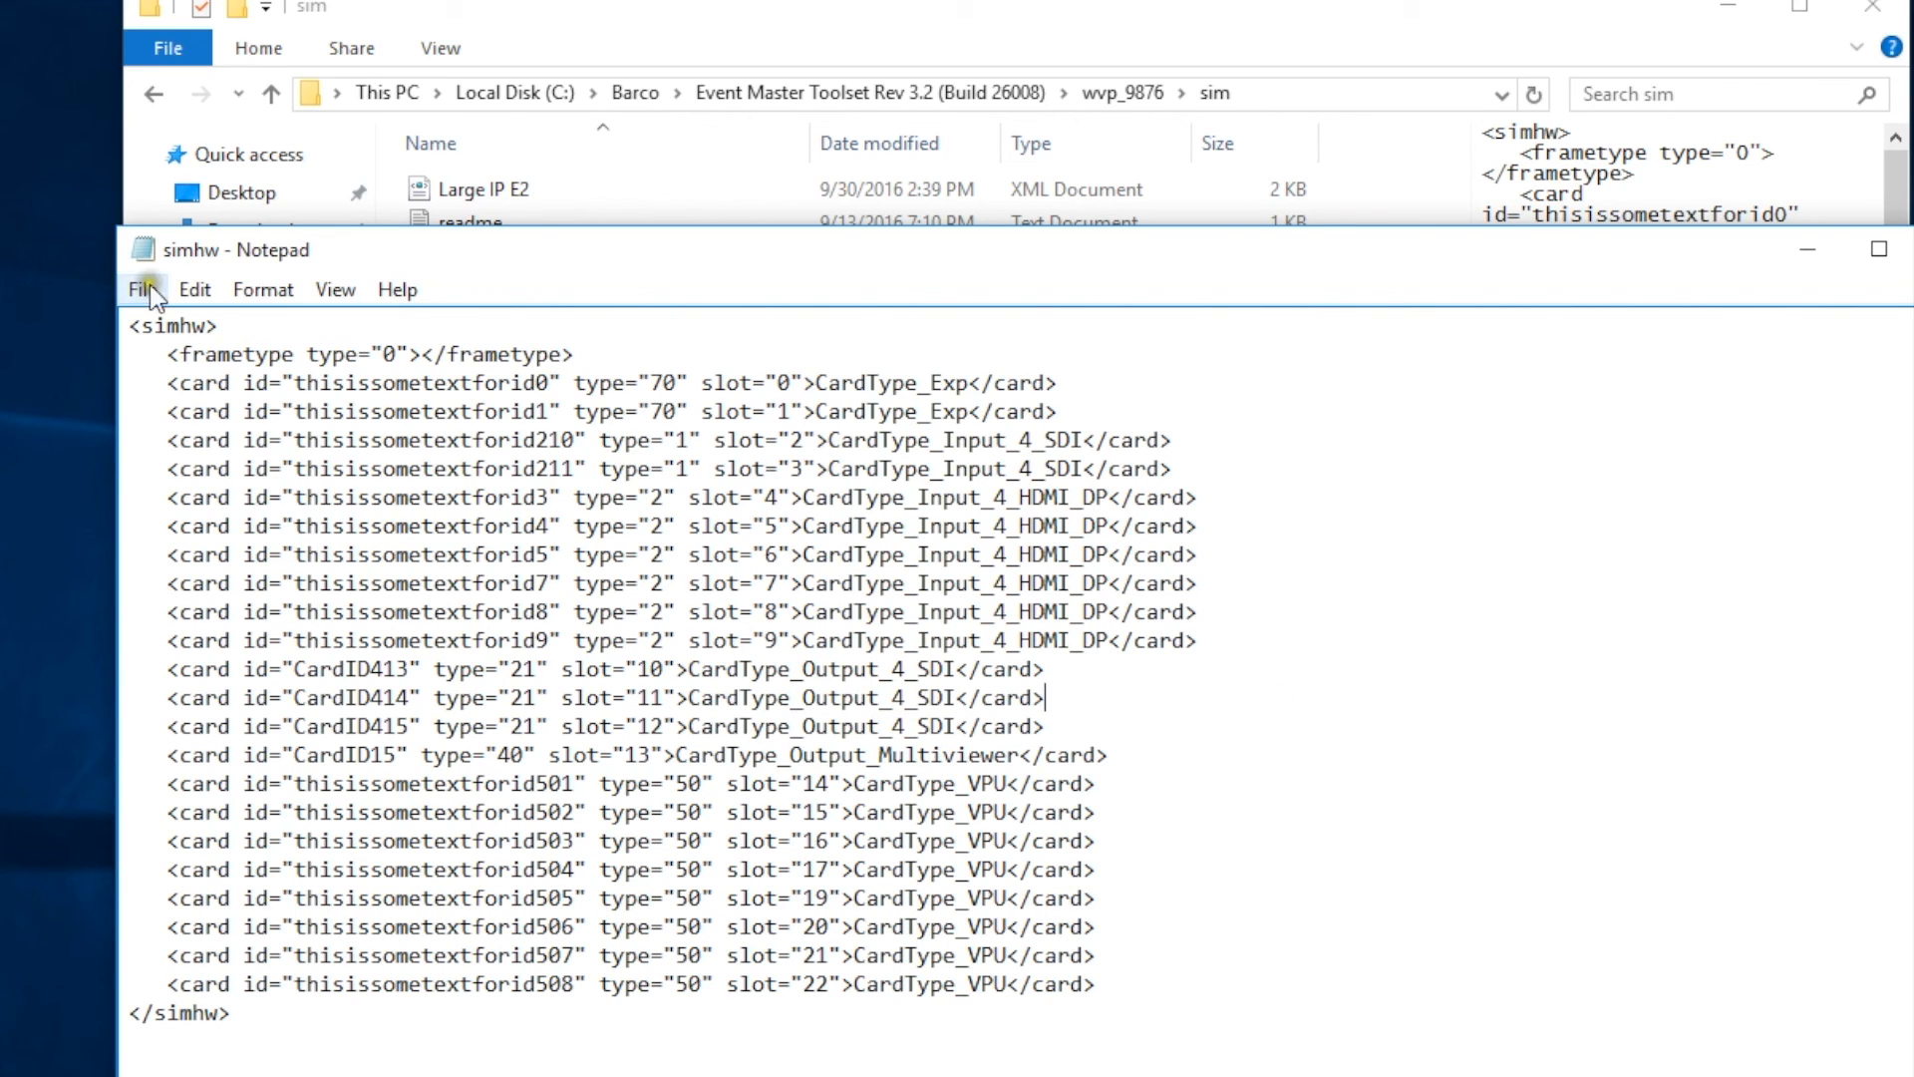
# - Save the edited simhw file and relaunch the Video Processor Simulator
pyautogui.click(142, 289)
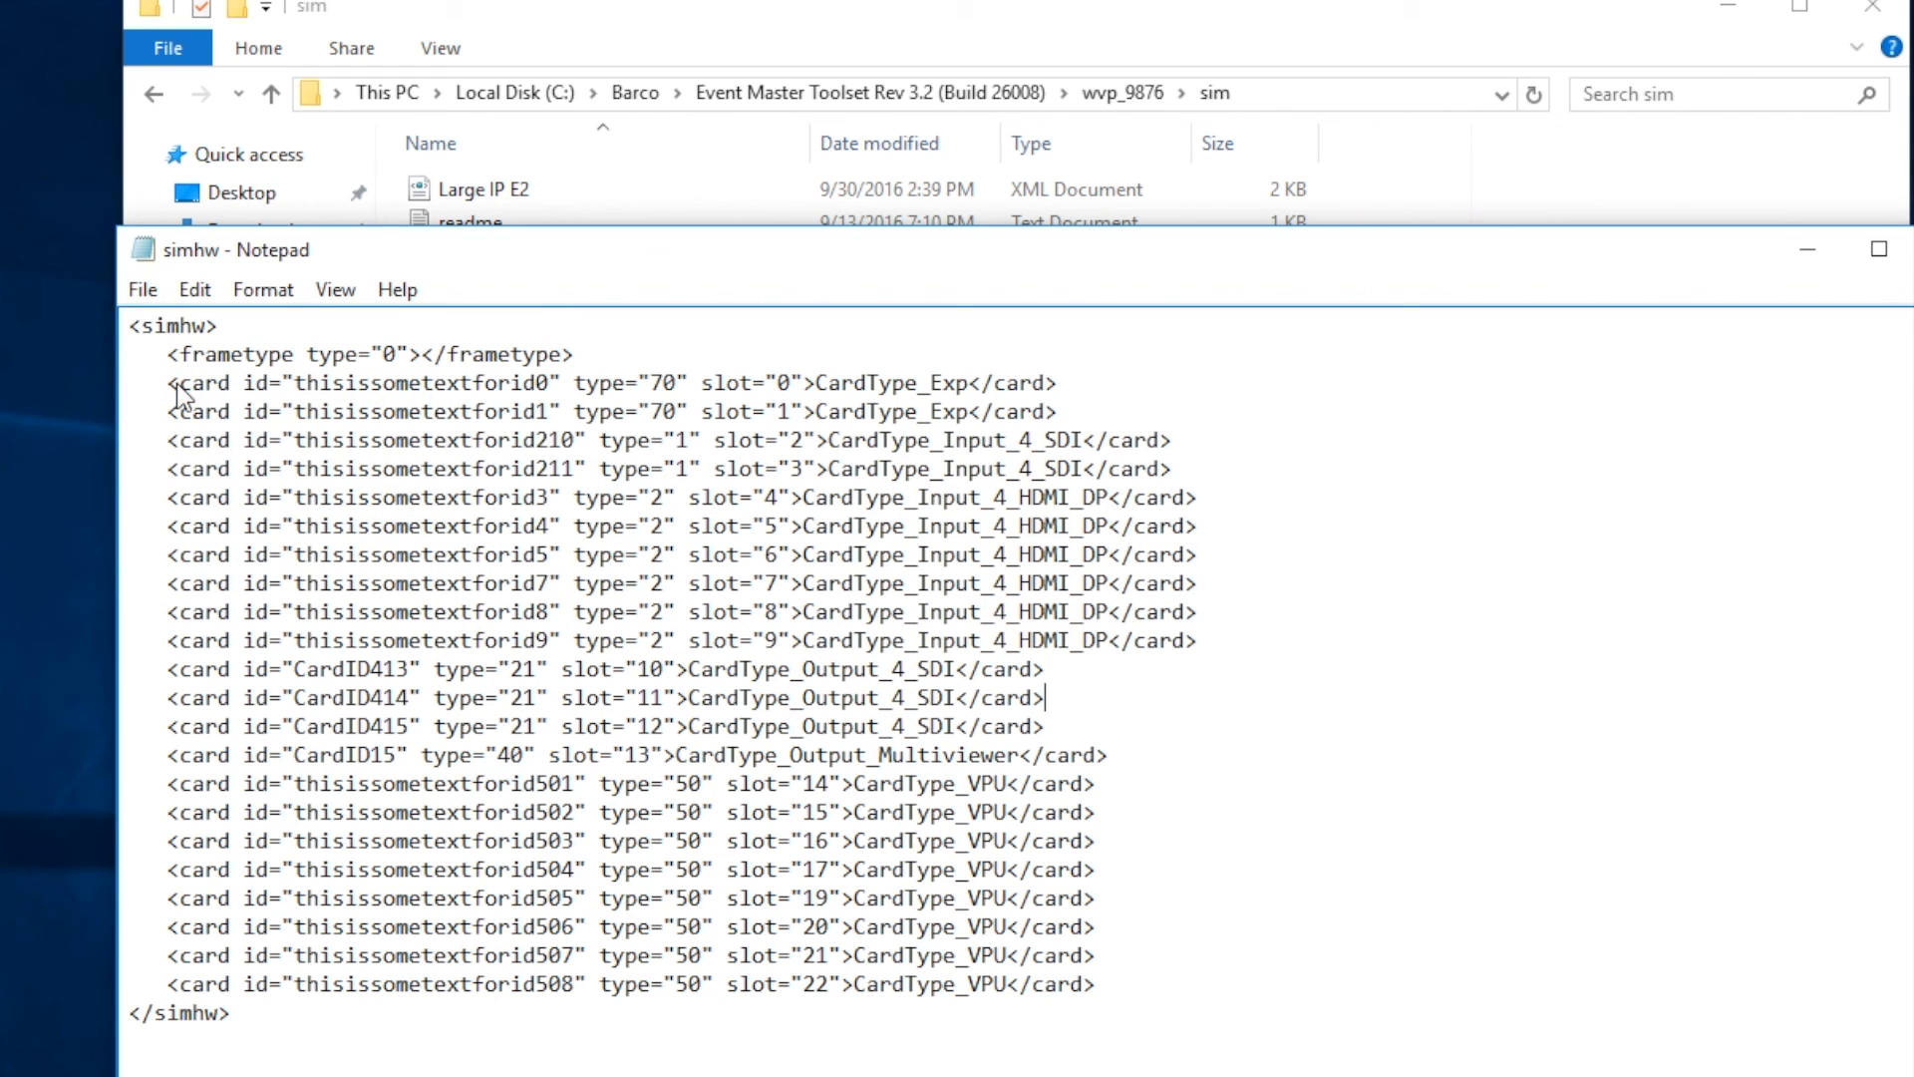
pyautogui.moveTo(1383, 319)
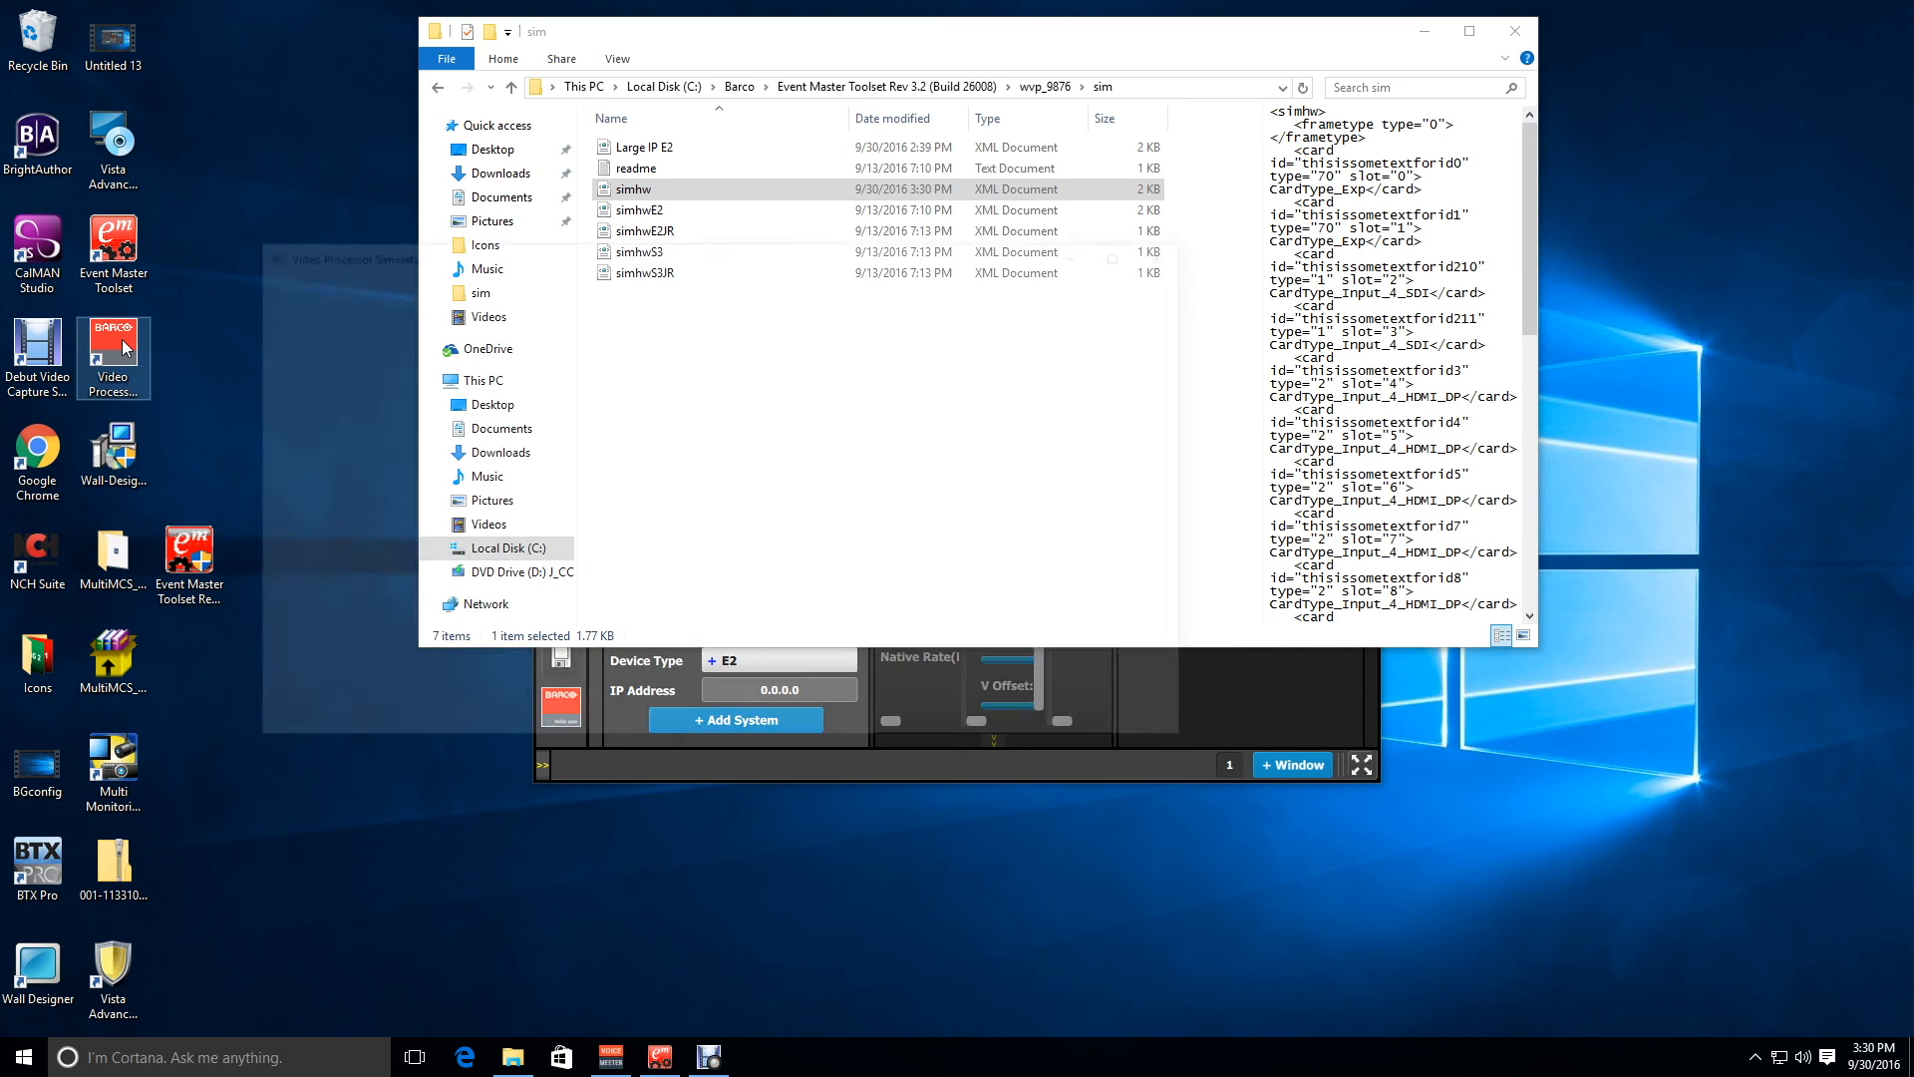
pyautogui.doubleClick(111, 333)
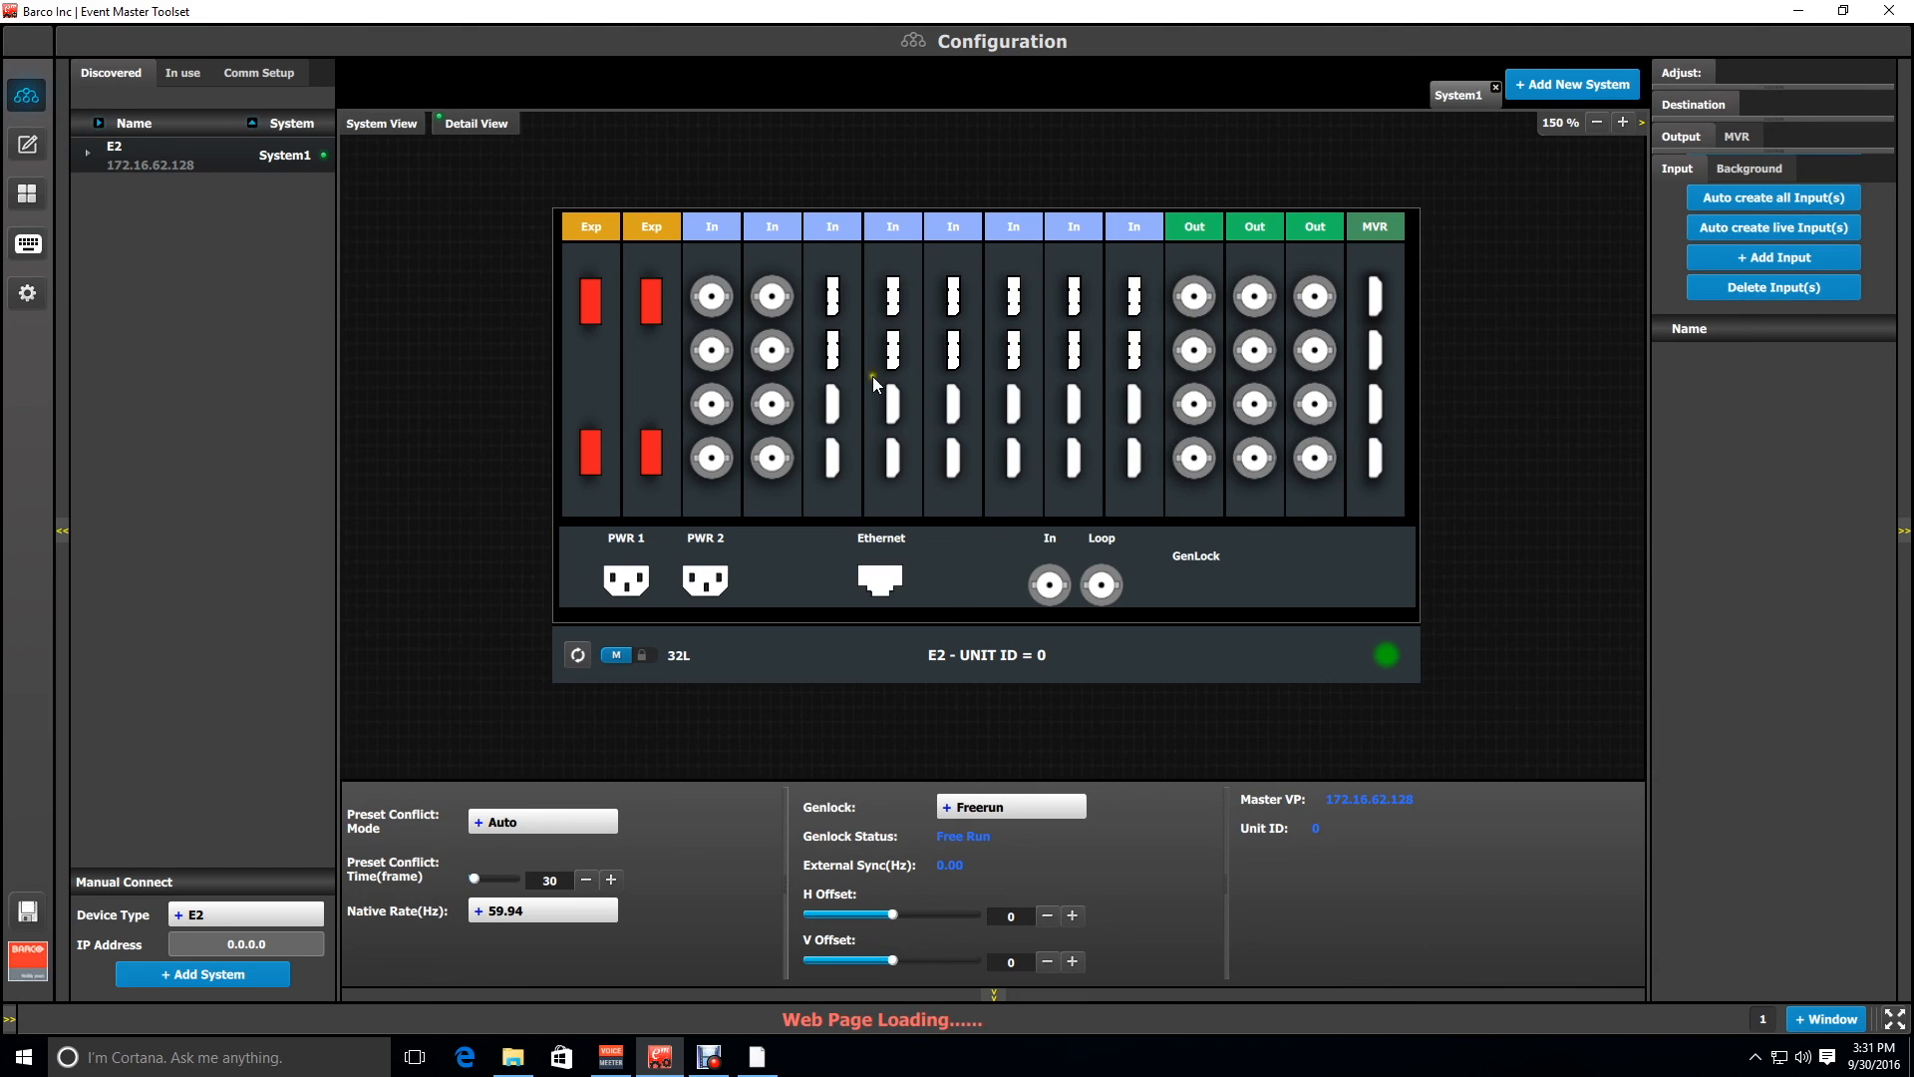
pyautogui.moveTo(880, 277)
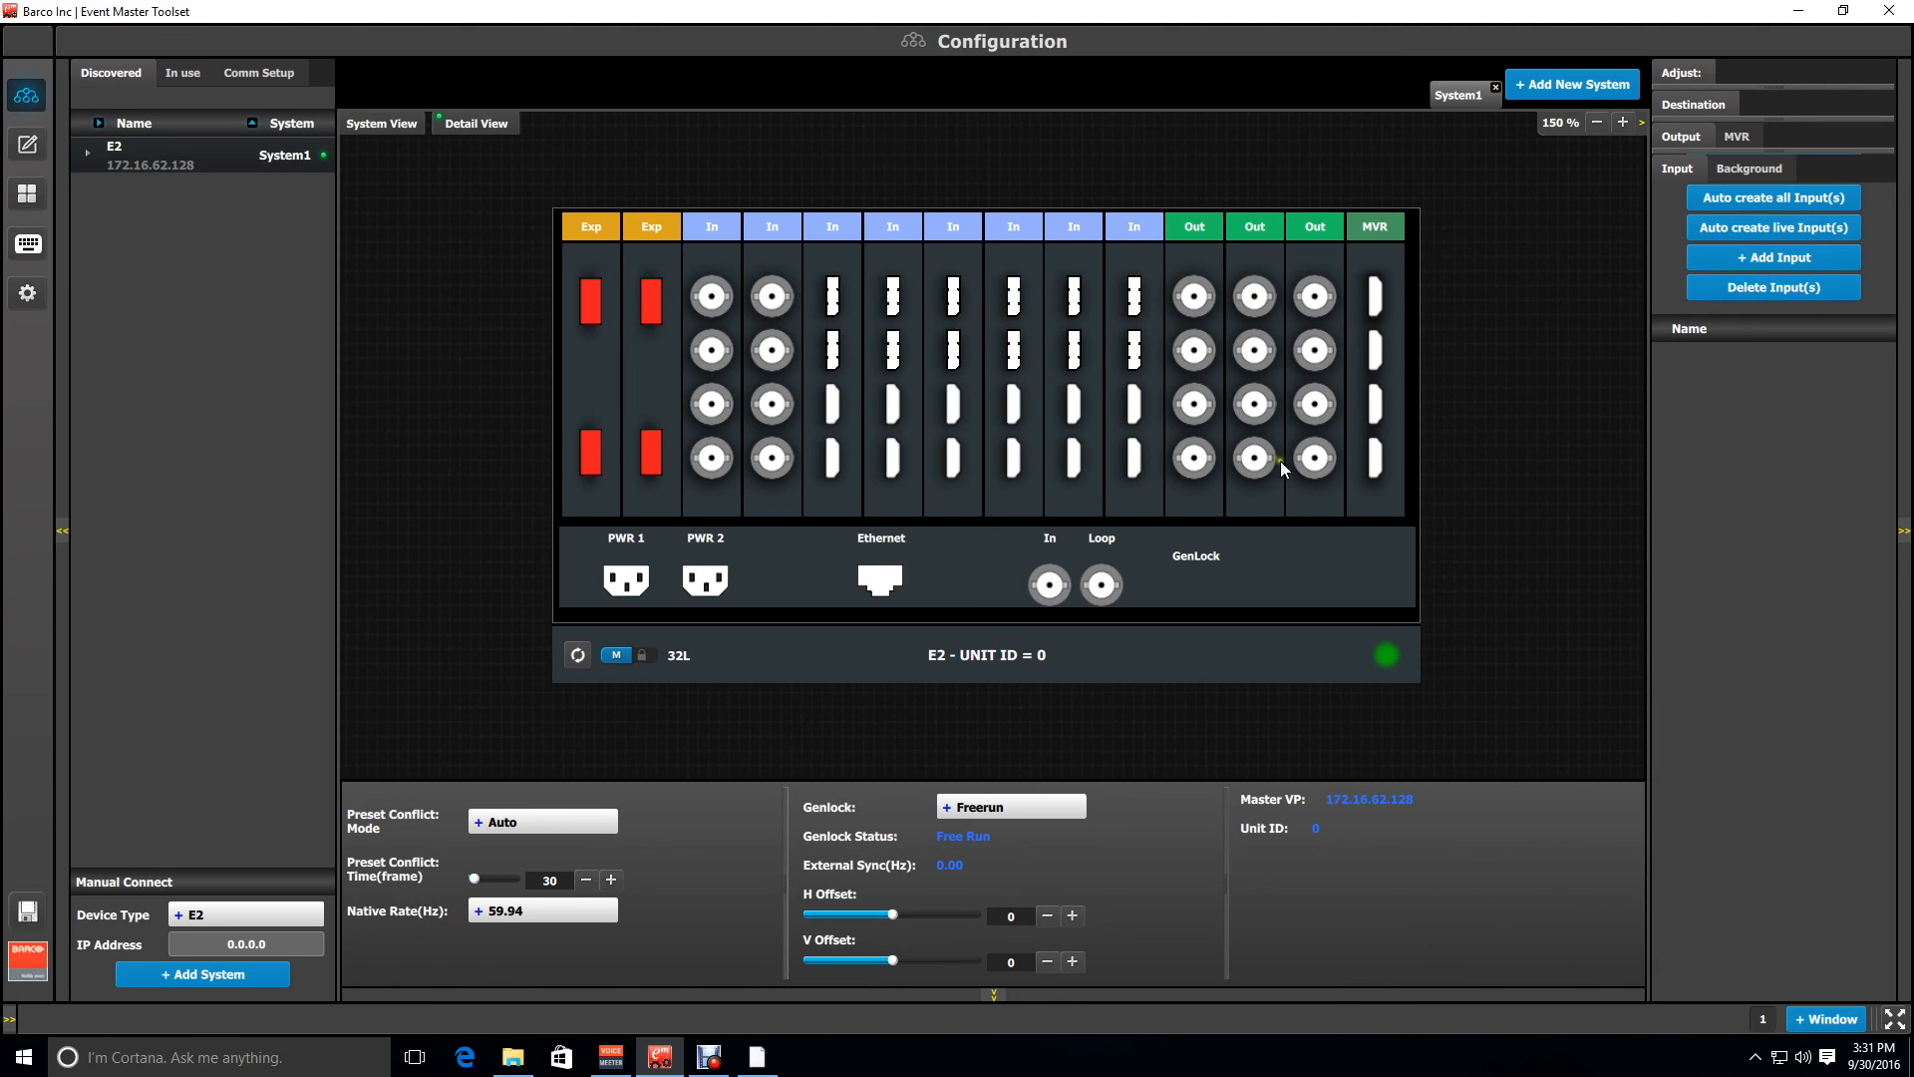
pyautogui.moveTo(1259, 355)
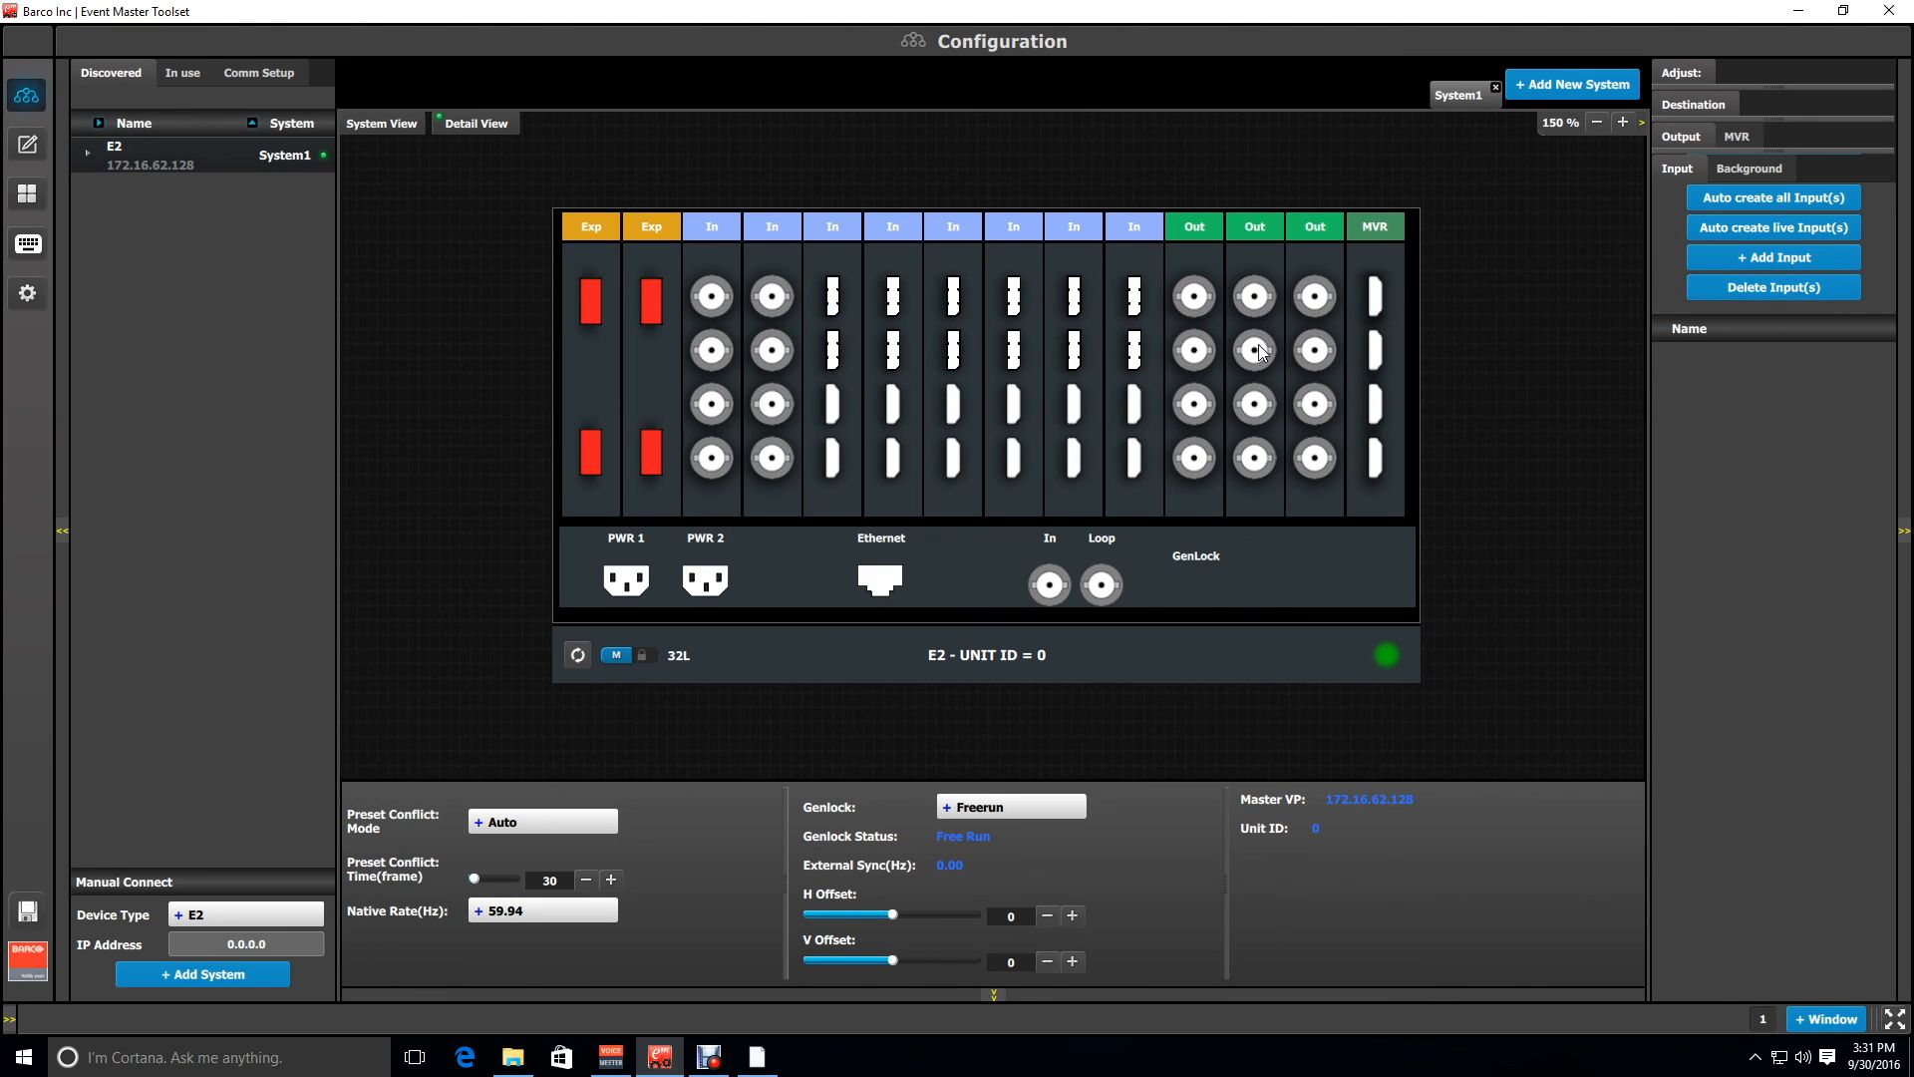
pyautogui.moveTo(1260, 321)
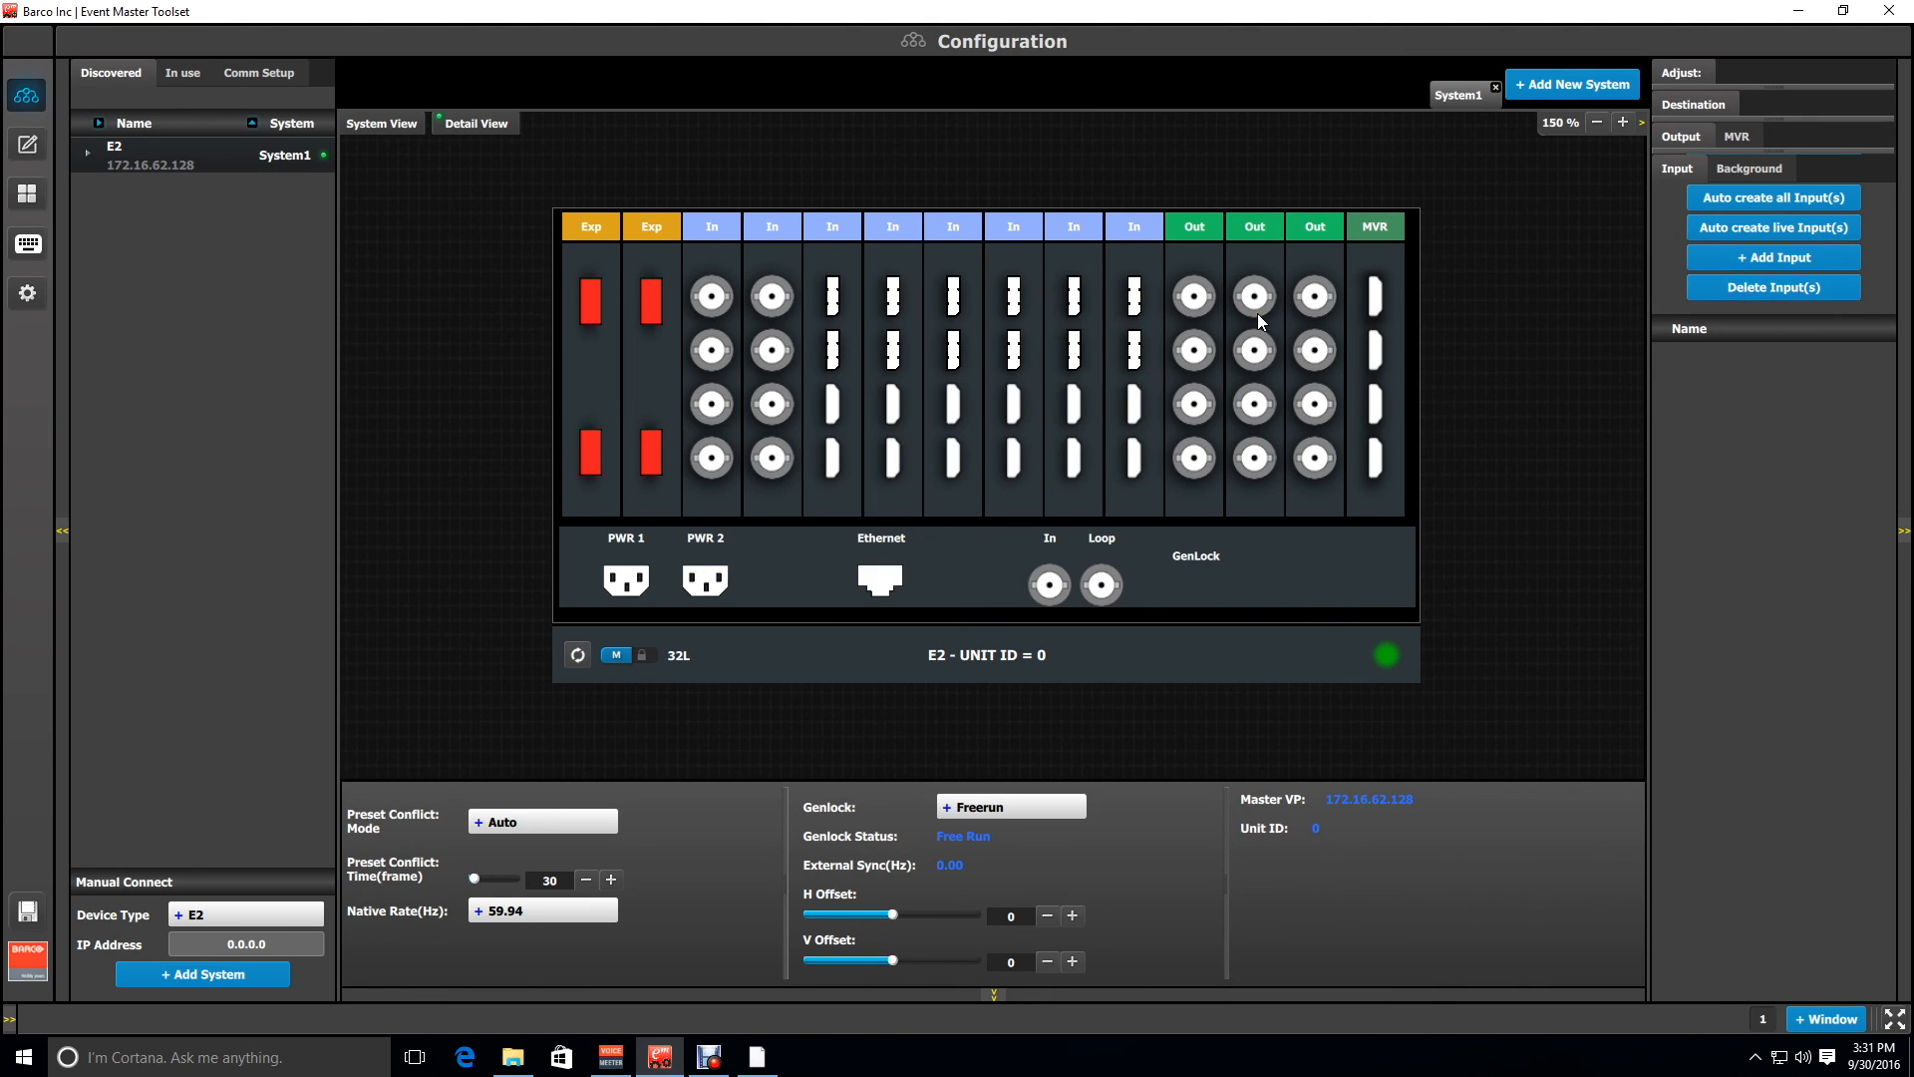